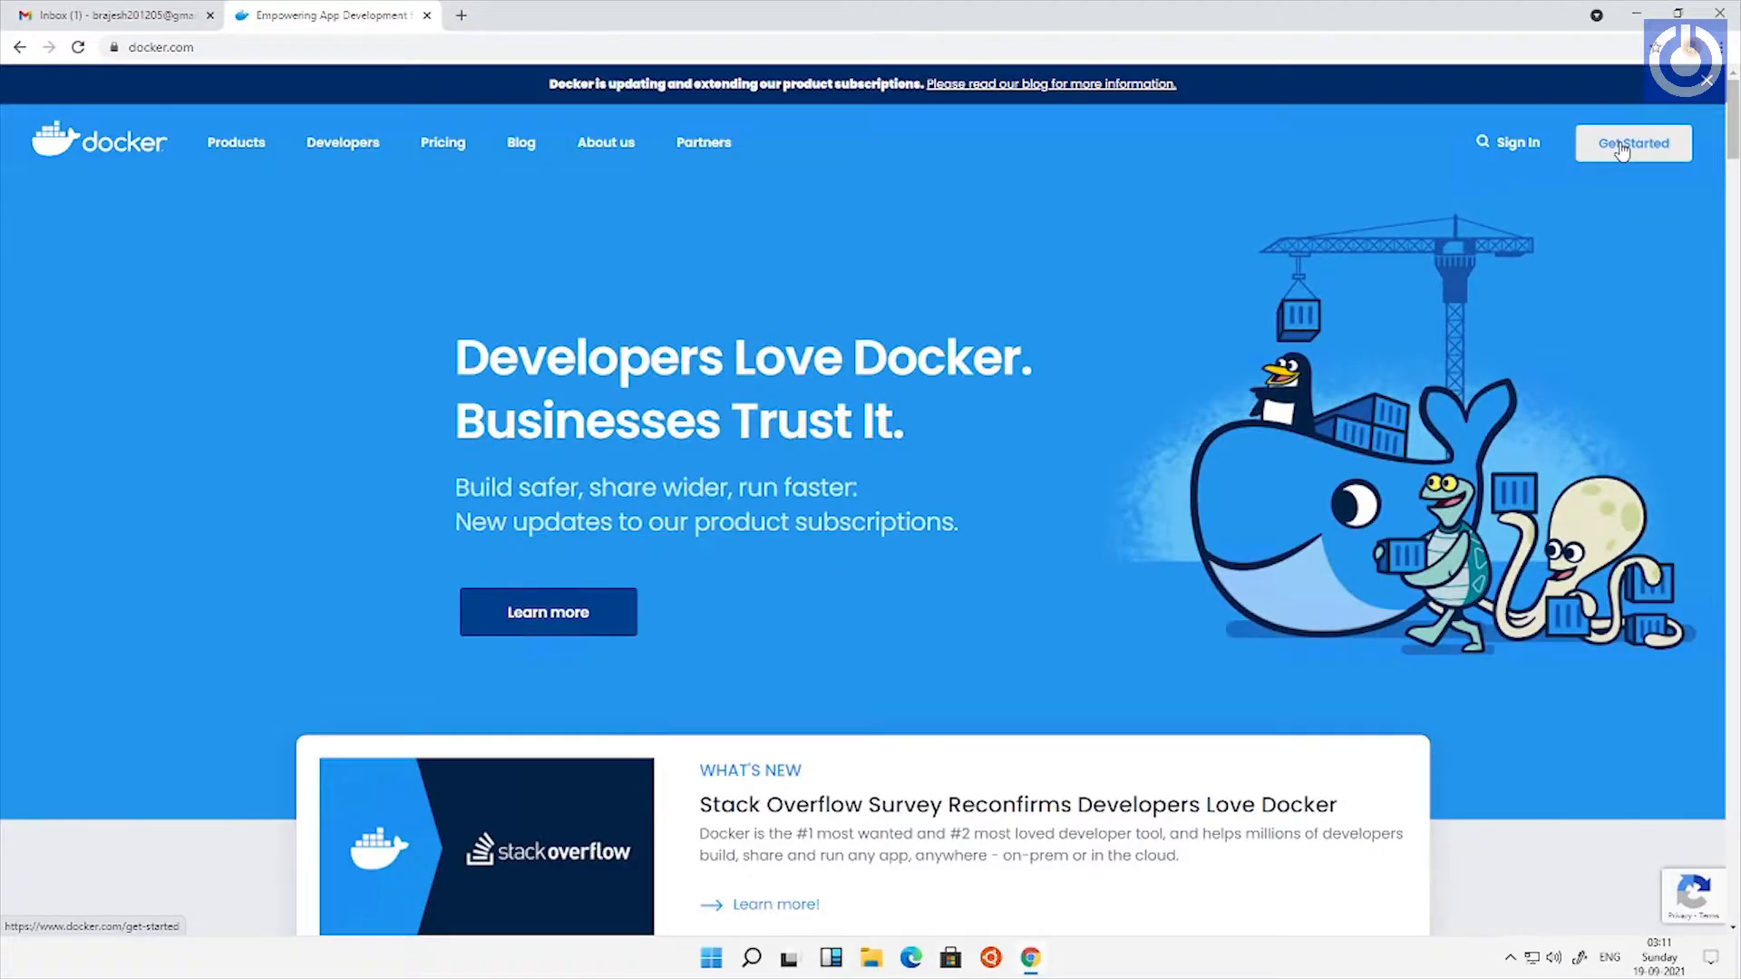
Register a new Docker ID 'earncomp' with email and password, pass the reCAPTCHA and submit
{"action": "left_click", "coordinate": [1632, 143]}
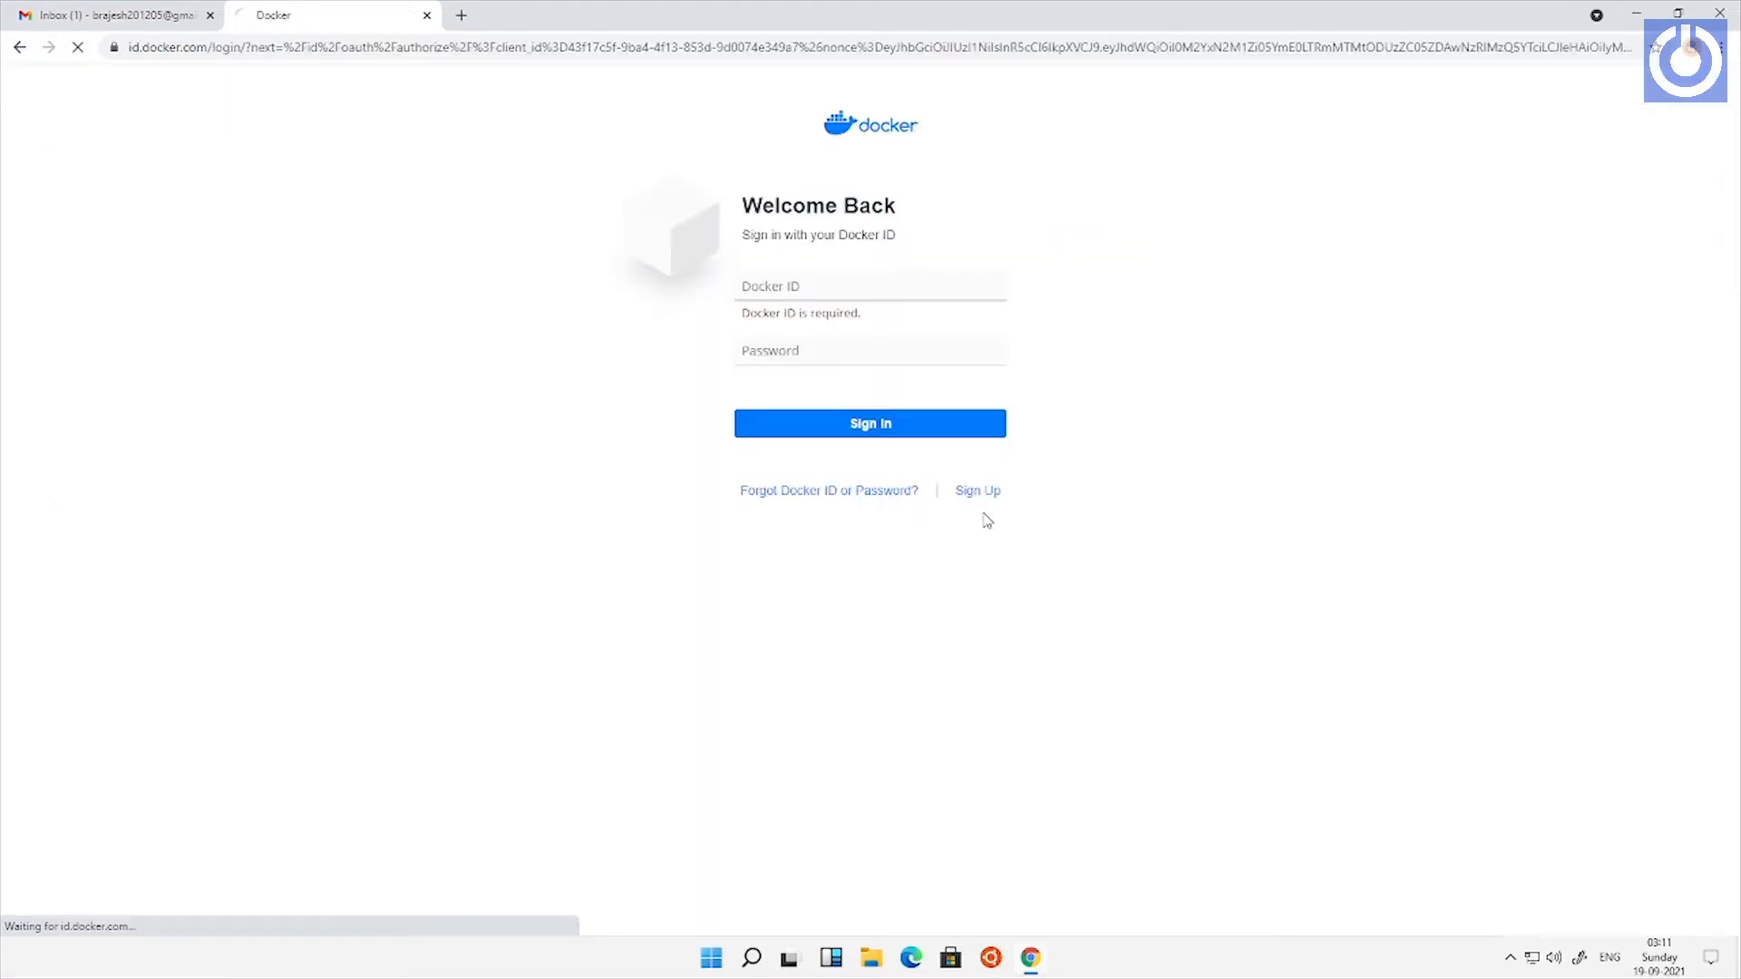
{"action": "left_click", "coordinate": [978, 490]}
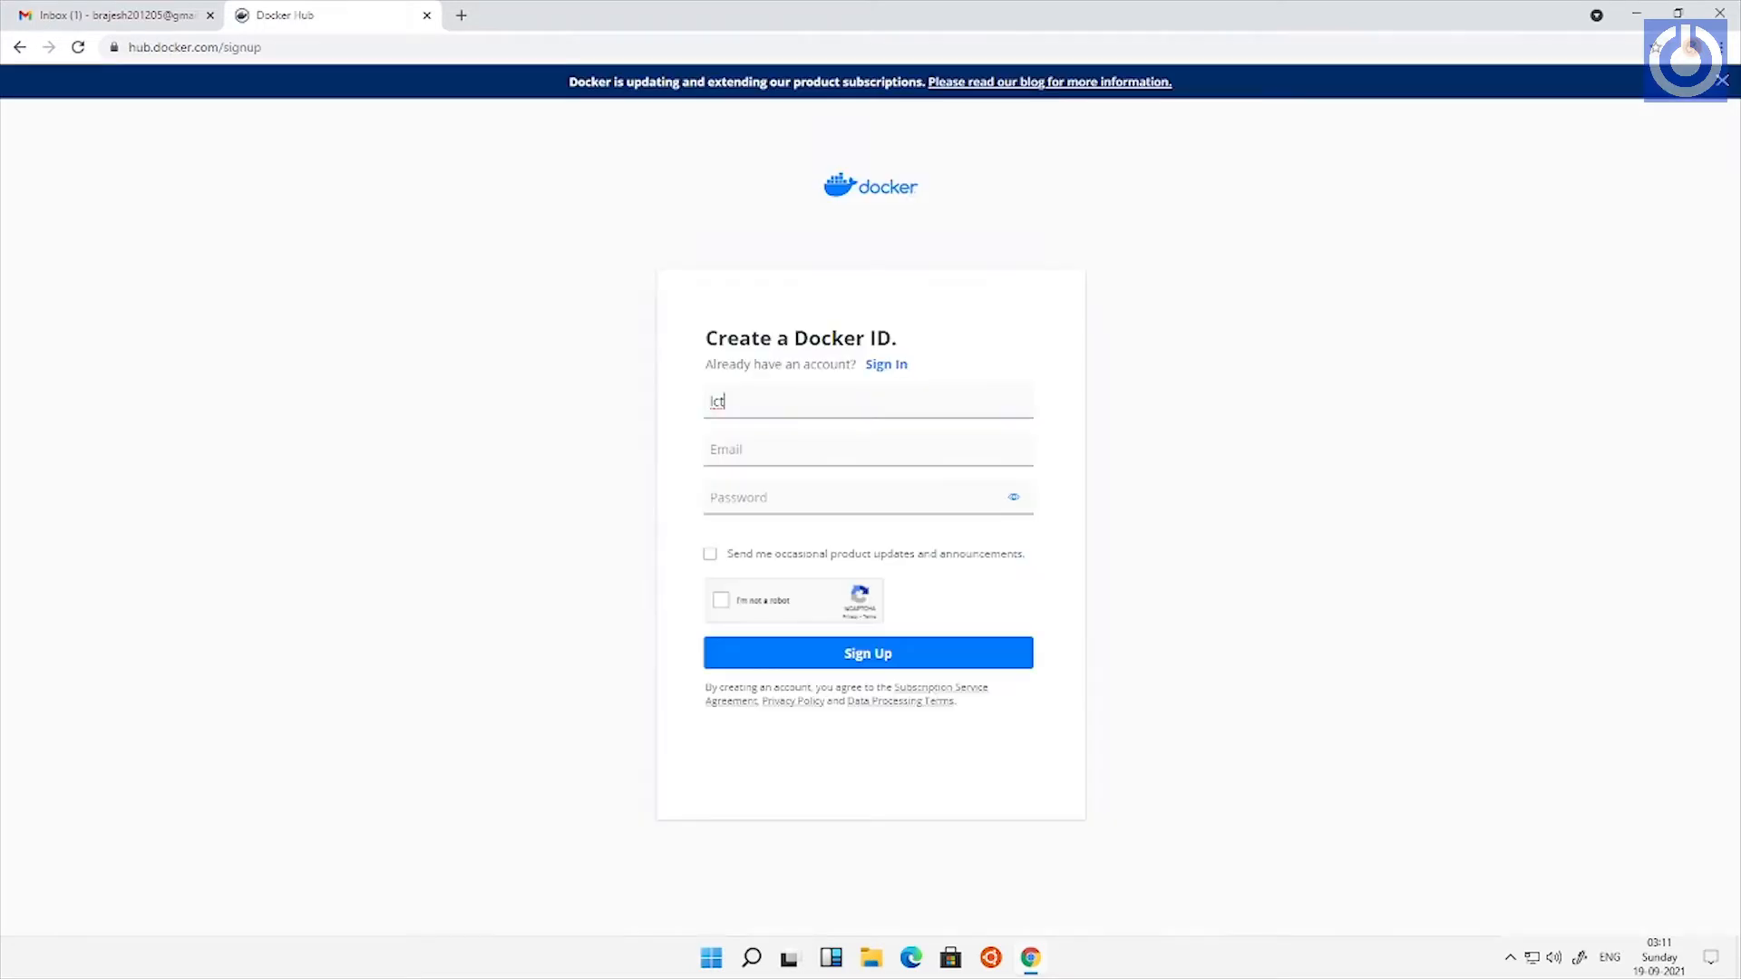
{"action": "type", "text": "earncomp"}
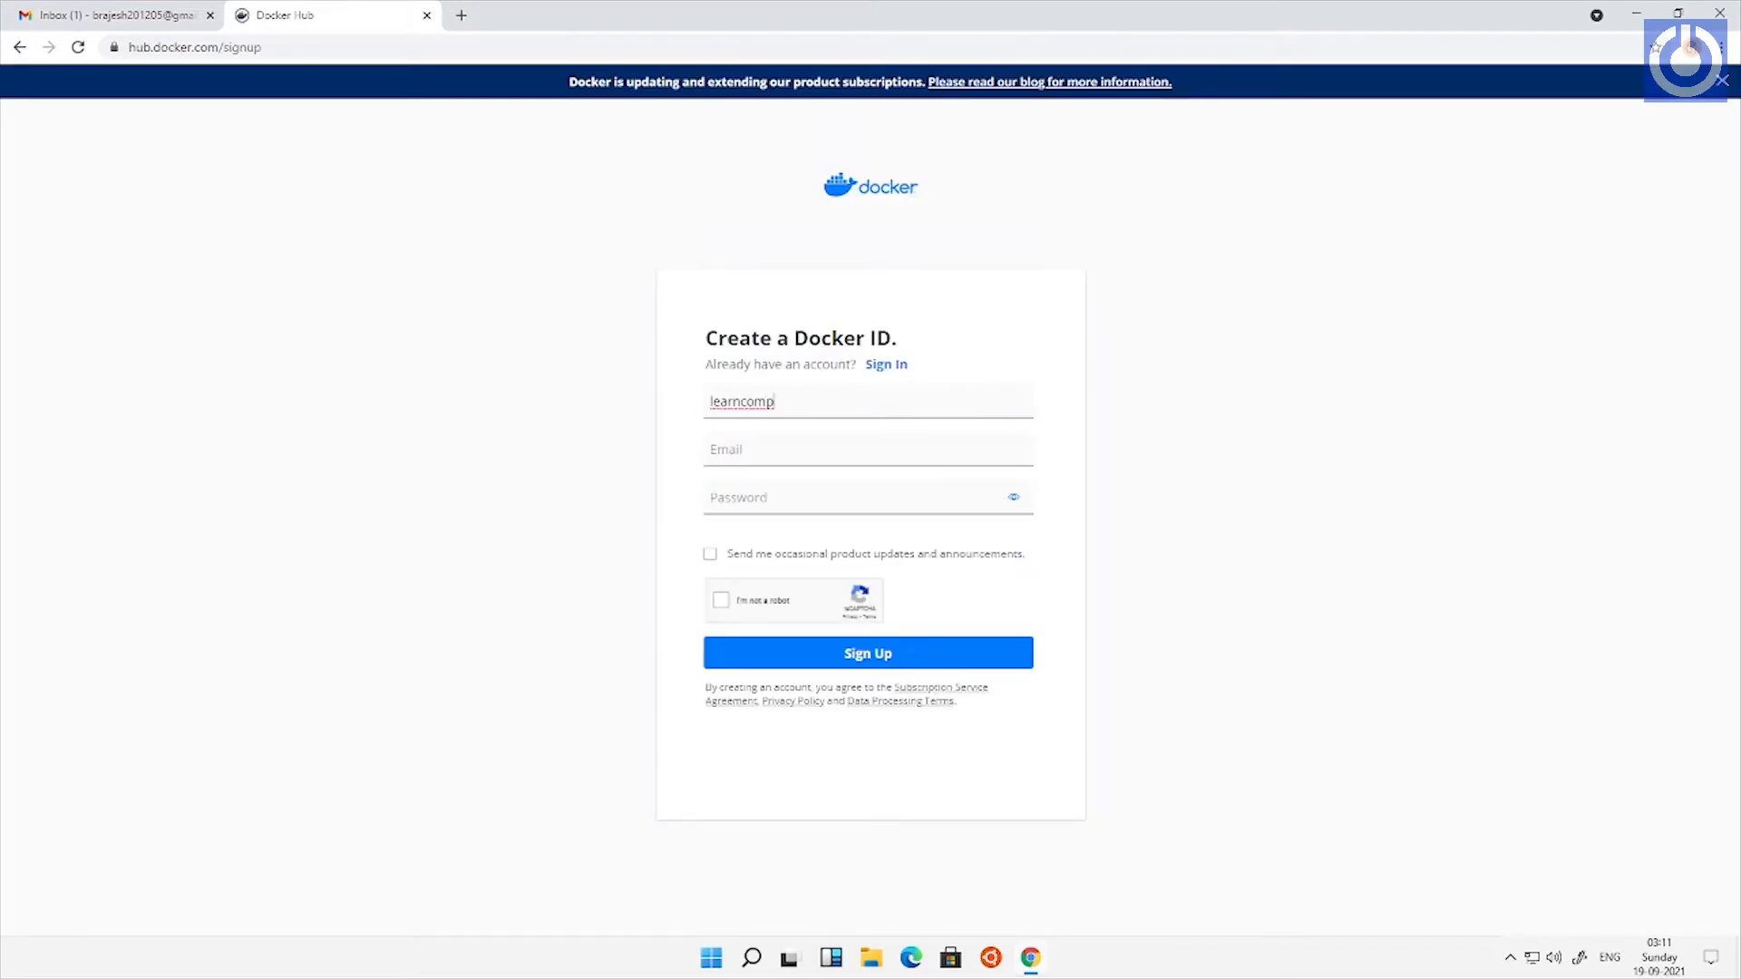
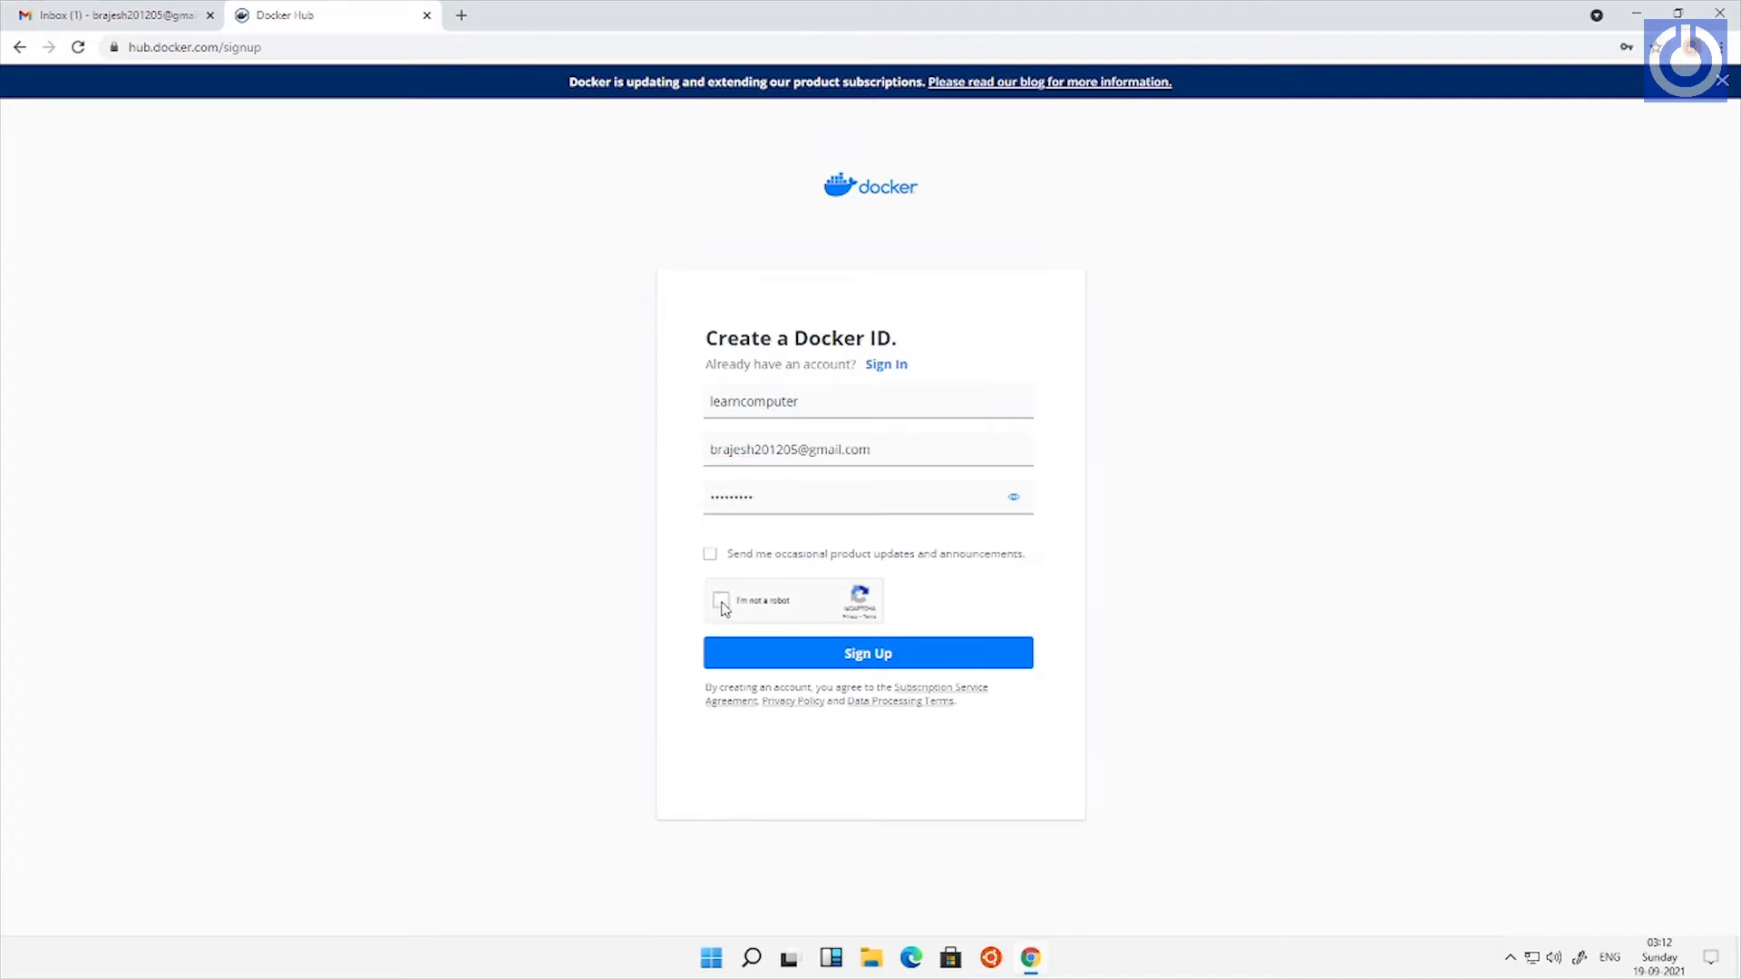
{"action": "left_click", "coordinate": [720, 601]}
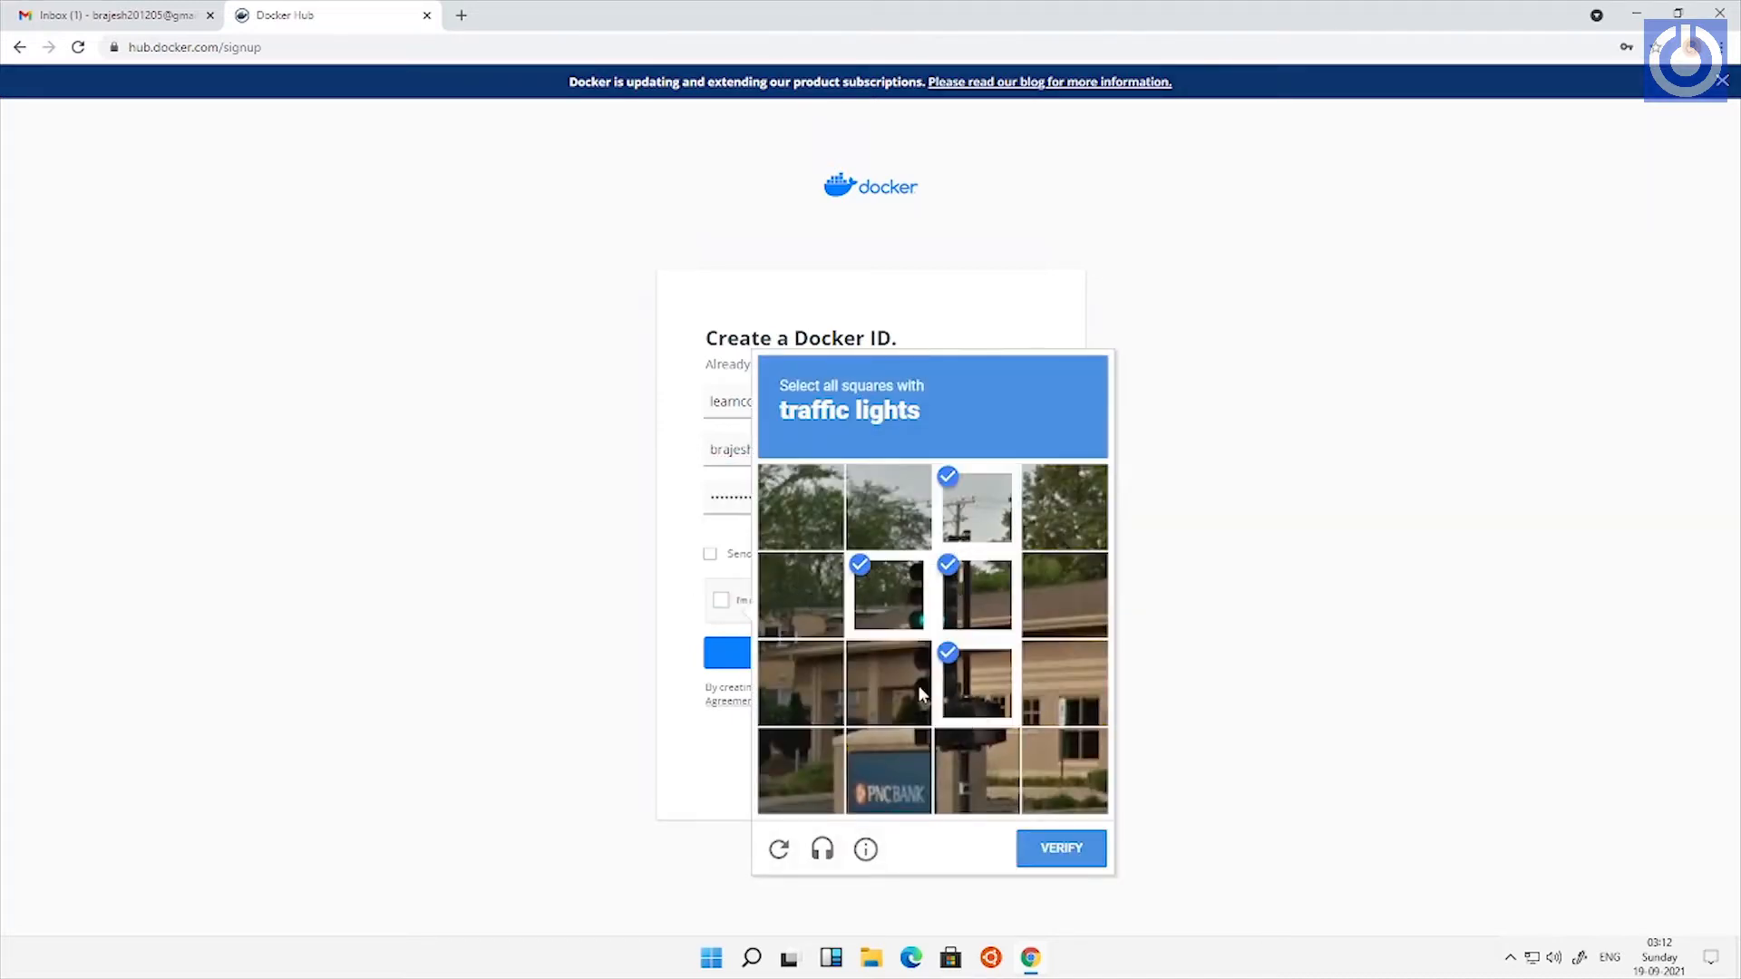
{"action": "left_click", "coordinate": [1061, 848]}
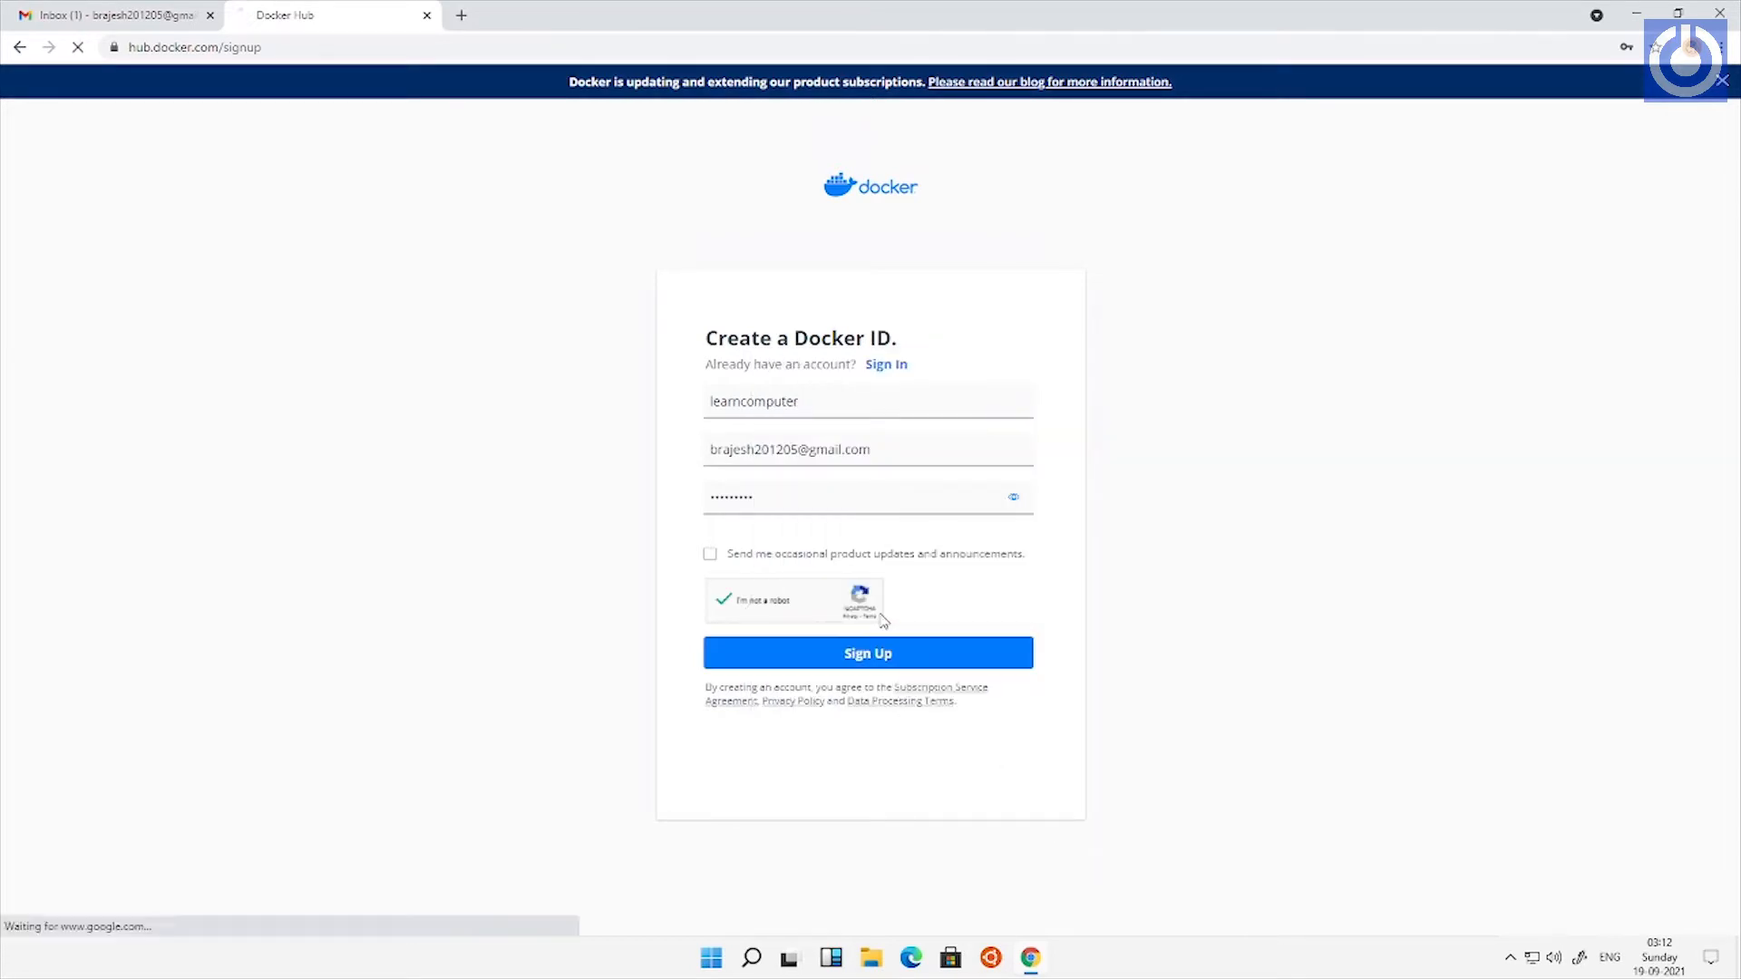
{"action": "left_click", "coordinate": [866, 653]}
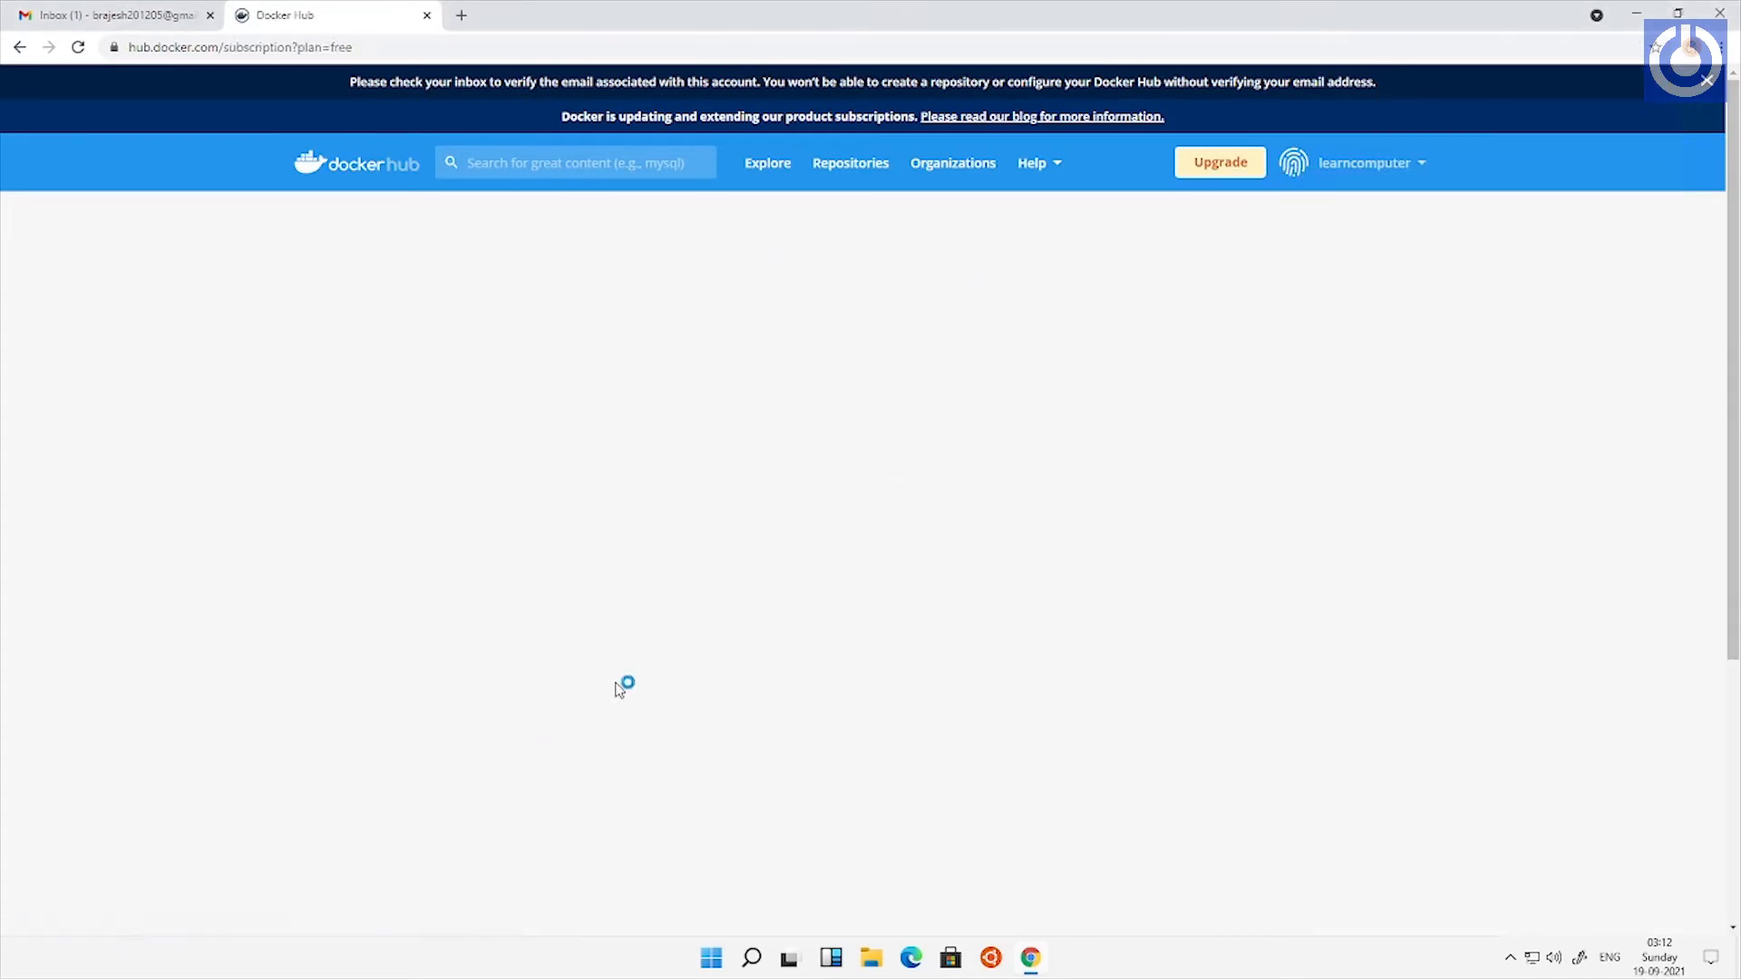
In Gmail, verify the Docker account's email address from the confirmation email
{"action": "left_click", "coordinate": [109, 16]}
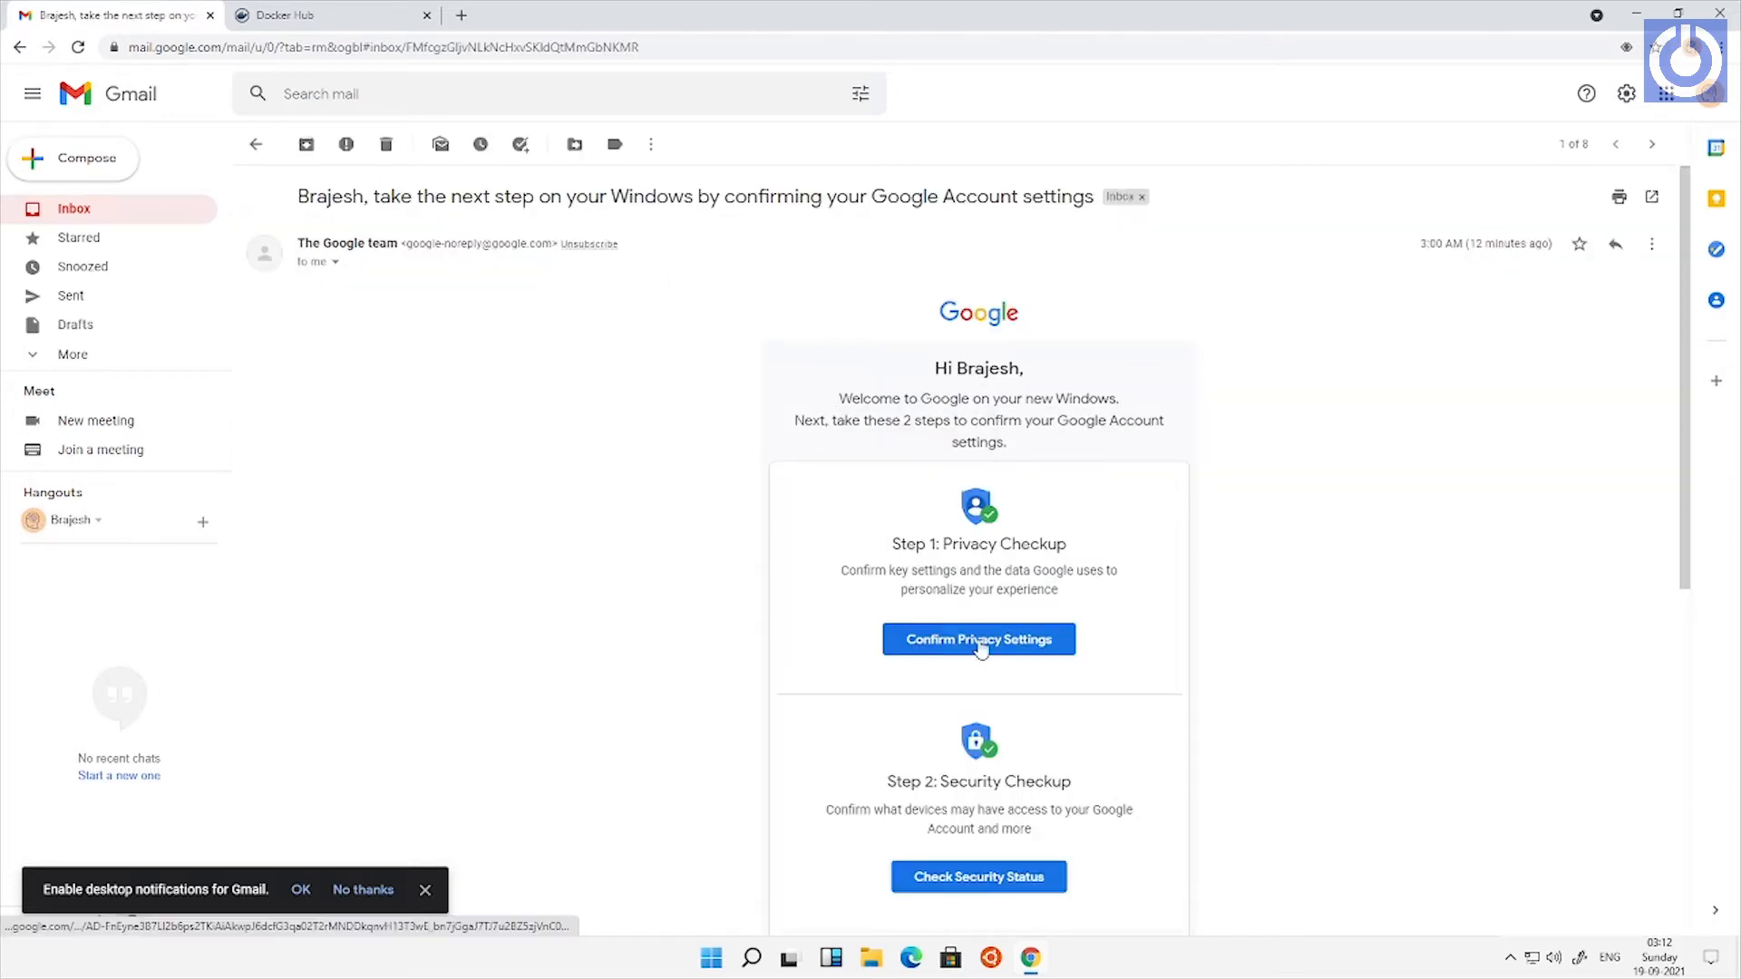
{"action": "left_click", "coordinate": [328, 15]}
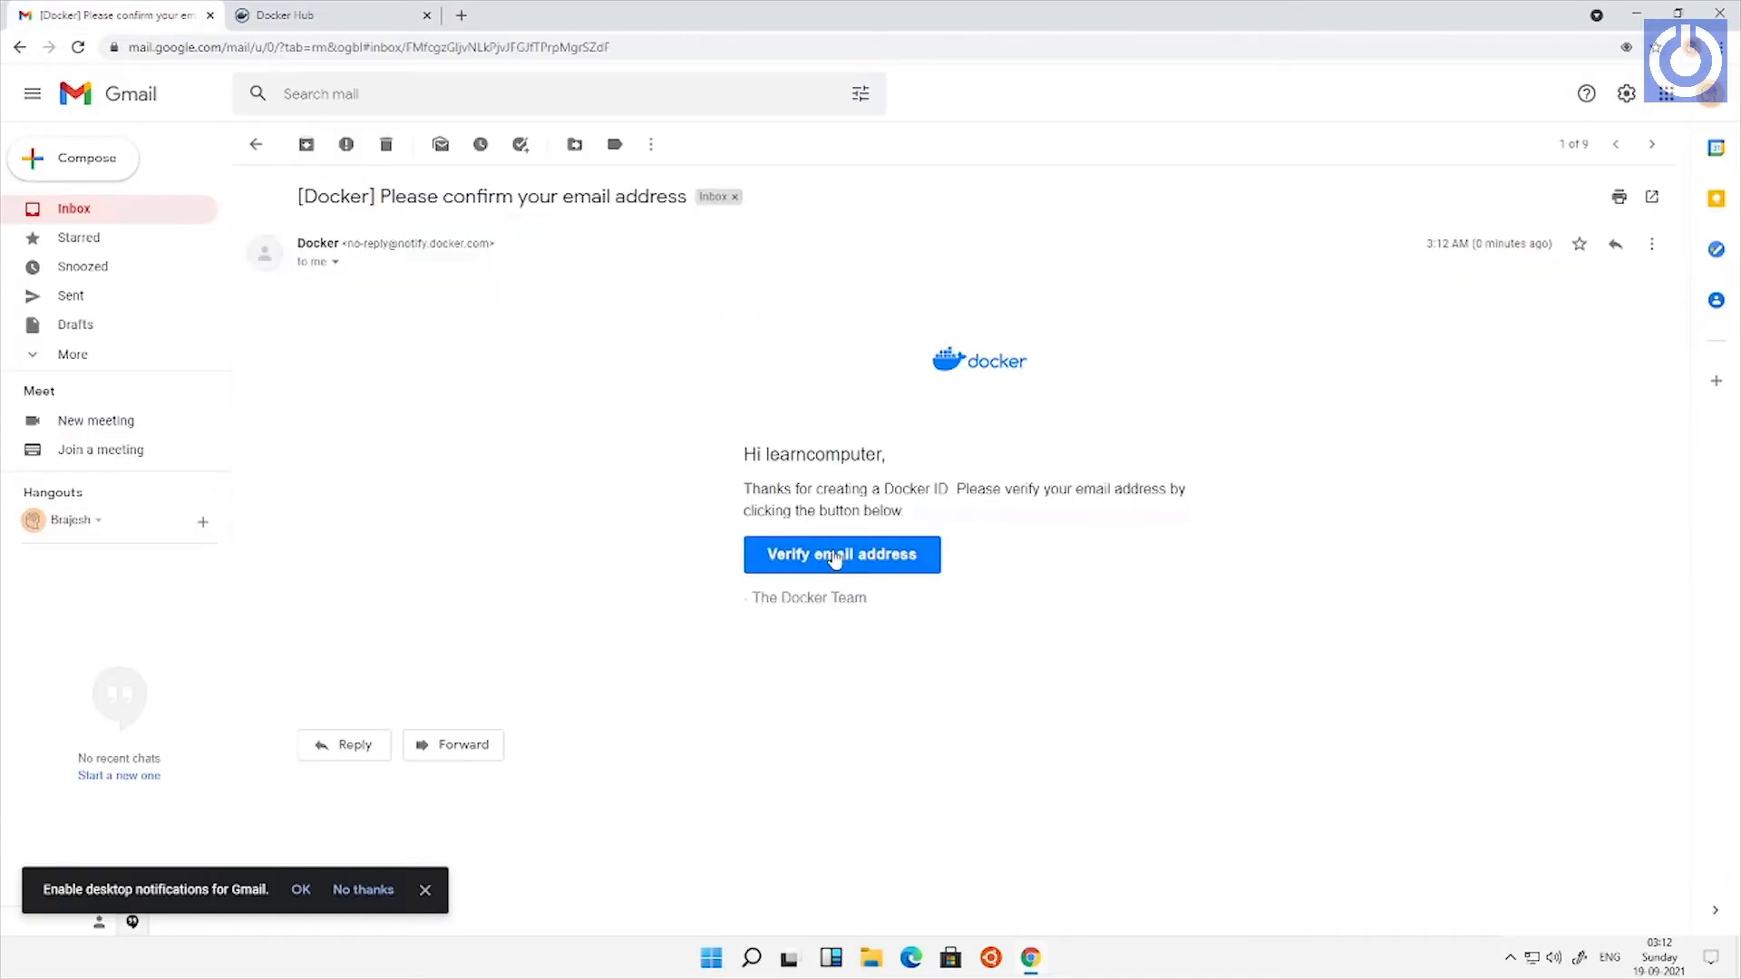
{"action": "left_click", "coordinate": [839, 555]}
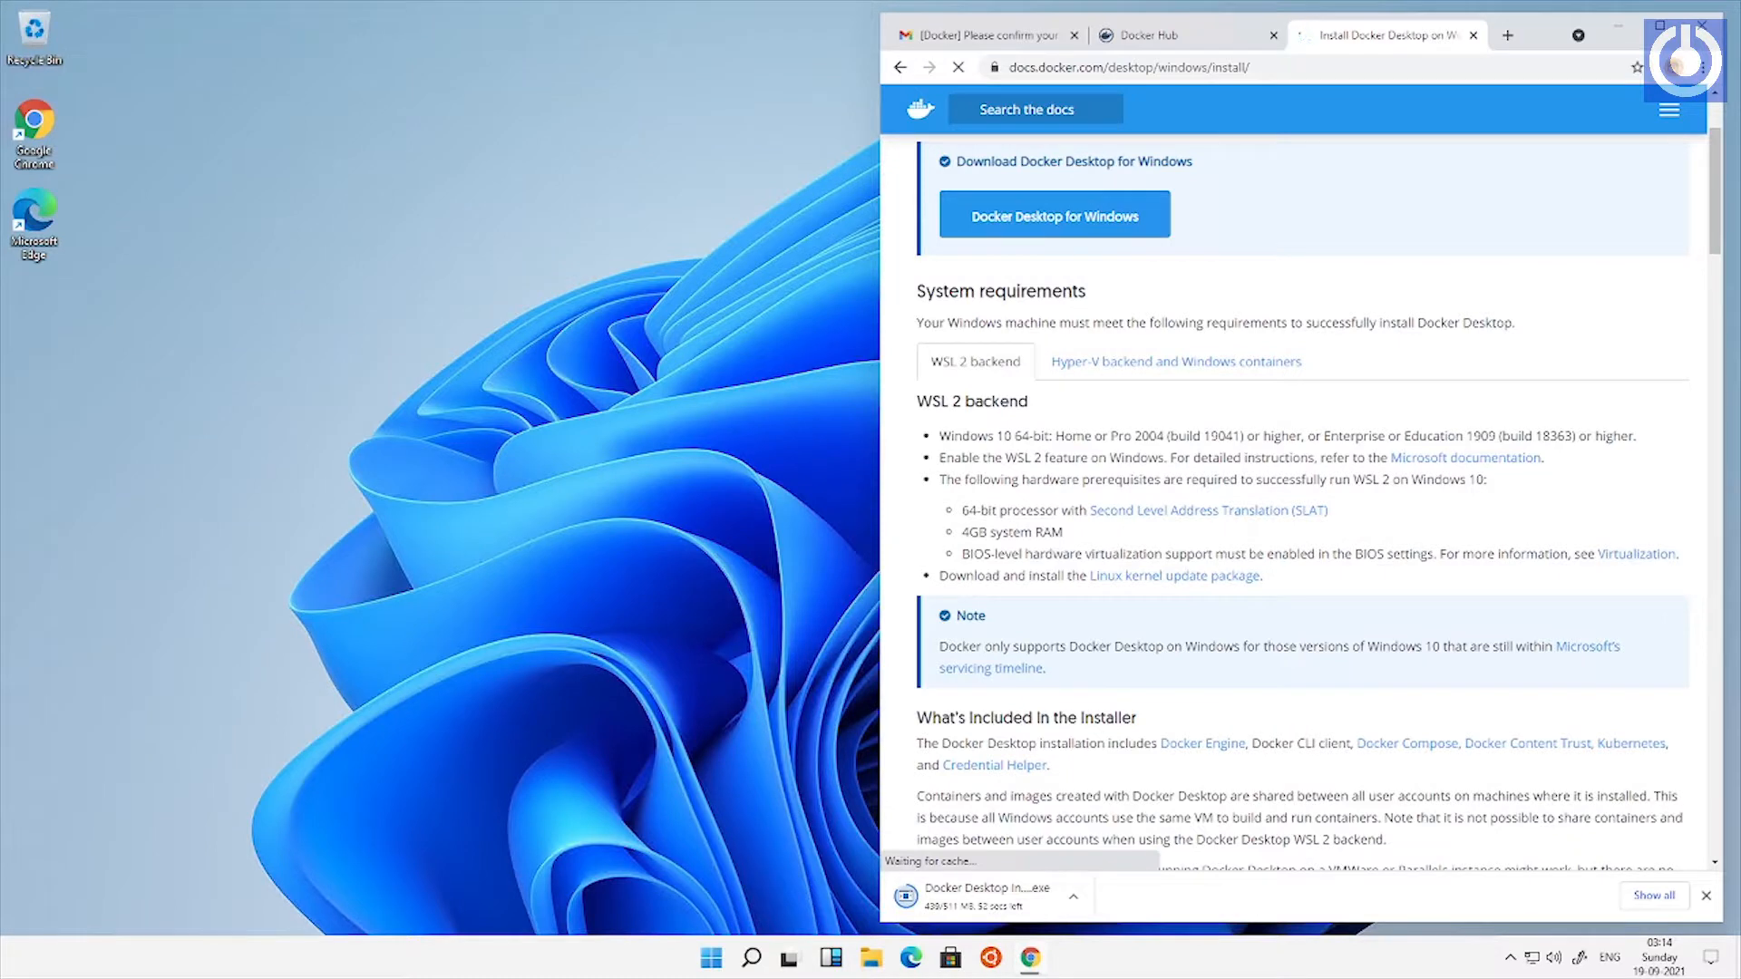
Review the 4GB RAM requirement on the install page, then bring up Windows search
{"action": "double_click", "coordinate": [1041, 534]}
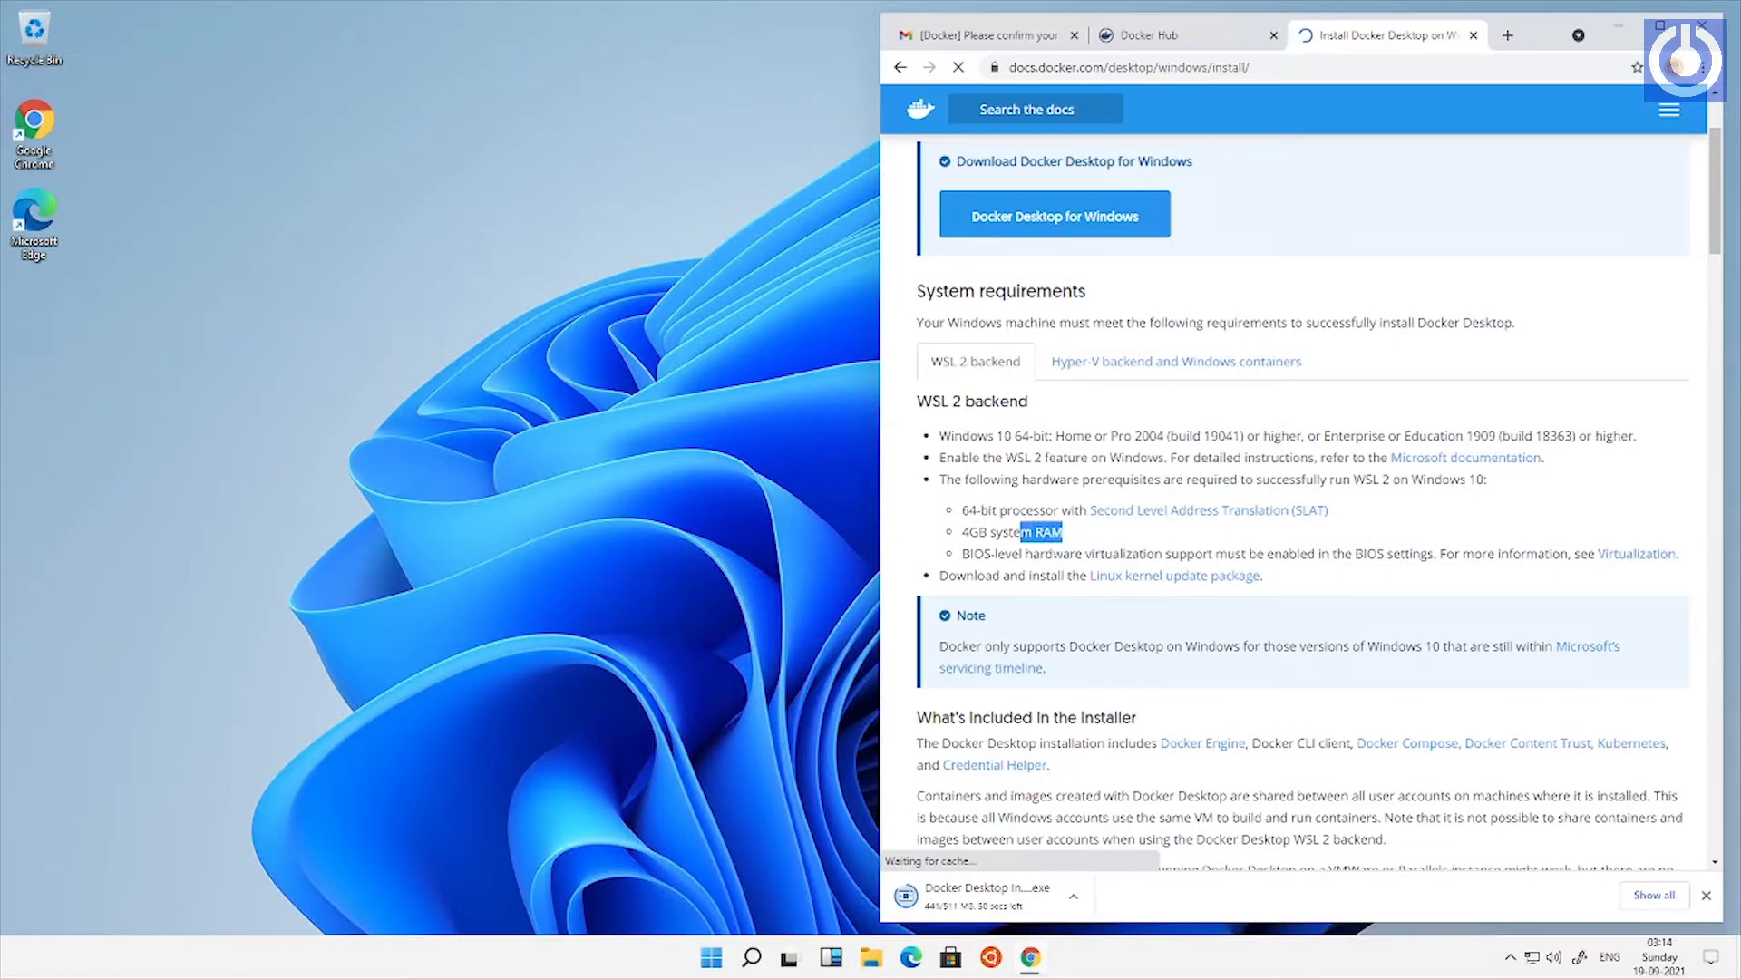
{"action": "left_click", "coordinate": [1175, 361]}
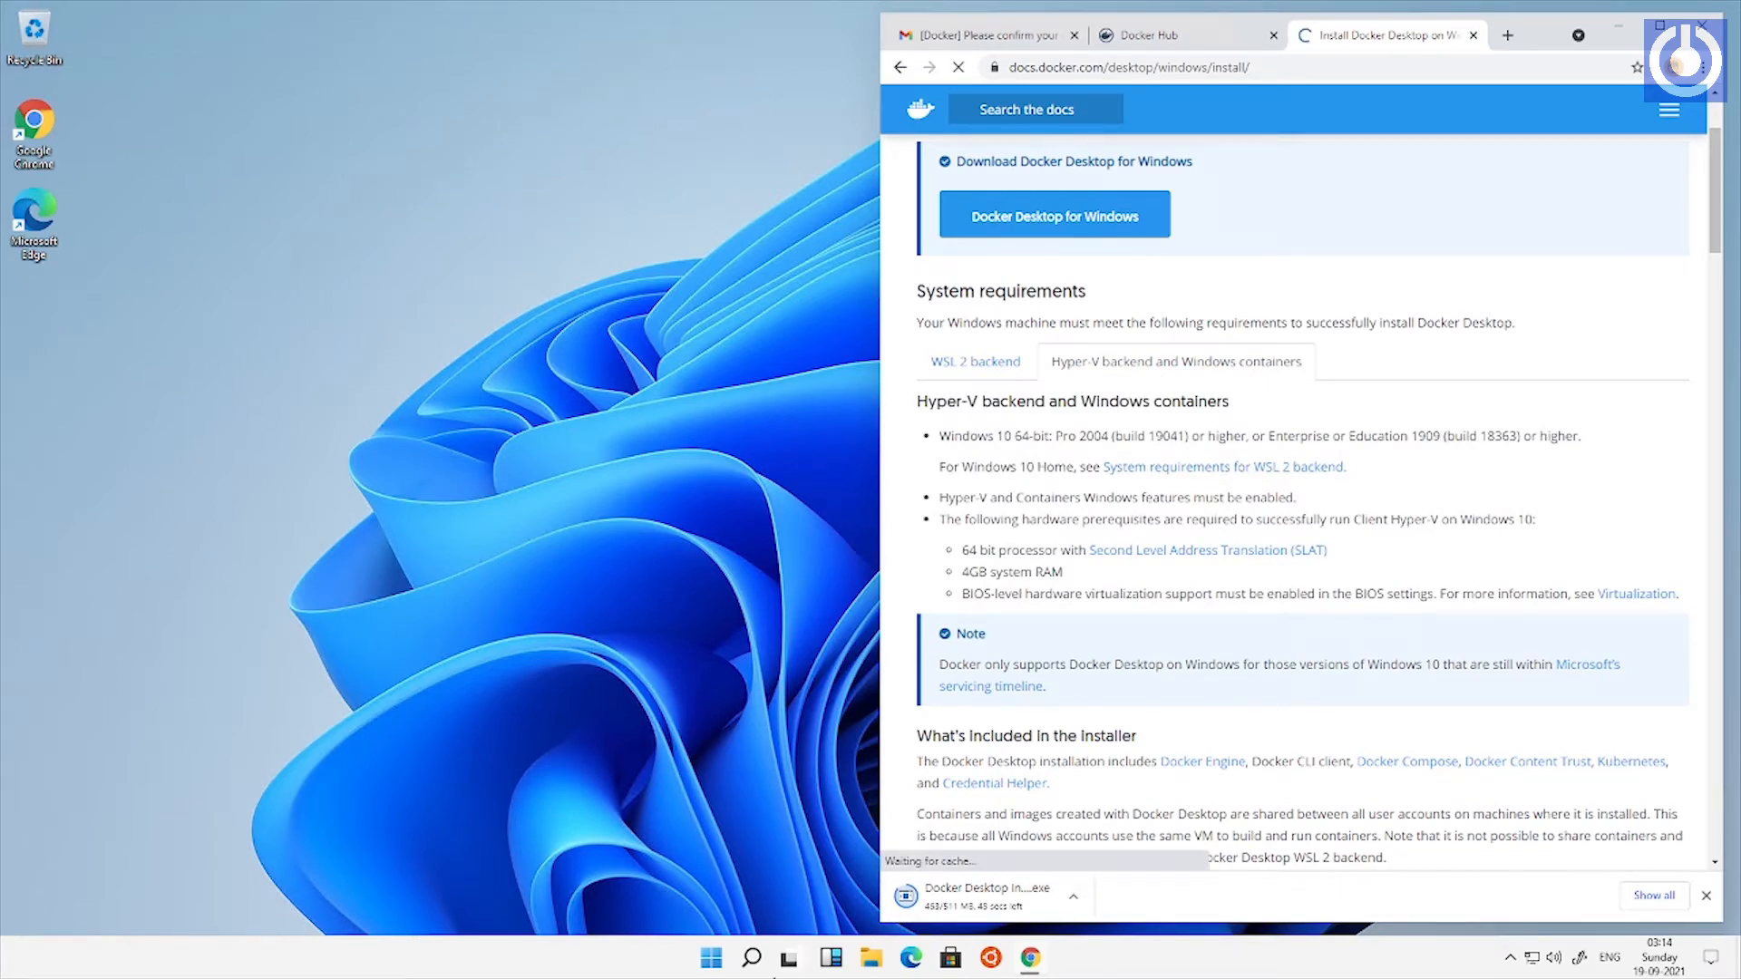
{"action": "left_click", "coordinate": [758, 957]}
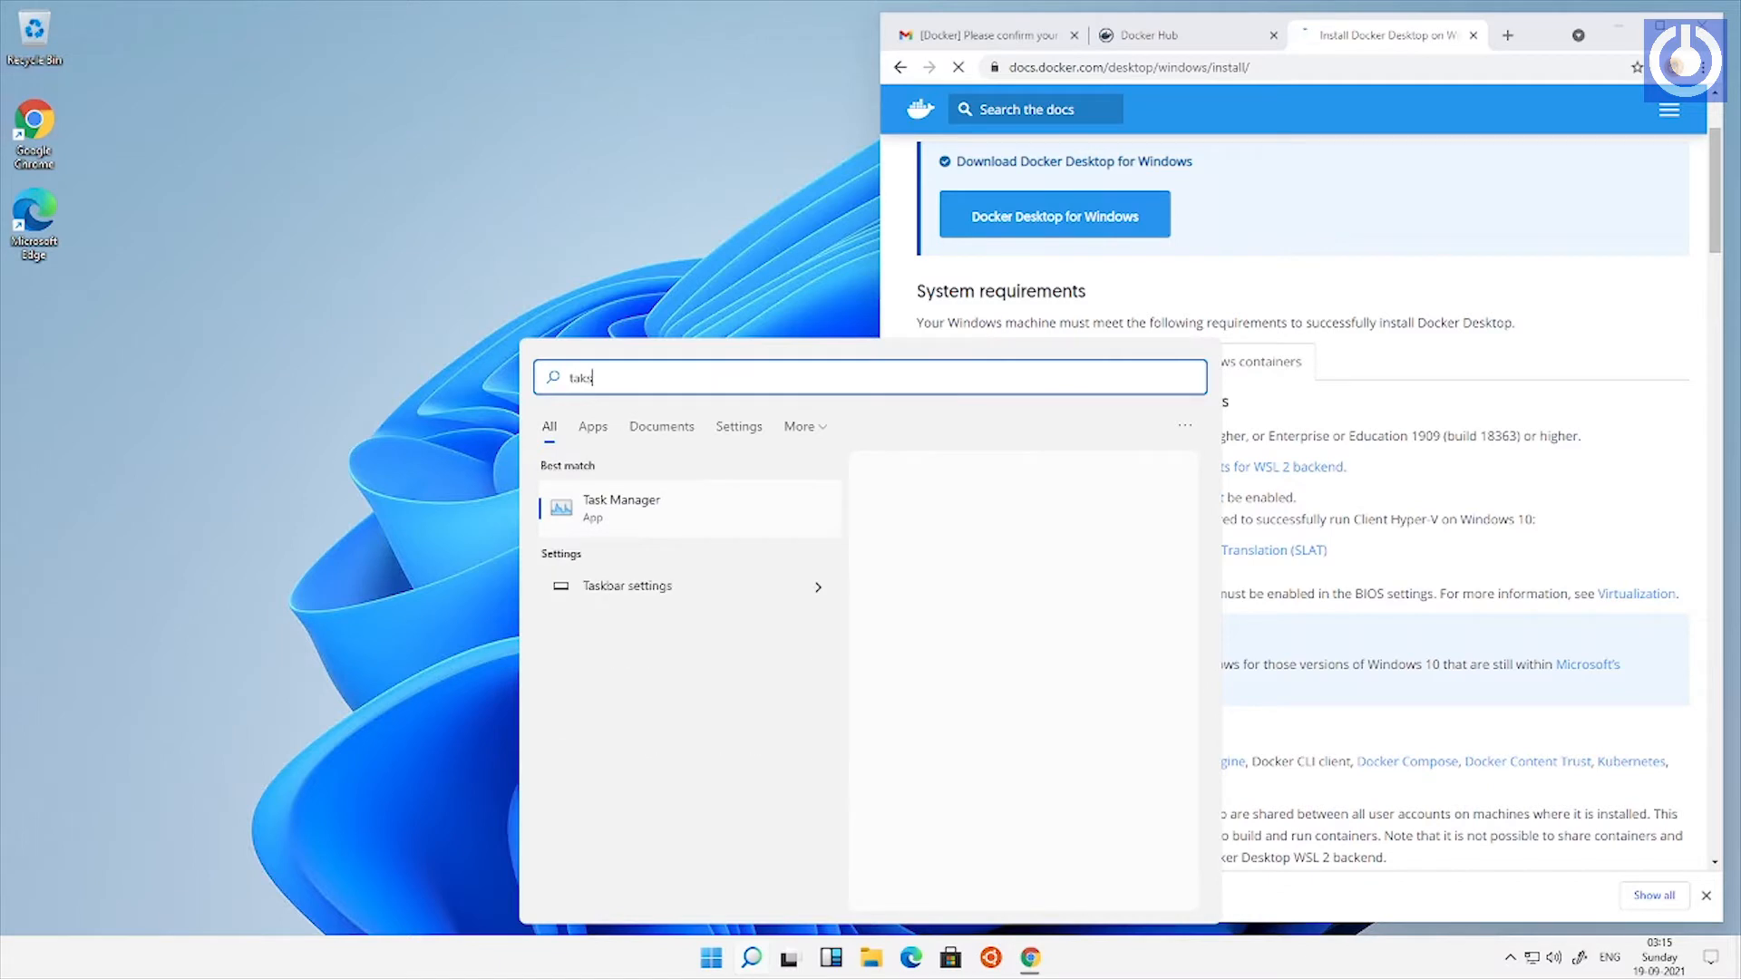
Launch Task Manager and check memory and CPU details for Virtualization: Enabled
{"action": "type", "text": "task Manager"}
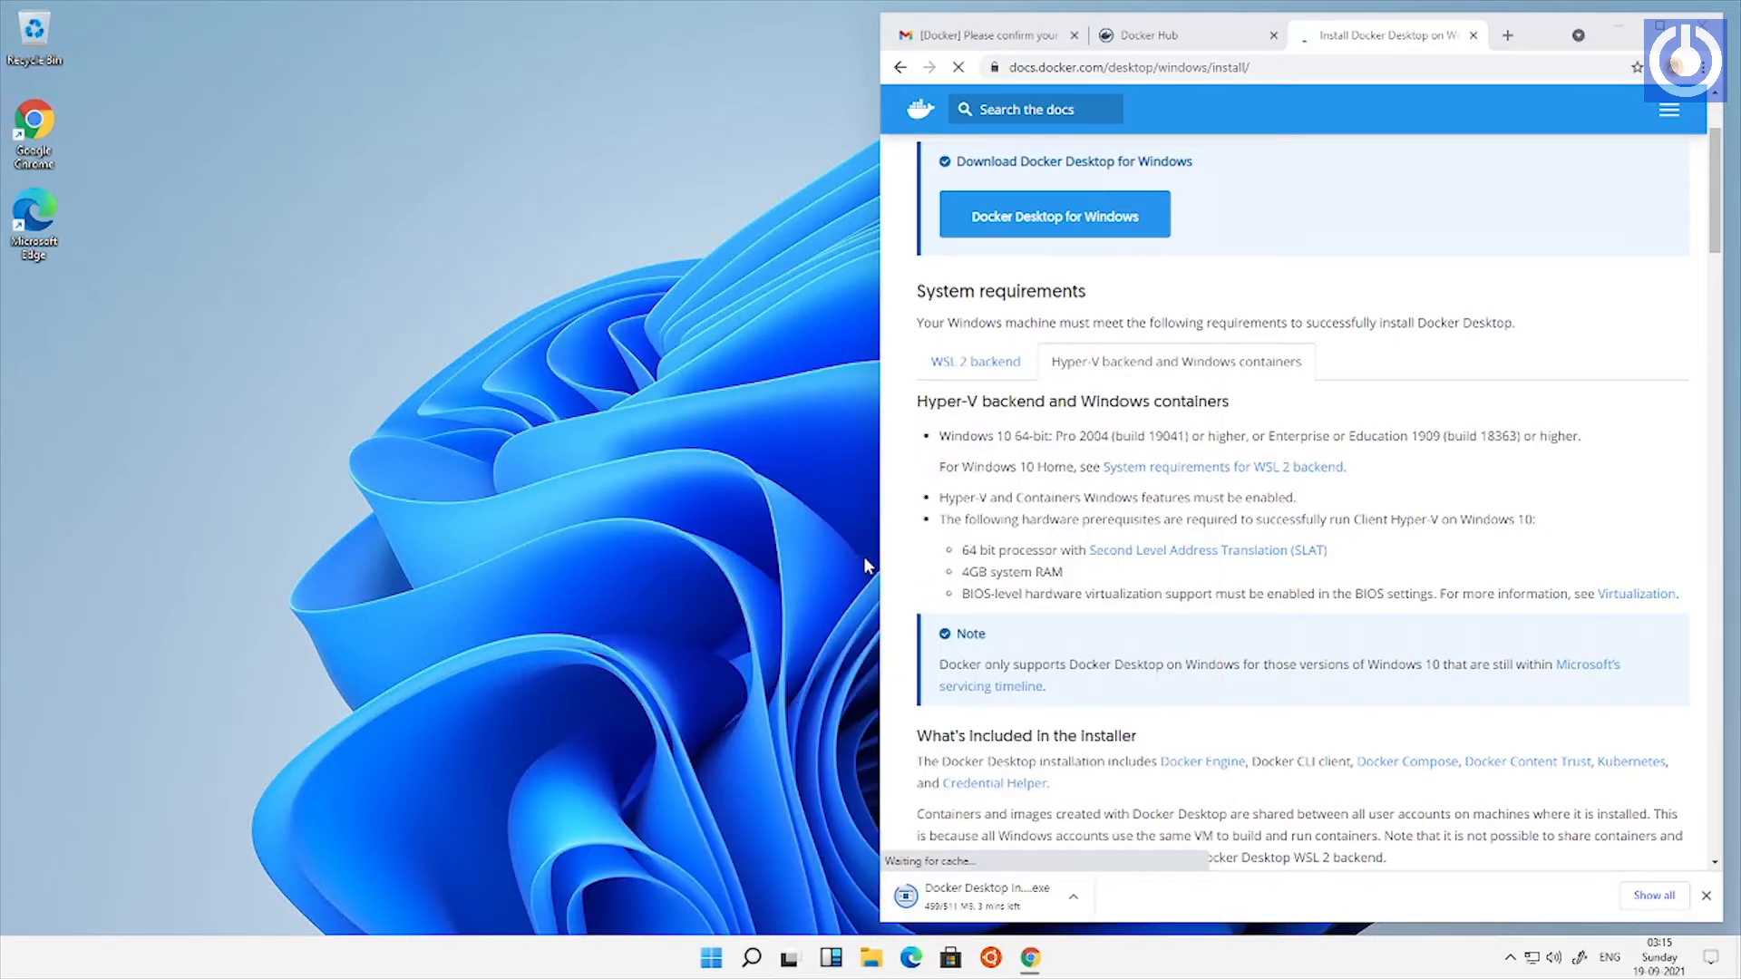
{"action": "mouse_move", "coordinate": [843, 529]}
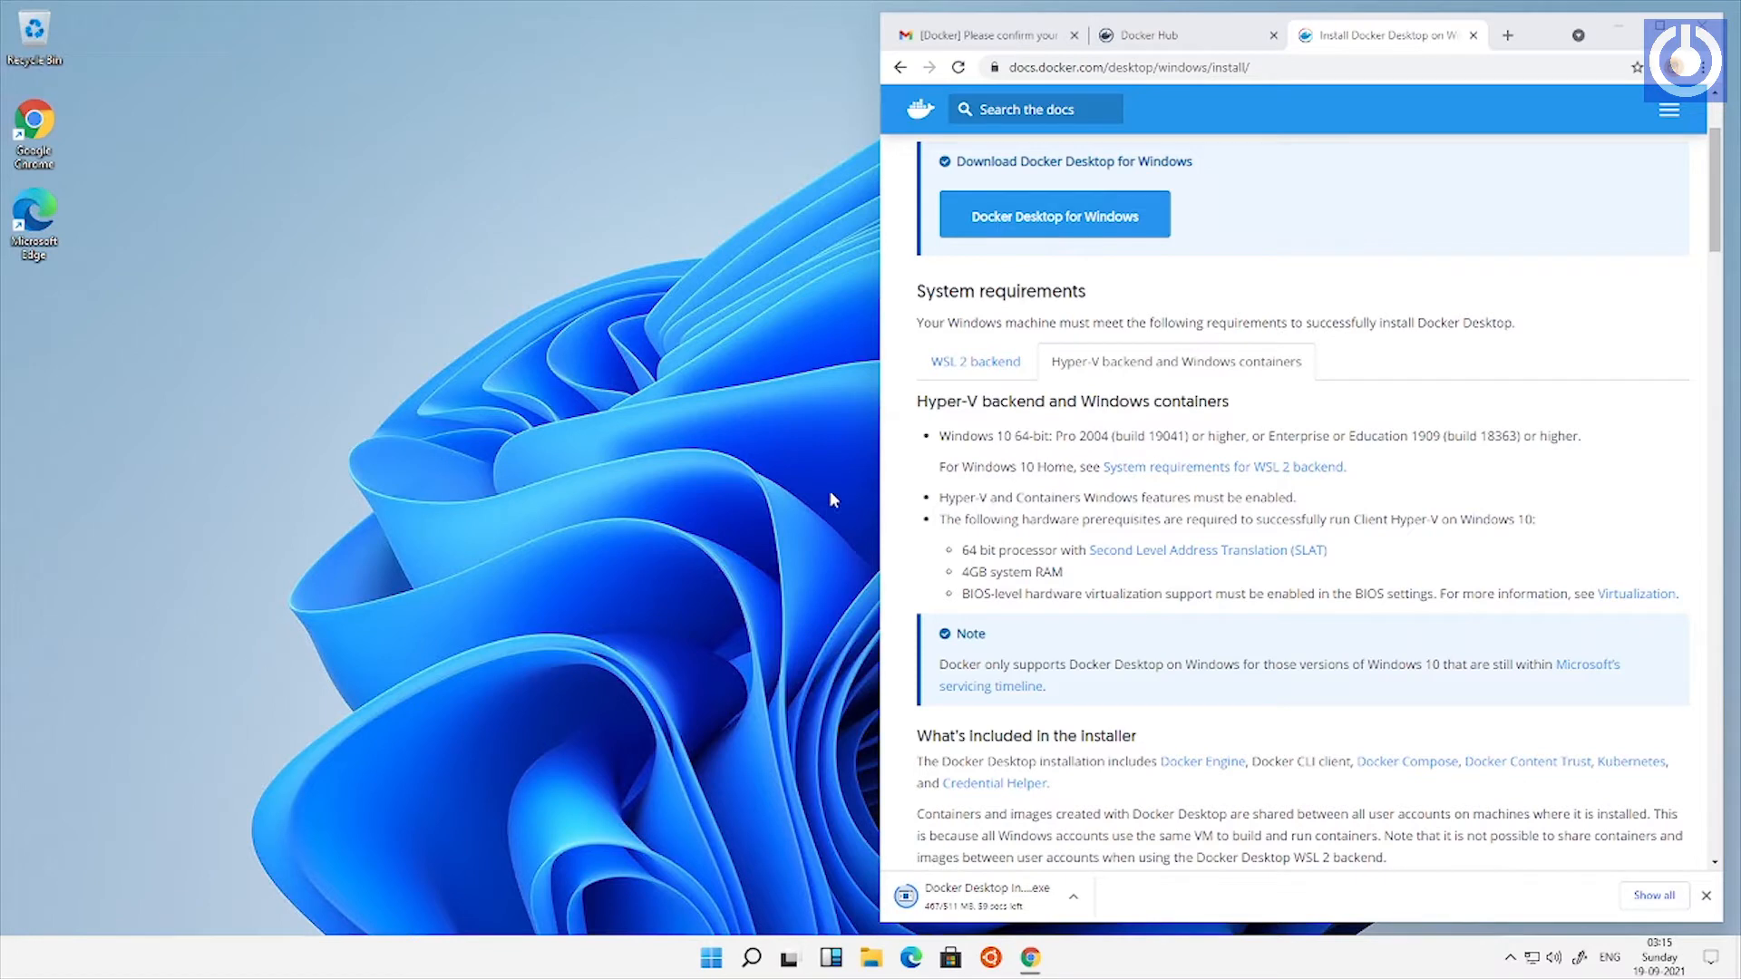
{"action": "mouse_move", "coordinate": [827, 697]}
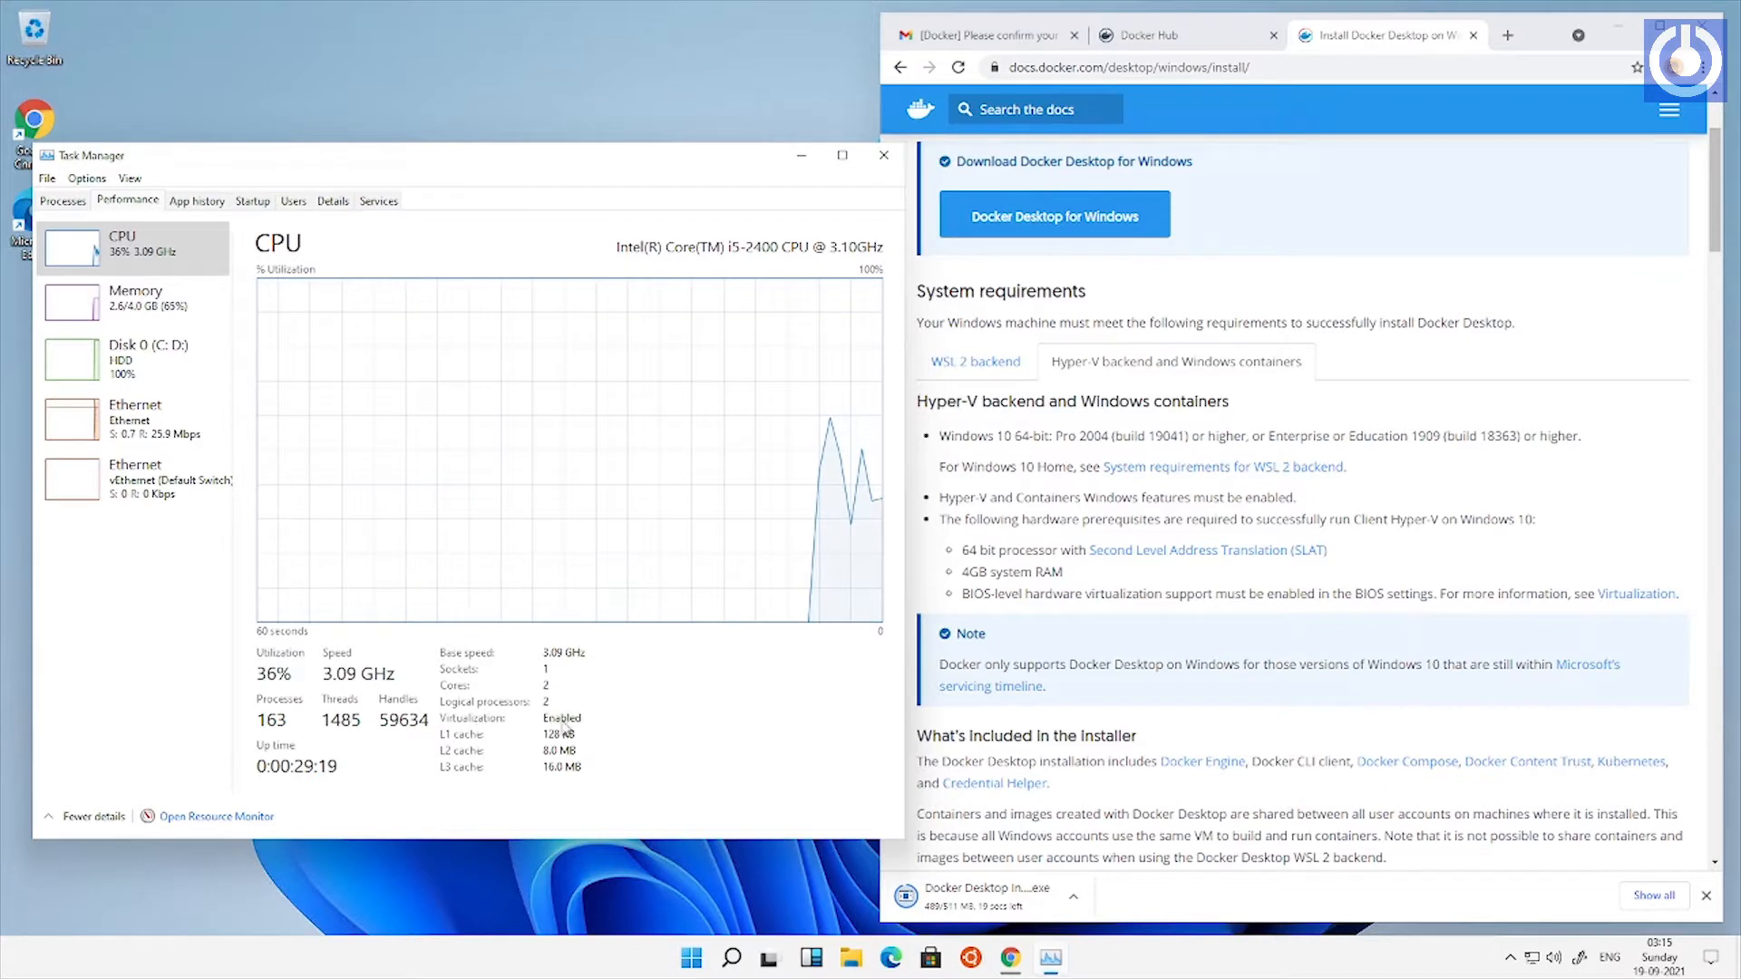
{"action": "mouse_move", "coordinate": [436, 722]}
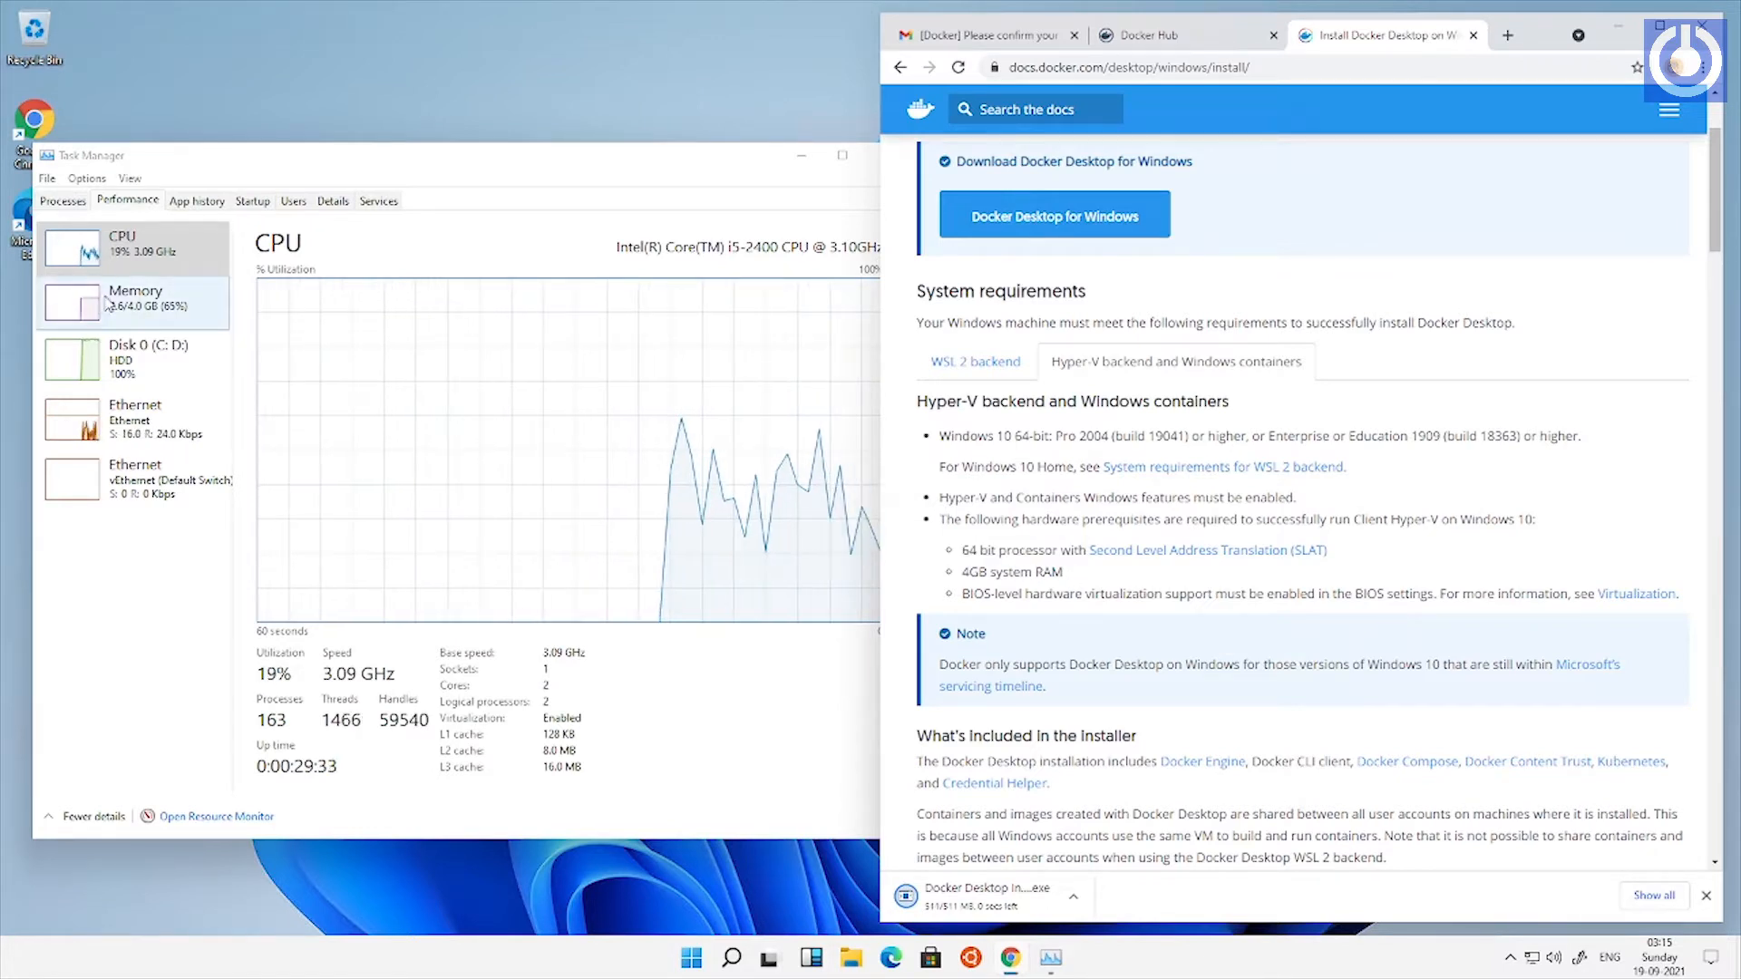
{"action": "left_click", "coordinate": [136, 304]}
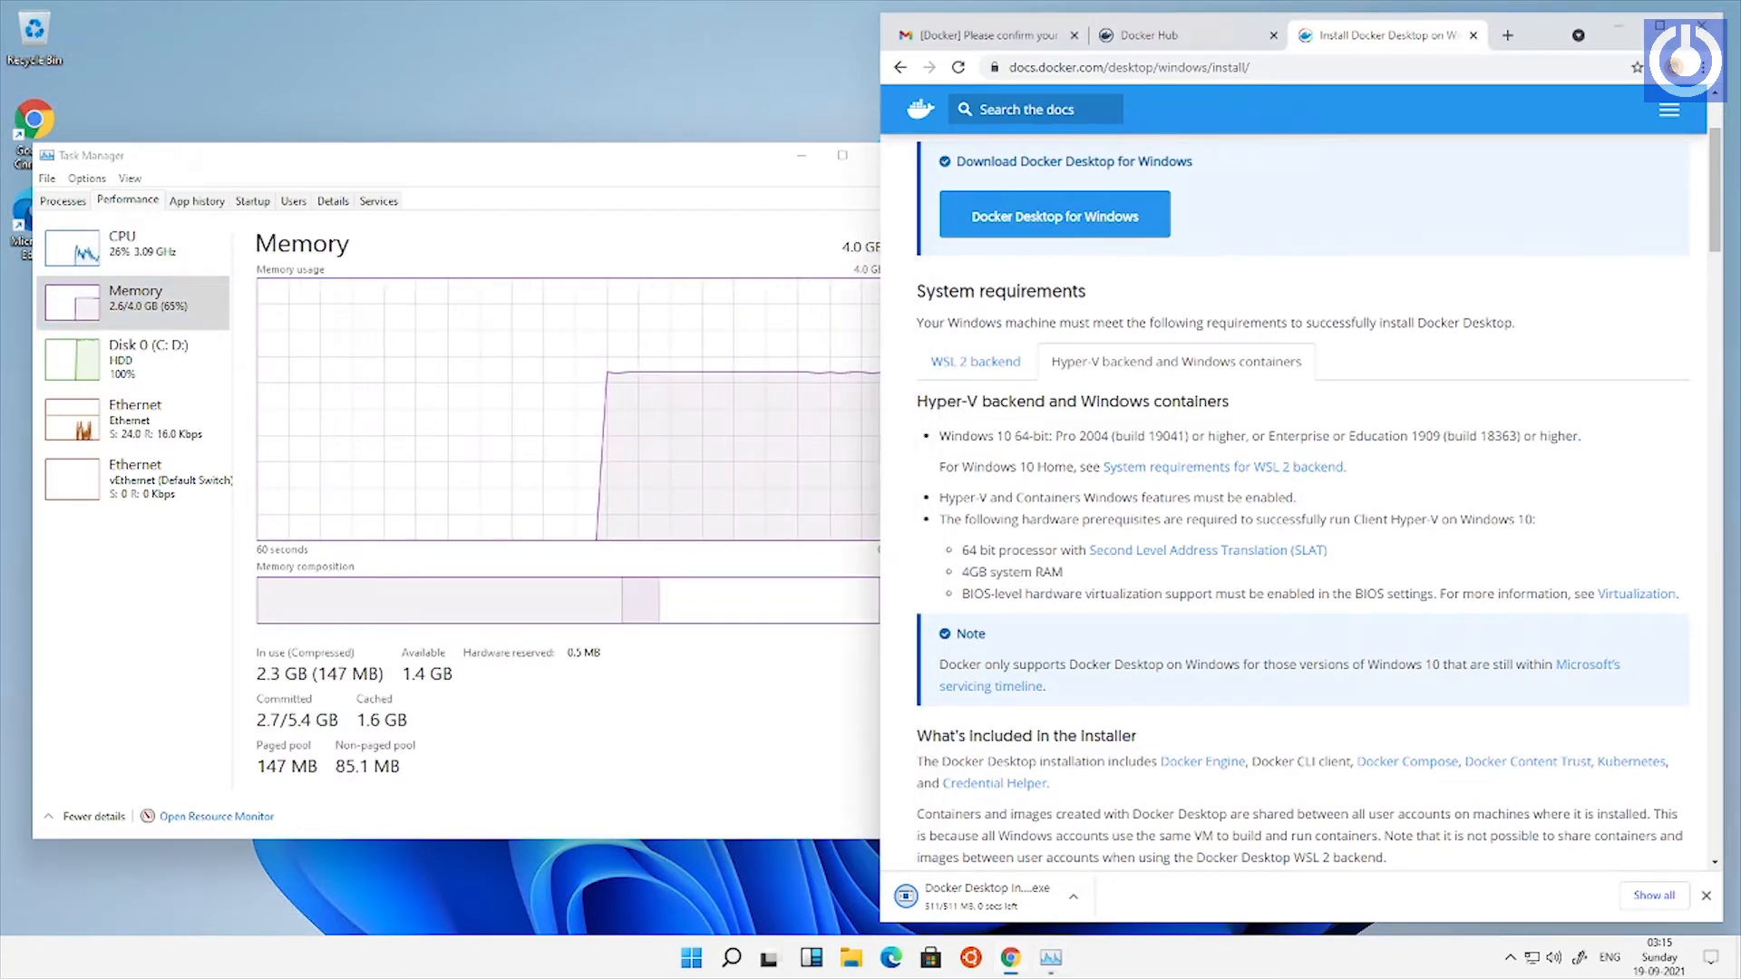
{"action": "left_click_drag", "start_coordinate": [983, 593], "coordinate": [1567, 593]}
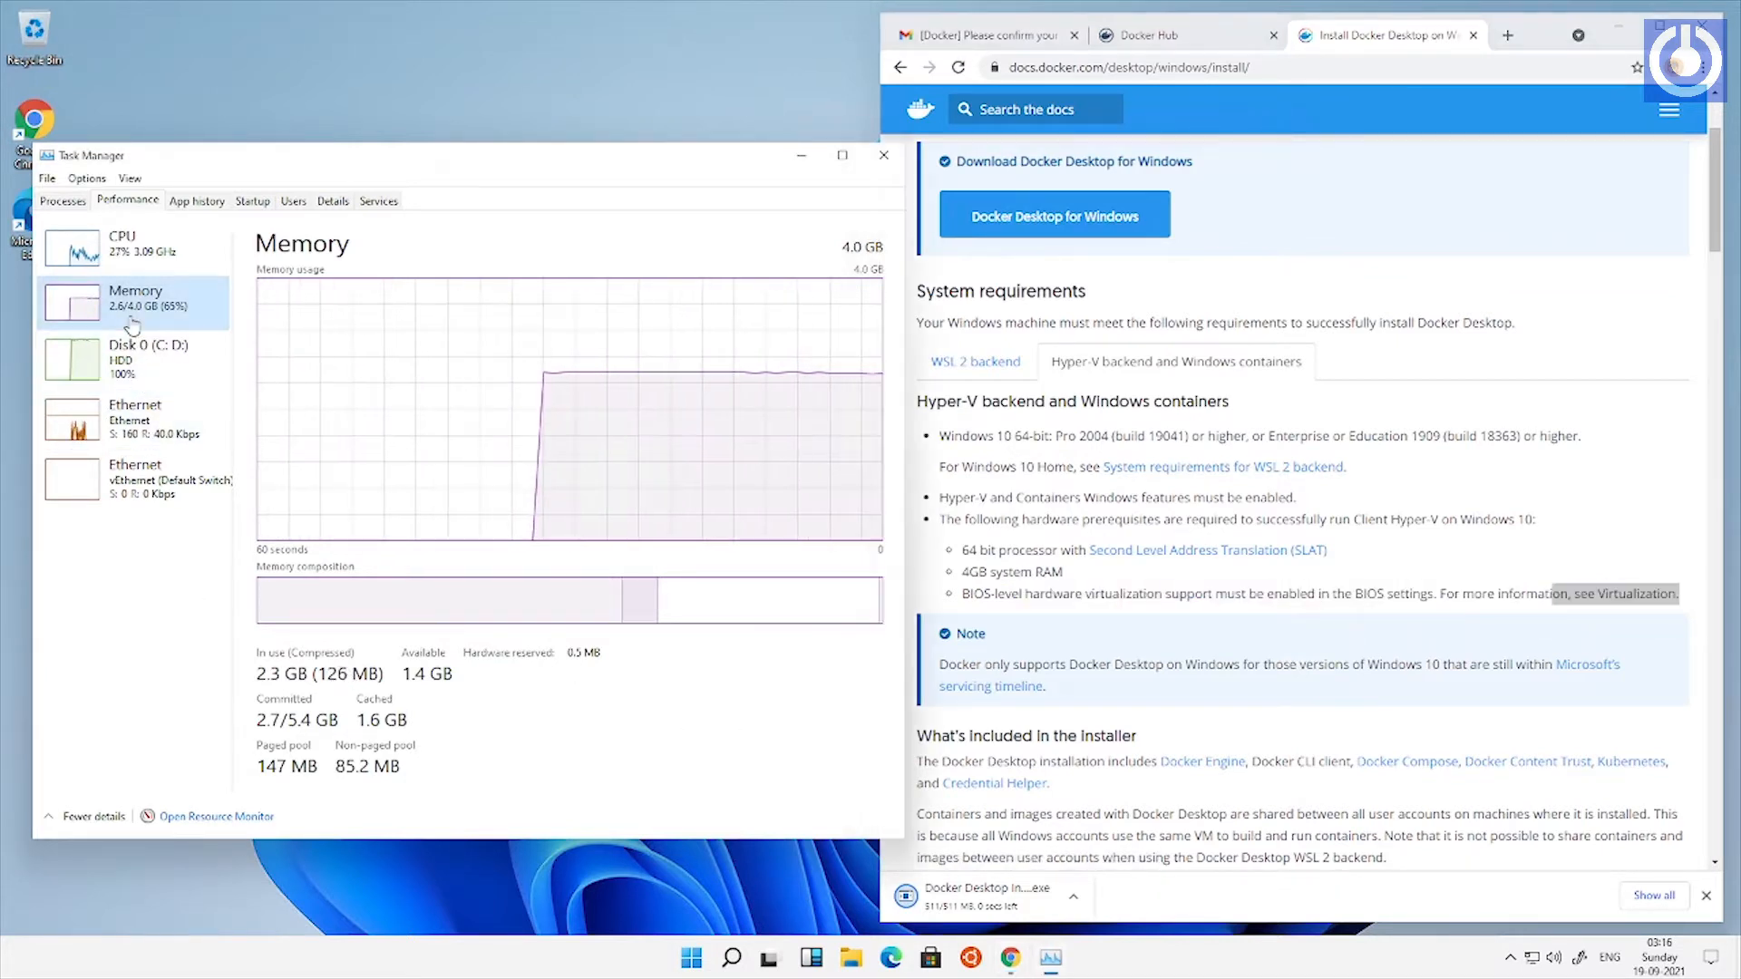
{"action": "left_click", "coordinate": [118, 248]}
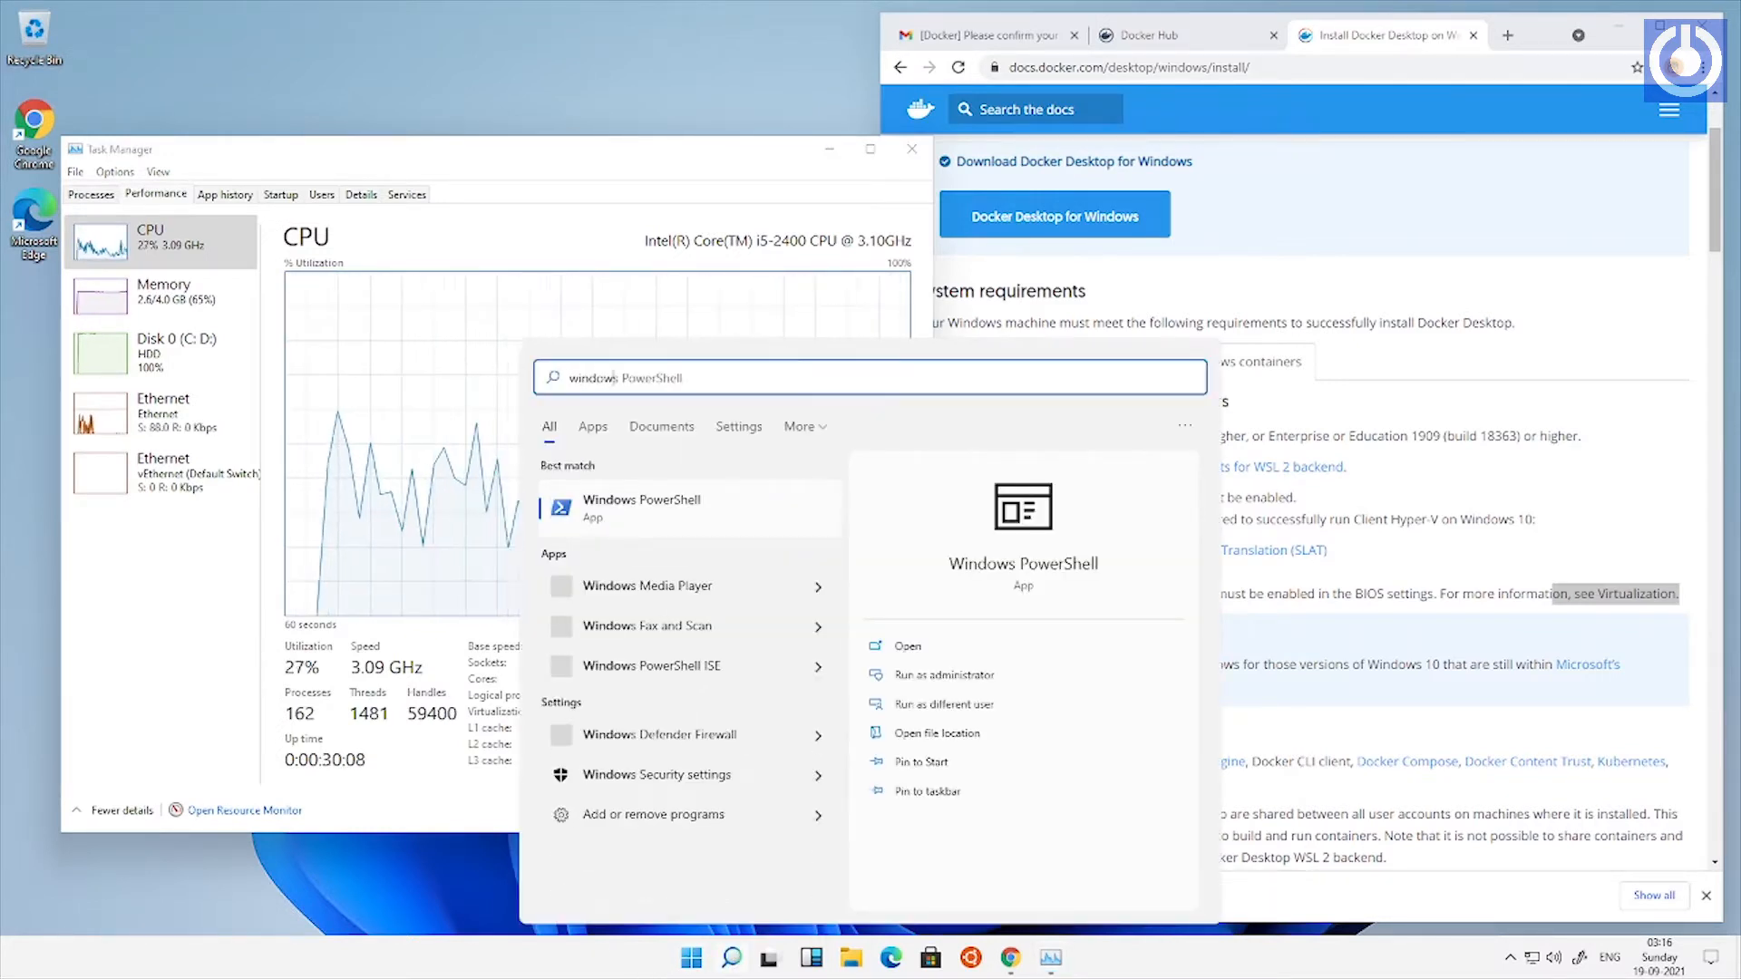
Search 'windows feat' and review the WSL and Hyper-V features against the requirements page
{"action": "type", "text": "windows feat"}
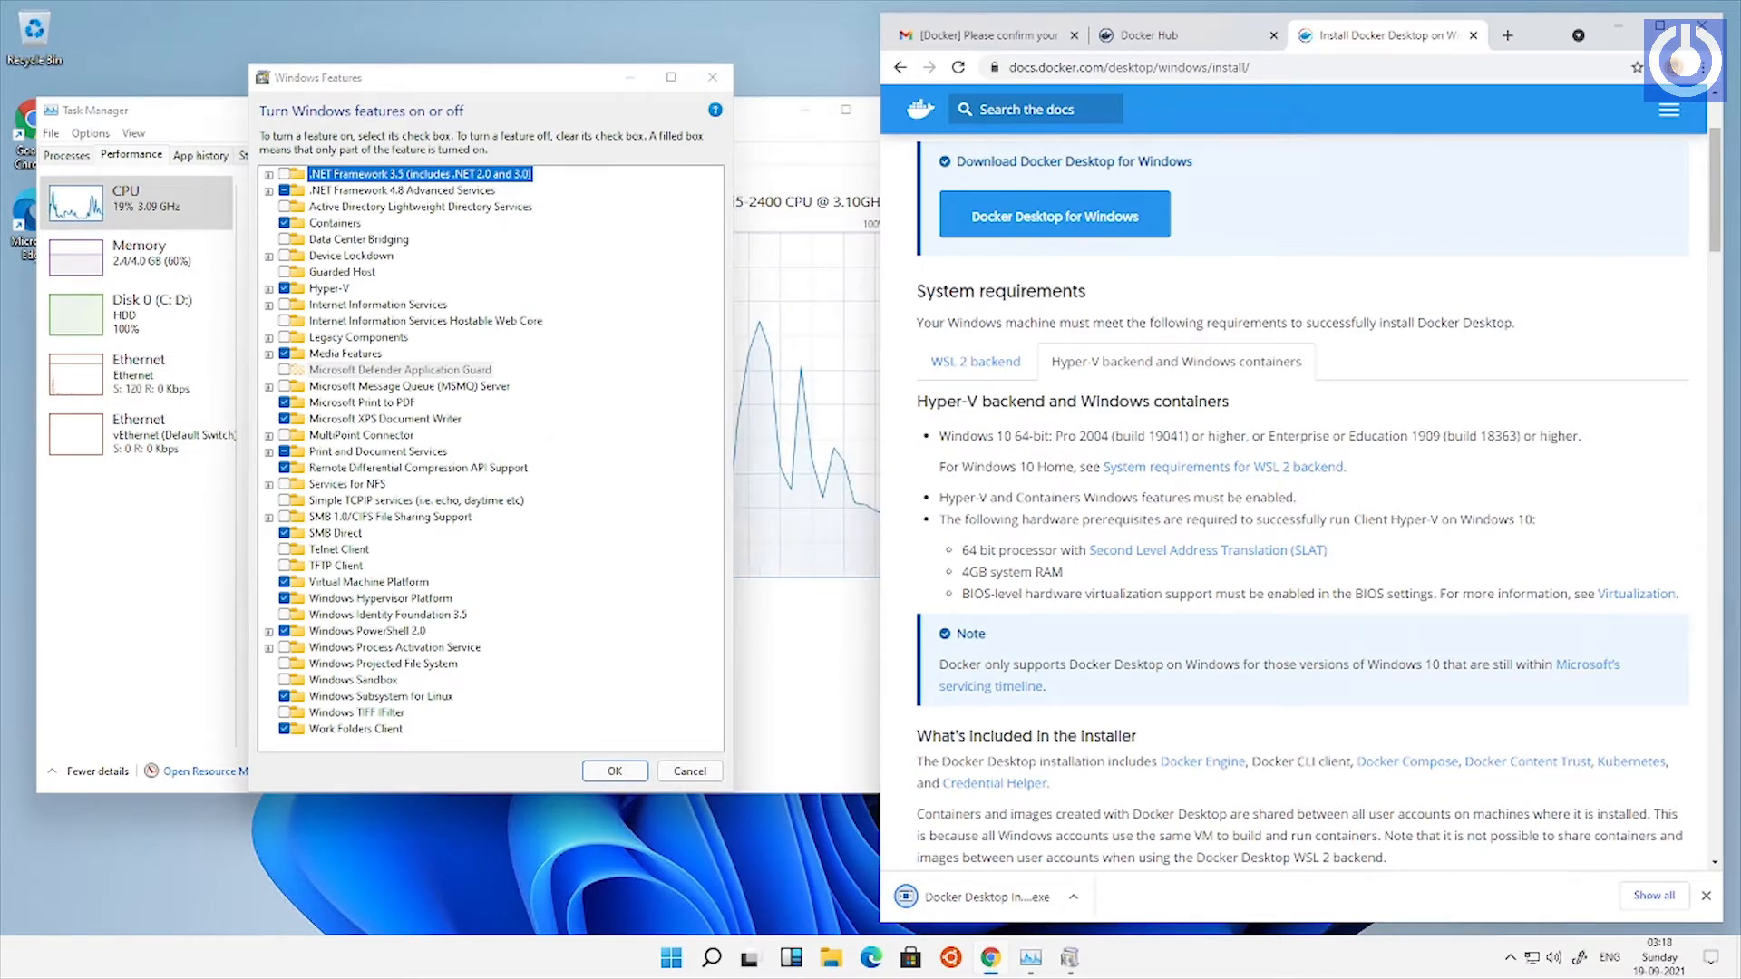
{"action": "mouse_move", "coordinate": [1297, 480]}
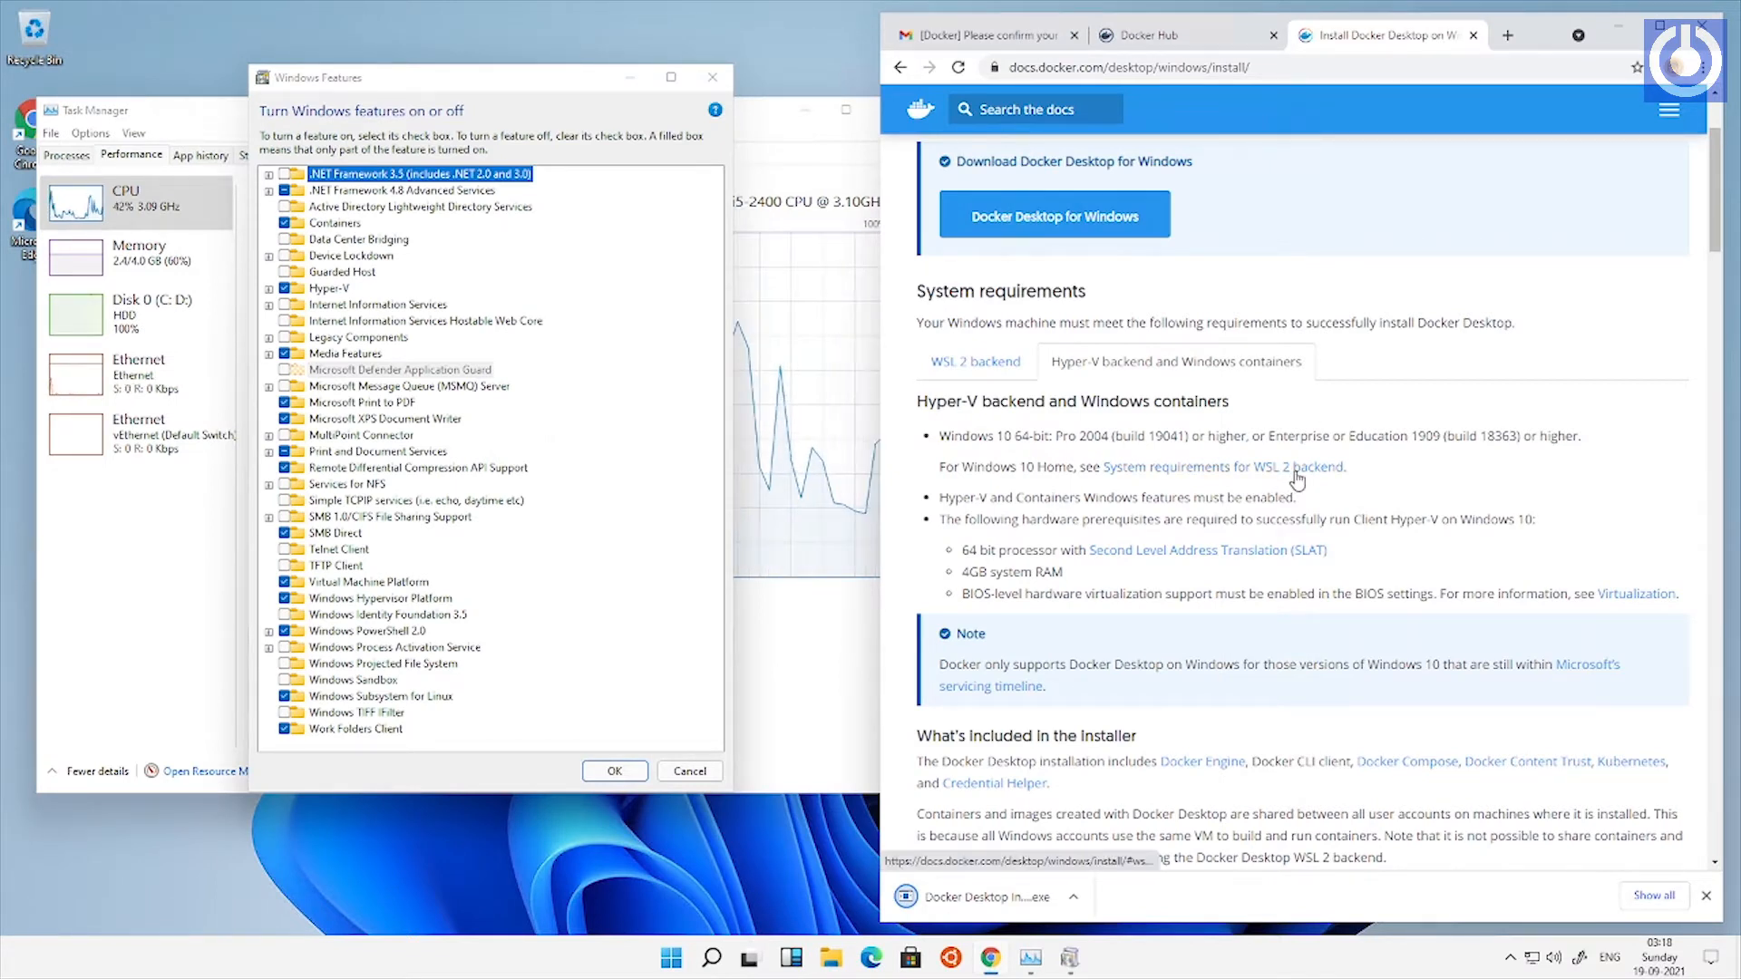
{"action": "mouse_move", "coordinate": [686, 587]}
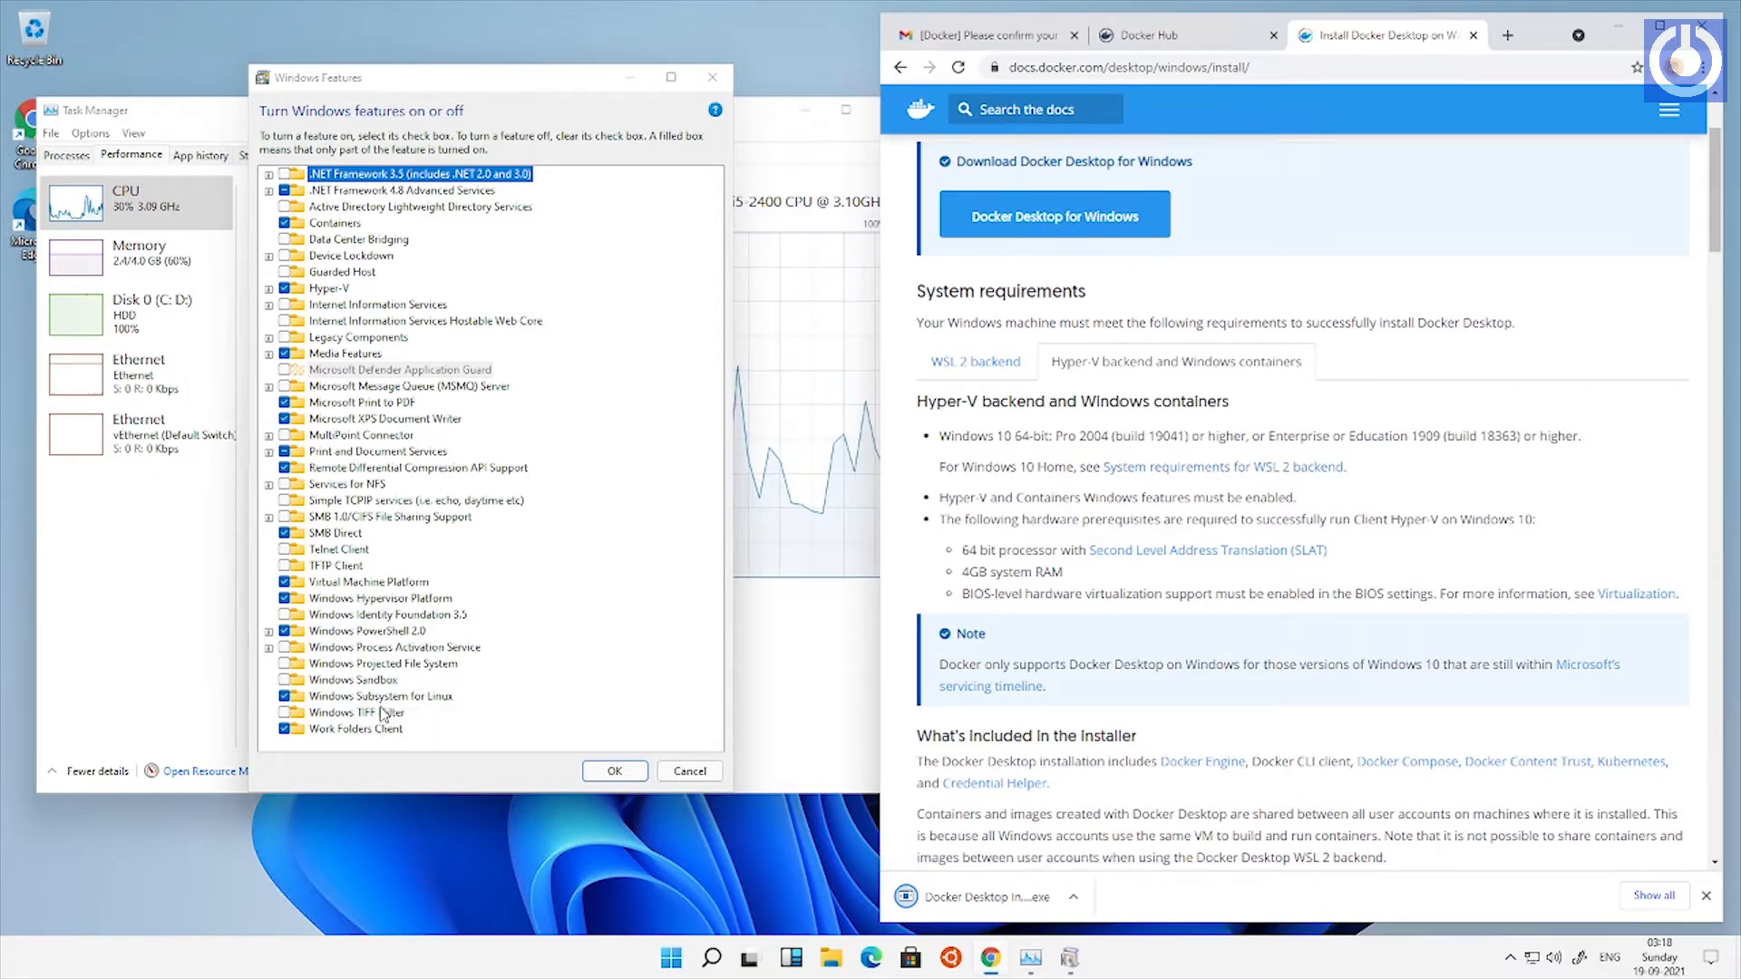
{"action": "left_click", "coordinate": [381, 697]}
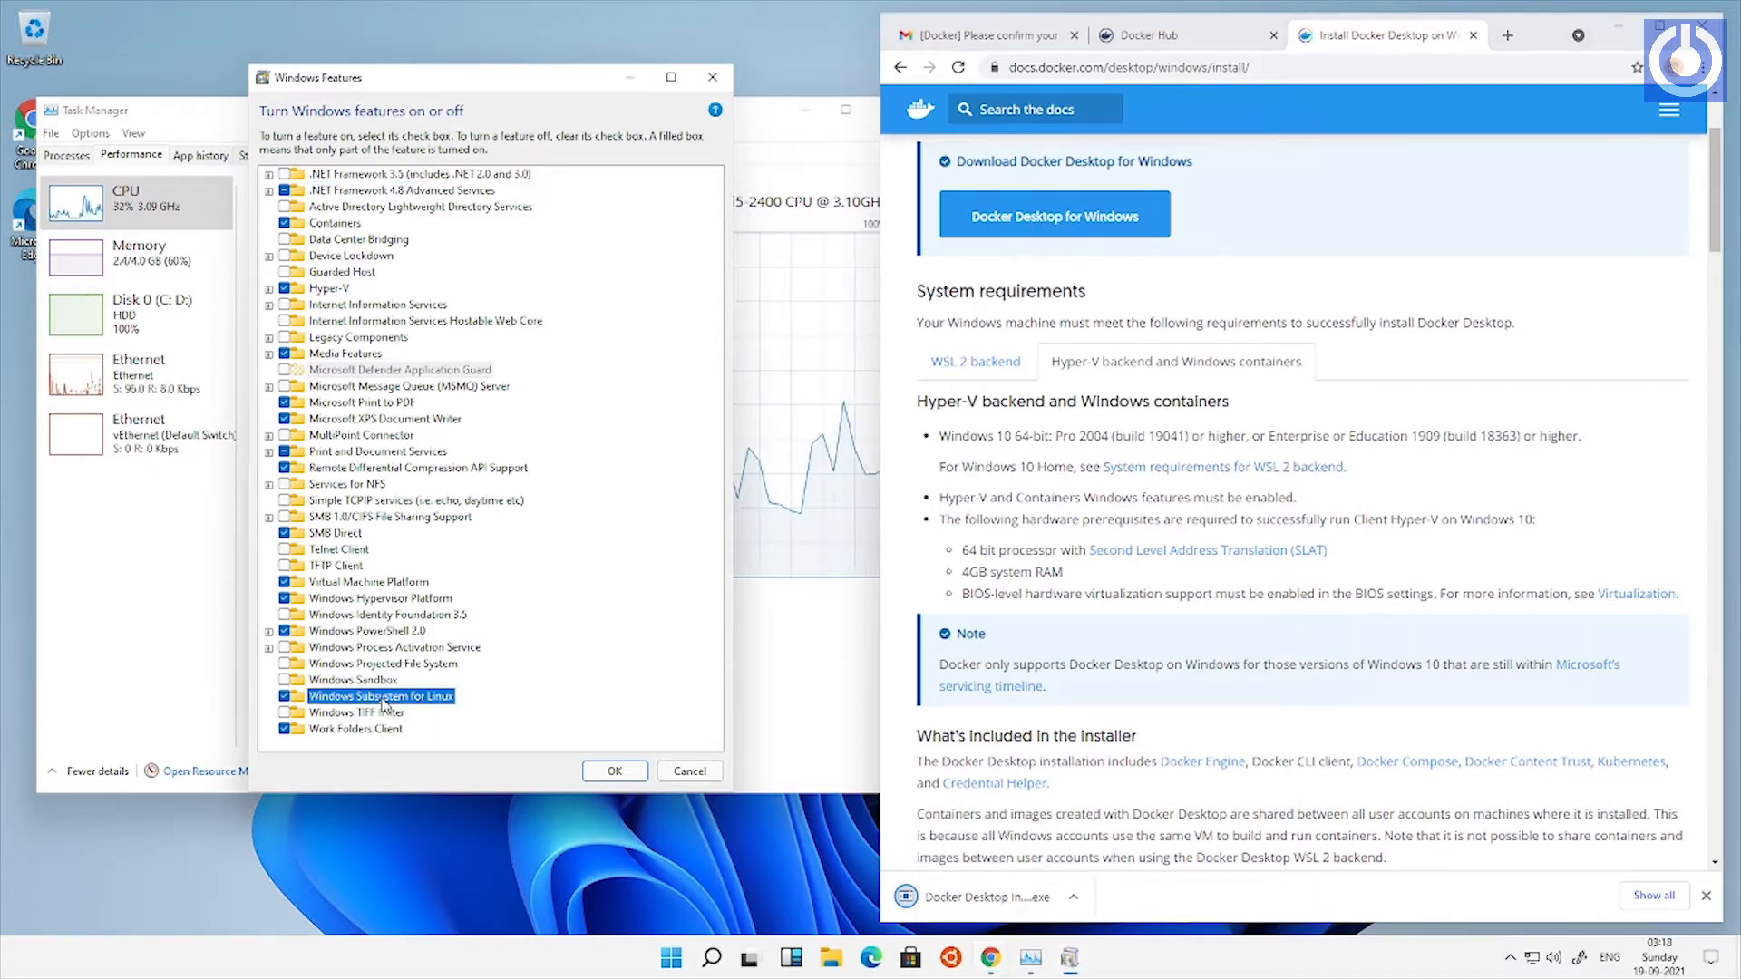
{"action": "mouse_move", "coordinate": [407, 646]}
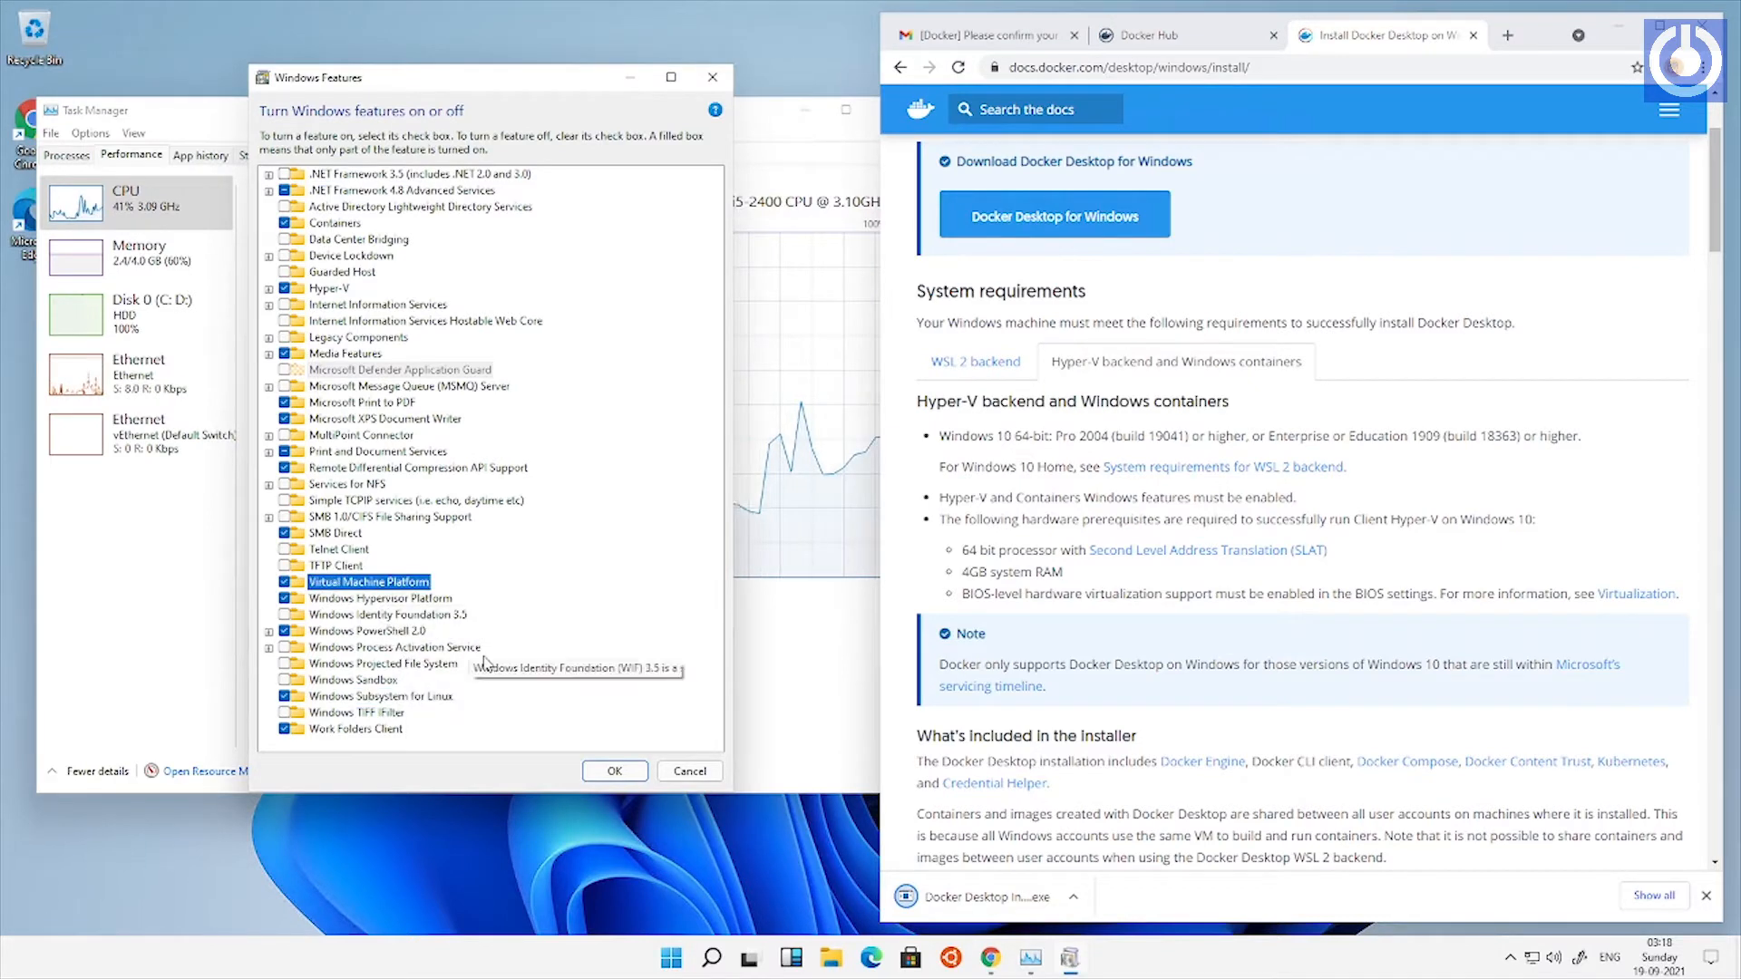
{"action": "left_click", "coordinate": [327, 286]}
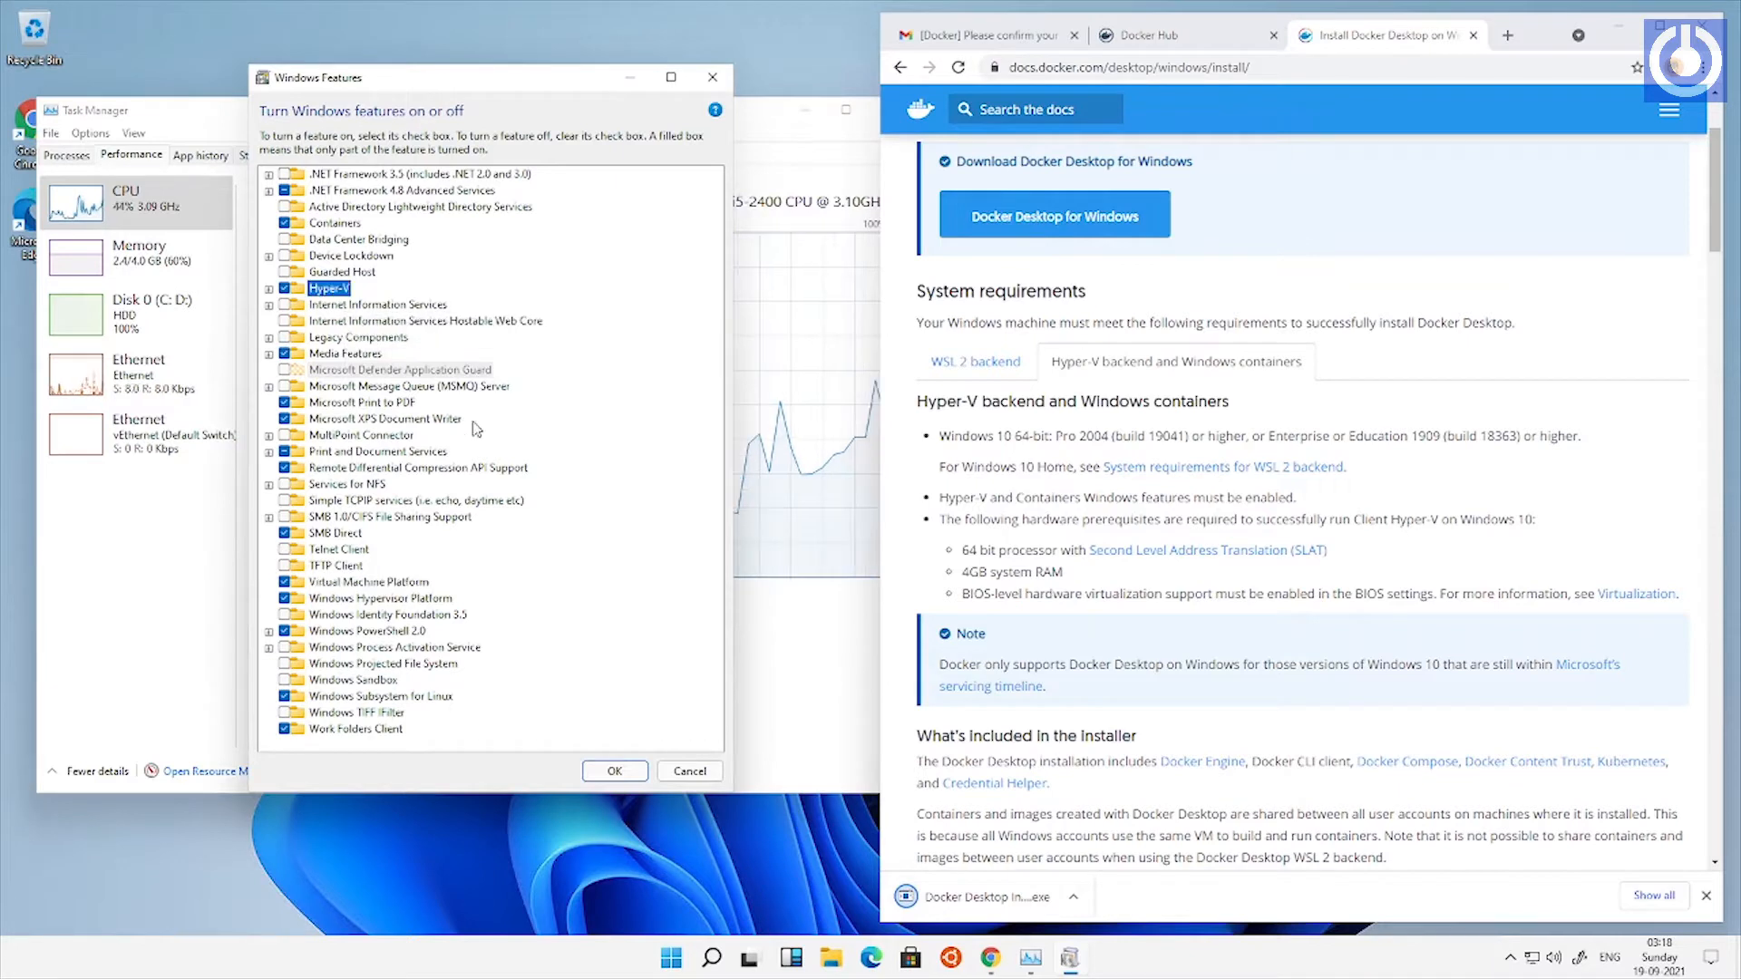
{"action": "mouse_move", "coordinate": [328, 287]}
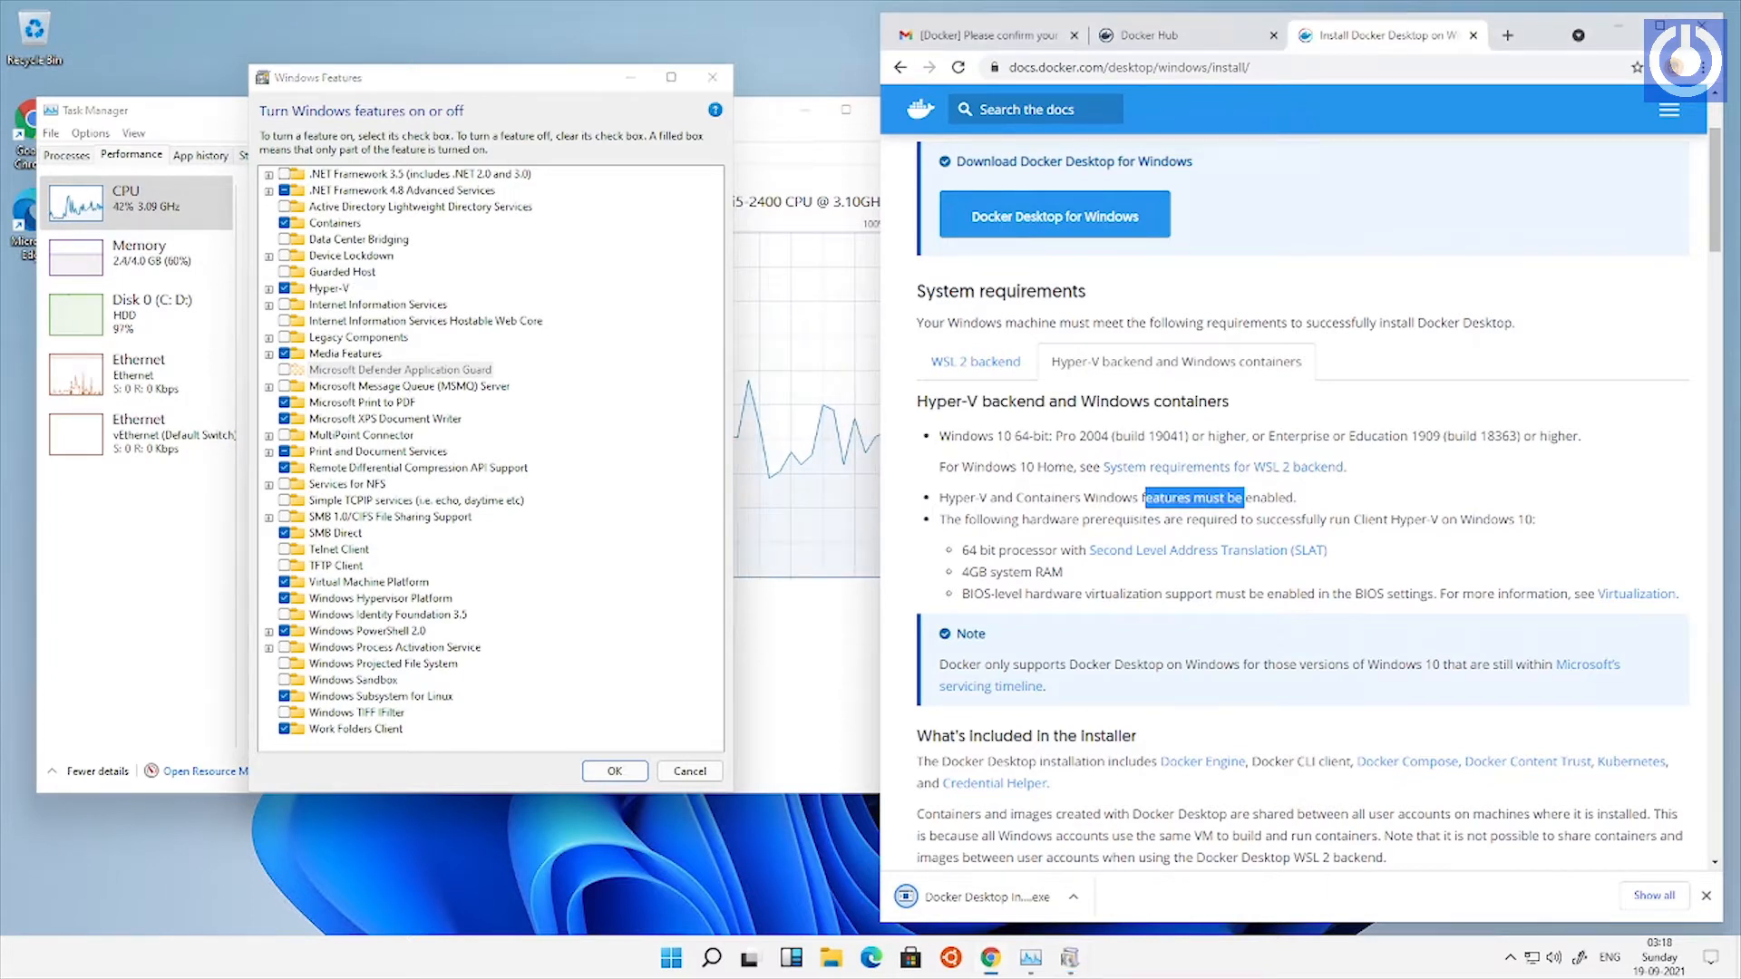
{"action": "left_click", "coordinate": [330, 287]}
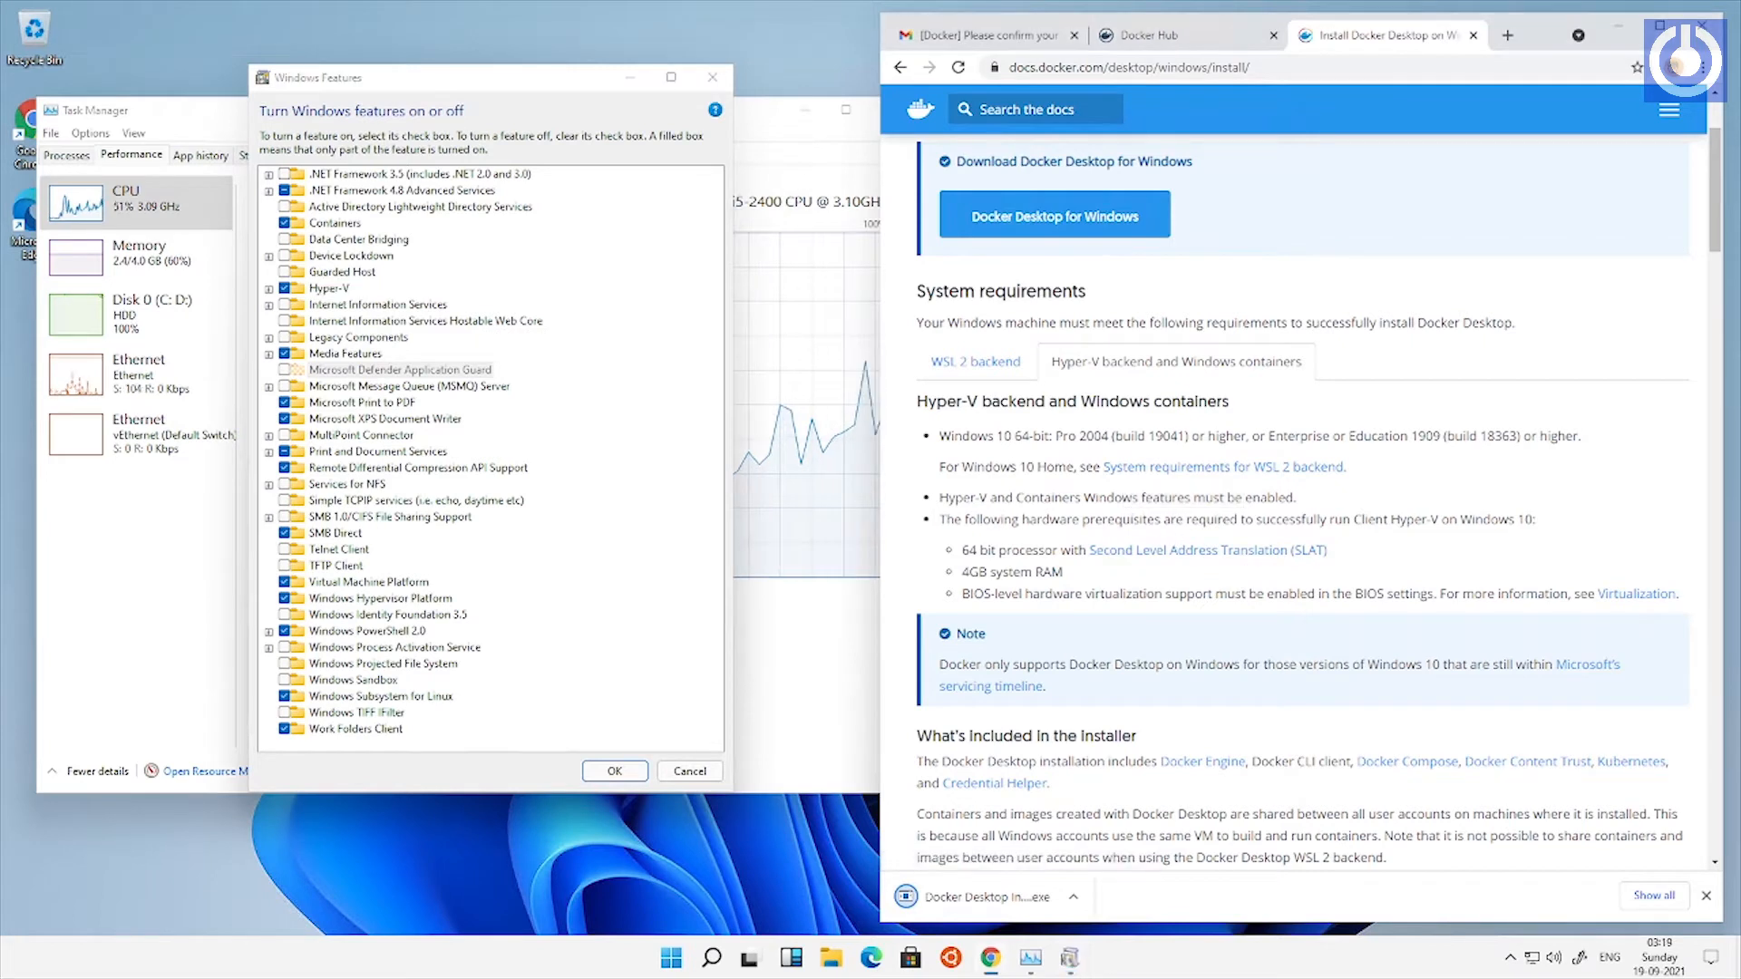
{"action": "double_click", "coordinate": [1393, 519]}
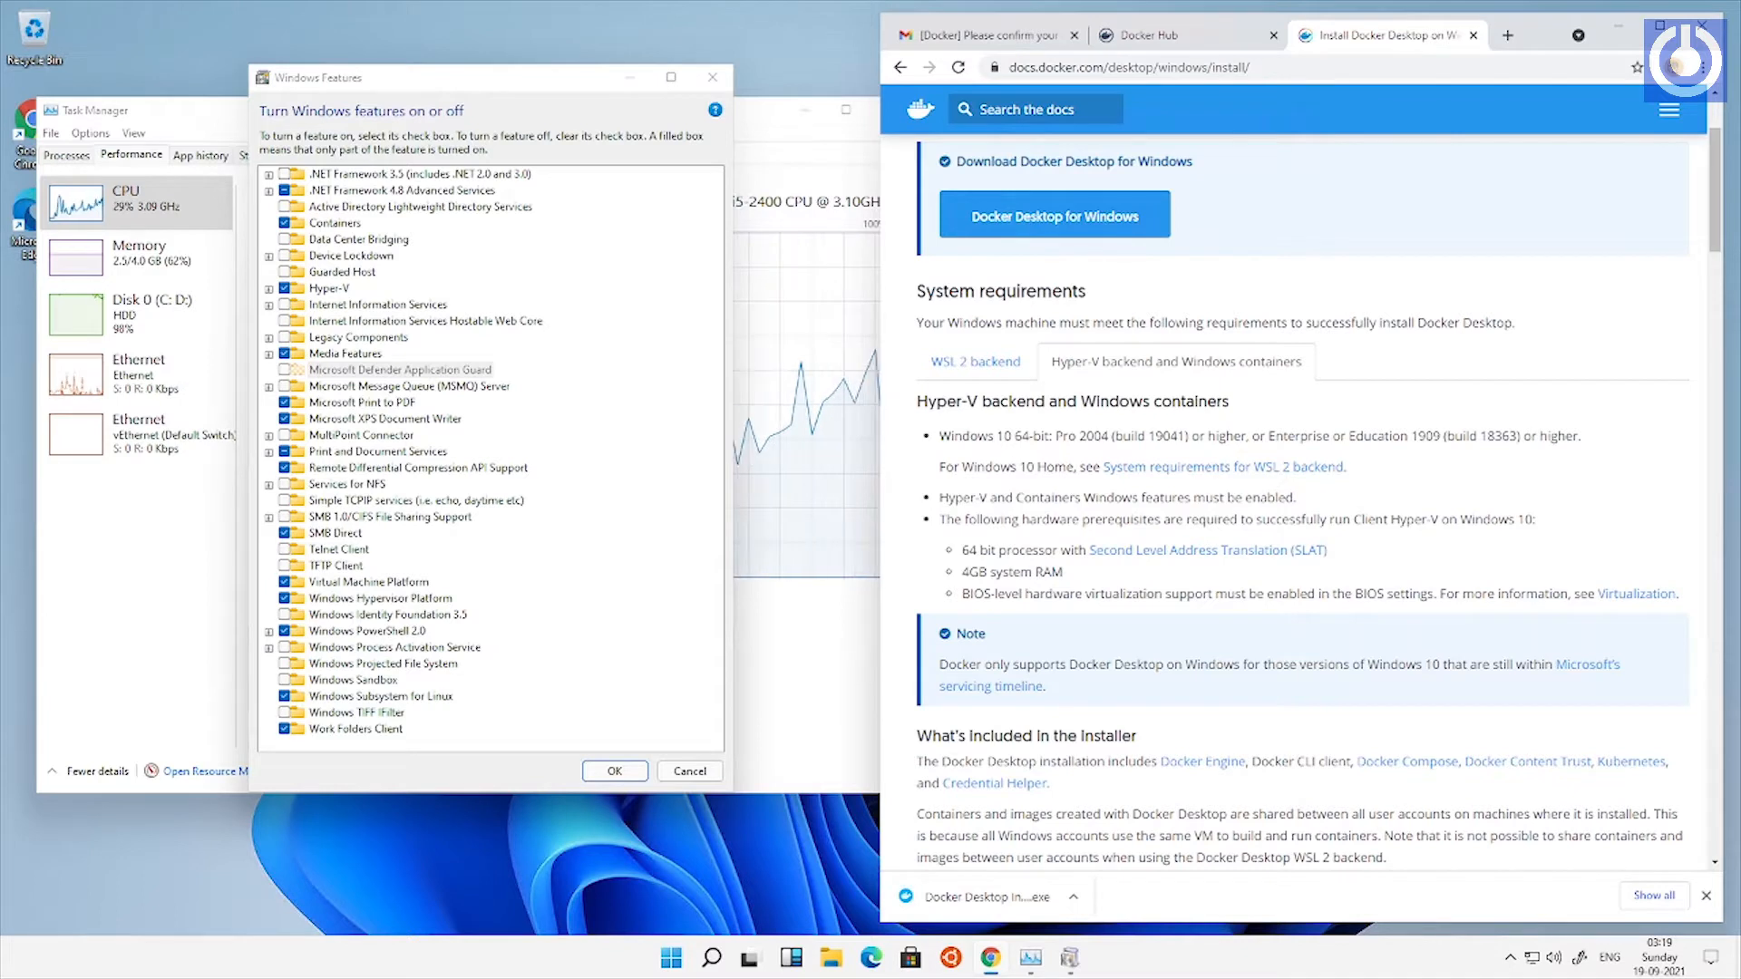
{"action": "mouse_move", "coordinate": [1016, 522]}
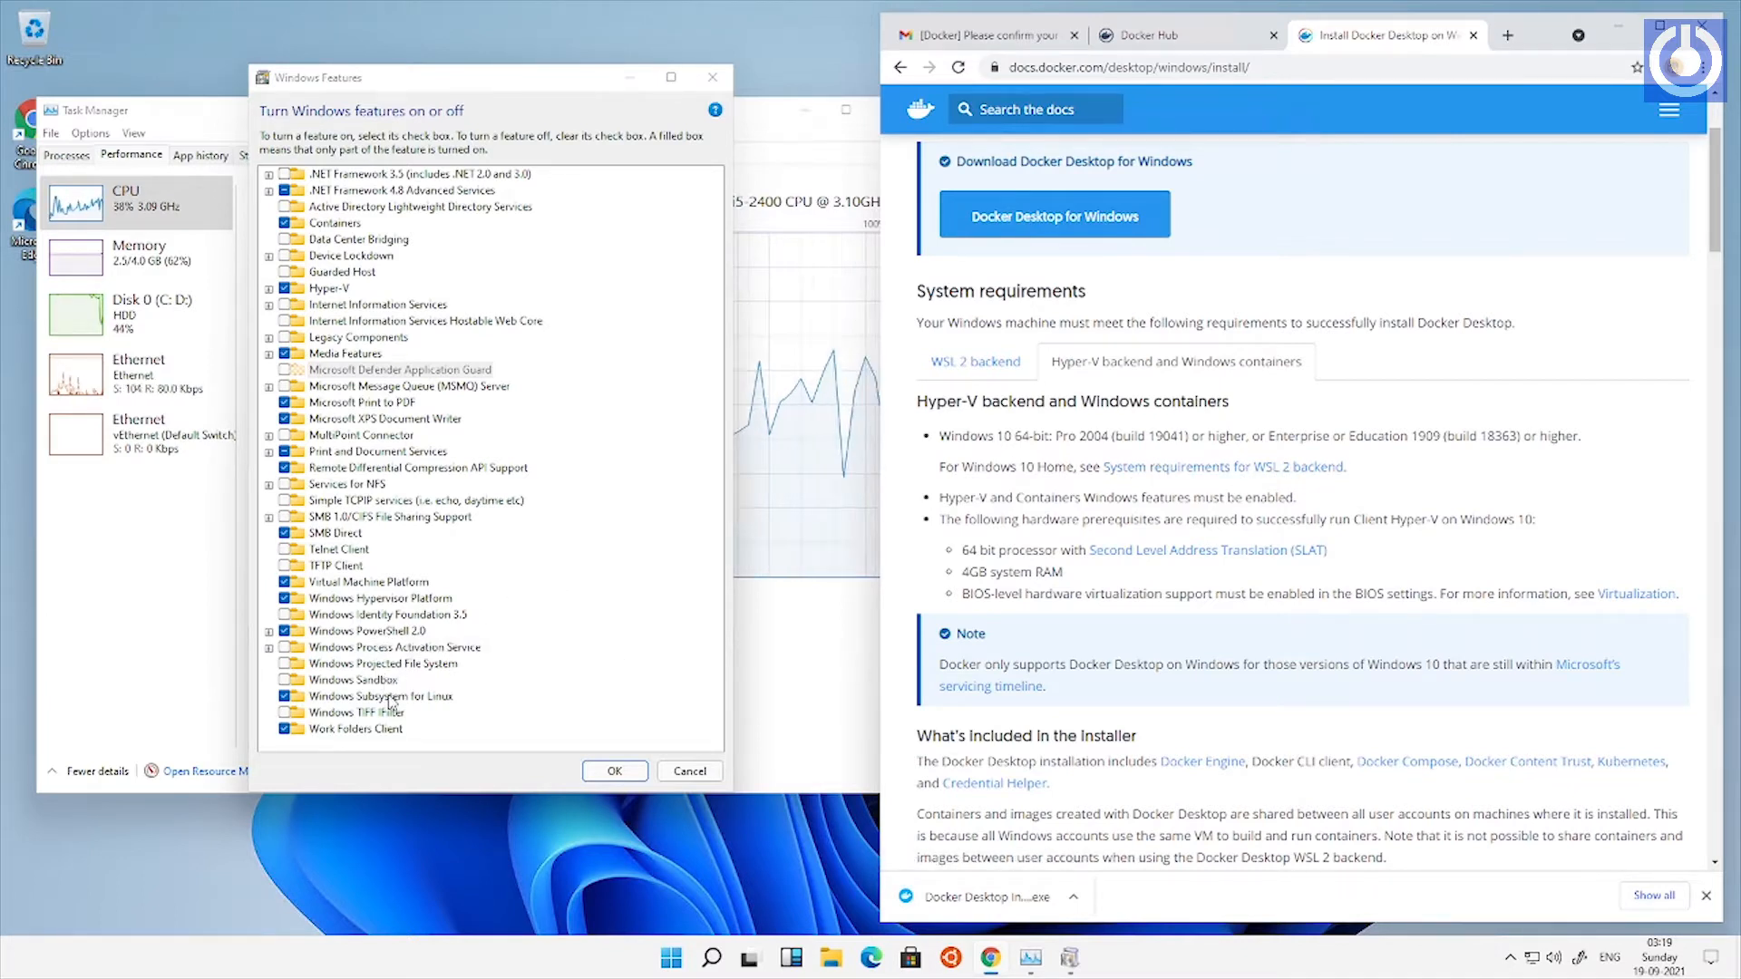
Enable WSL, Windows Hypervisor Platform and Virtual Machine Platform, apply them and close Task Manager
{"action": "left_click", "coordinate": [378, 696]}
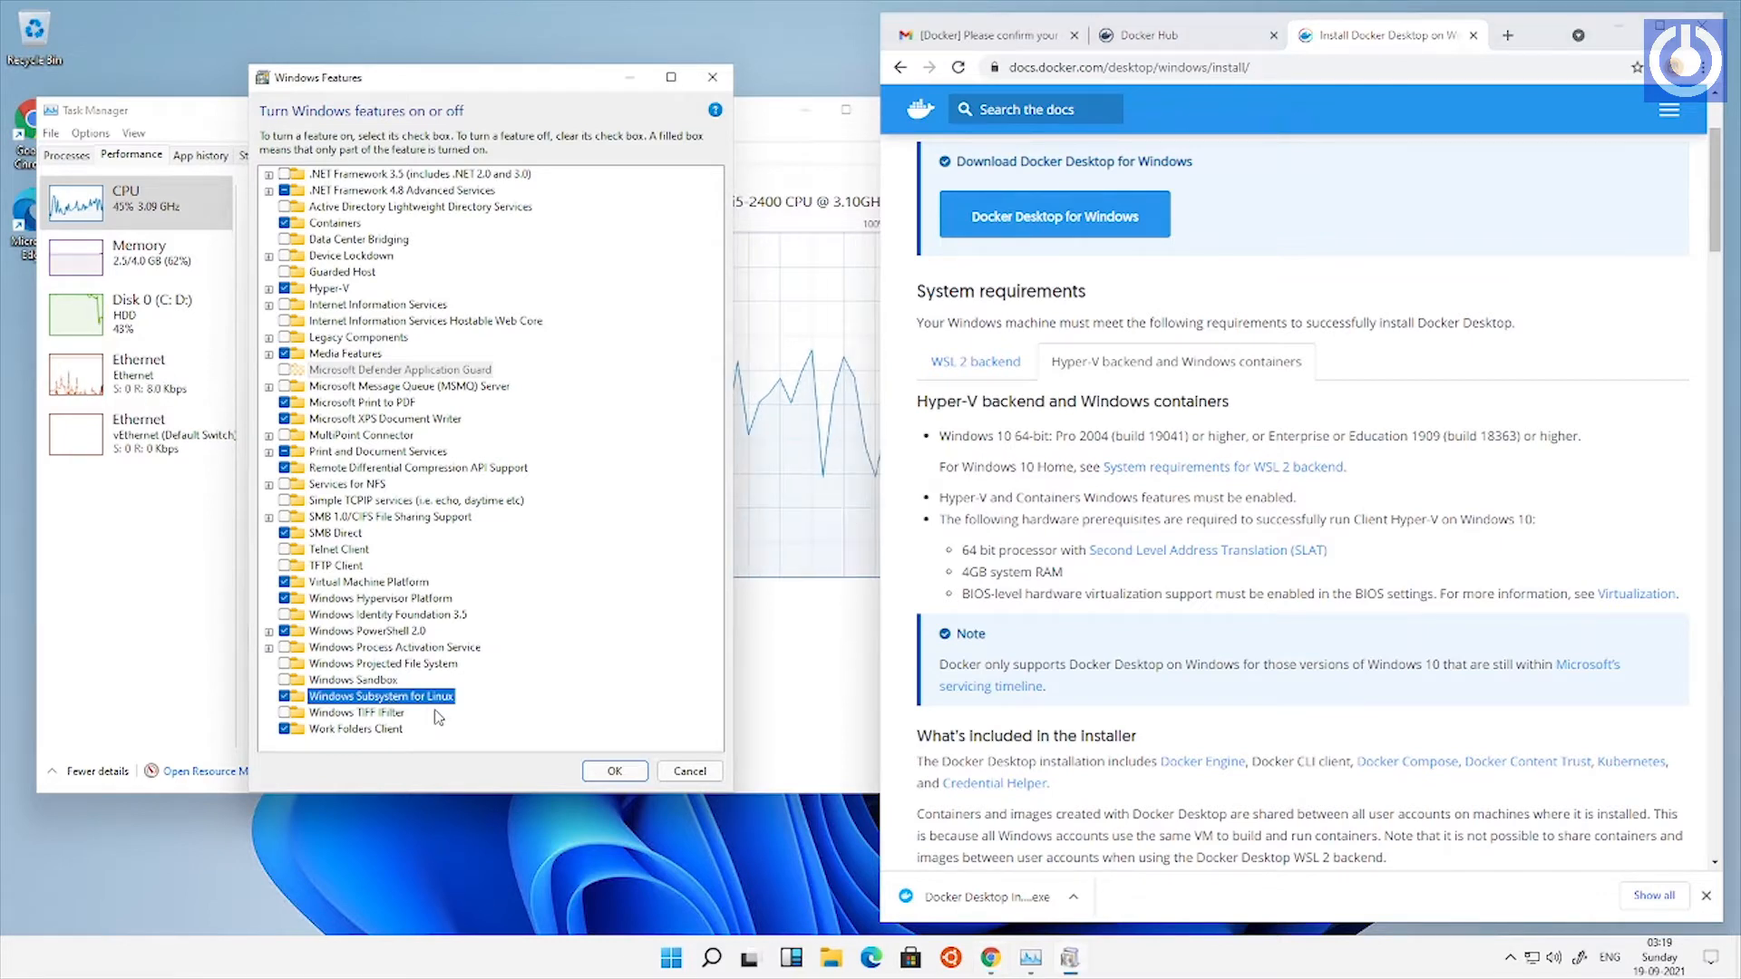
{"action": "mouse_move", "coordinate": [399, 711]}
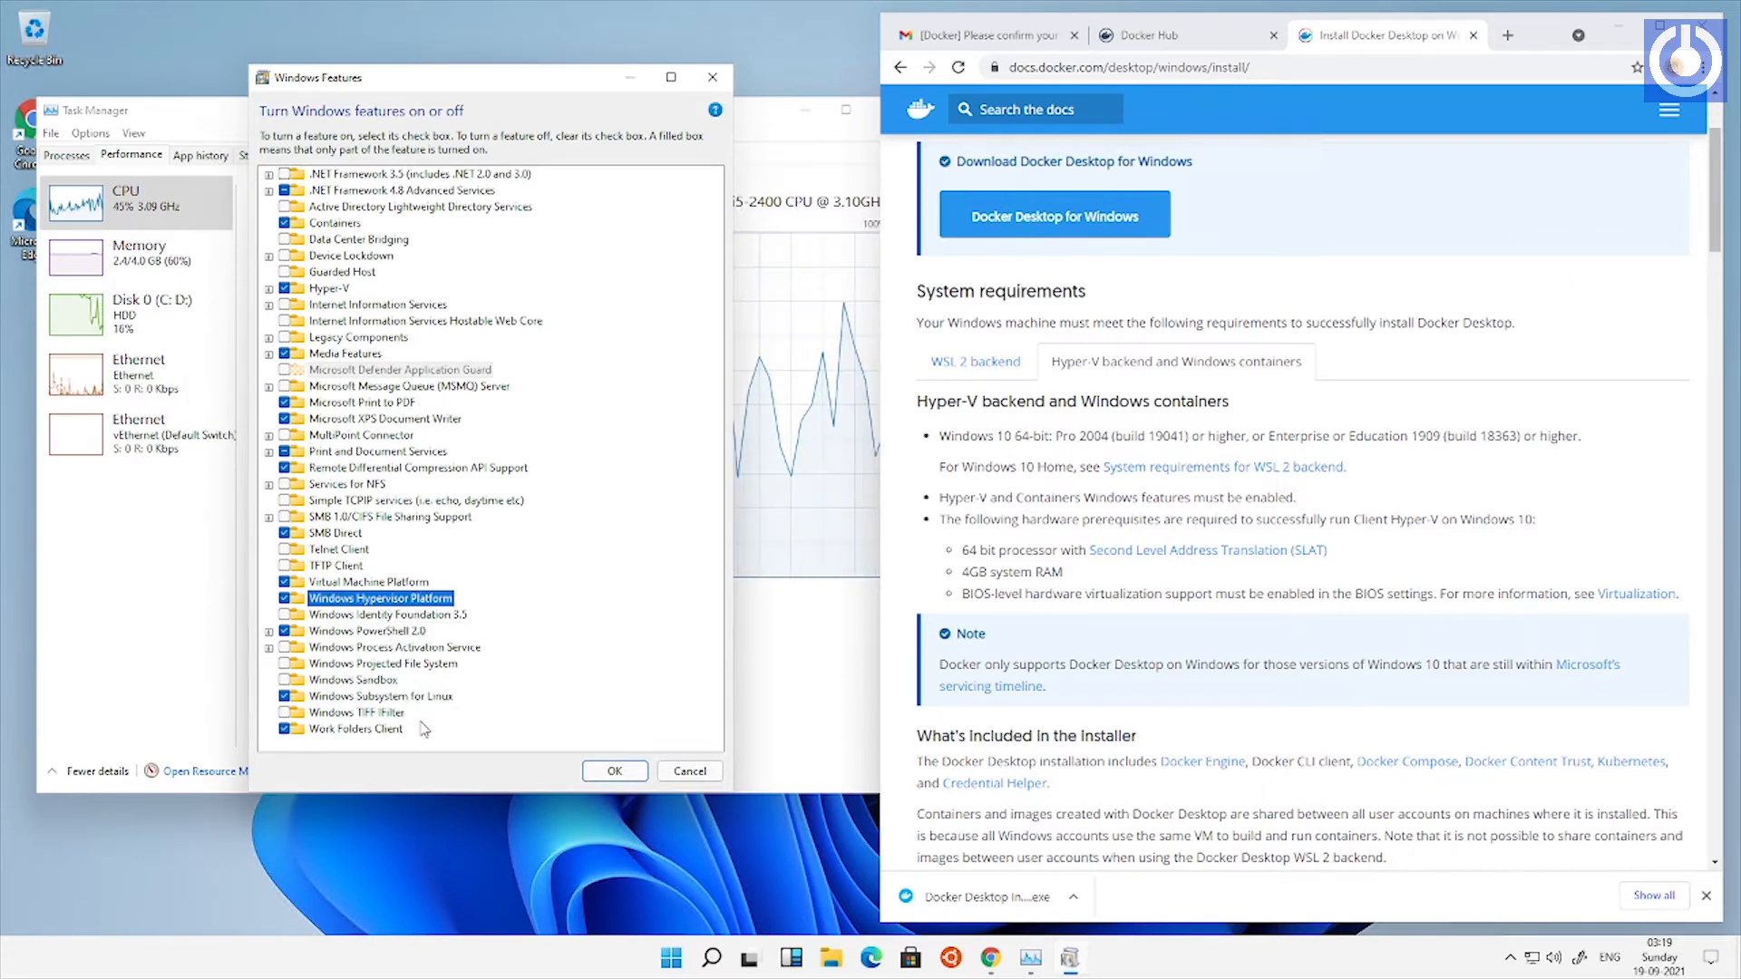
{"action": "left_click", "coordinate": [370, 580]}
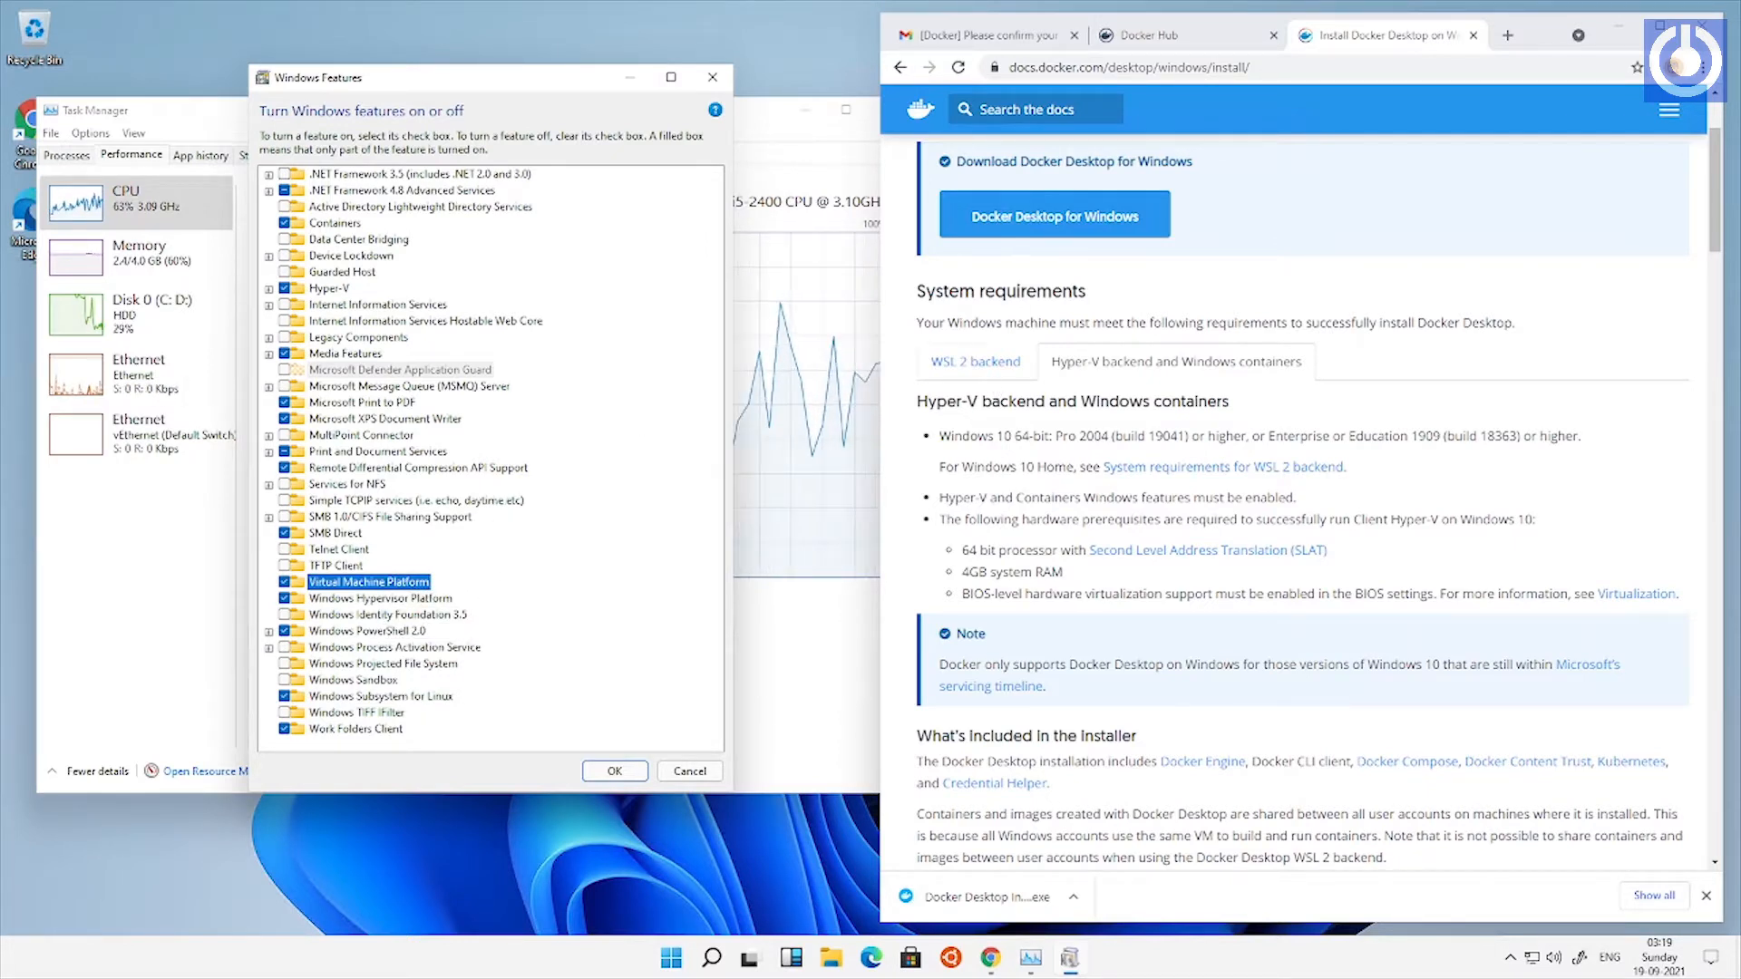
{"action": "left_click", "coordinate": [975, 361]}
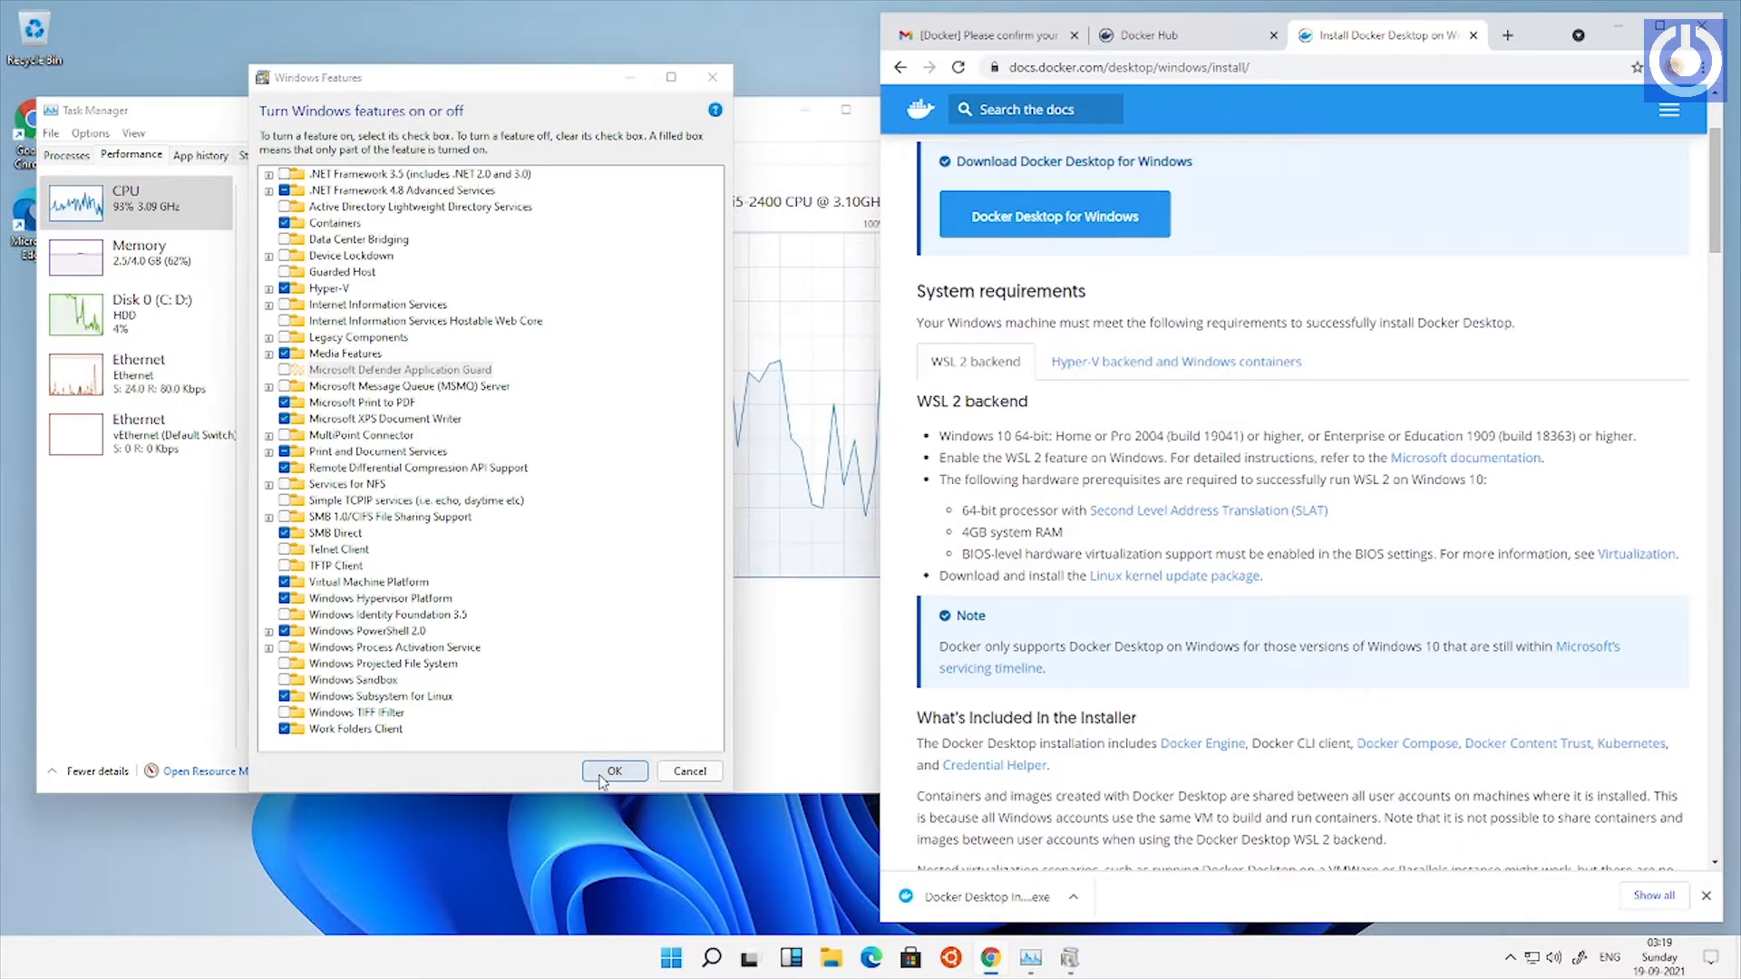
{"action": "left_click", "coordinate": [613, 771]}
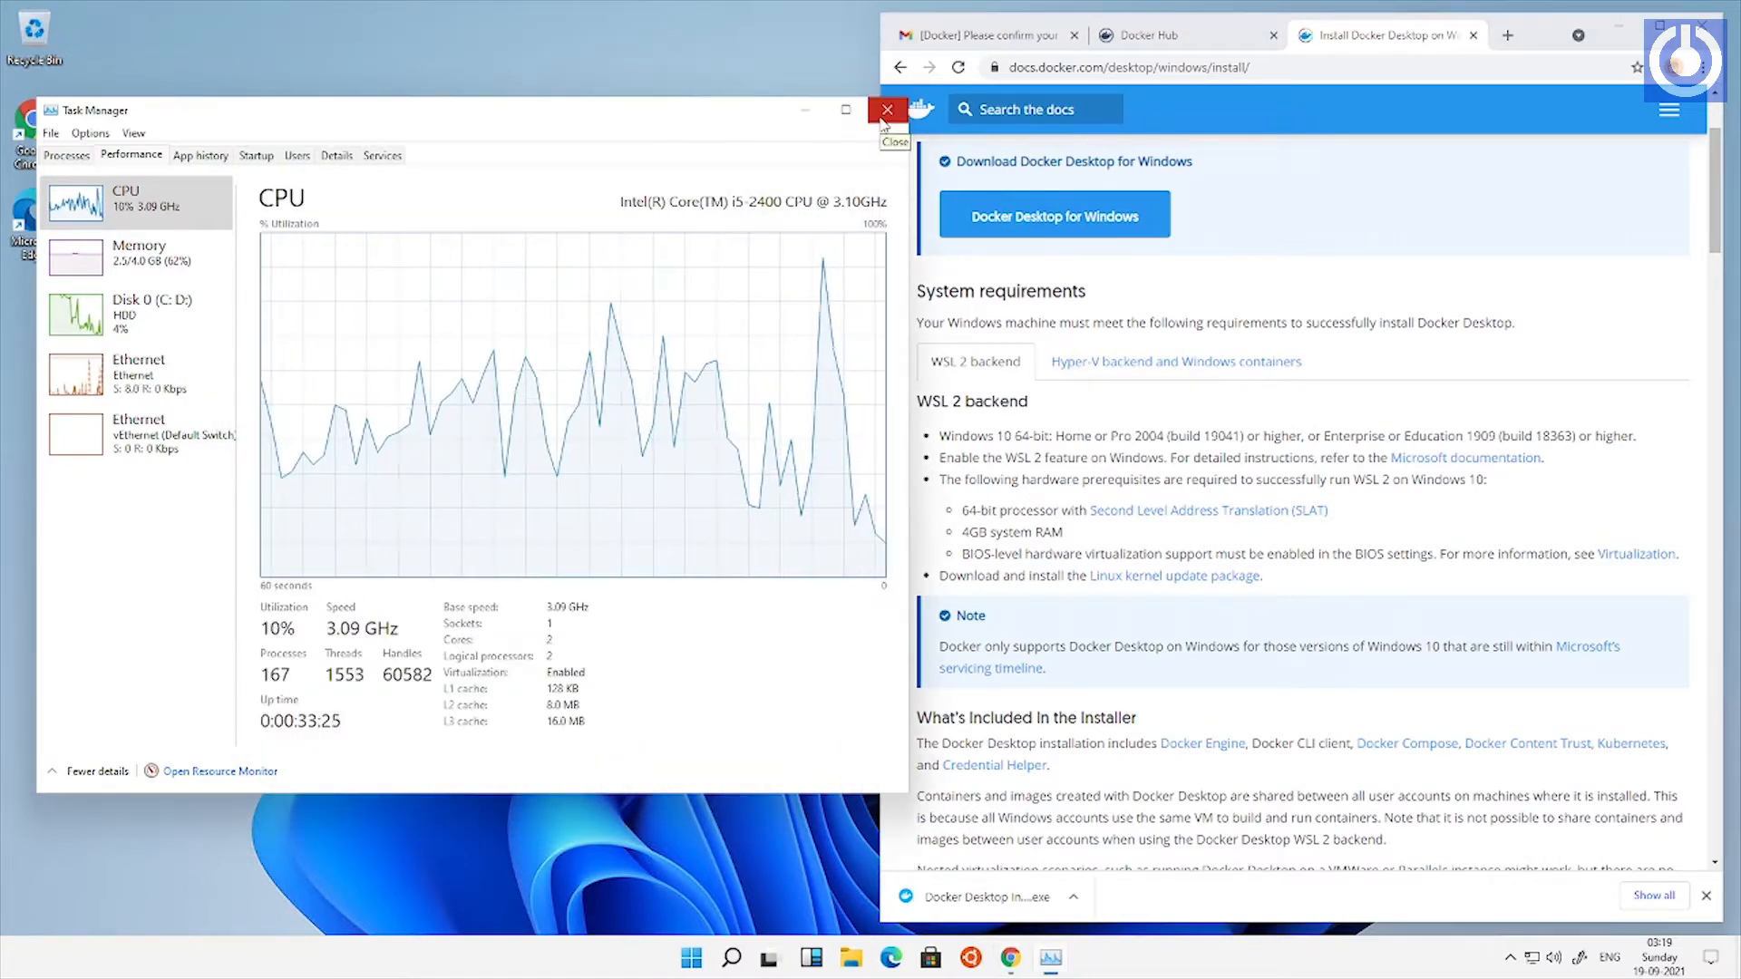
{"action": "left_click", "coordinate": [885, 109]}
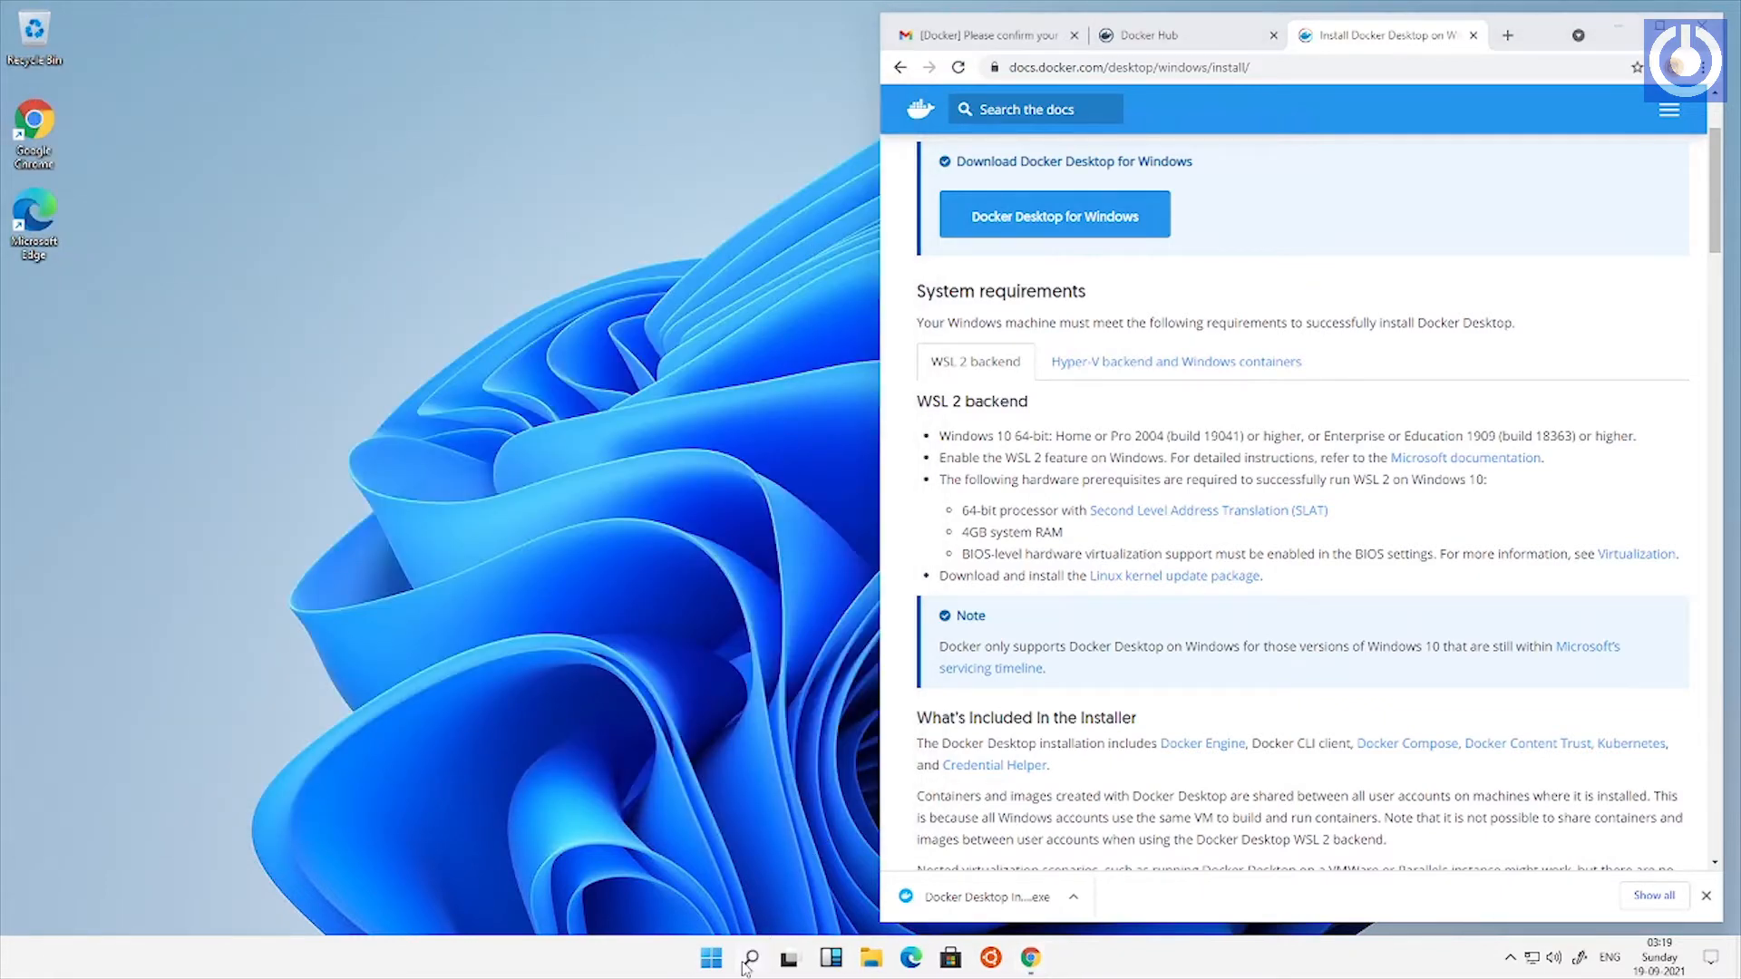
Search 'developer settings' to reach the For developers page with Developer Mode on
{"action": "left_click", "coordinate": [751, 954]}
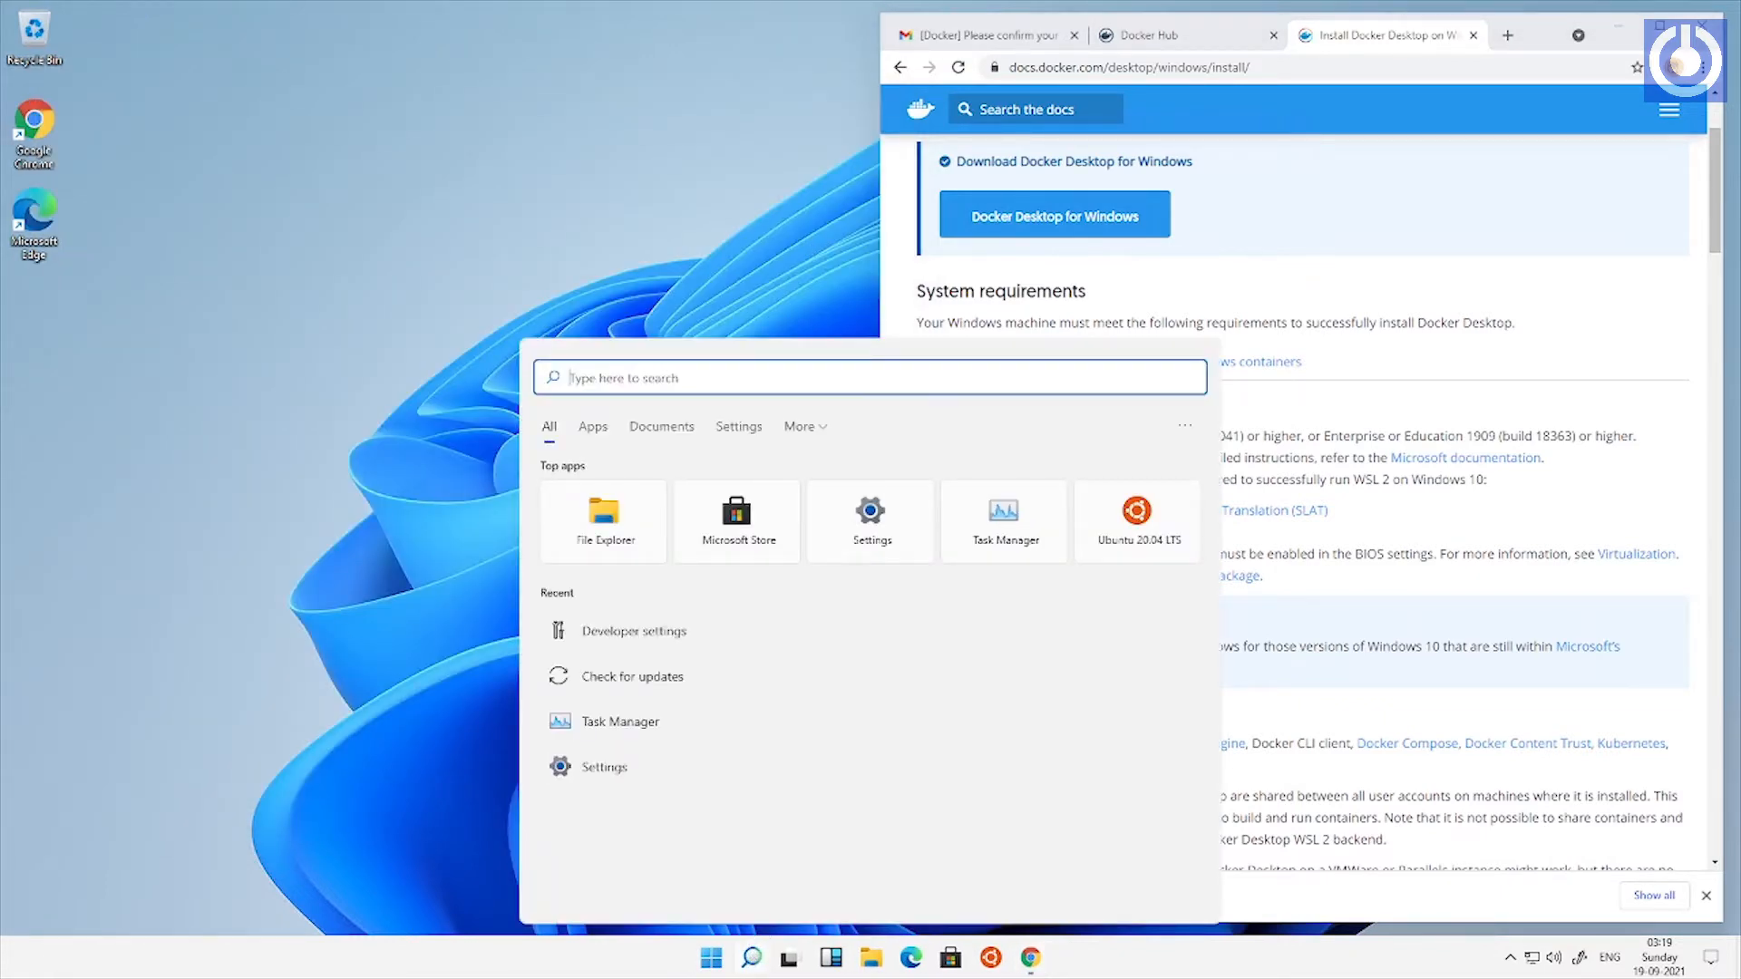
{"action": "type", "text": "developer settings"}
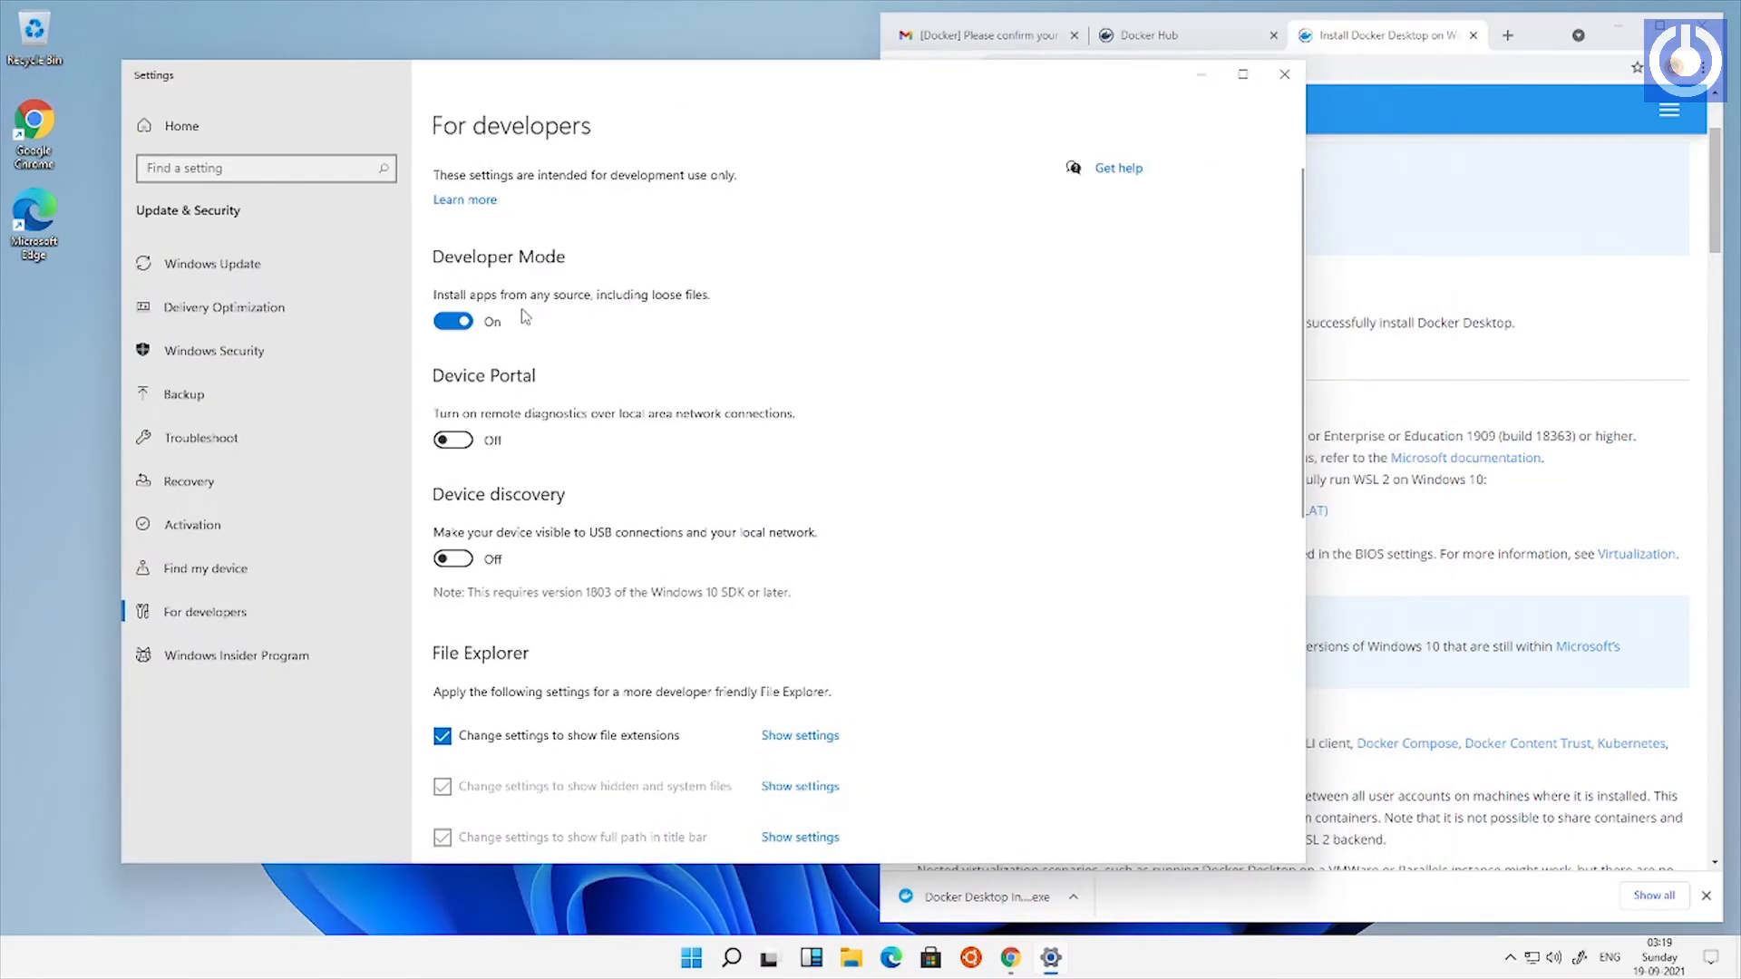
{"action": "mouse_move", "coordinate": [671, 276]}
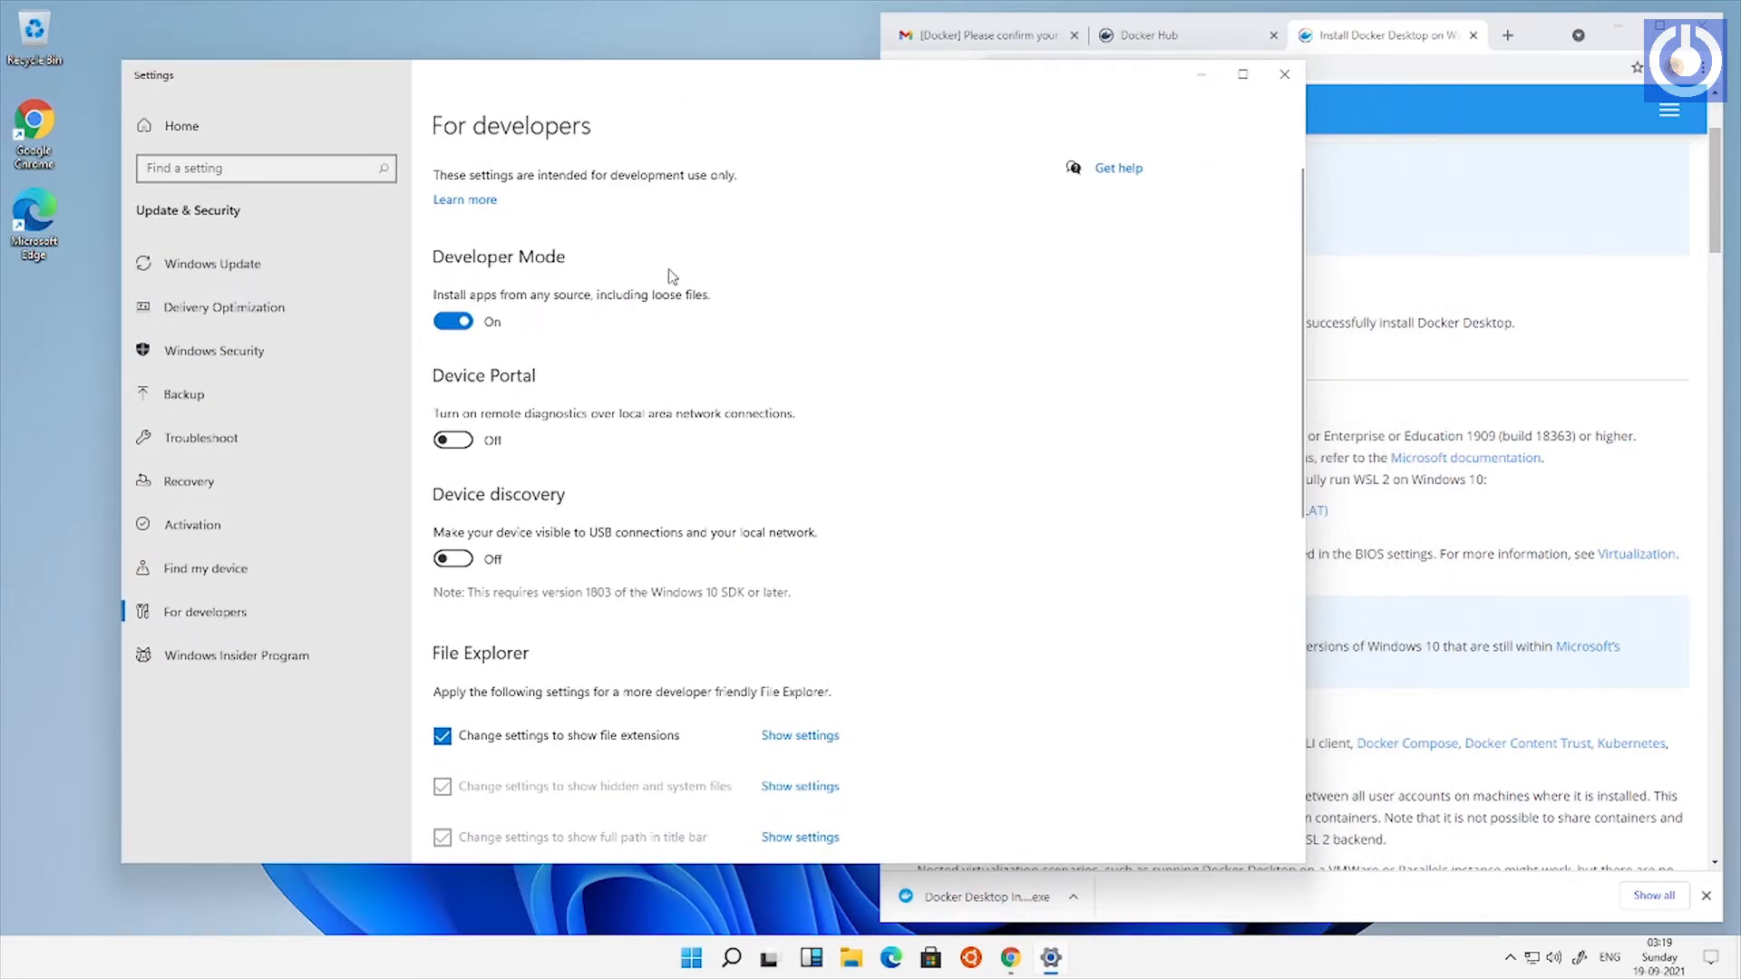
{"action": "mouse_move", "coordinate": [1284, 74]}
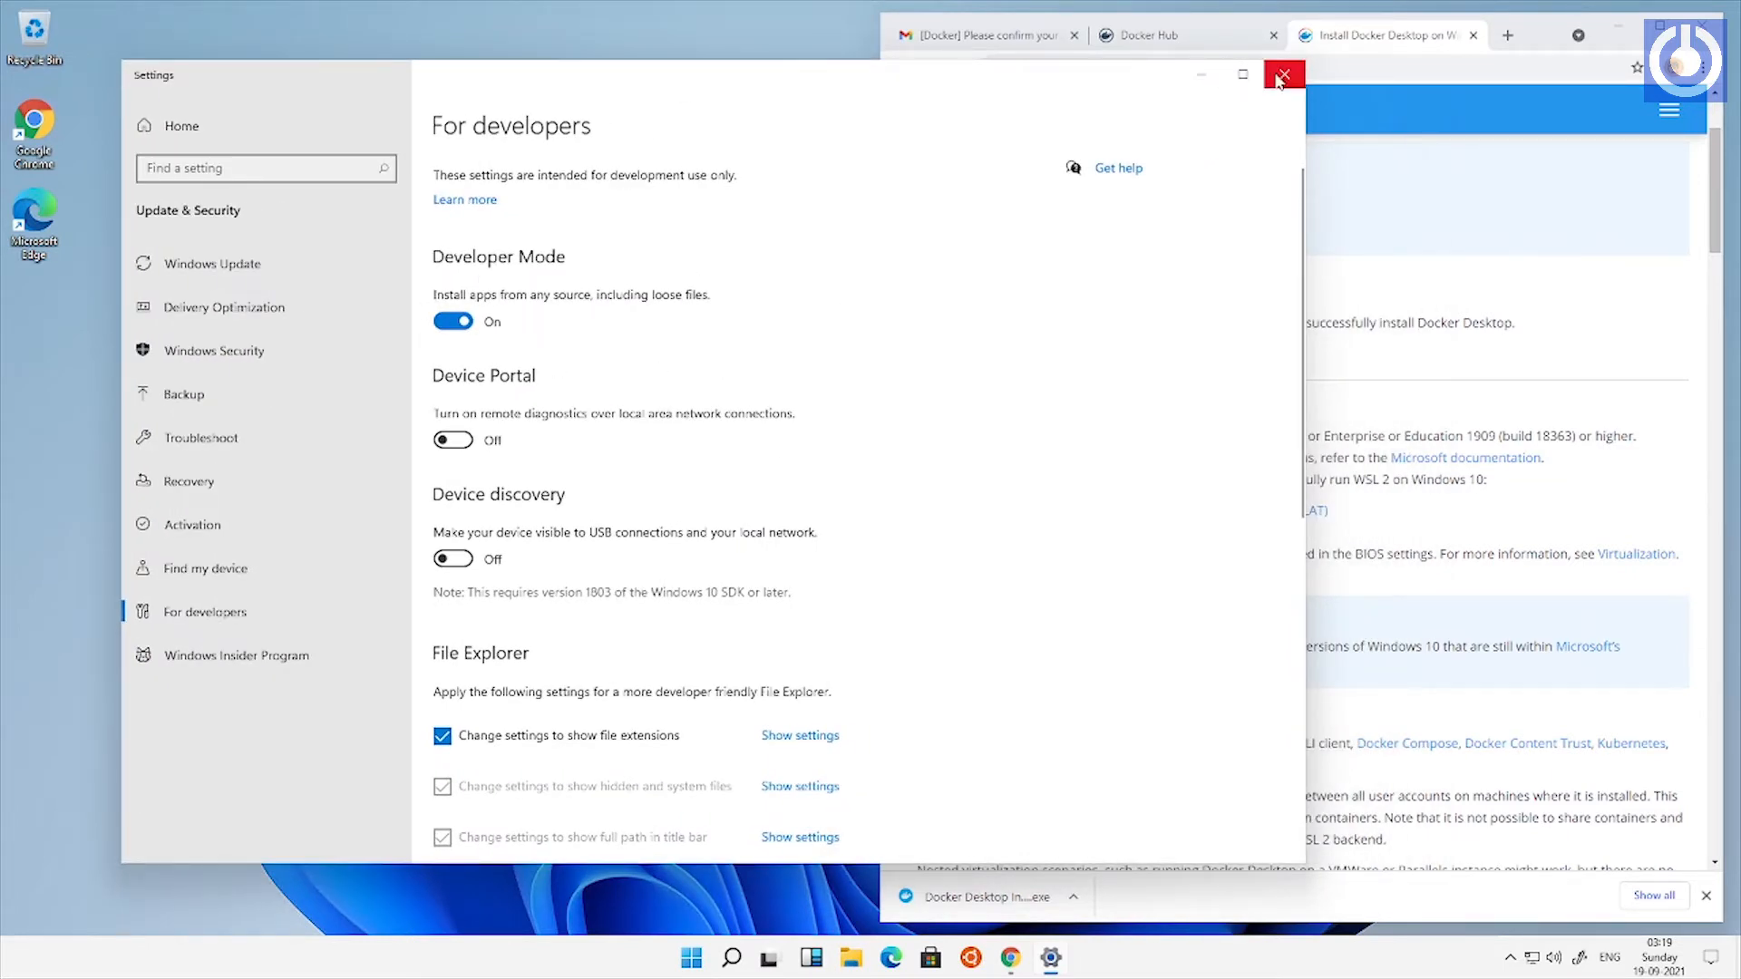
Run the Docker Desktop Installer from Downloads as administrator and approve the UAC prompt
{"action": "left_click", "coordinate": [1284, 73]}
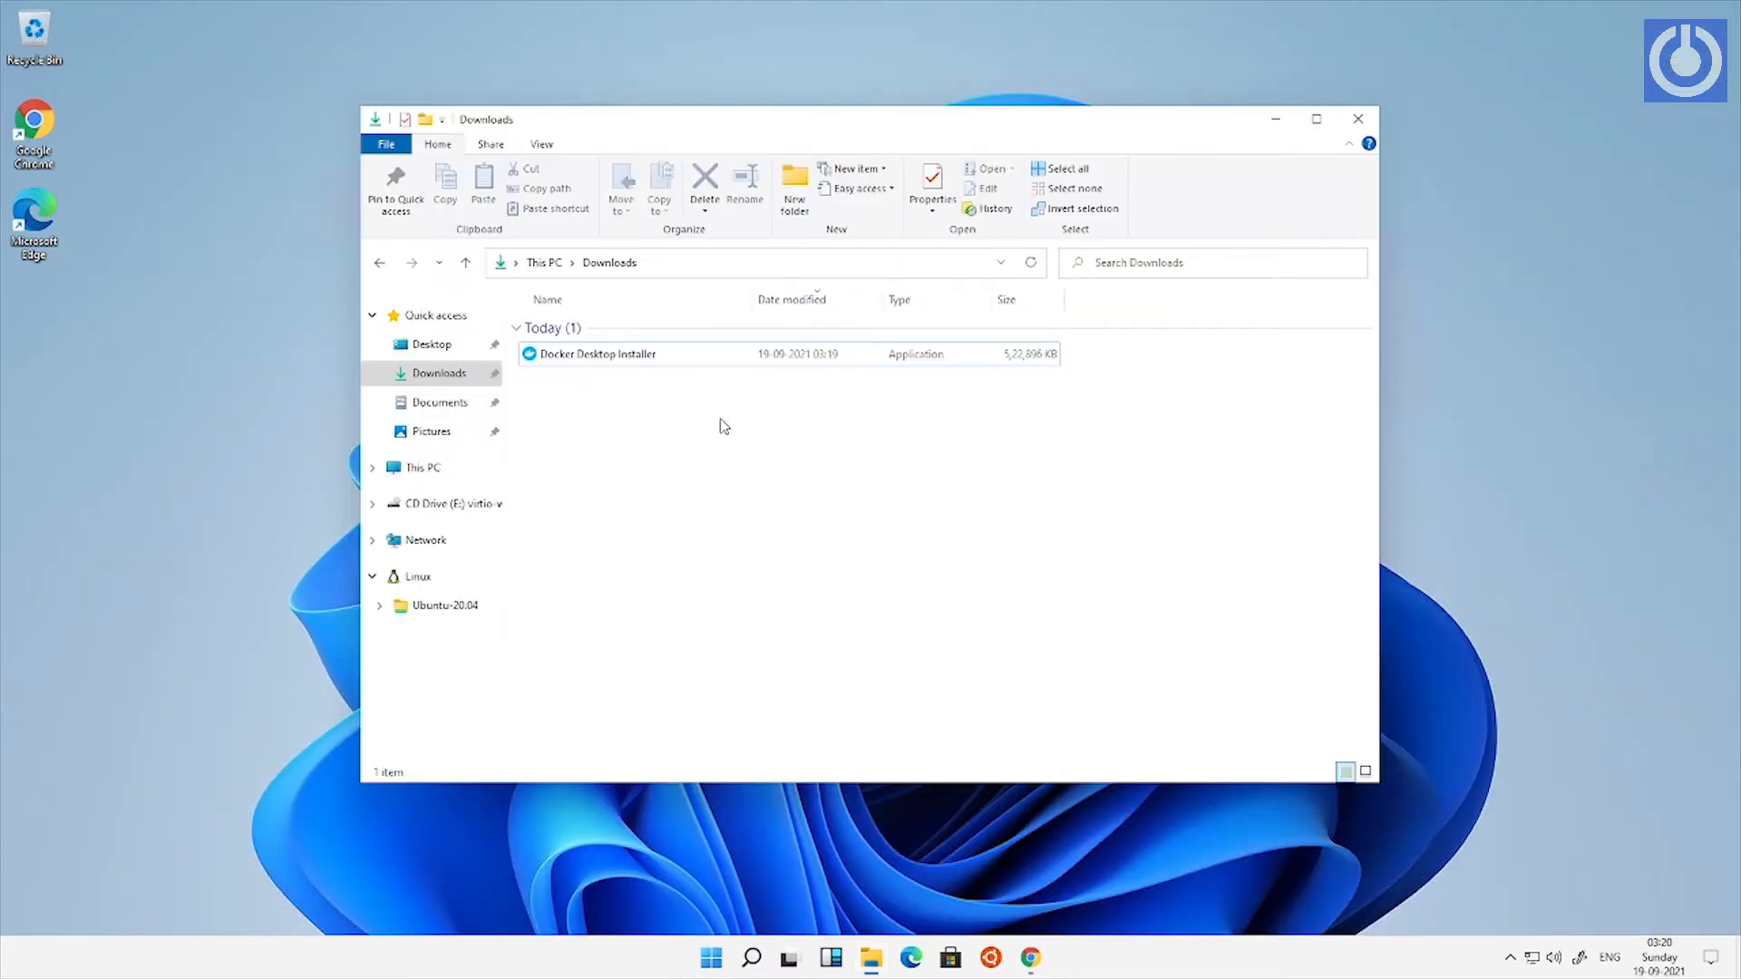
{"action": "right_click", "coordinate": [598, 354]}
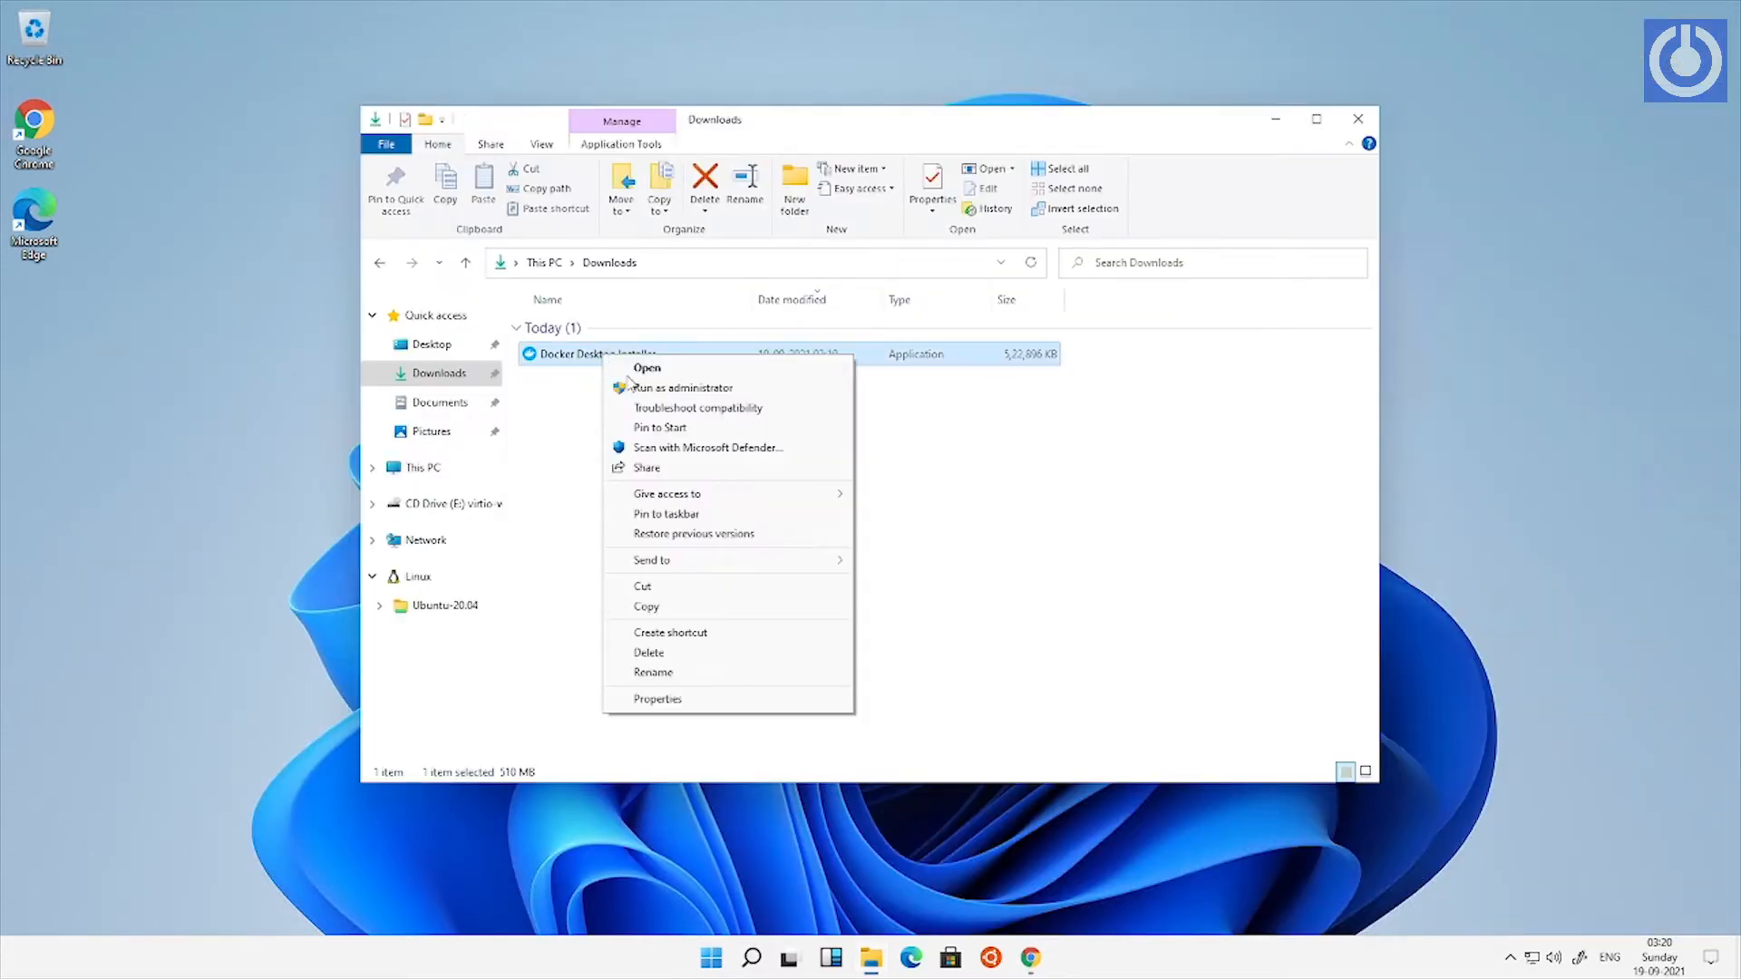
{"action": "left_click", "coordinate": [682, 386]}
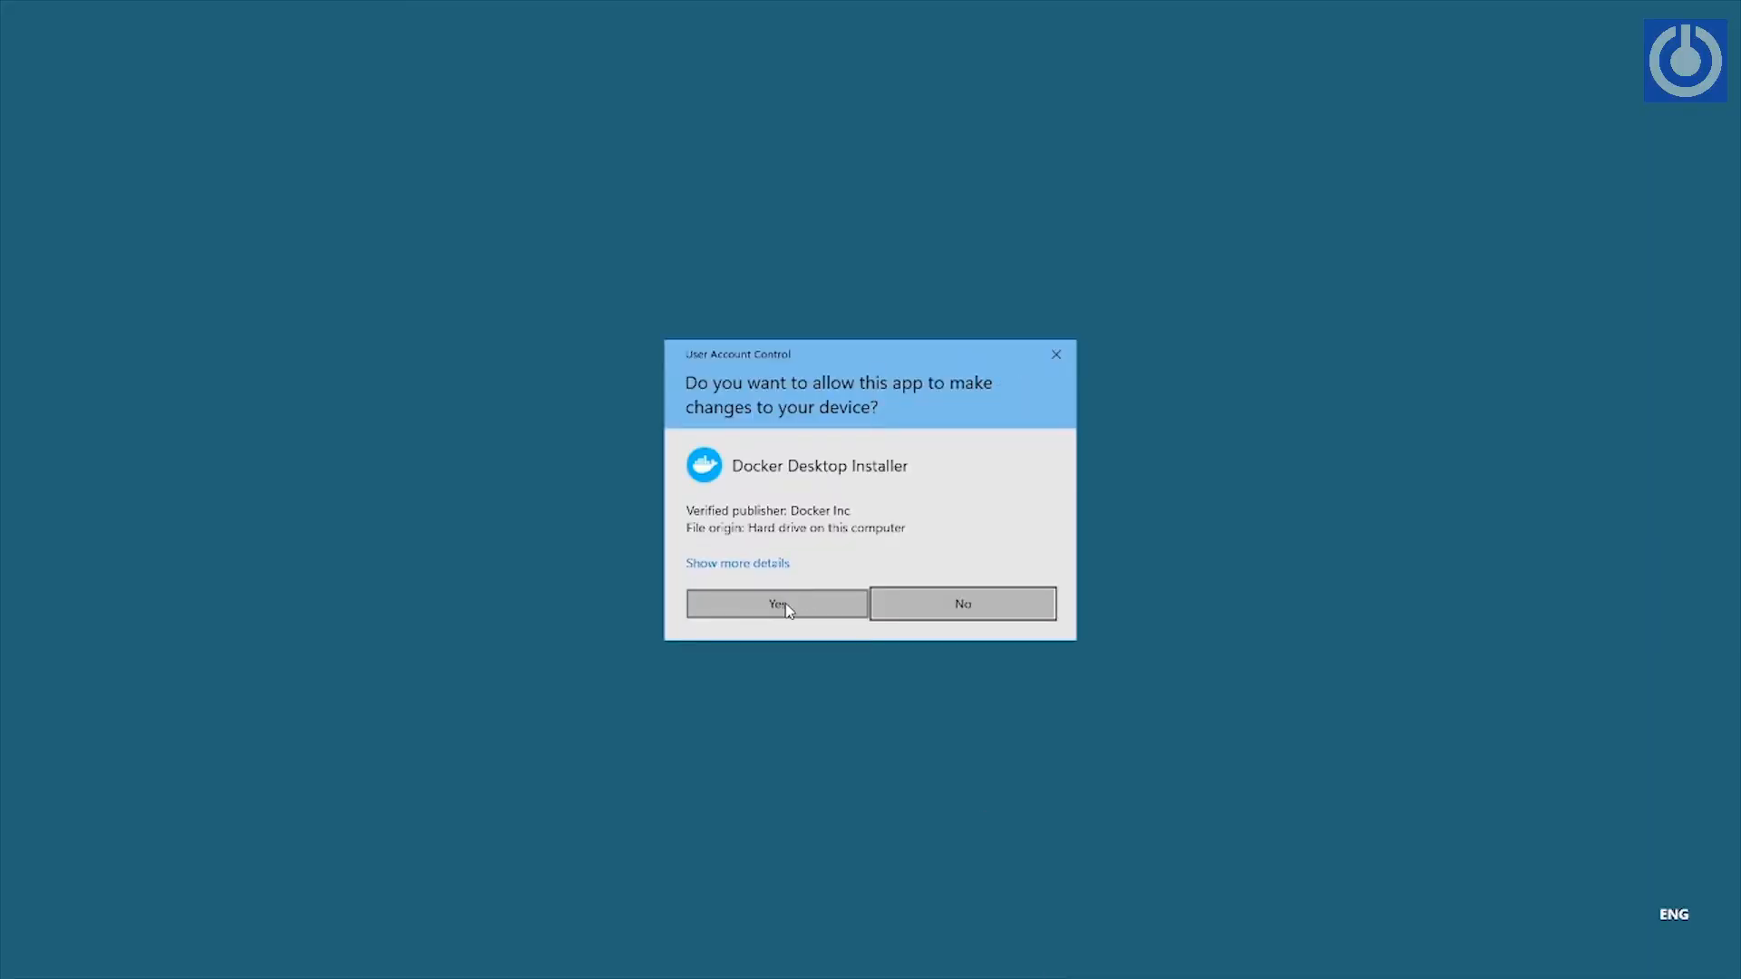
{"action": "left_click", "coordinate": [776, 604]}
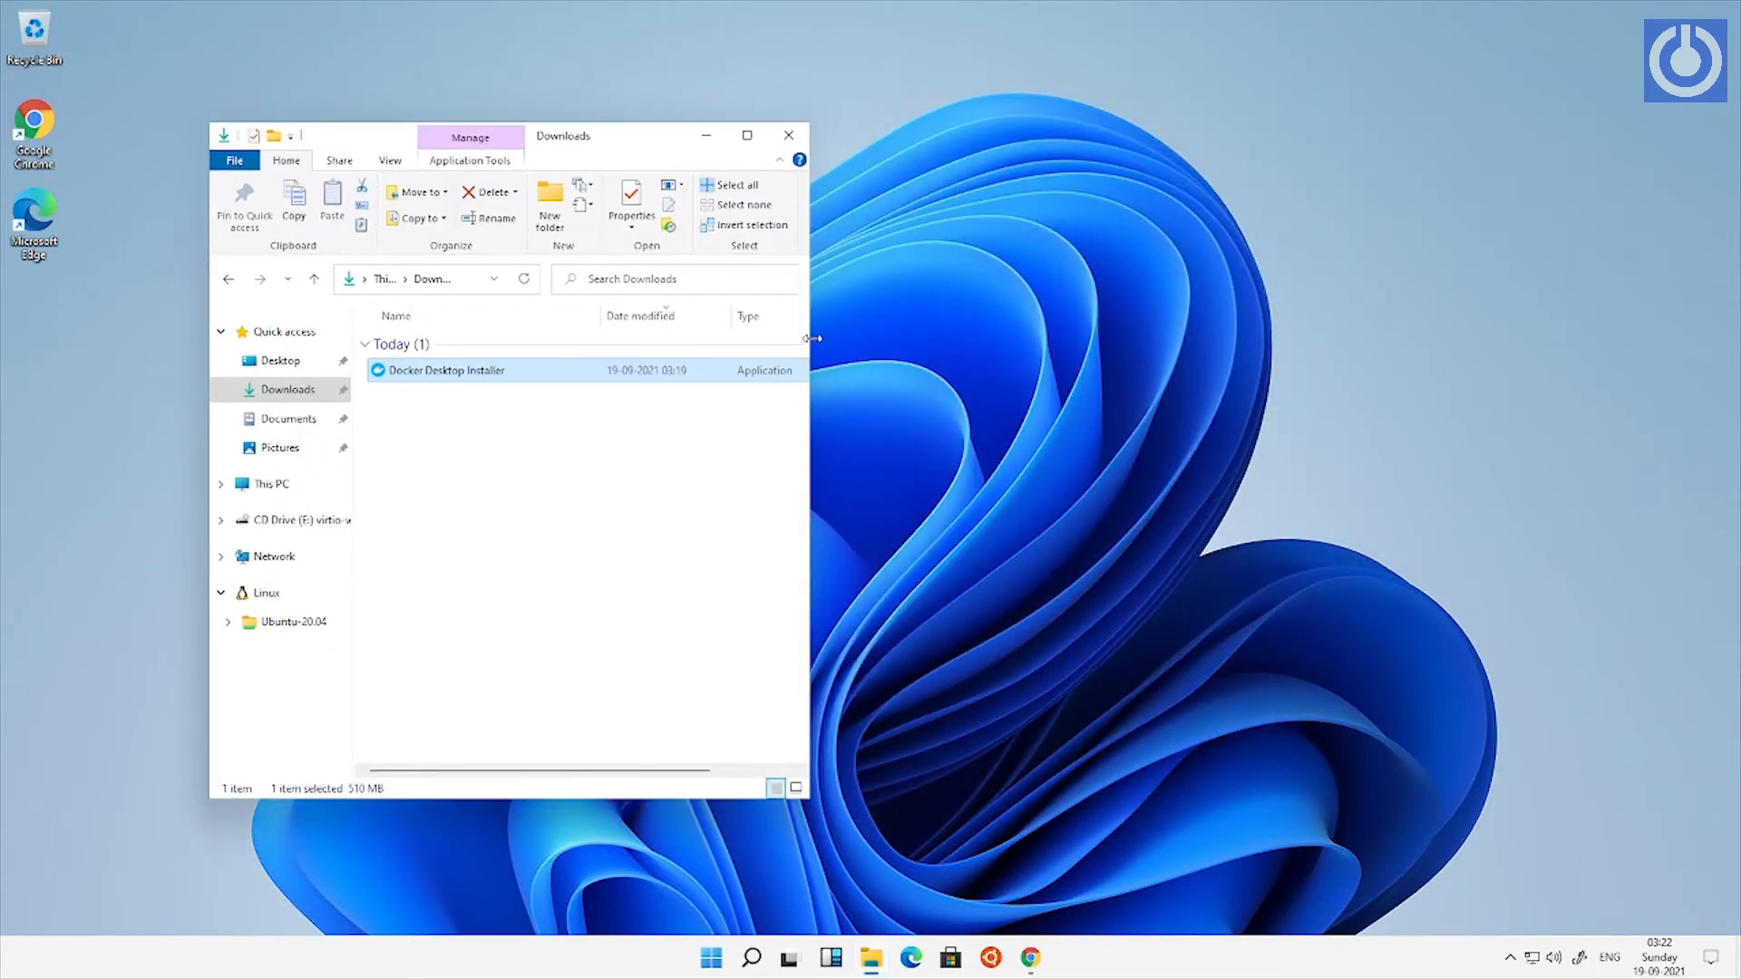
Start installing Docker Desktop 4.0.1 with WSL 2 components and desktop shortcut kept
{"action": "double_click", "coordinate": [446, 370]}
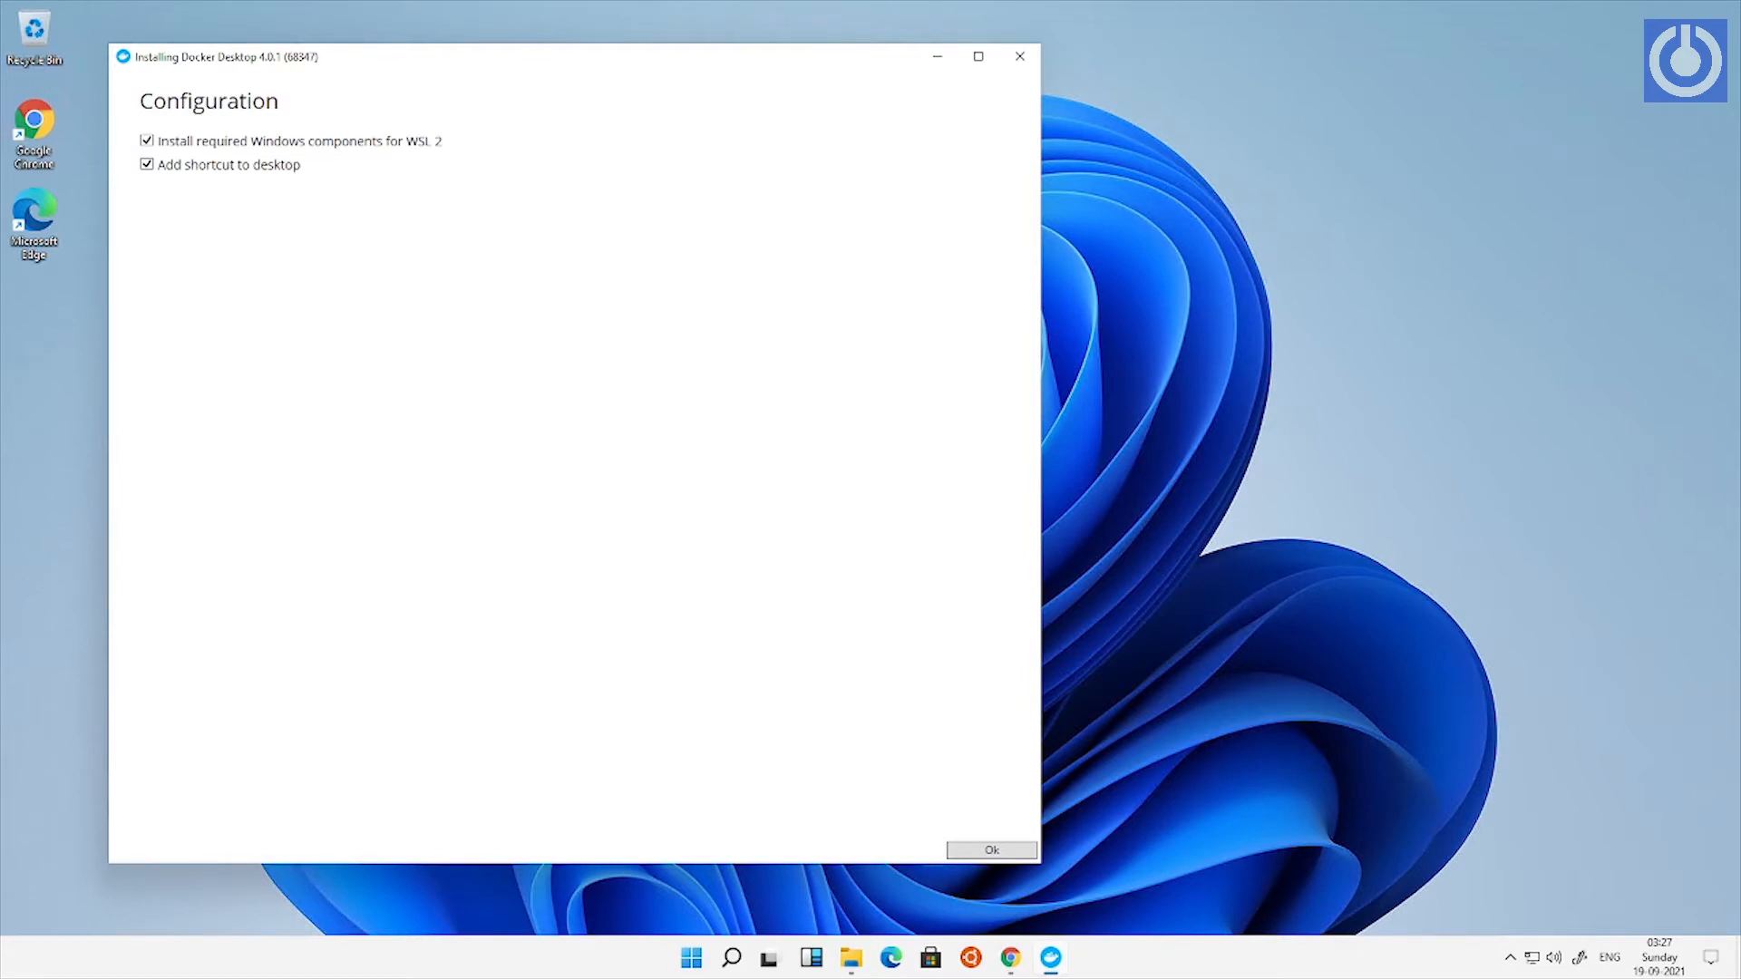
{"action": "mouse_move", "coordinate": [416, 74]}
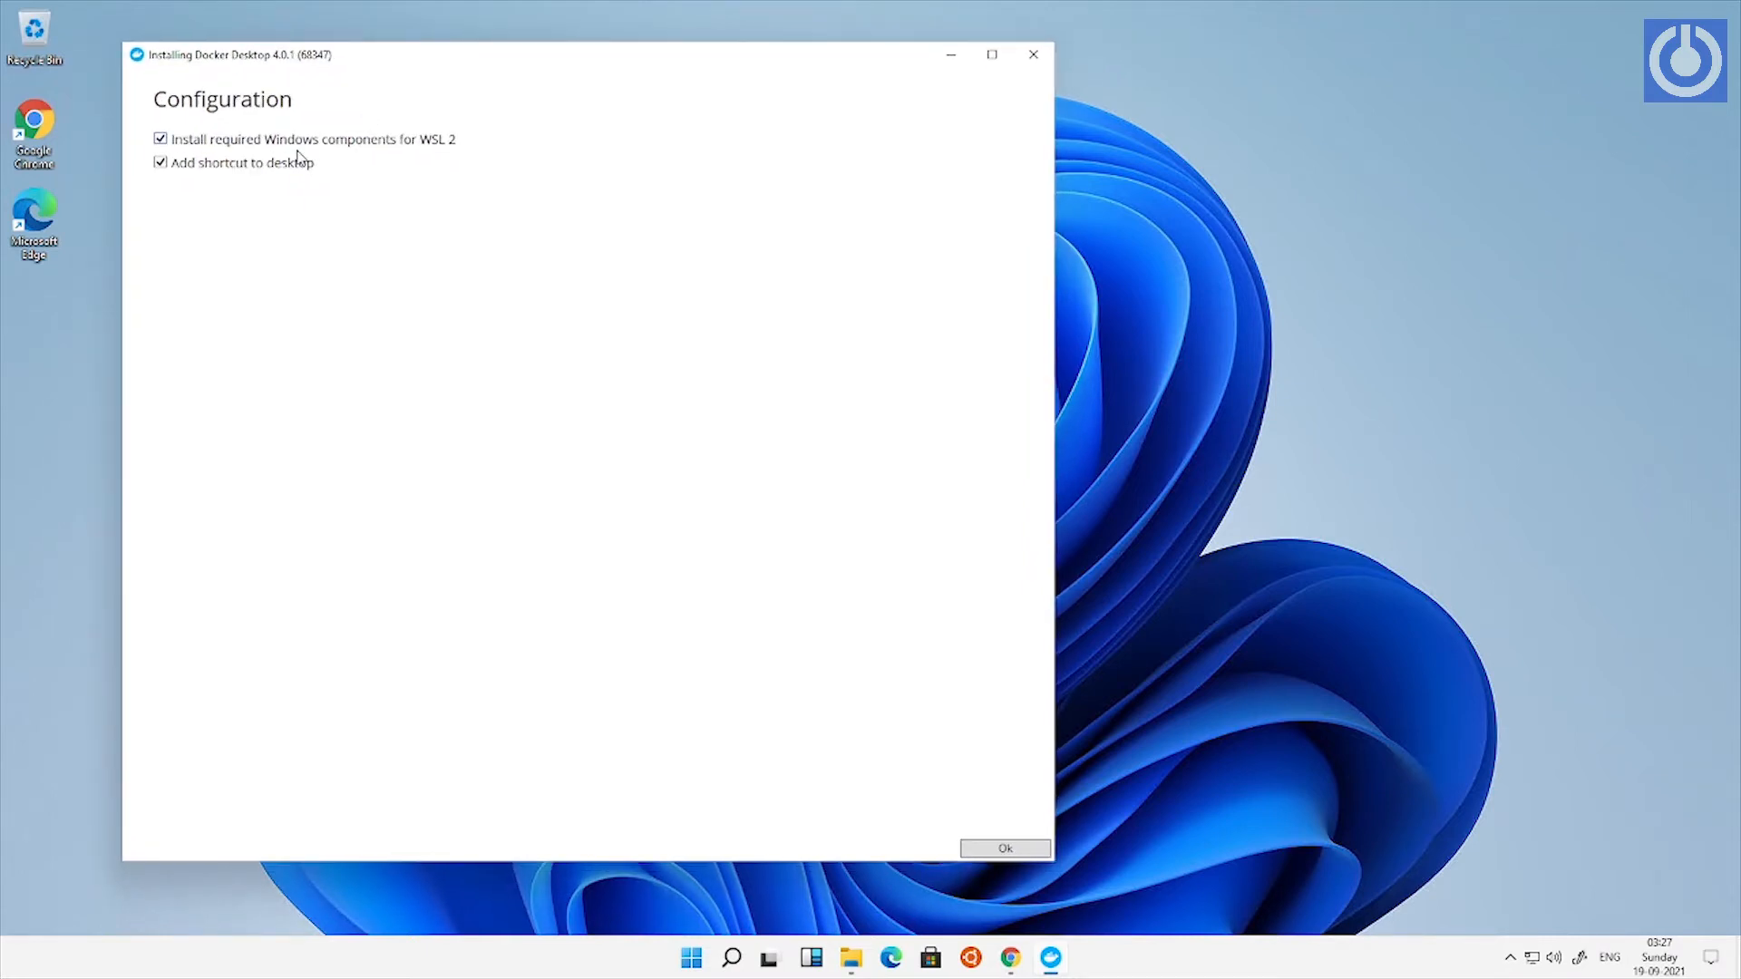
{"action": "mouse_move", "coordinate": [450, 159]}
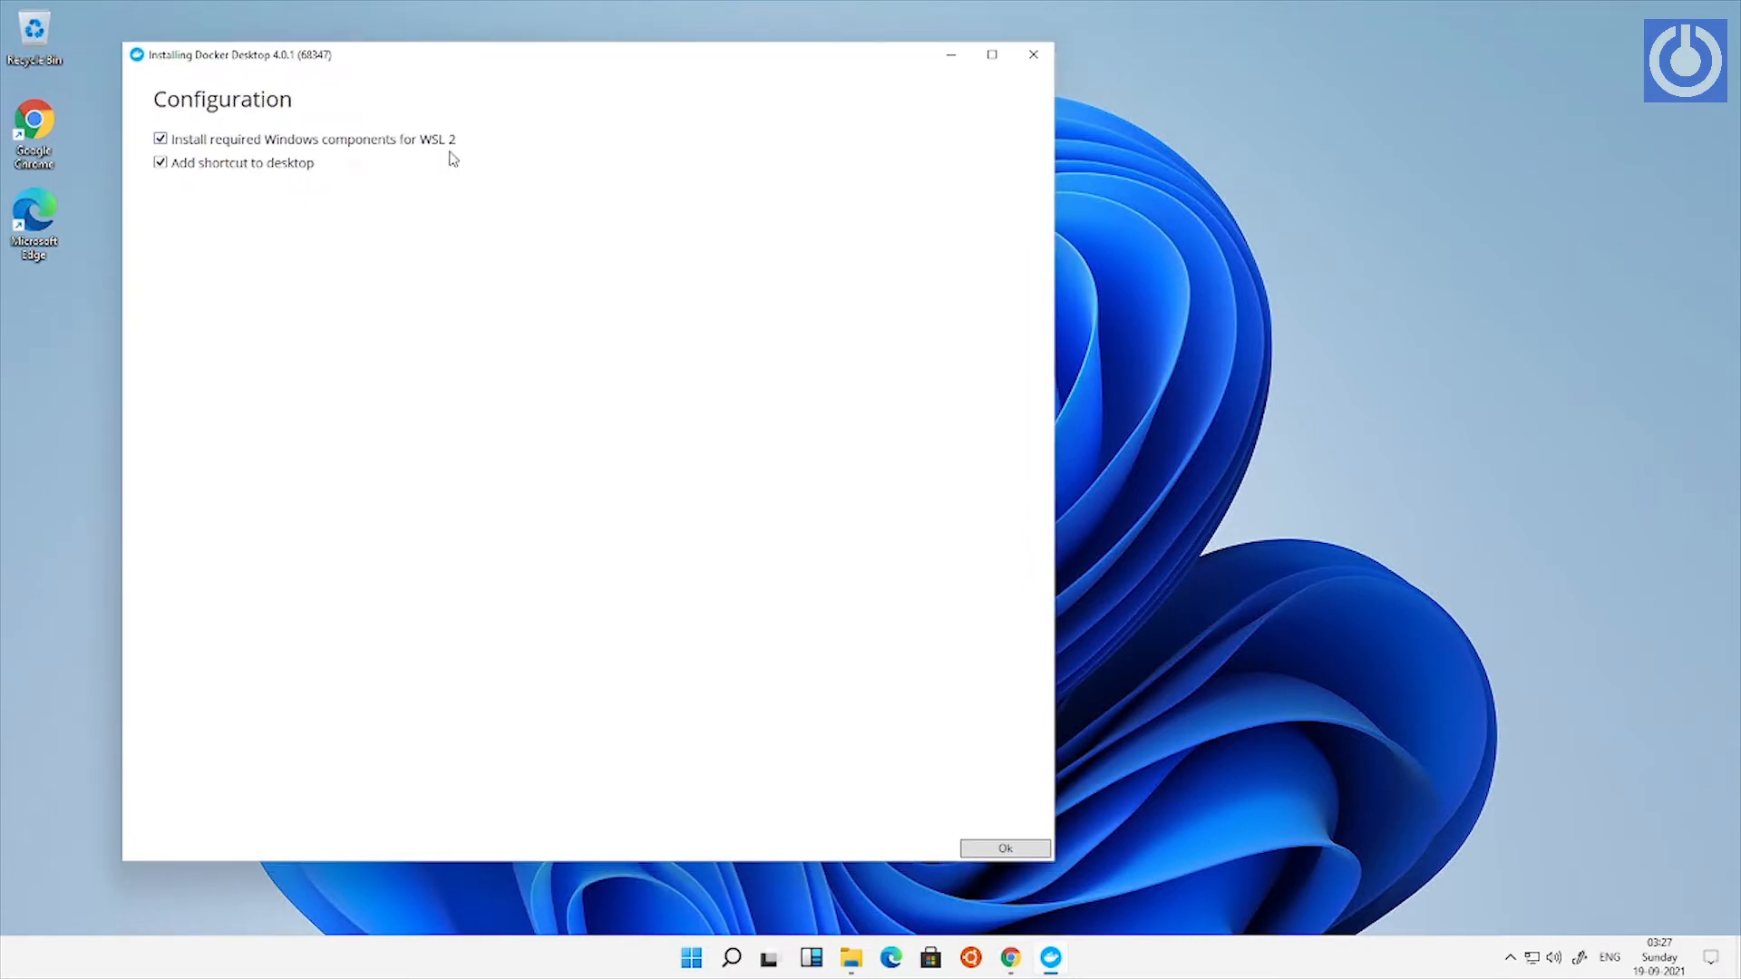
{"action": "left_click", "coordinate": [1006, 847]}
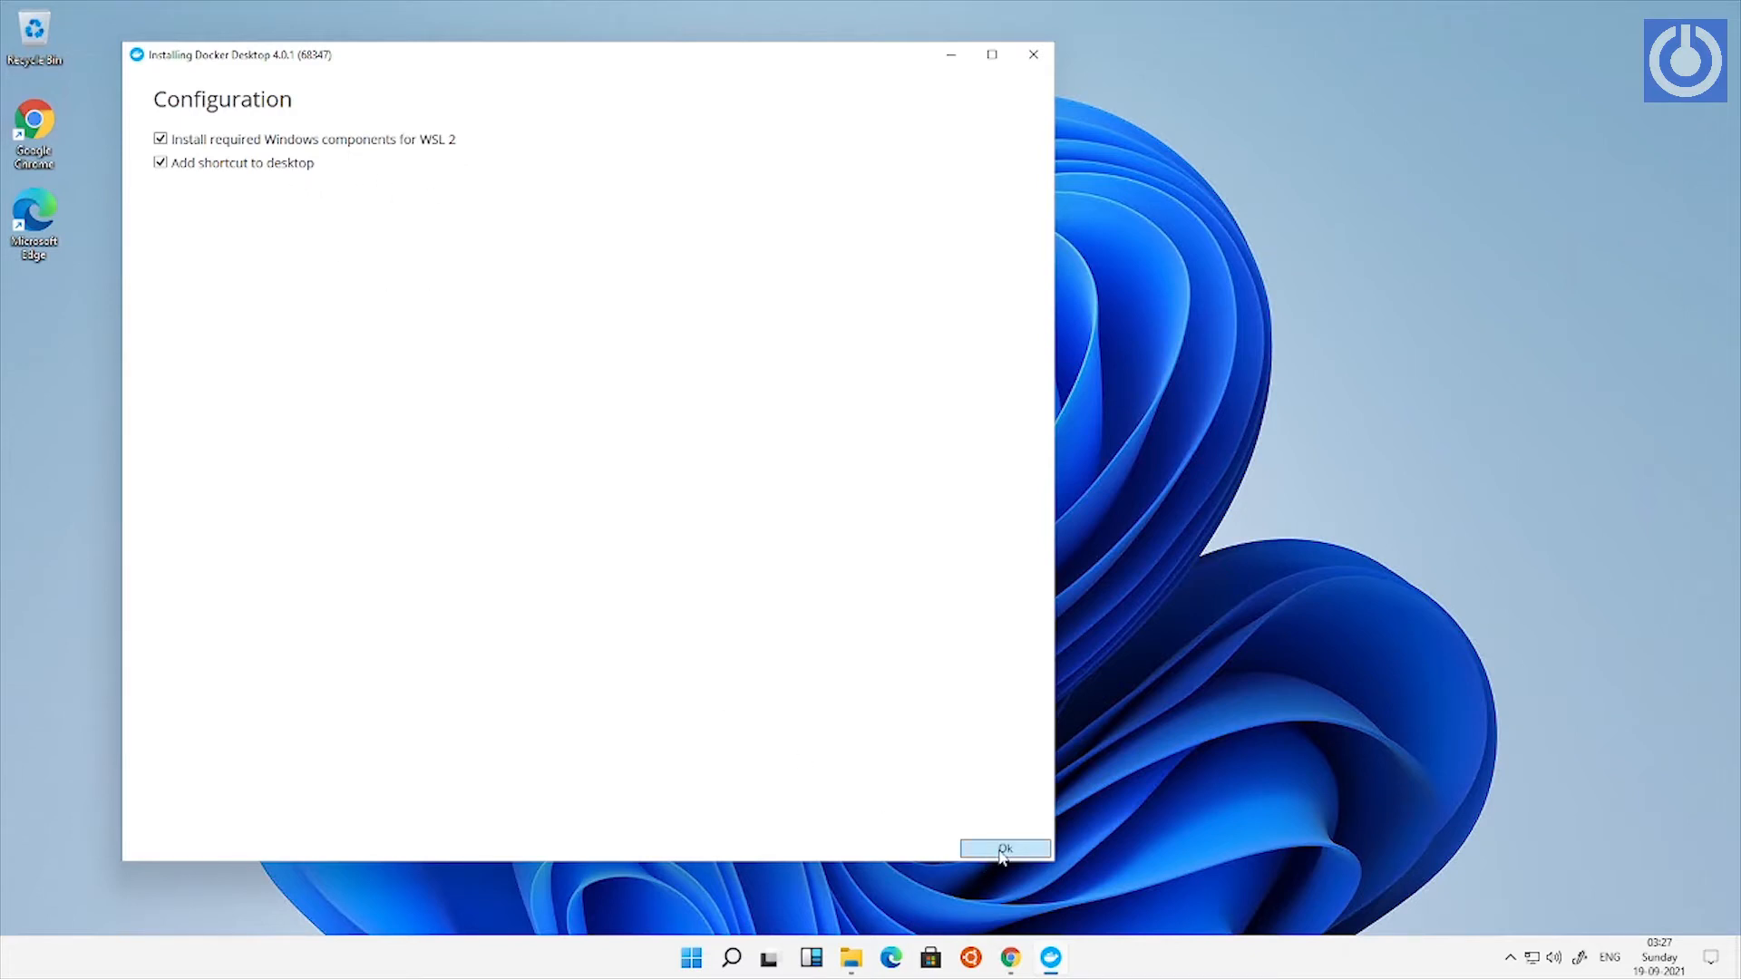
{"action": "left_click", "coordinate": [1007, 849]}
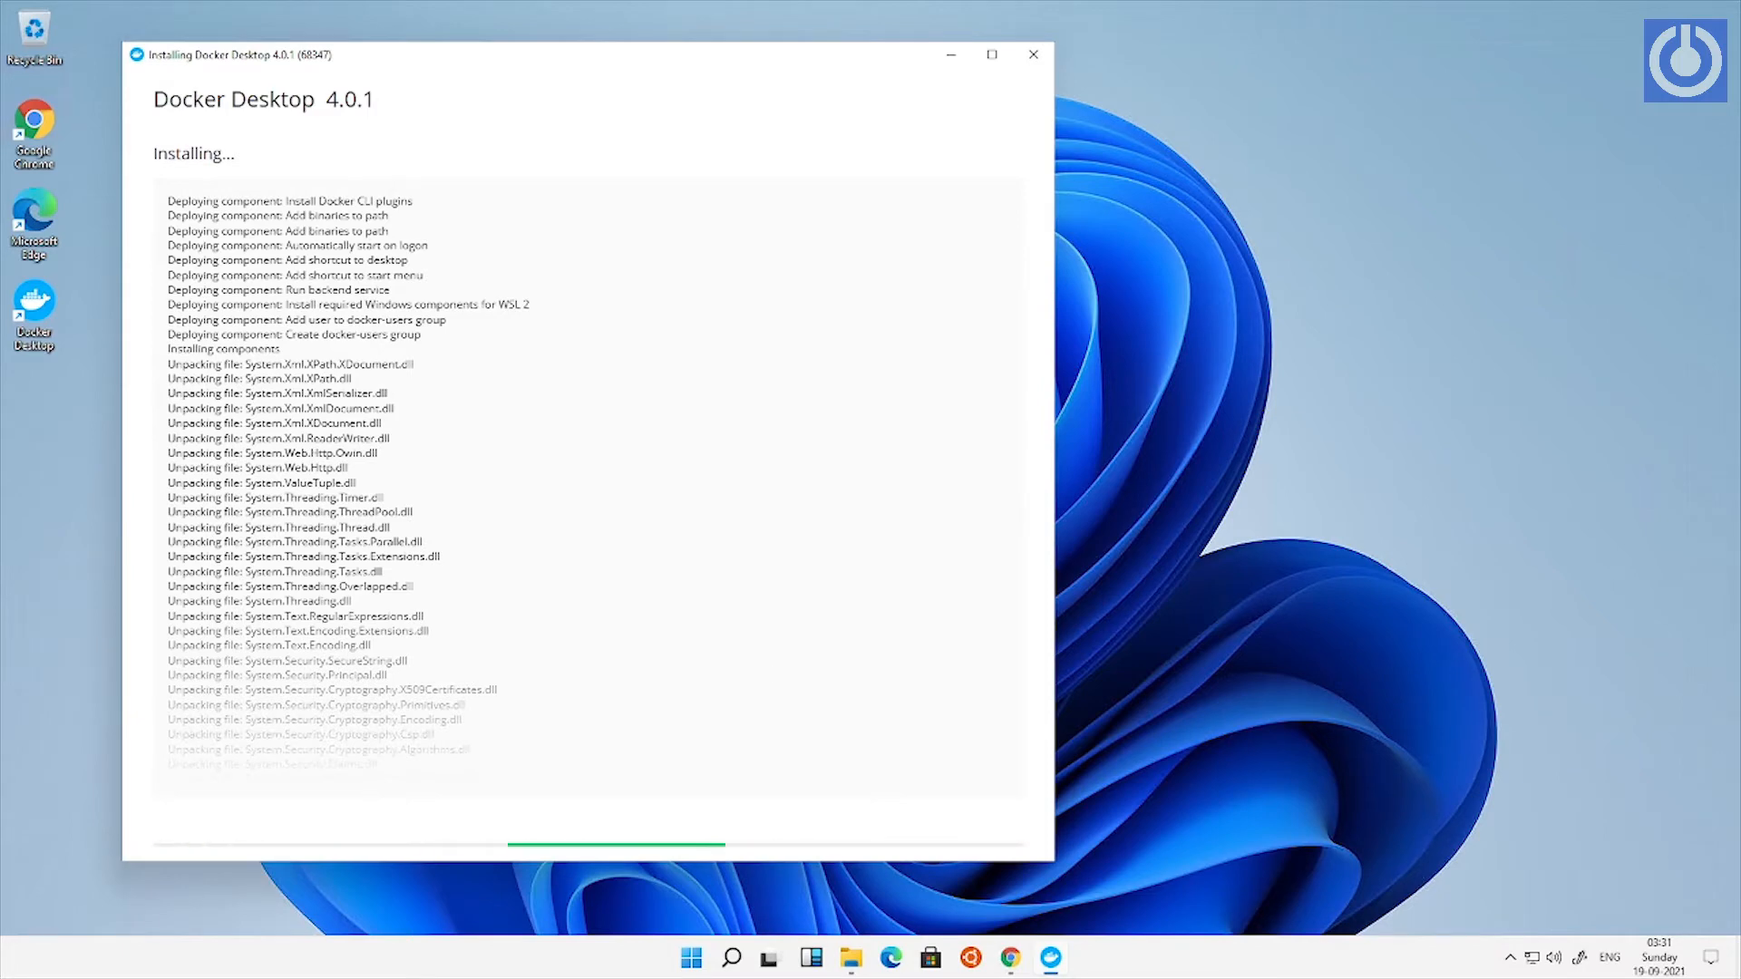
Finish the installation with Close and log out, returning to the desktop shortcut
{"action": "left_click_drag", "start_coordinate": [586, 53], "coordinate": [878, 74]}
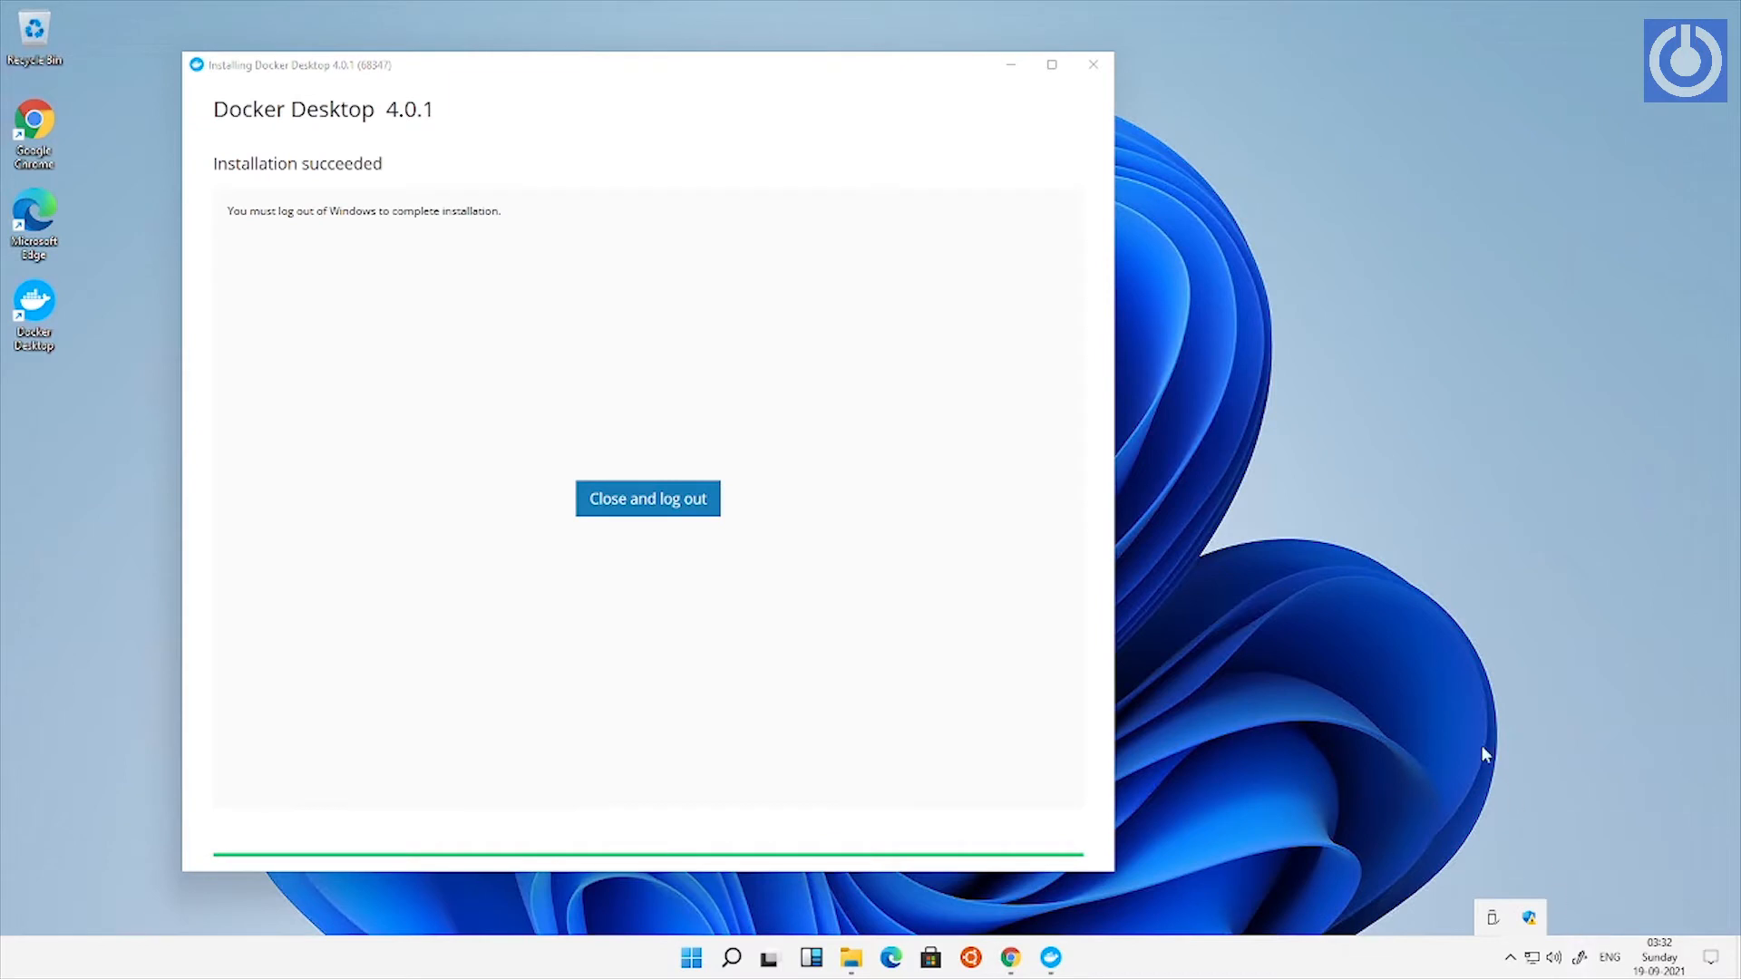
{"action": "mouse_move", "coordinate": [678, 537]}
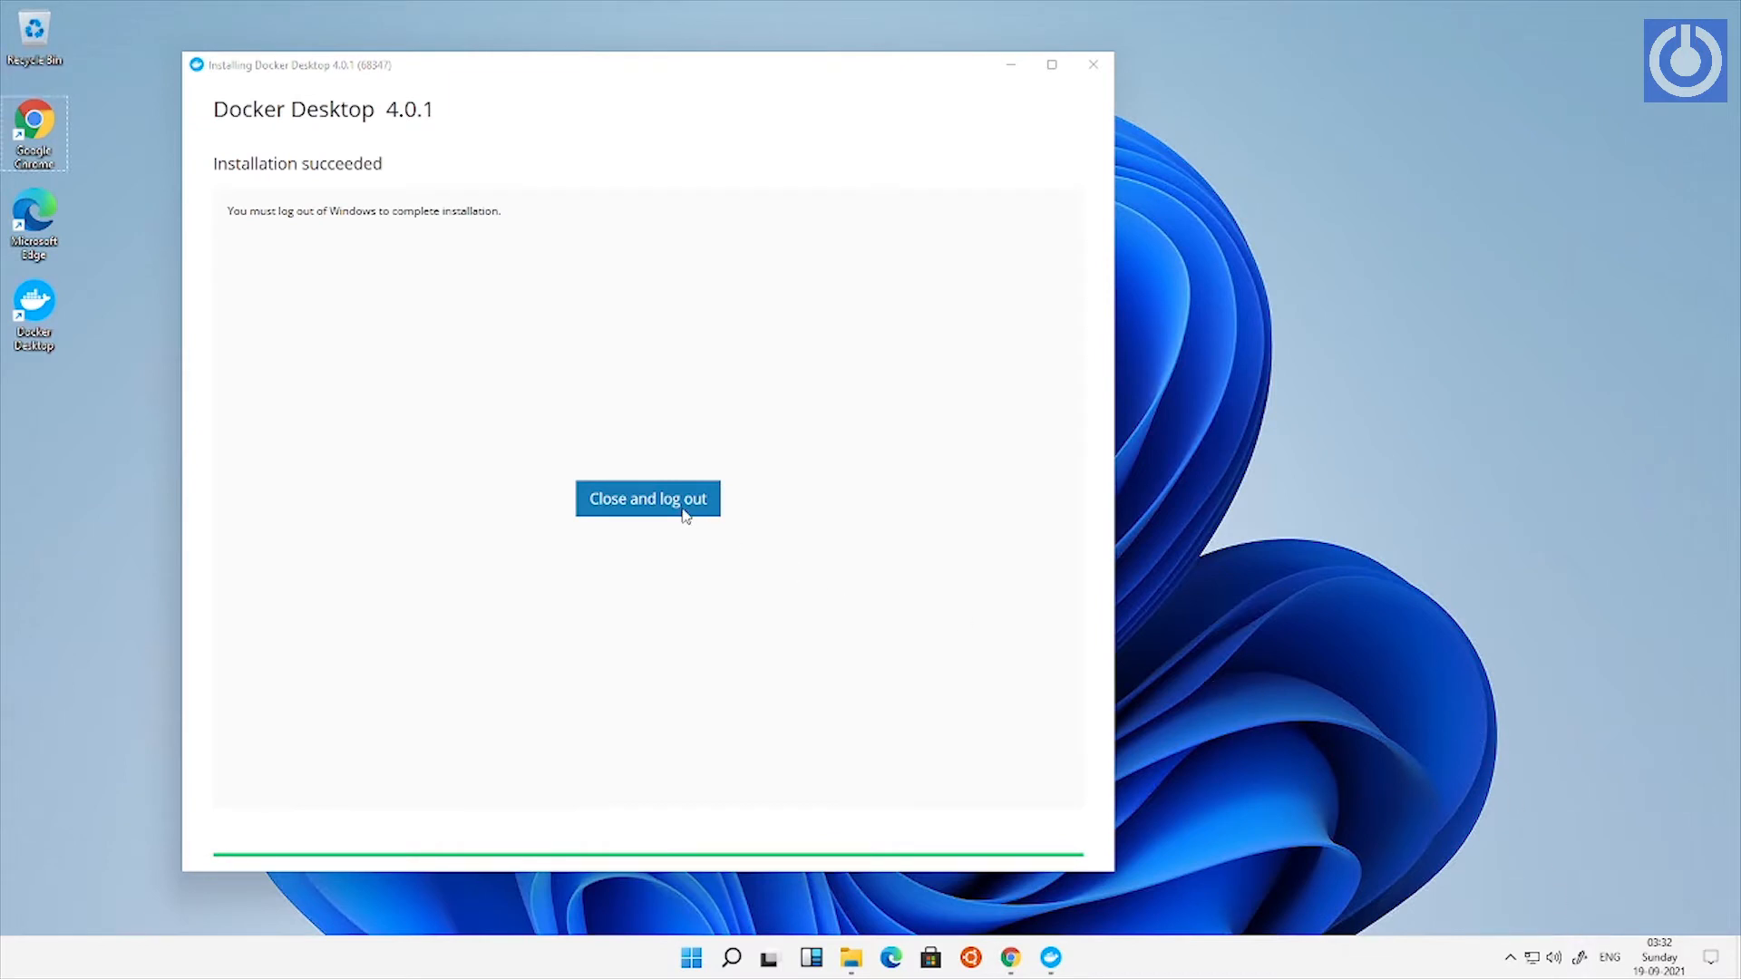
{"action": "mouse_move", "coordinate": [396, 165]}
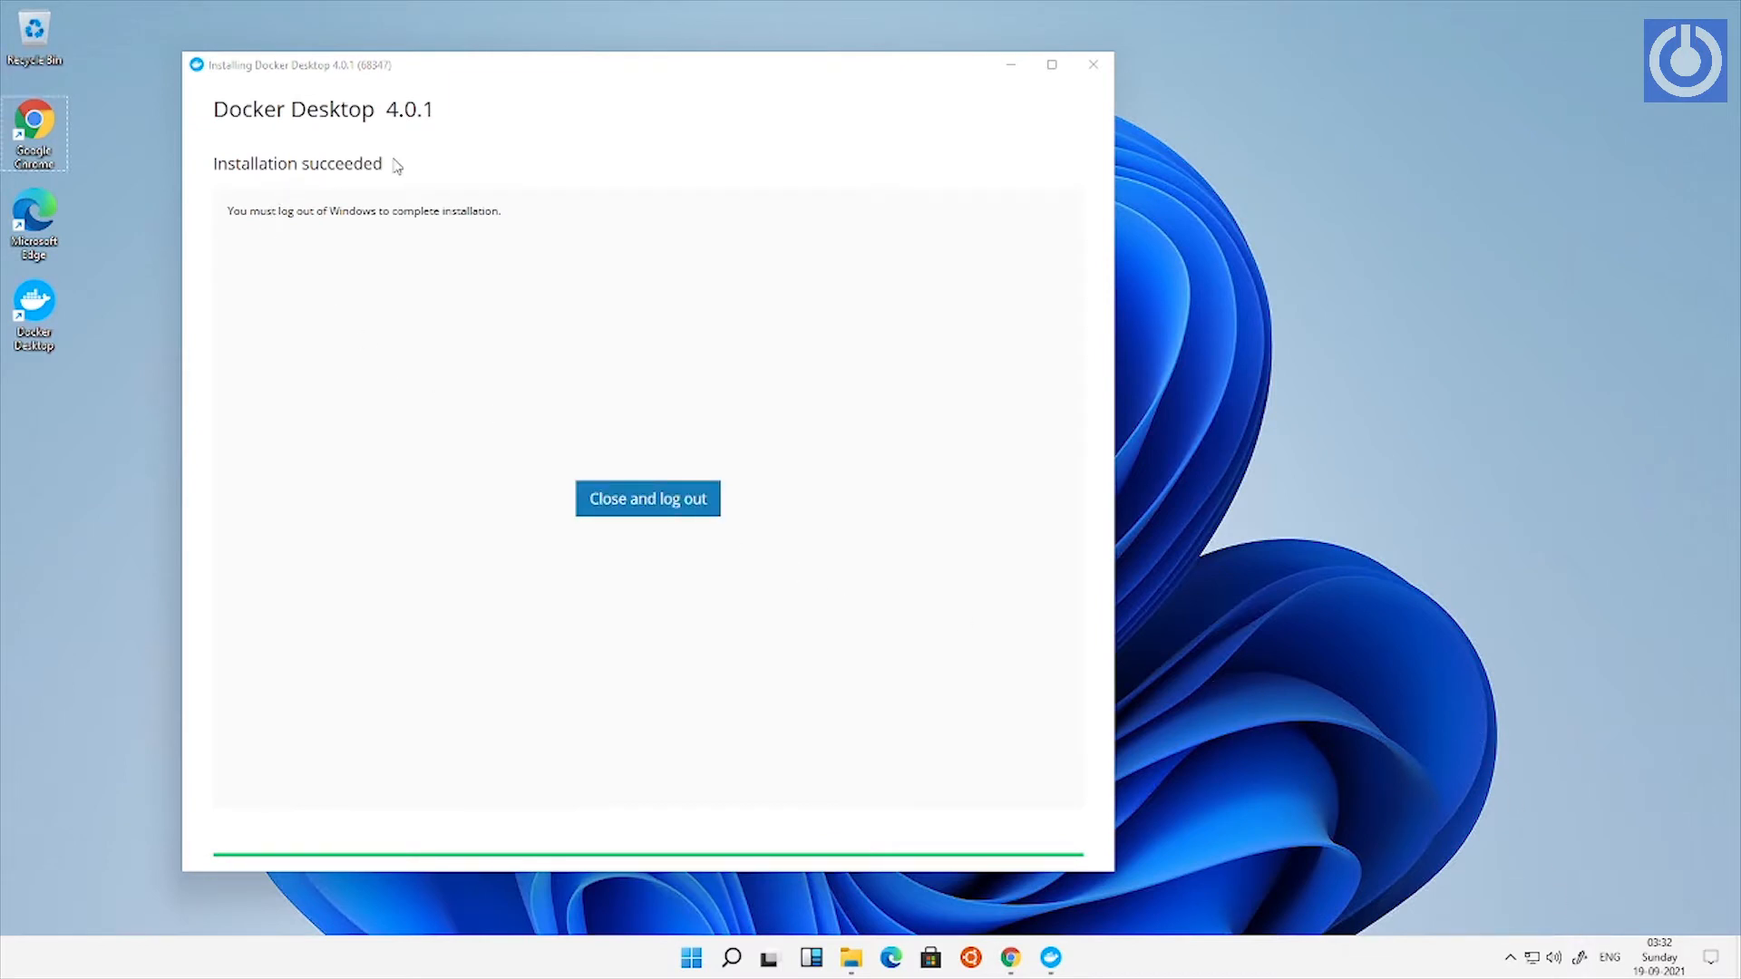
{"action": "mouse_move", "coordinate": [307, 229]}
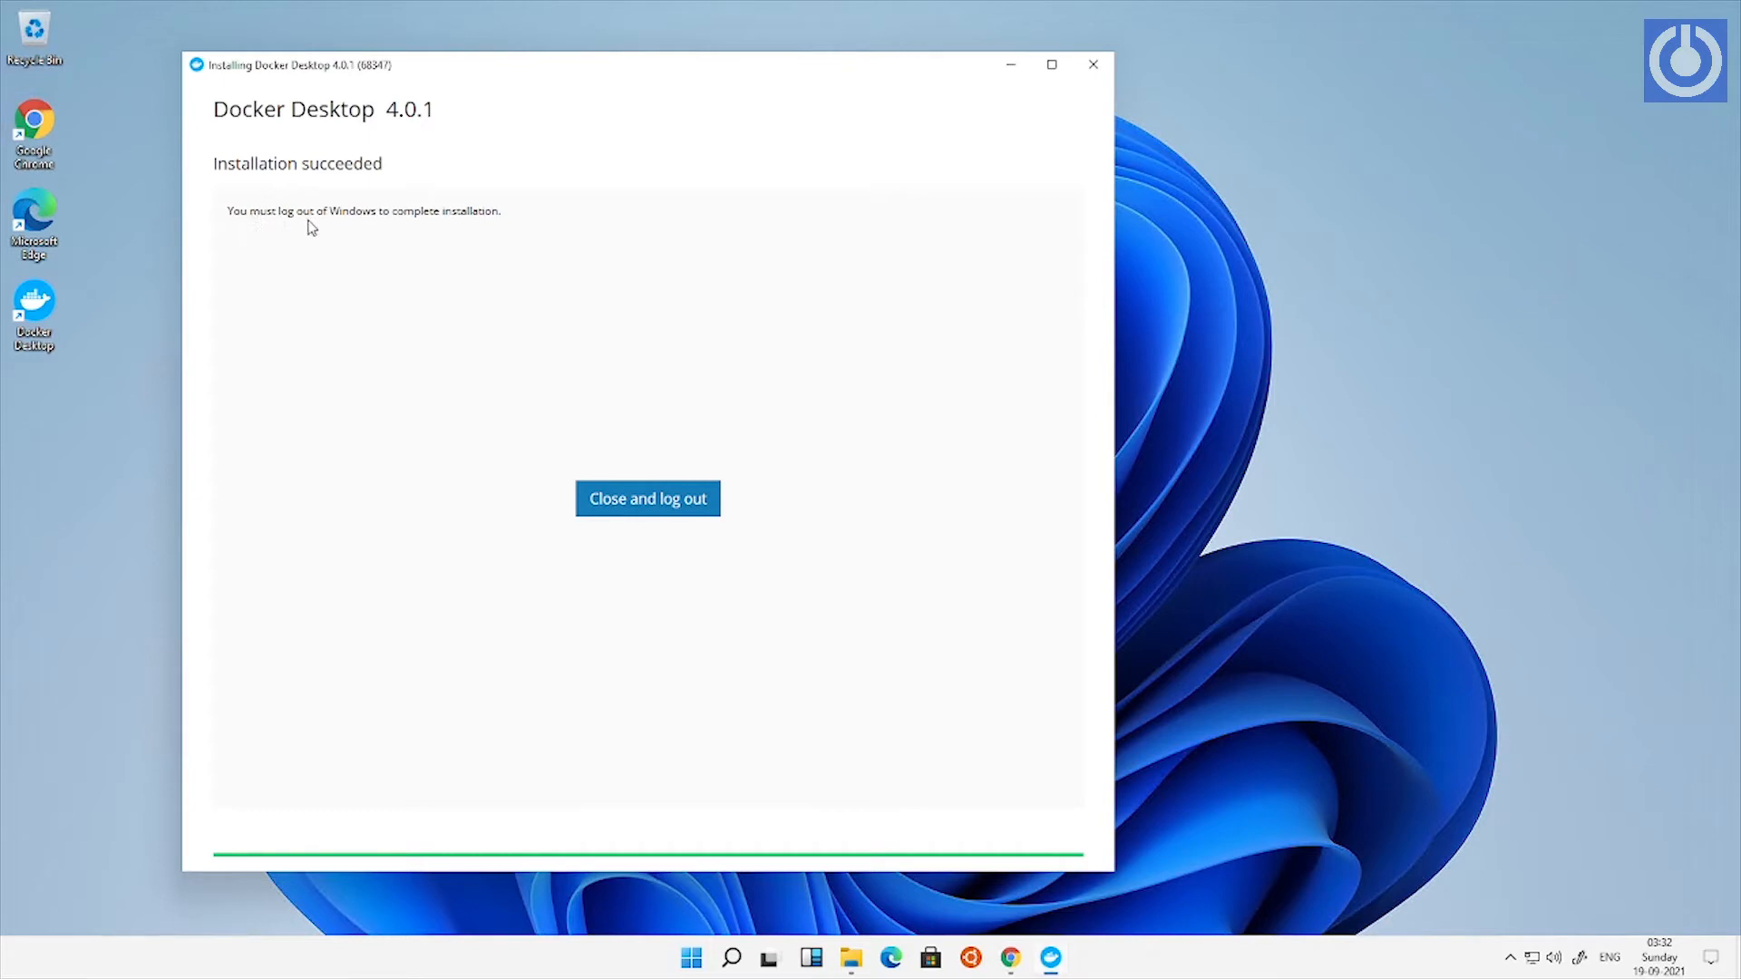
{"action": "mouse_move", "coordinate": [388, 231]}
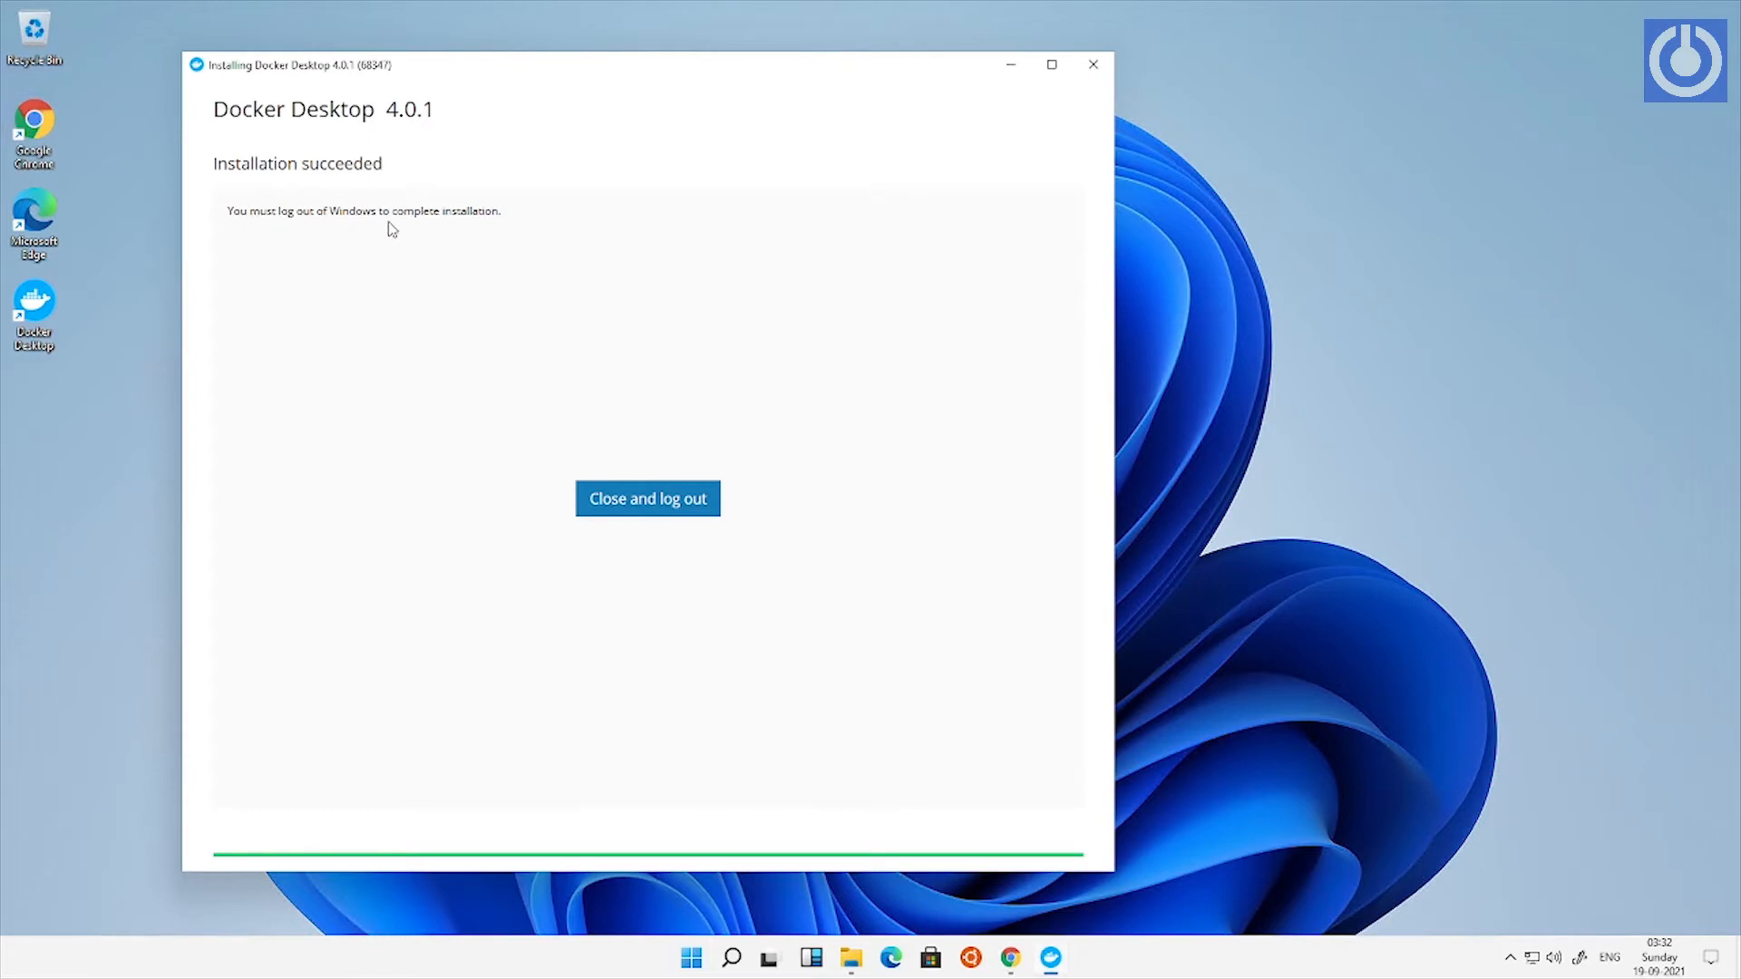
{"action": "left_click", "coordinate": [647, 499]}
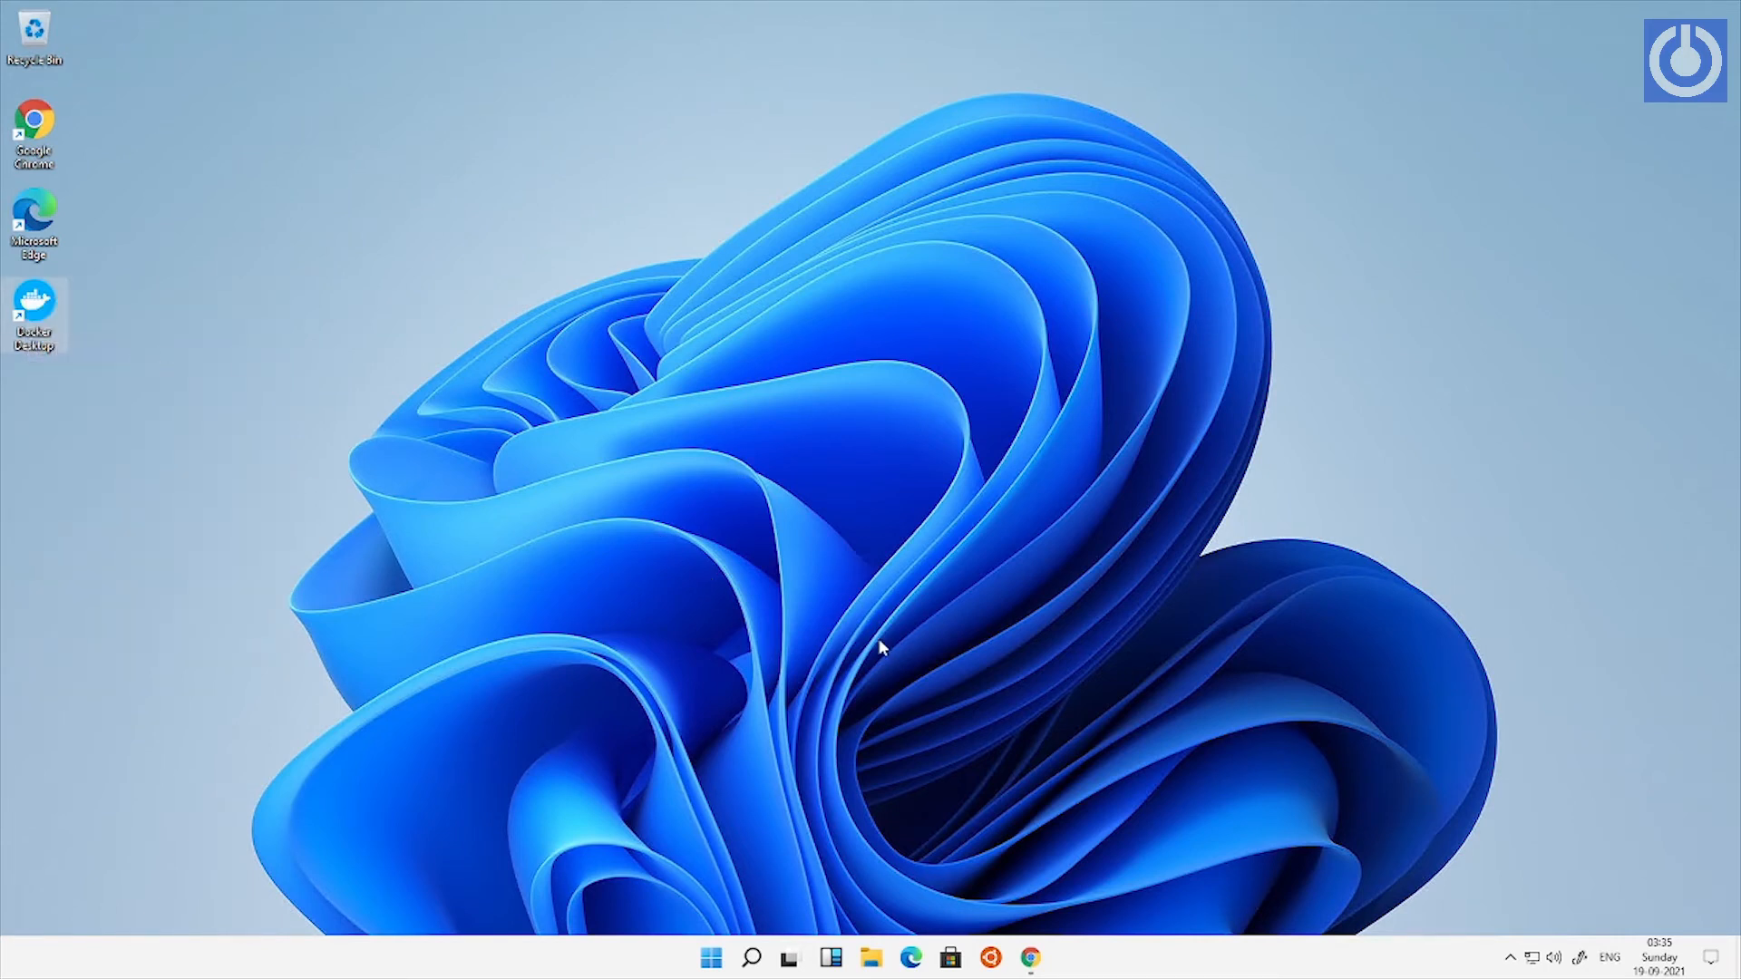
Launch Docker Desktop from its shortcut, allow device changes and reach the Docker ID sign-in
{"action": "double_click", "coordinate": [35, 299]}
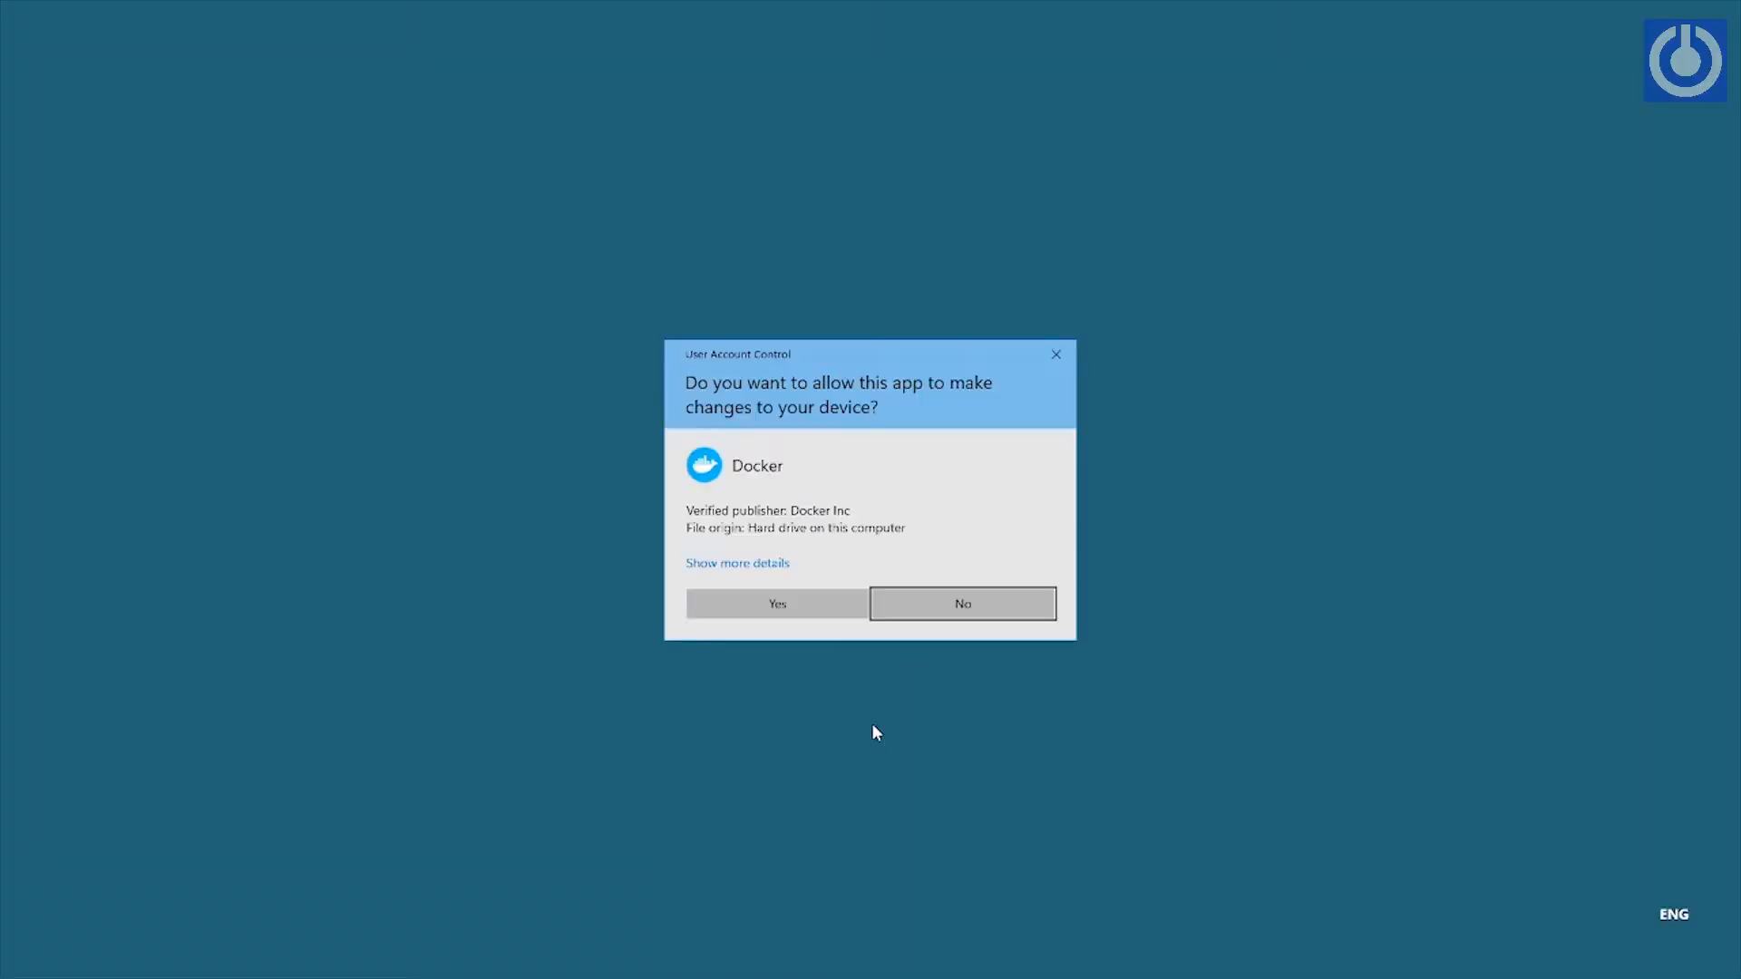
{"action": "left_click", "coordinate": [776, 604]}
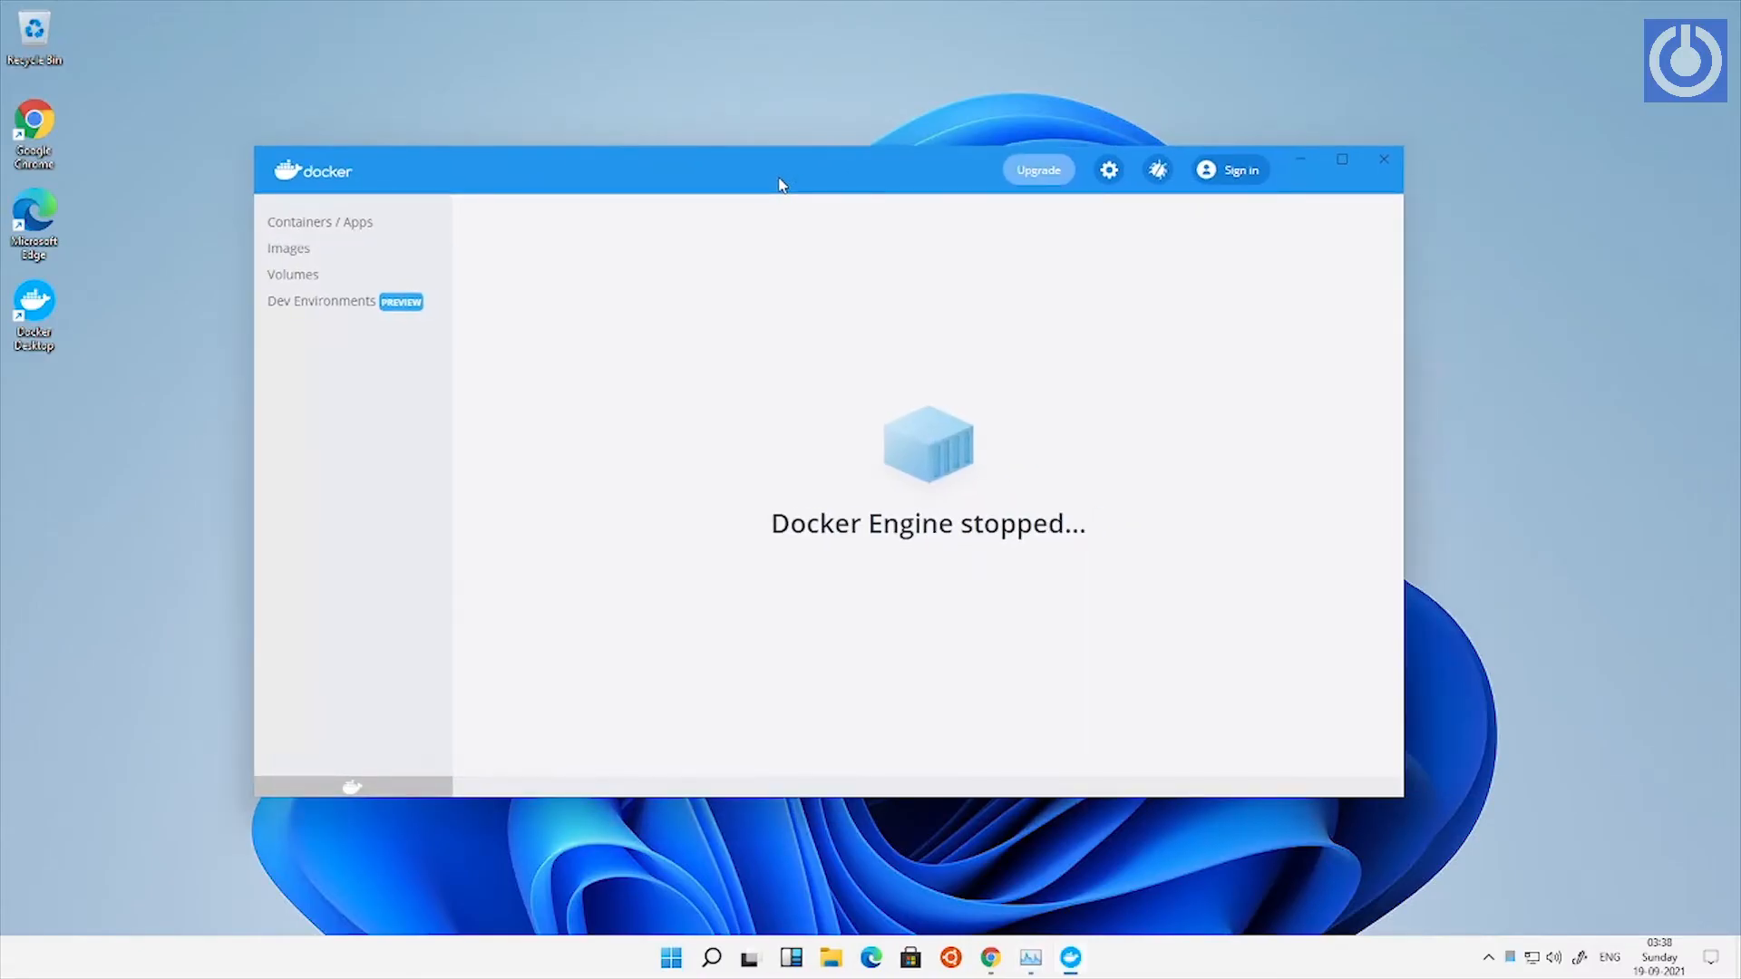
{"action": "mouse_move", "coordinate": [950, 493]}
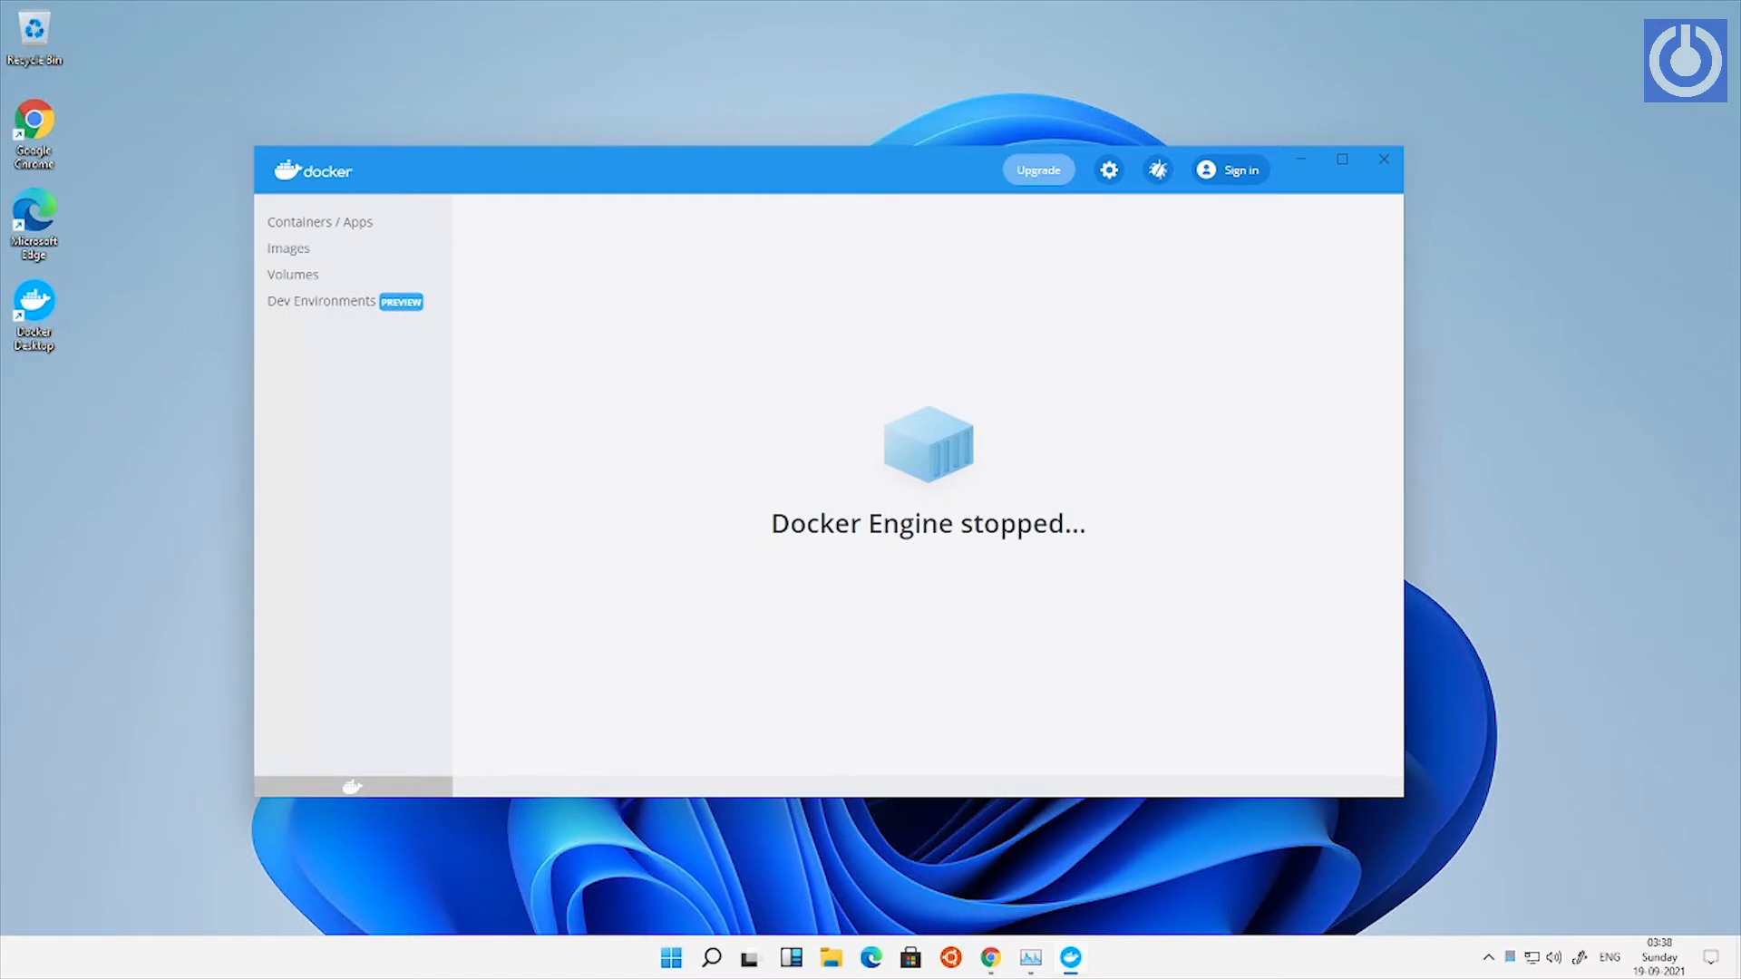
{"action": "double_click", "coordinate": [909, 524]}
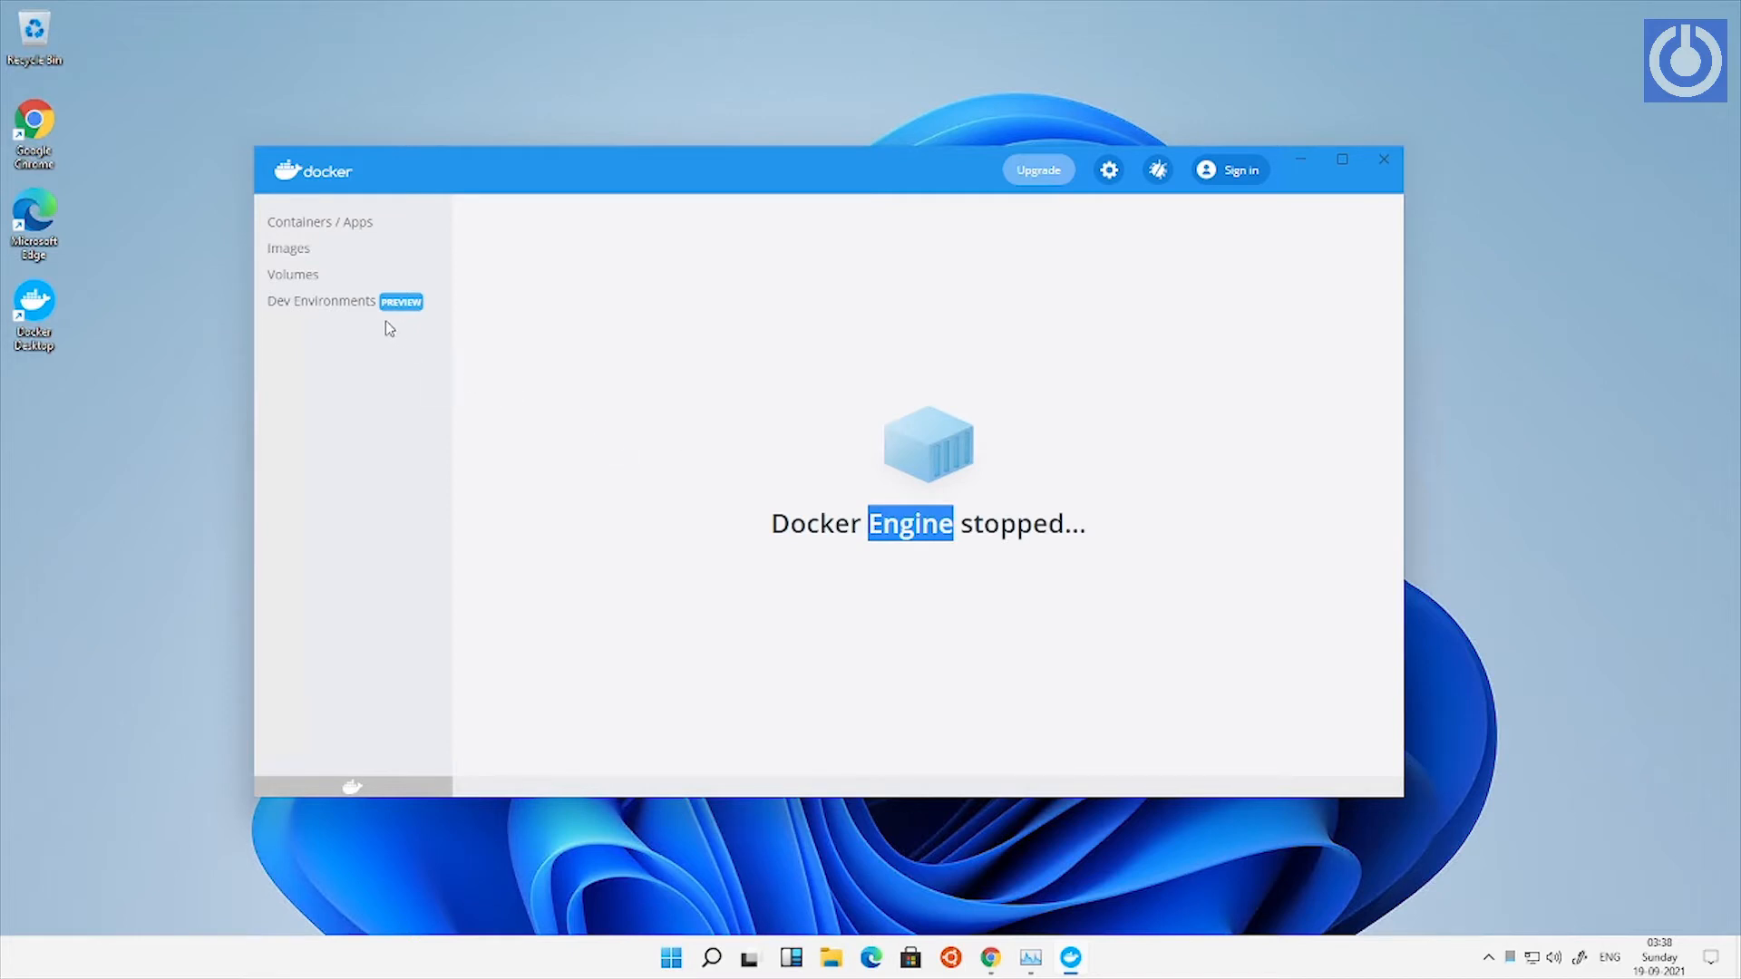
{"action": "mouse_move", "coordinate": [1147, 279]}
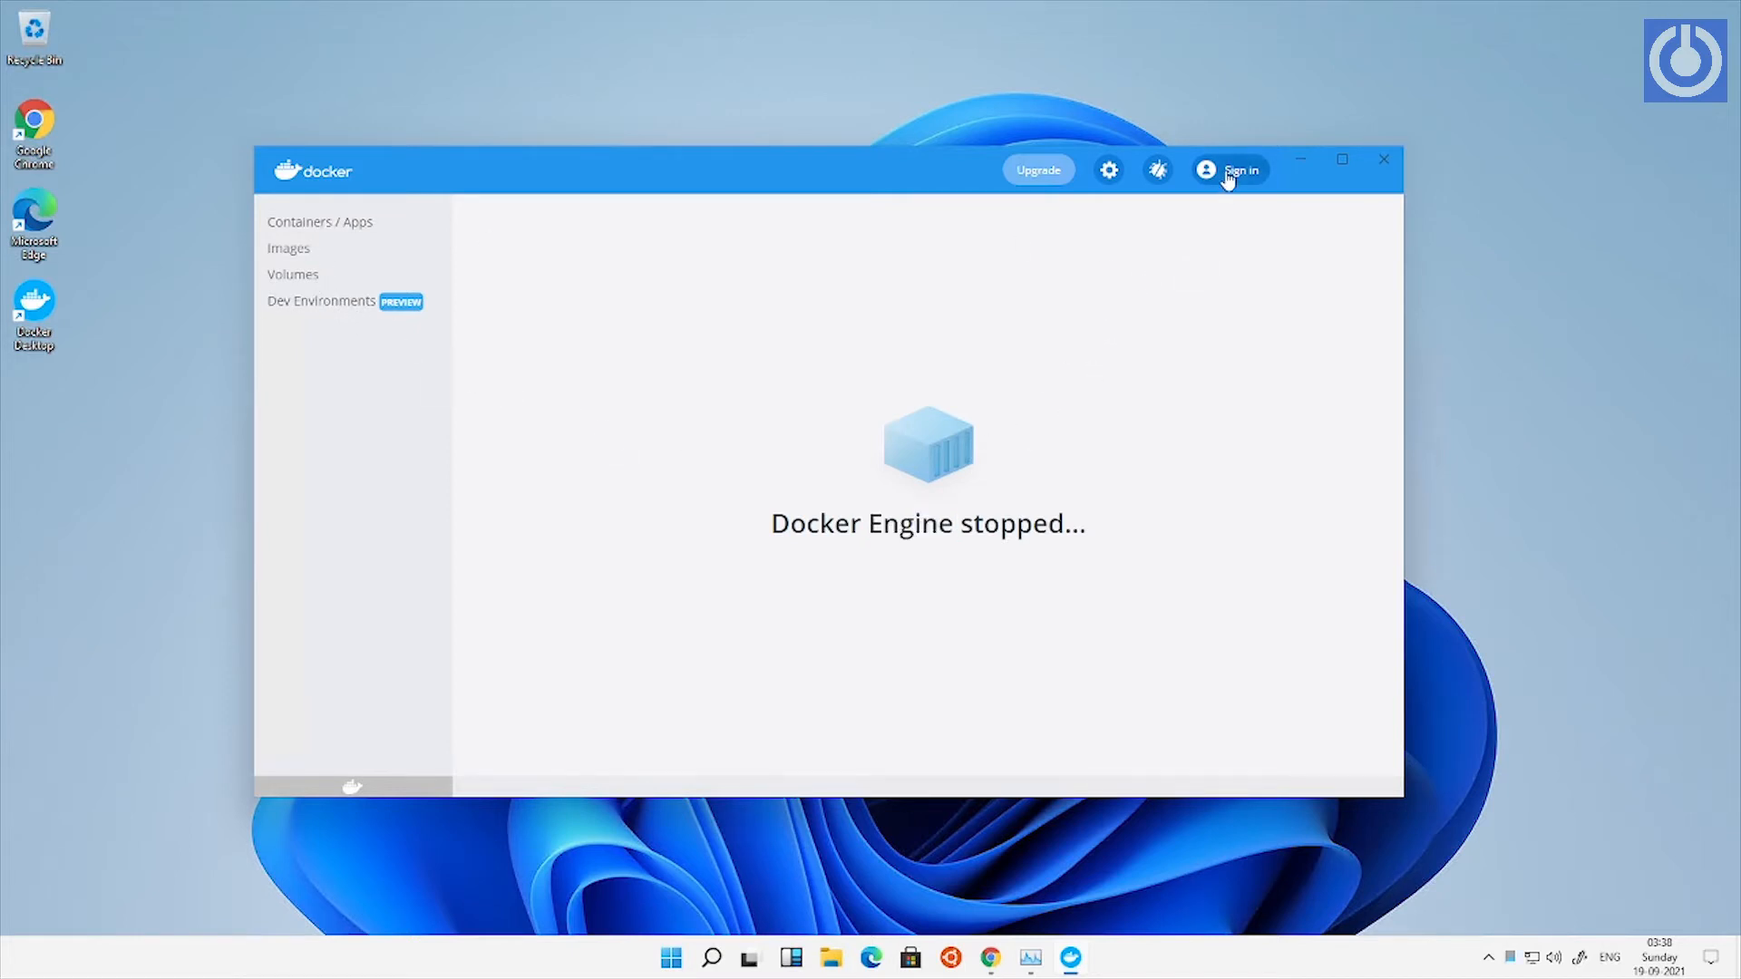
{"action": "mouse_move", "coordinate": [1121, 265]}
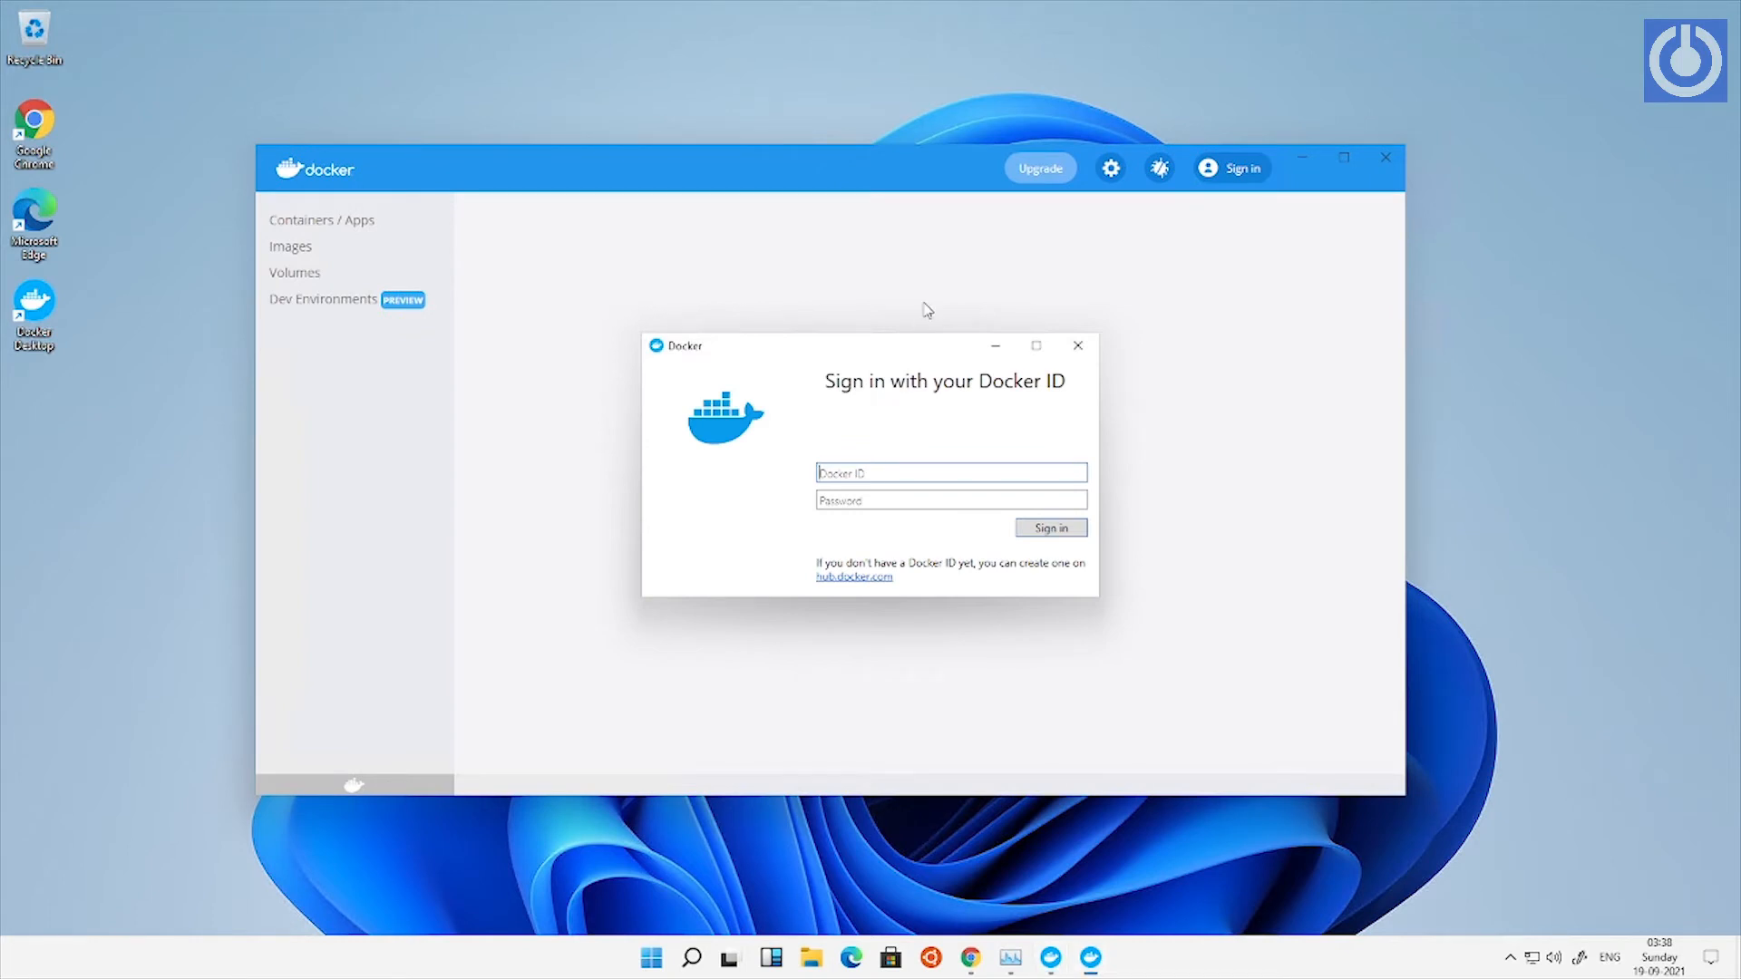
Sign in with the Docker ID ending 'learn.com' and its password
{"action": "type", "text": "learn.computer"}
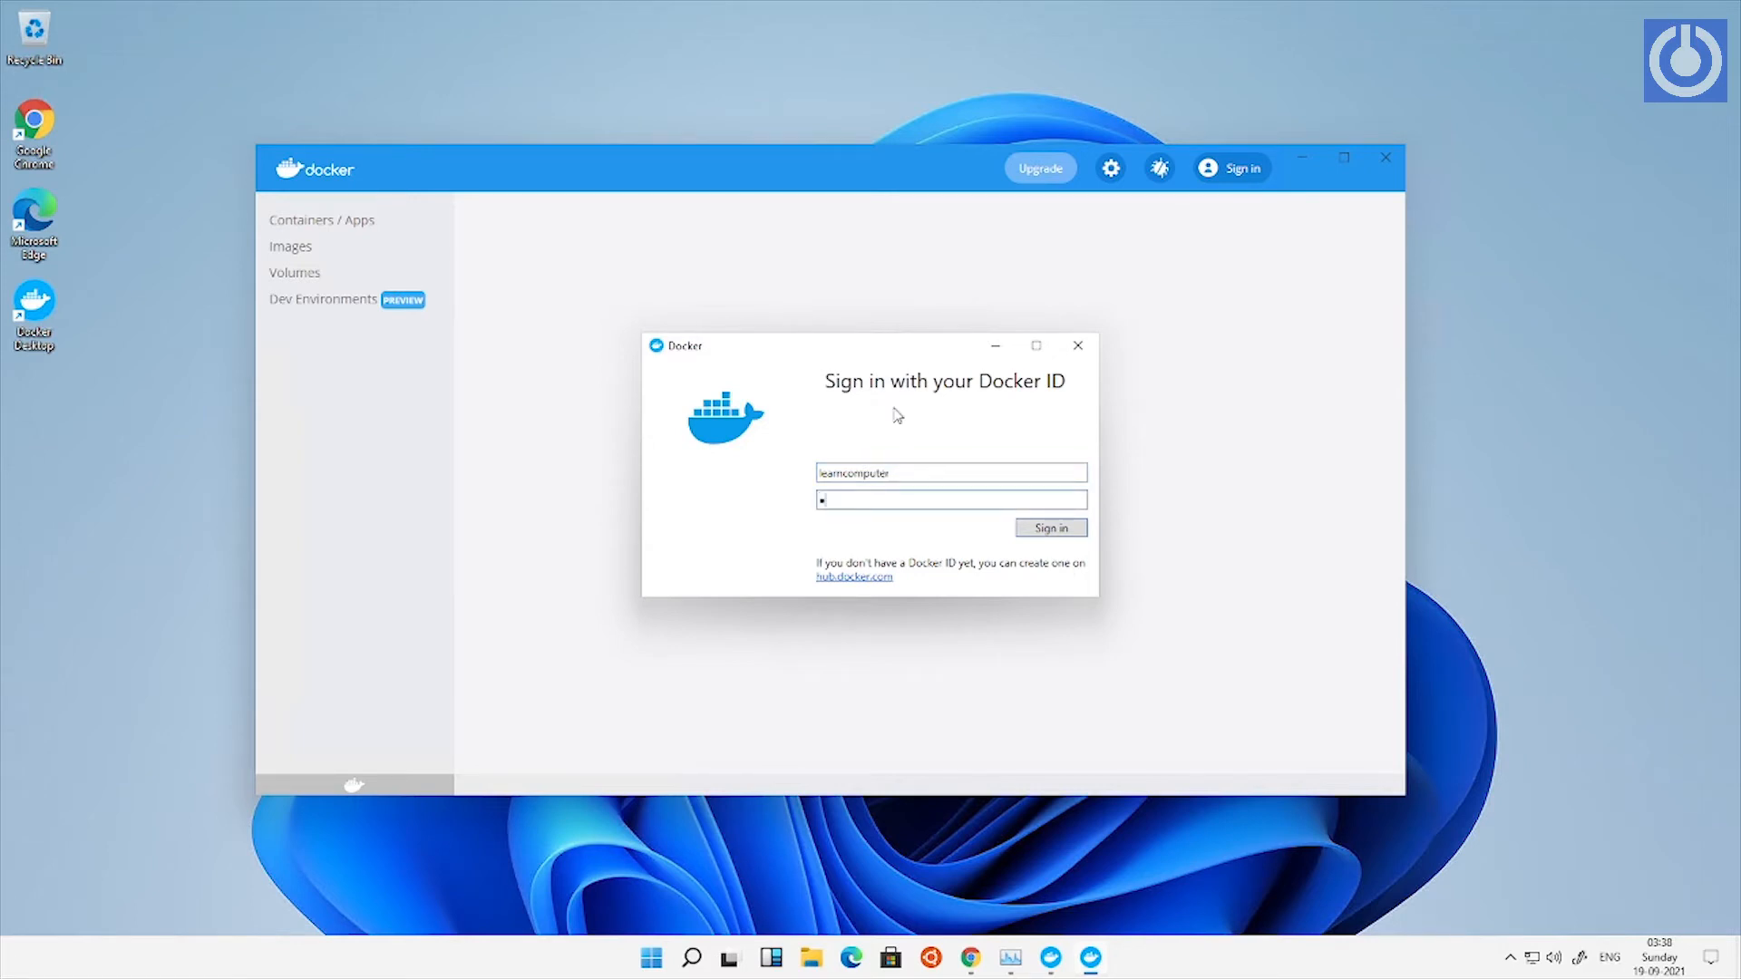
{"action": "type", "text": "•••••"}
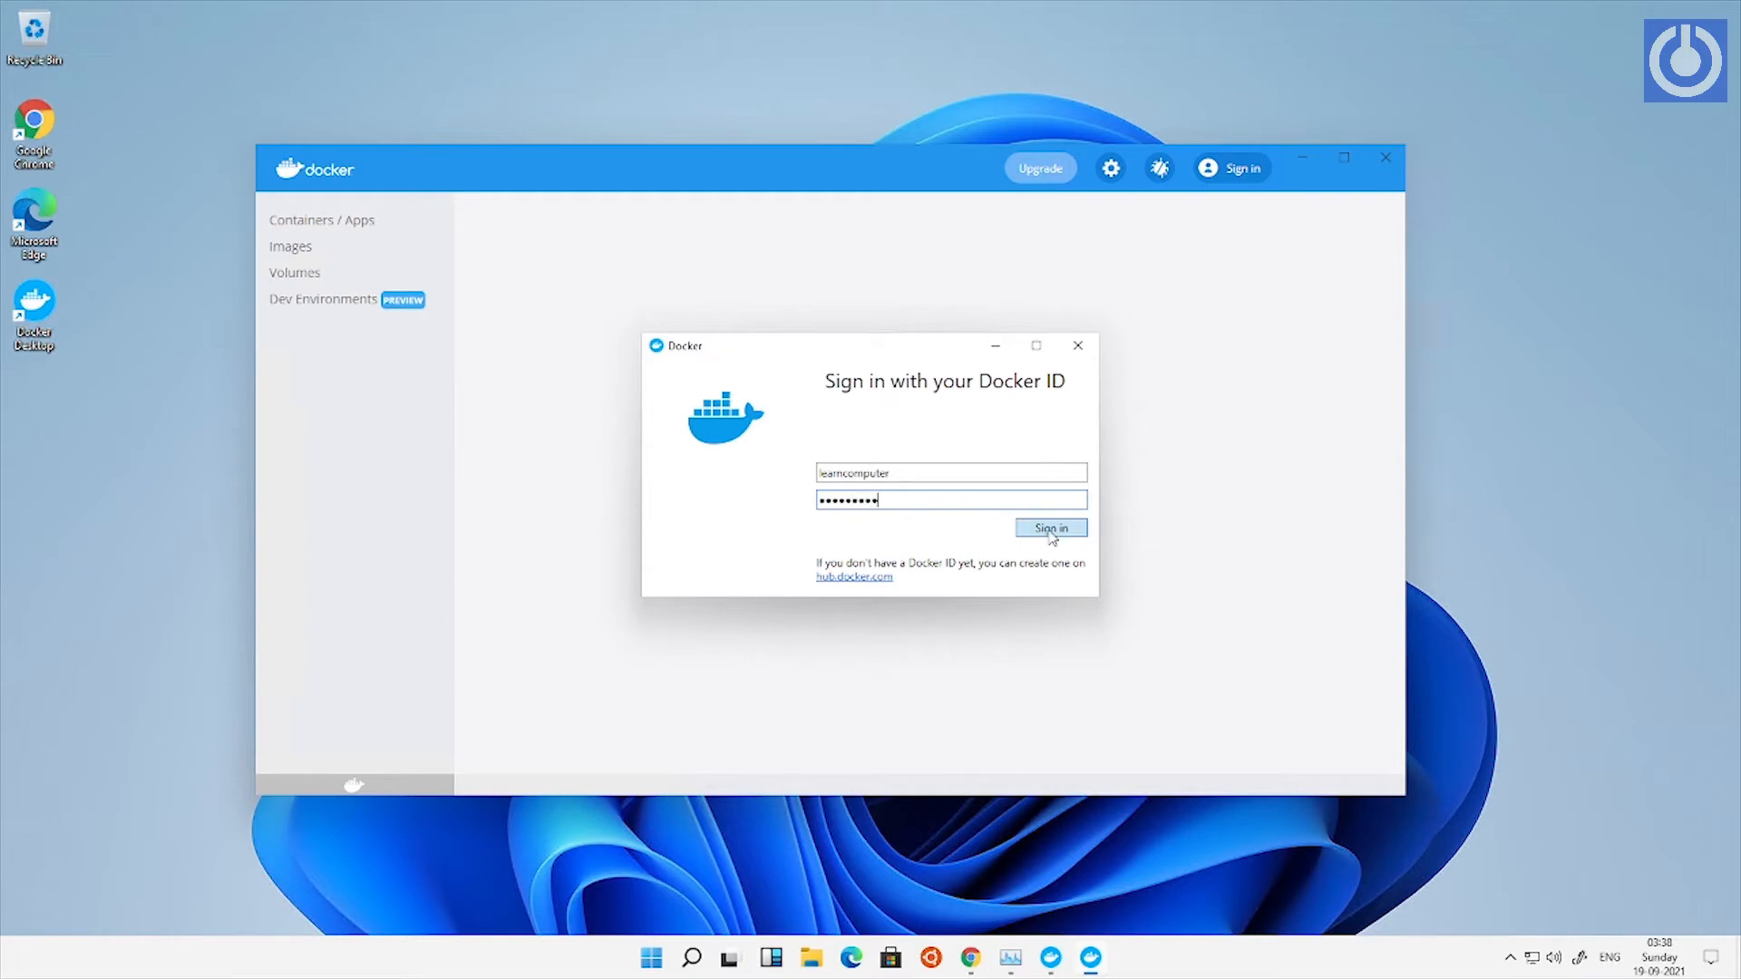
{"action": "left_click", "coordinate": [1052, 530]}
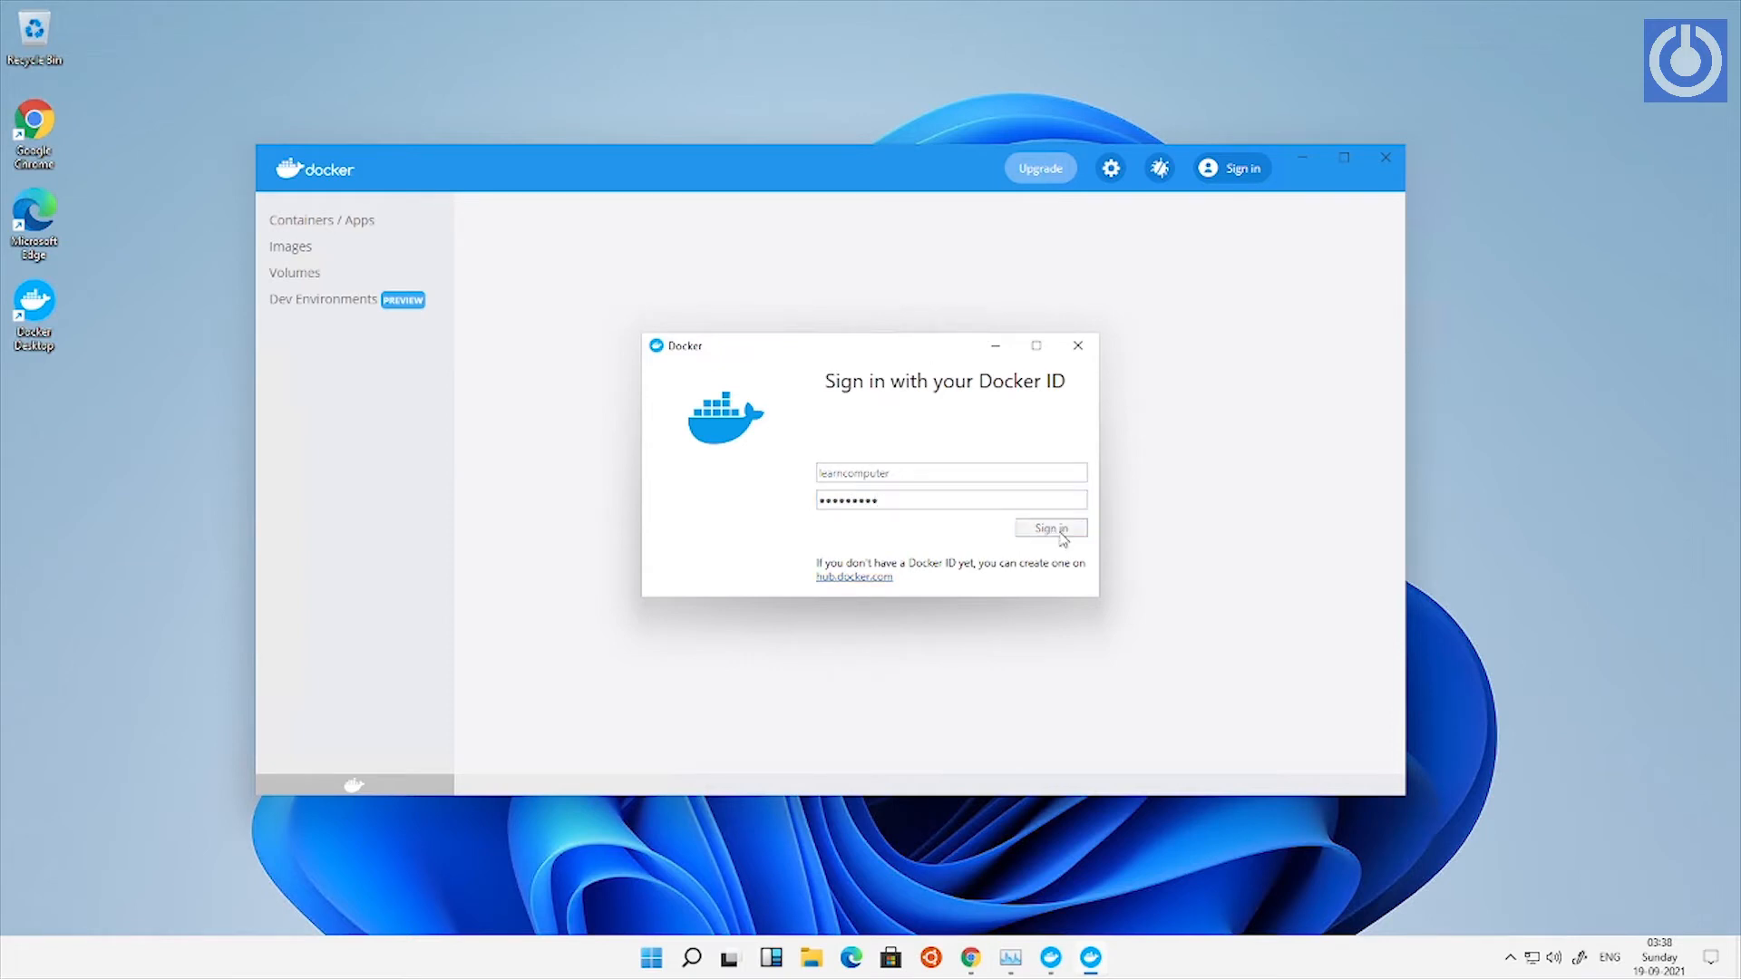
{"action": "mouse_move", "coordinate": [907, 575]}
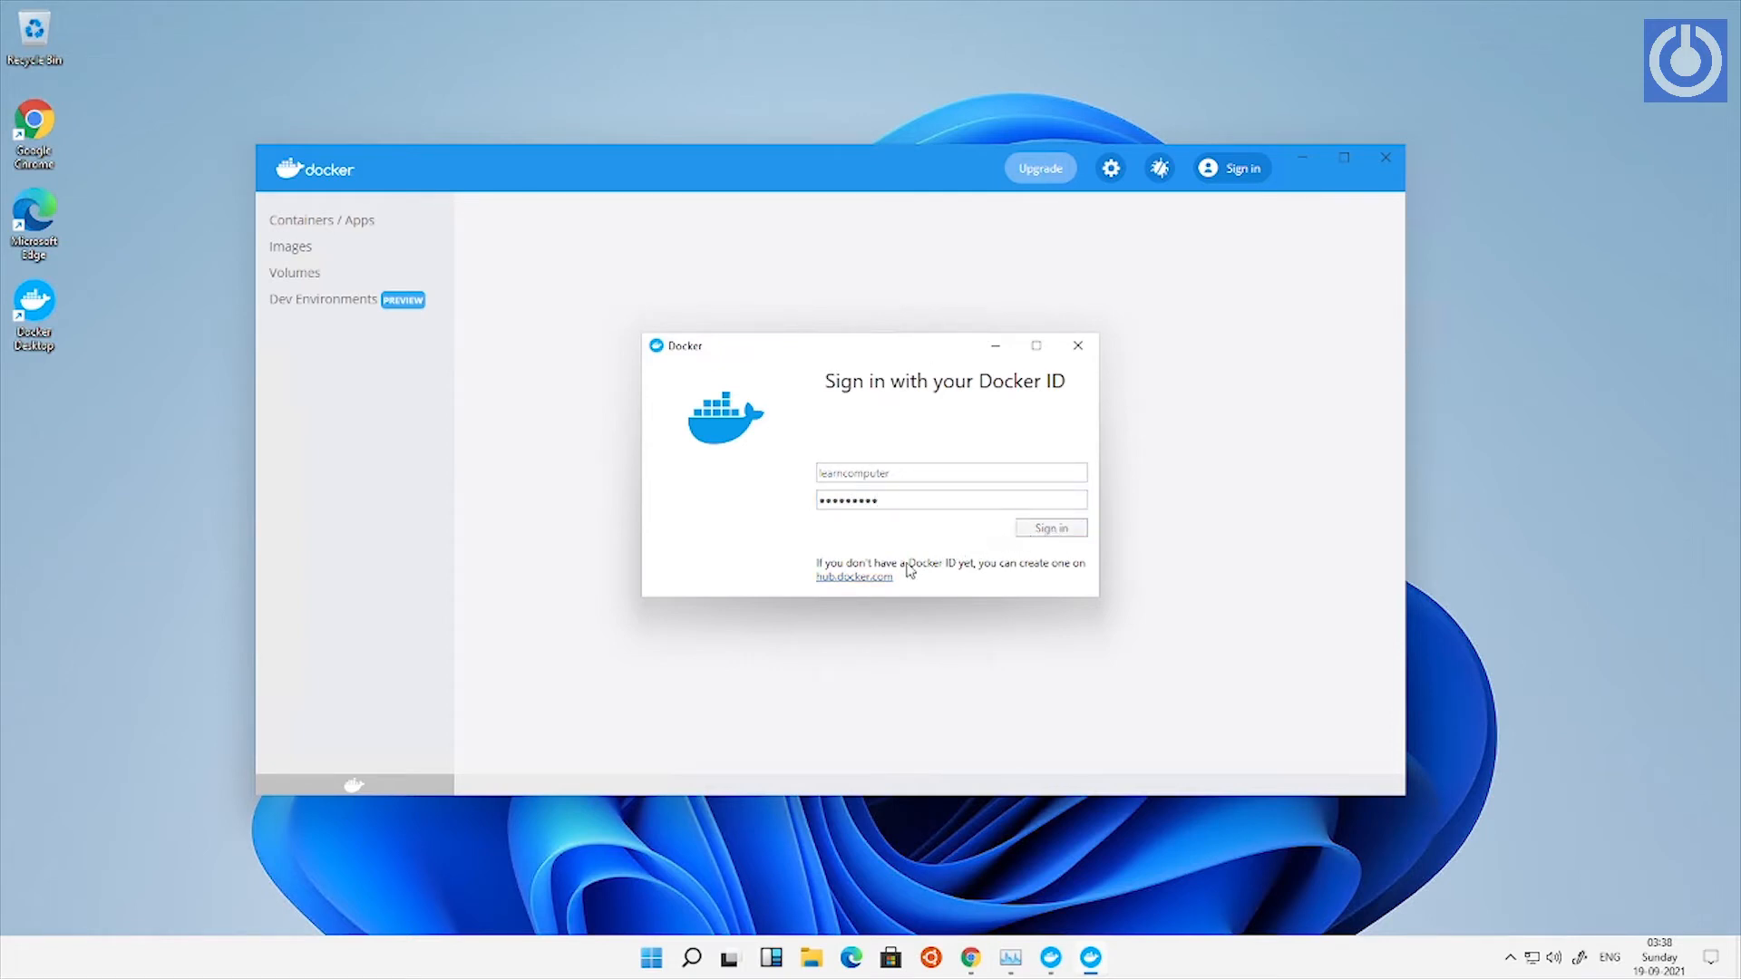
{"action": "mouse_move", "coordinate": [885, 615]}
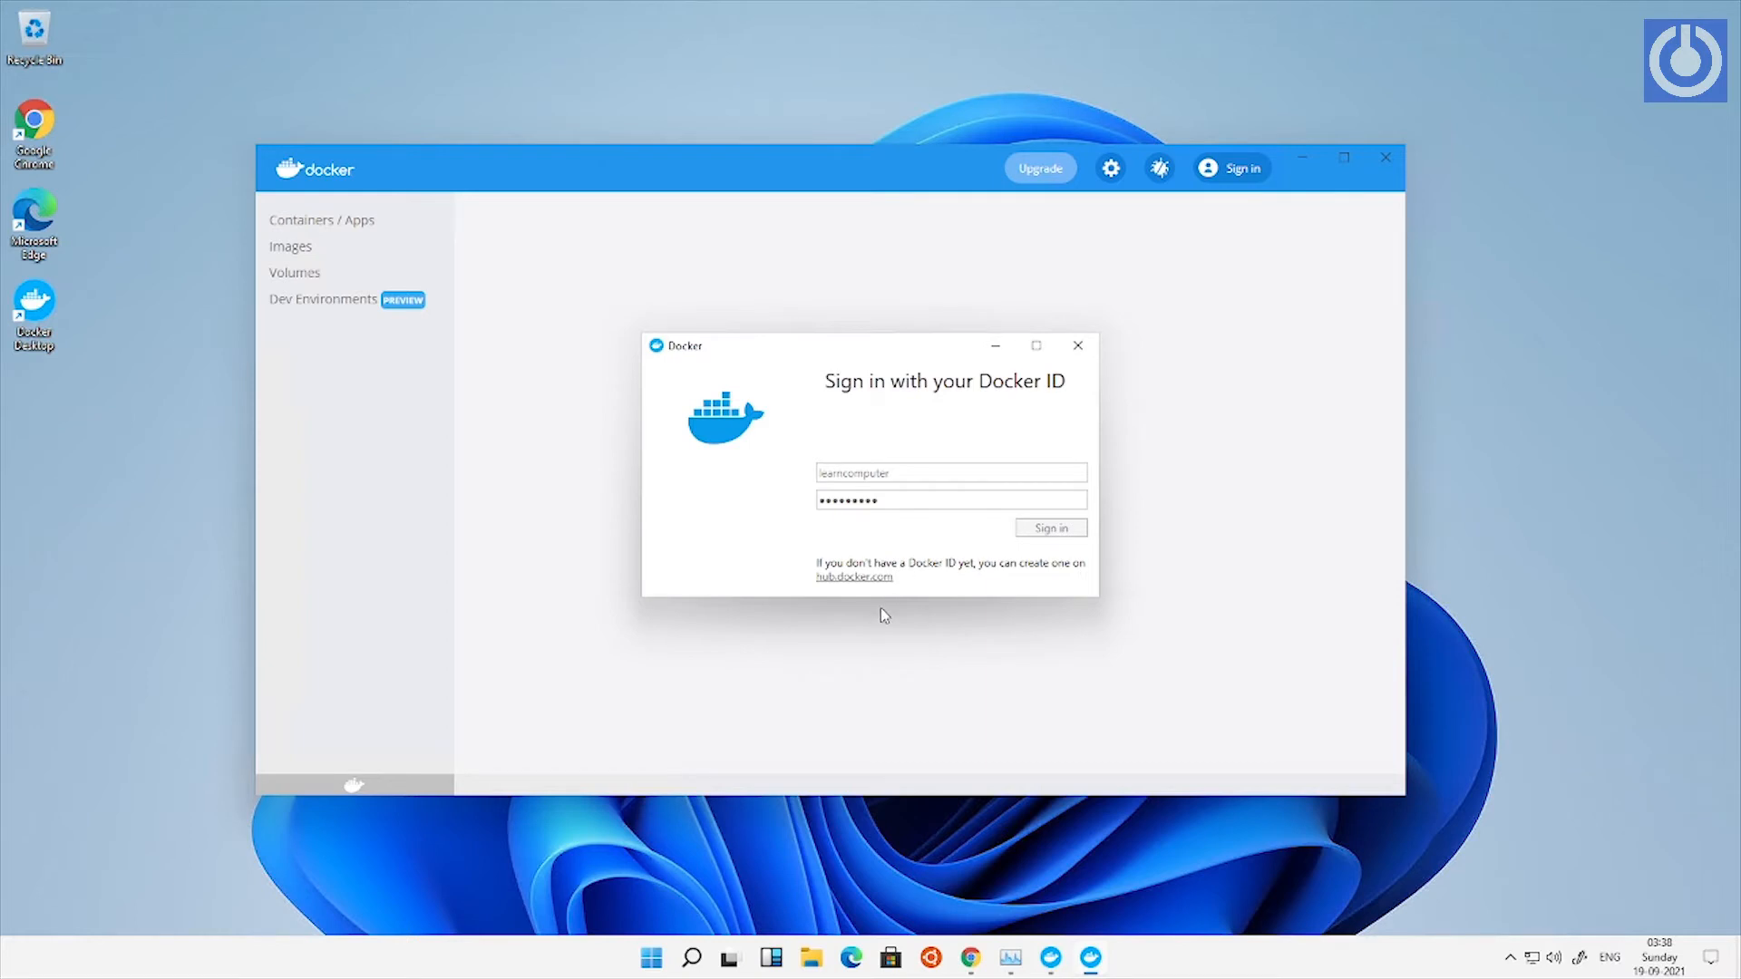
{"action": "mouse_move", "coordinate": [896, 475]}
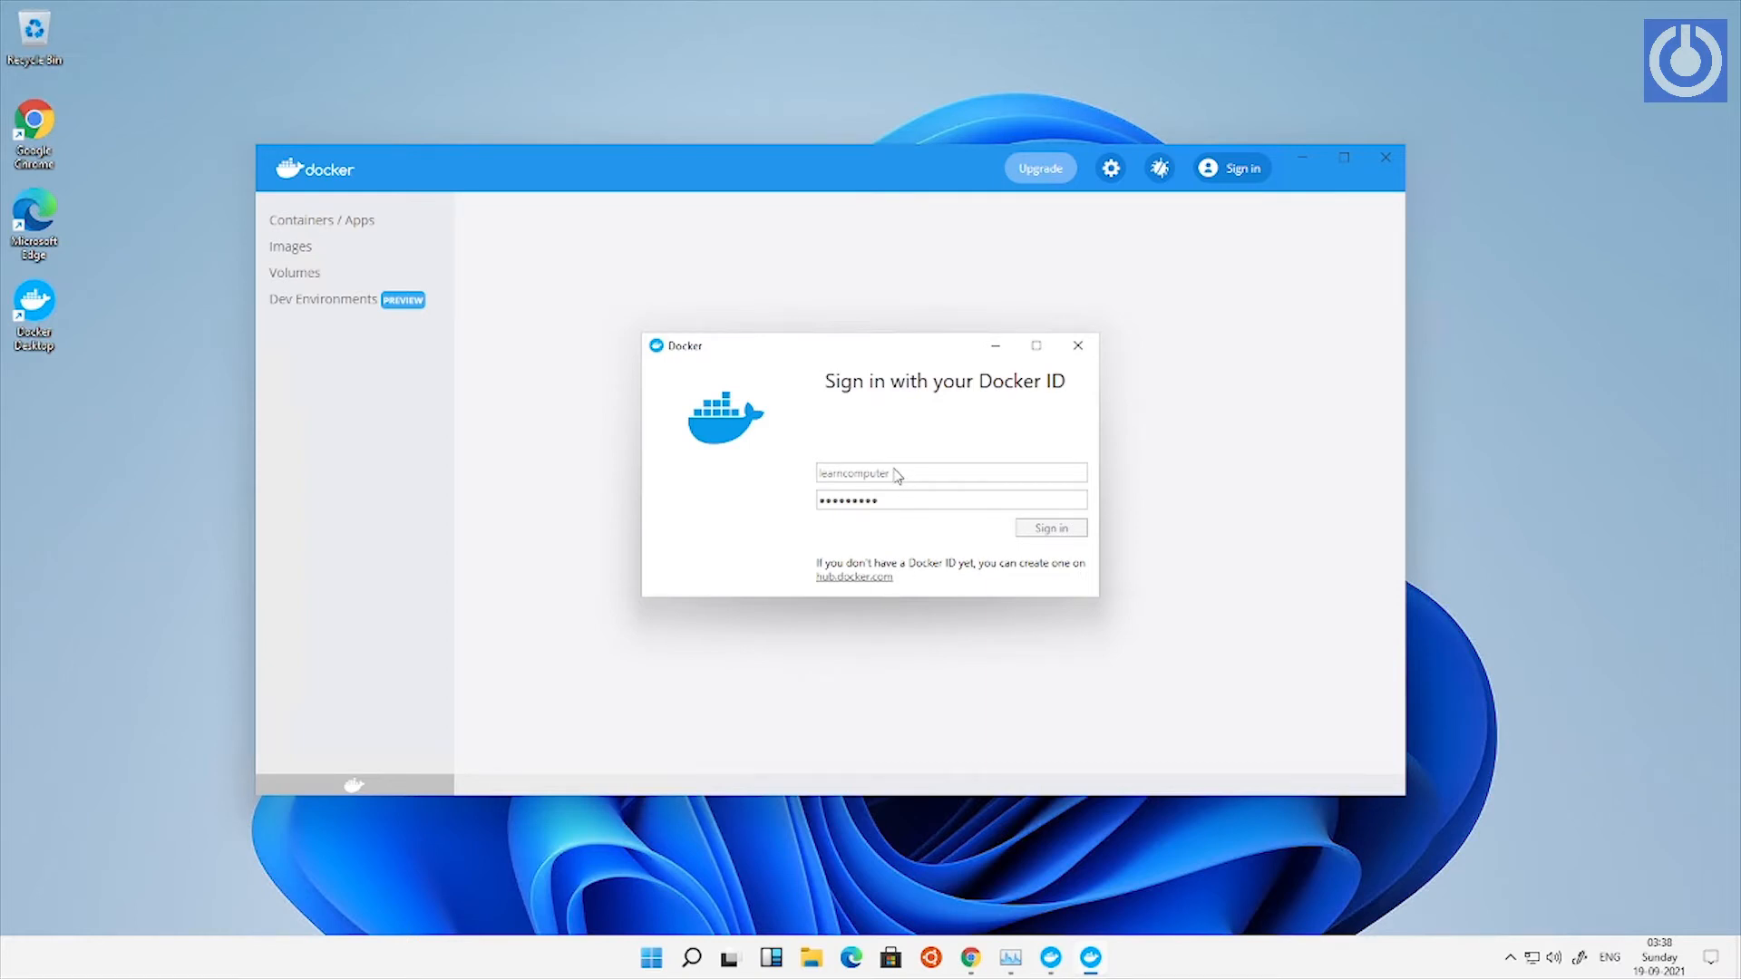
{"action": "mouse_move", "coordinate": [893, 457]}
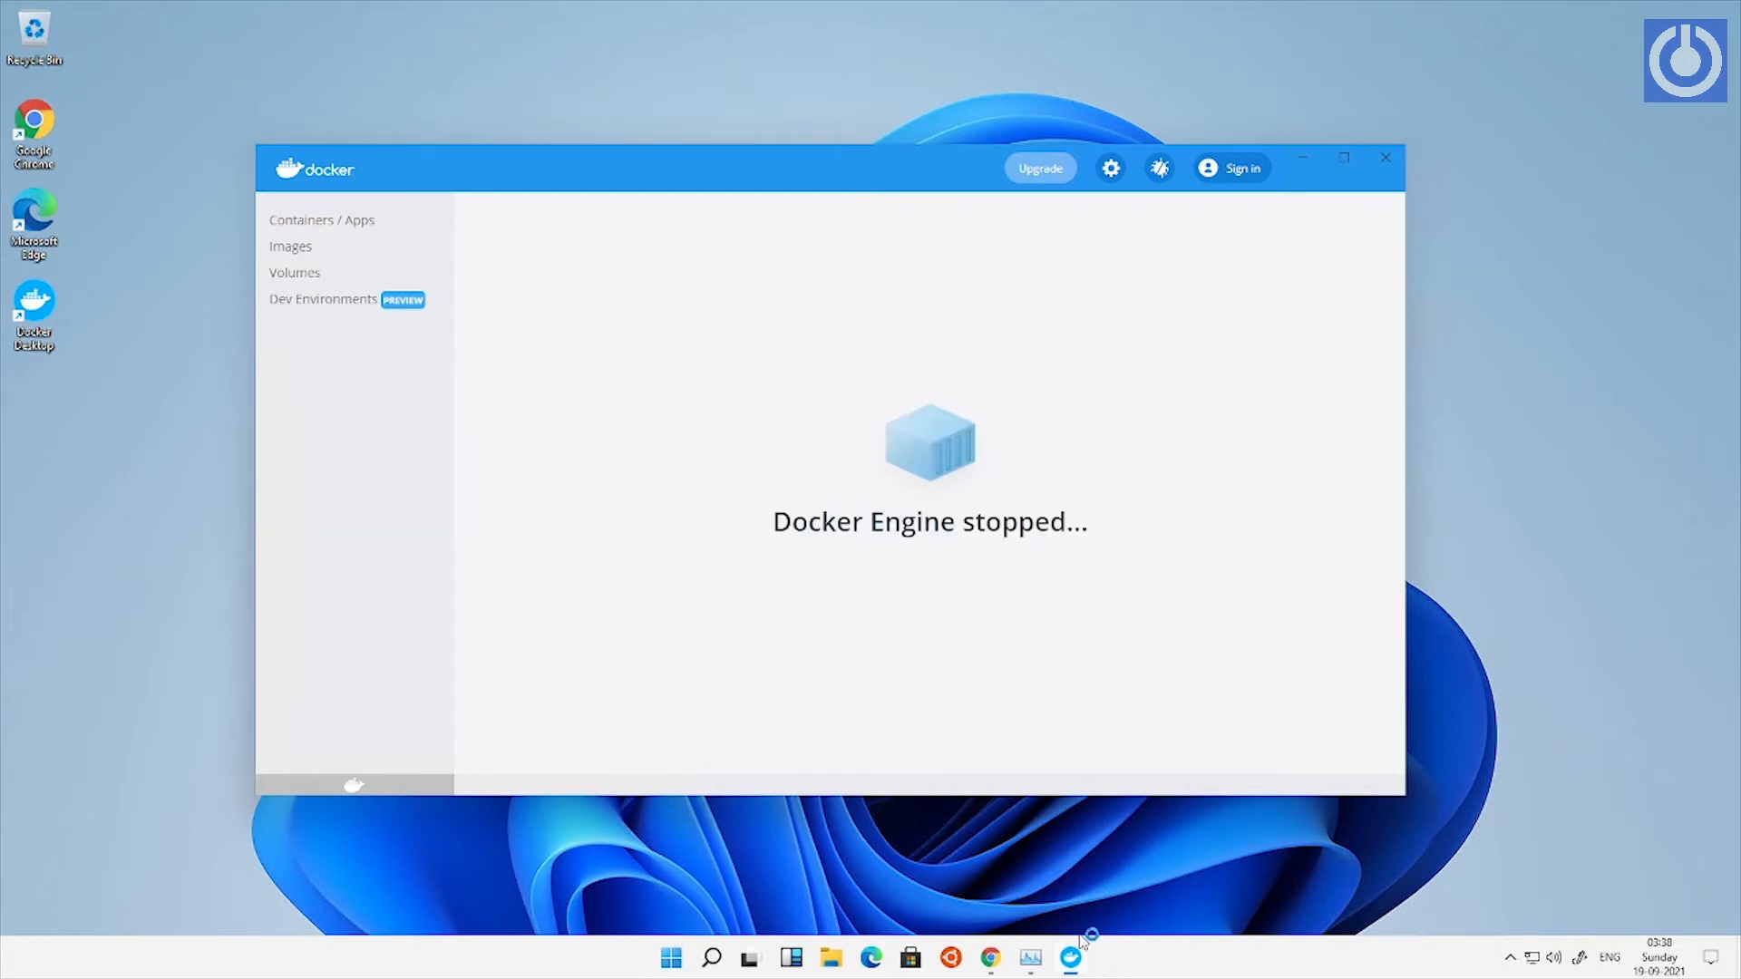
Relaunch Docker Desktop, approve the UAC prompt, and accept the updated Service Agreement terms
{"action": "left_click", "coordinate": [1386, 156]}
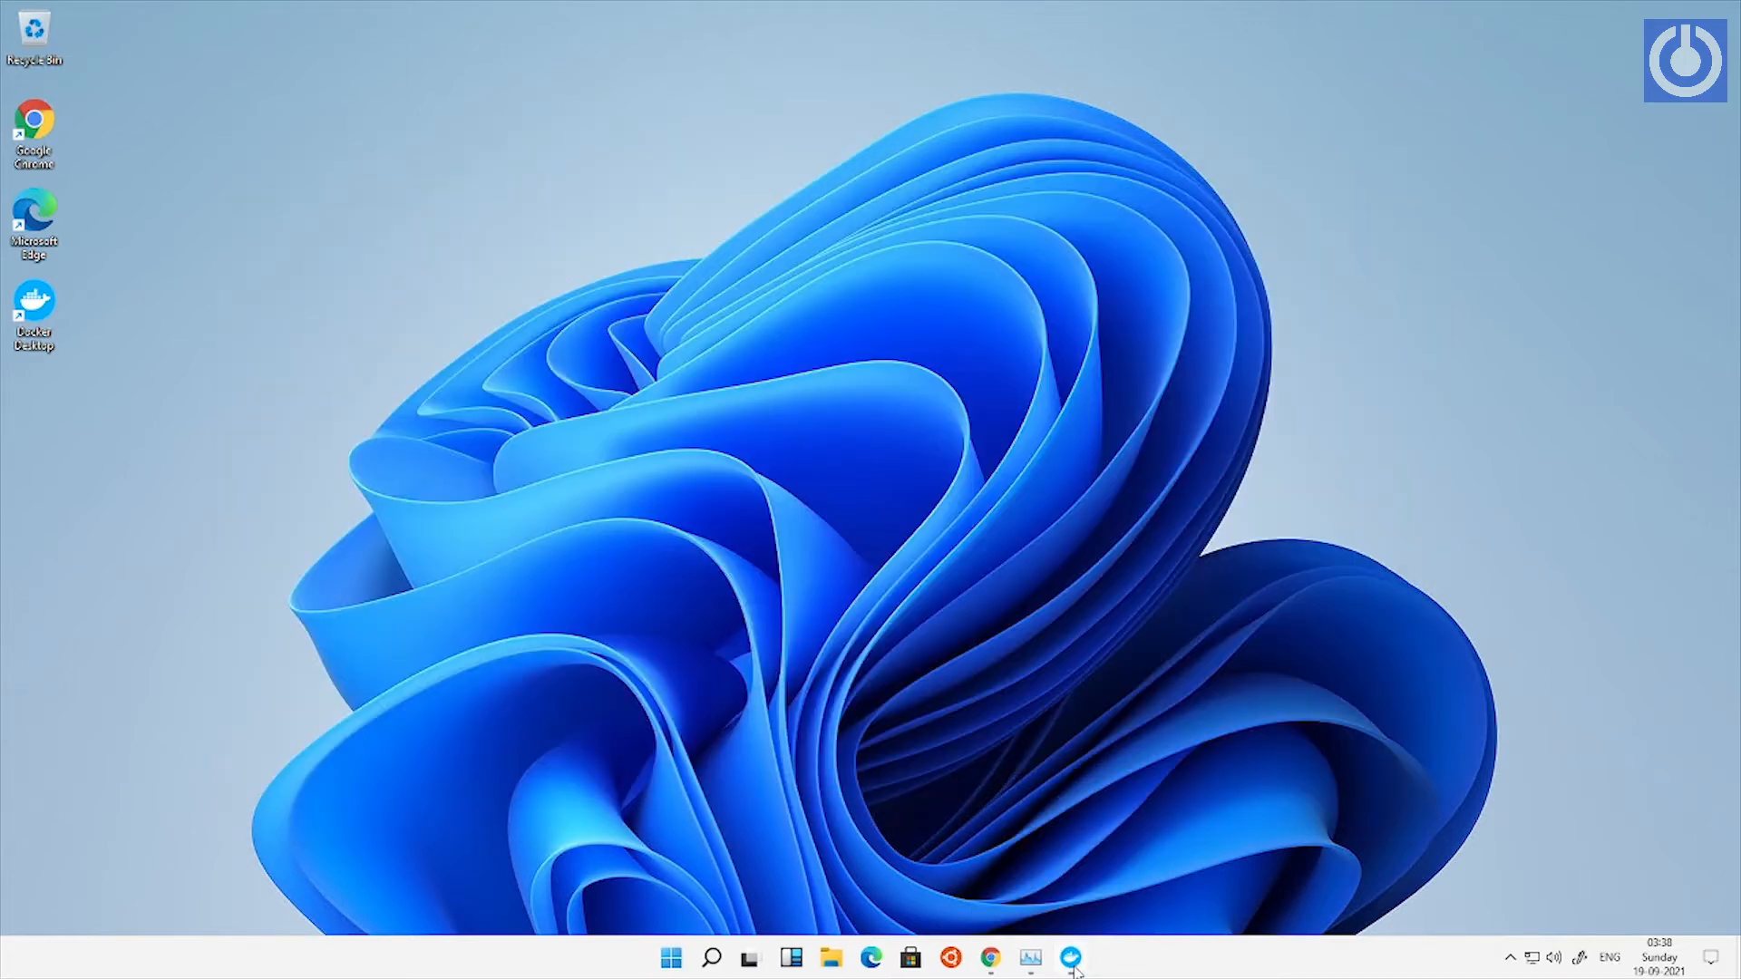
{"action": "left_click", "coordinate": [1063, 954]}
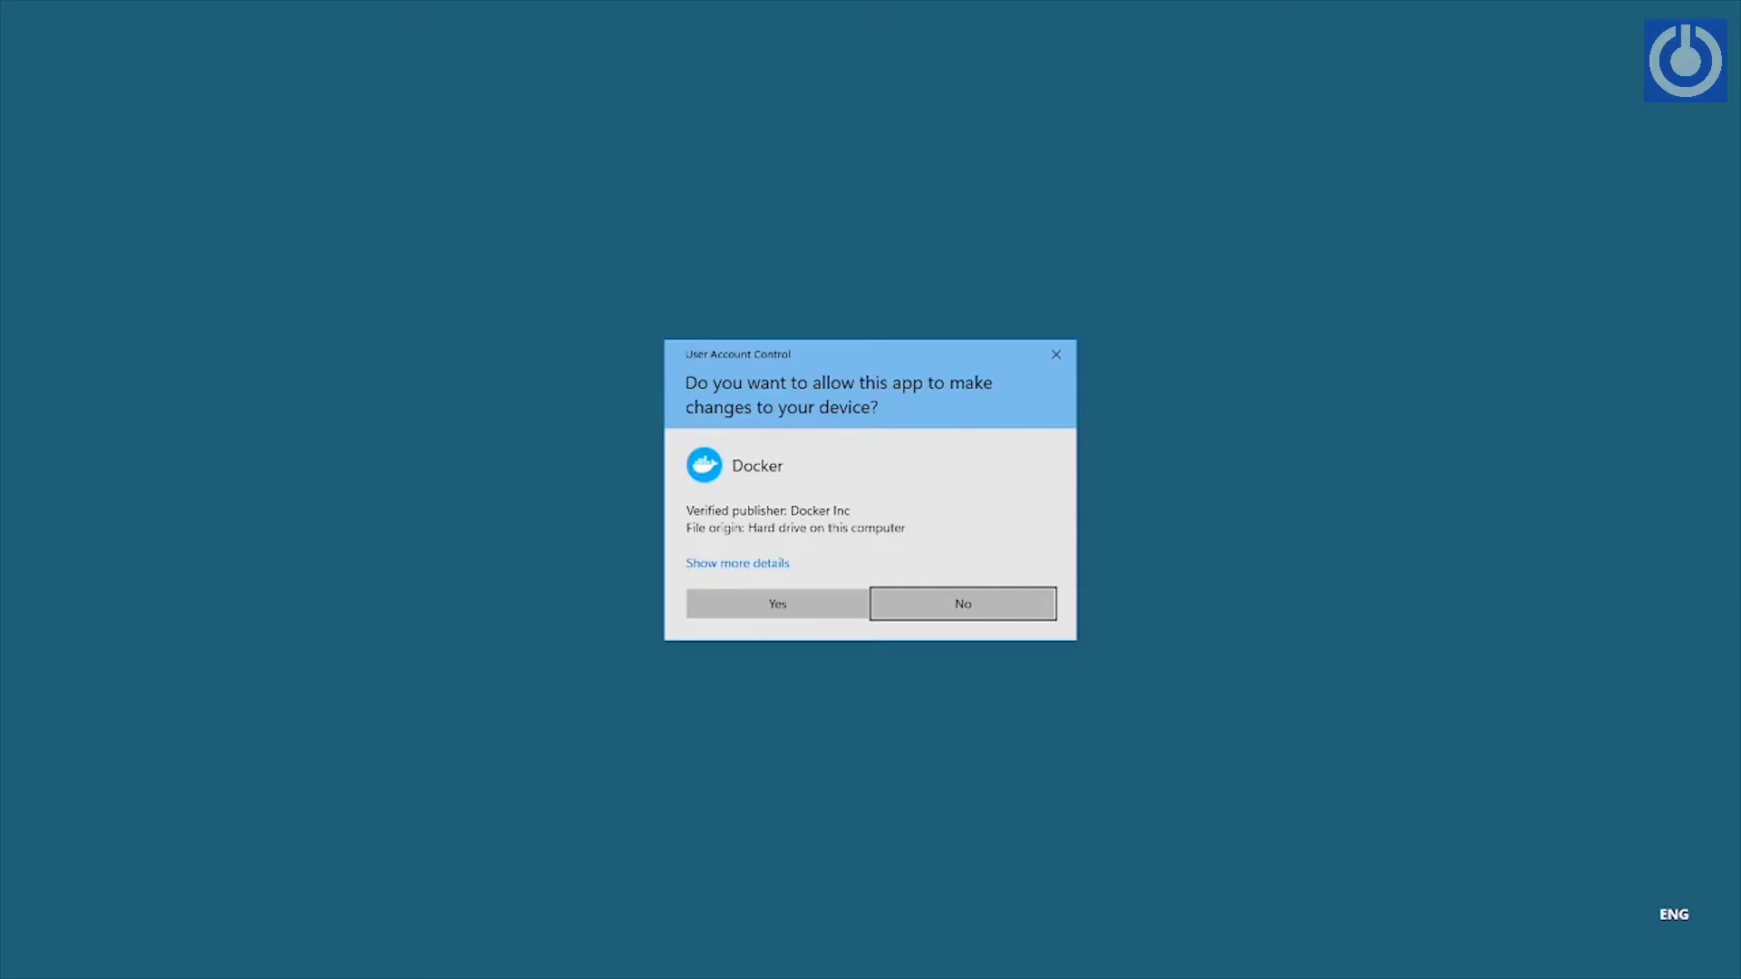
{"action": "mouse_move", "coordinate": [309, 530]}
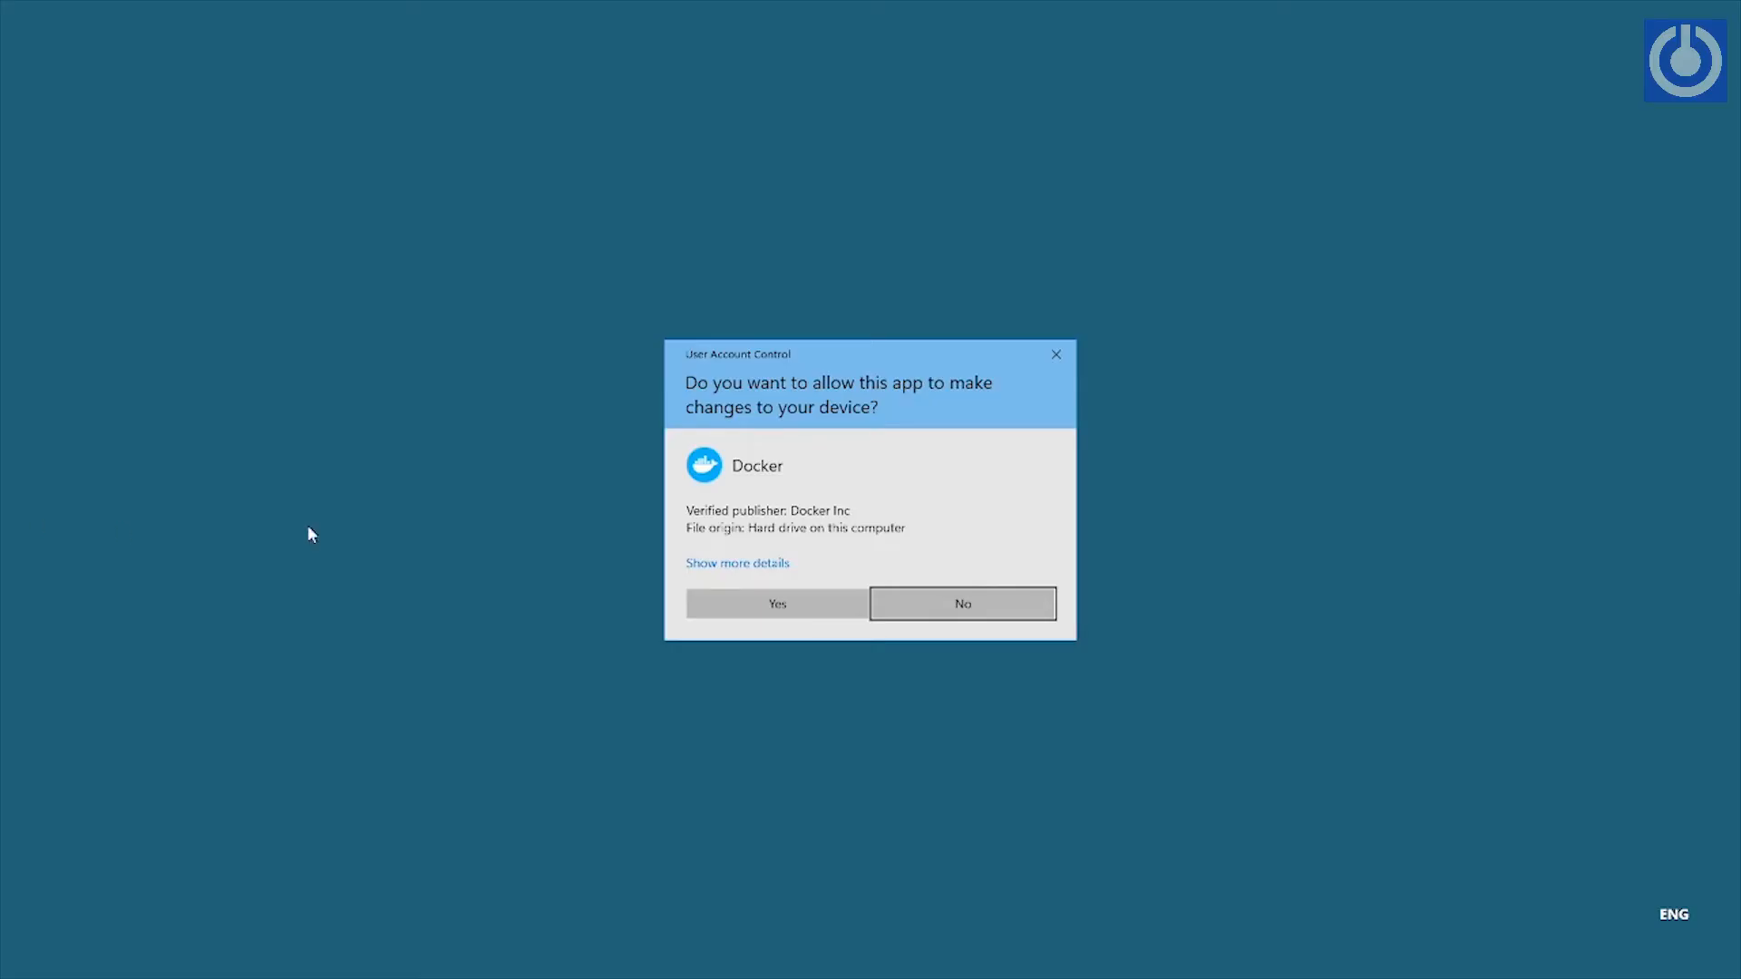
{"action": "left_click", "coordinate": [776, 604]}
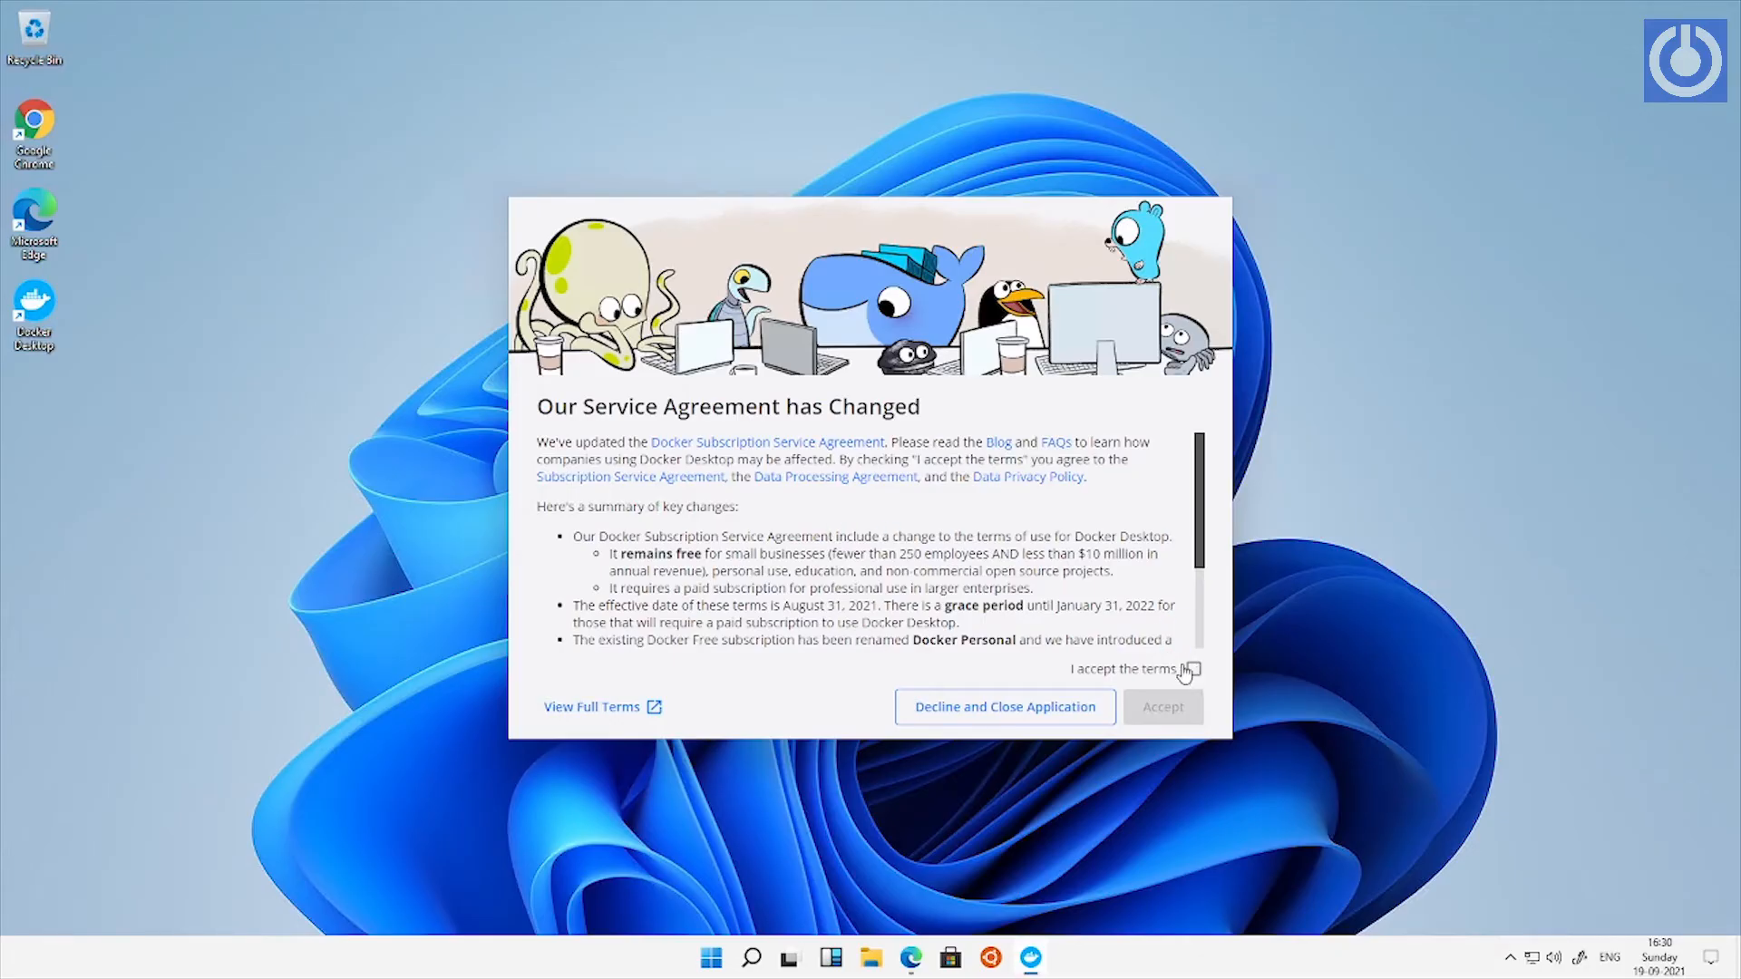
{"action": "left_click", "coordinate": [1186, 669]}
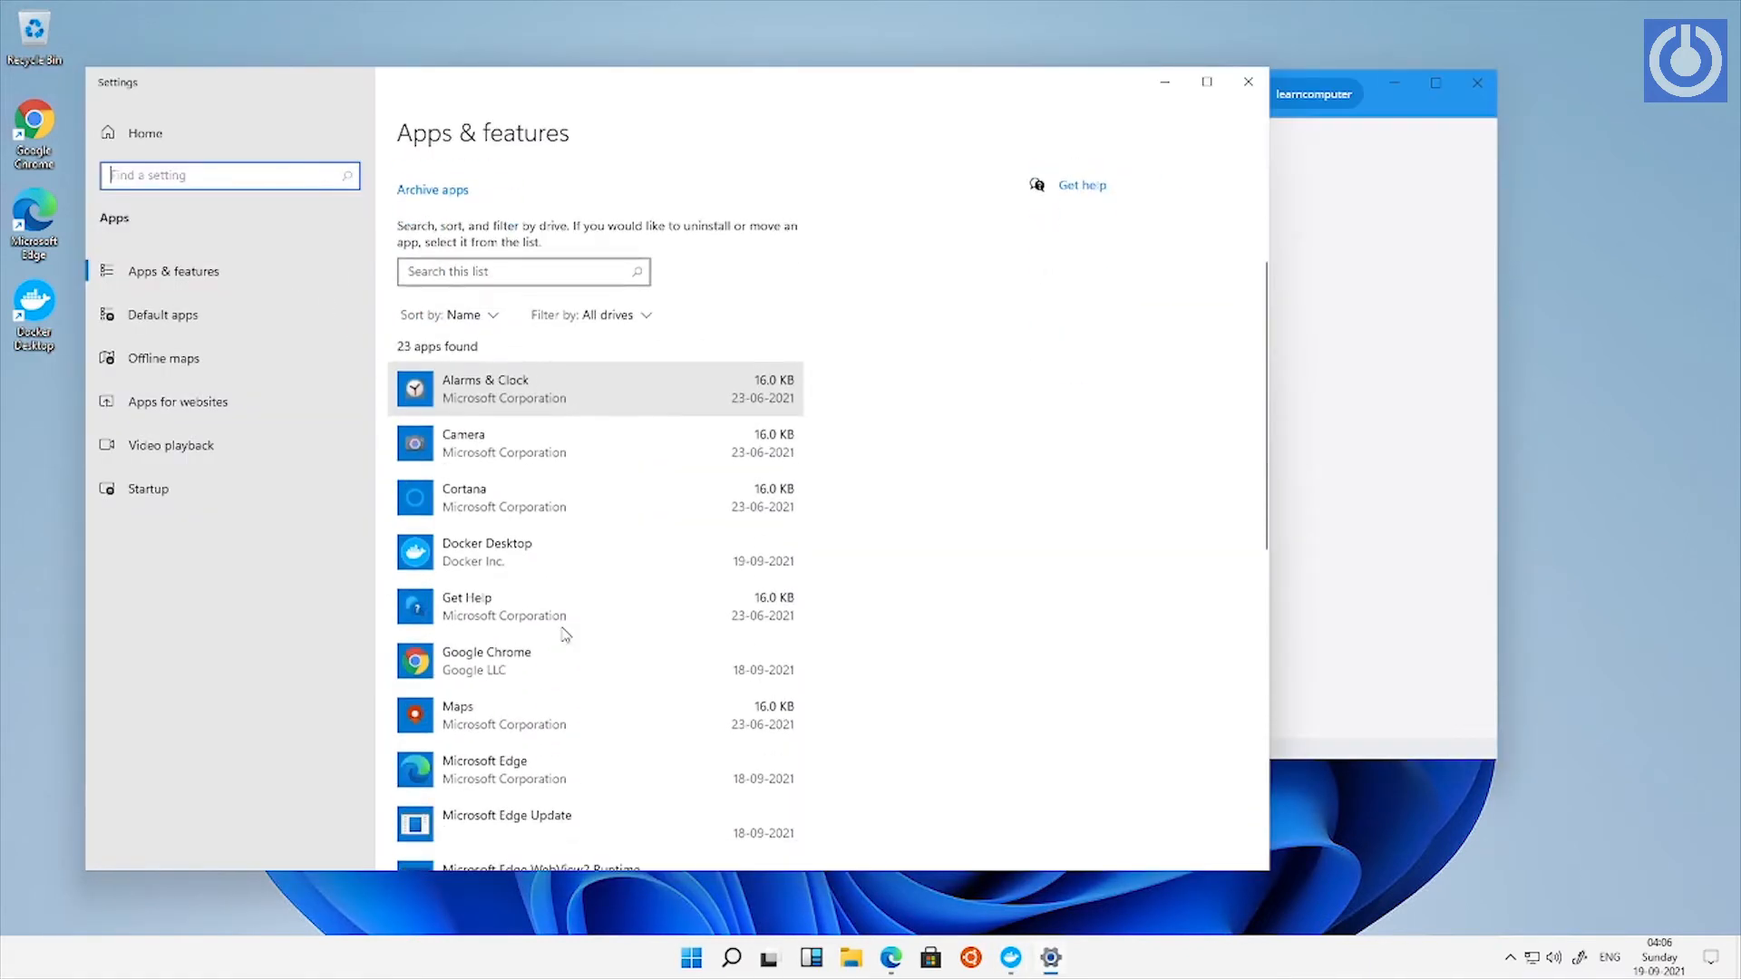
Scroll the installed apps list down to find Docker Desktop
{"action": "scroll", "scroll_direction": "down", "scroll_amount": 3}
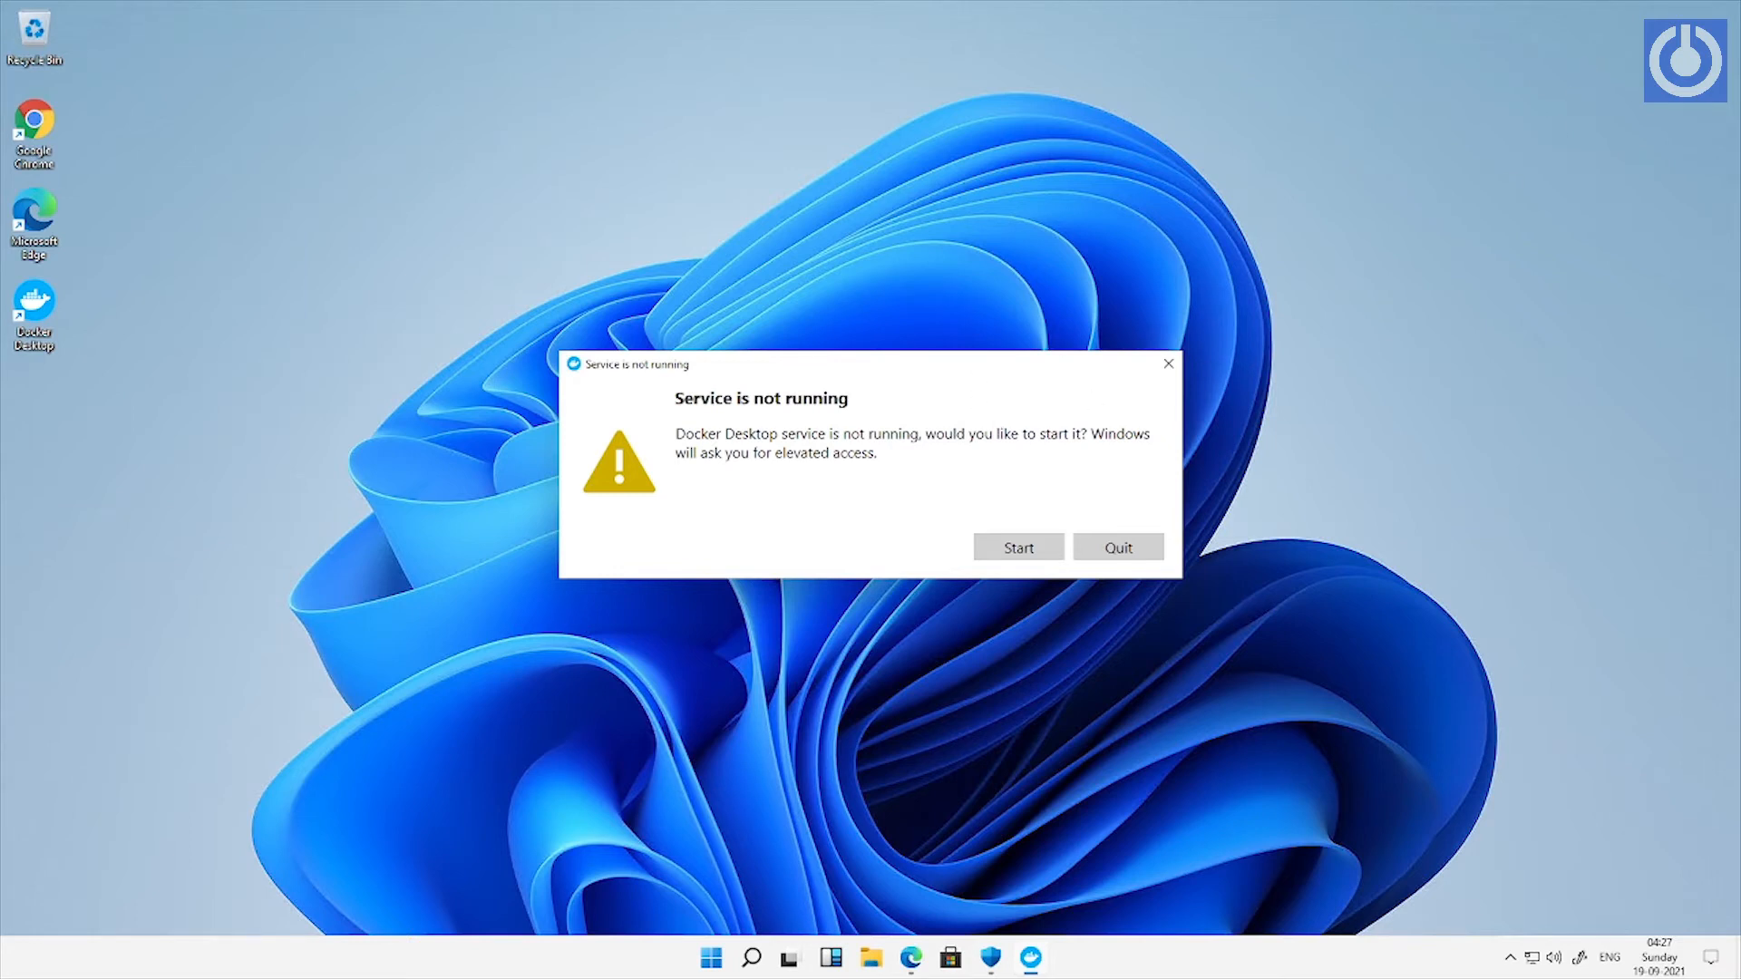
Start the stopped Docker Desktop service and grant the Net Command elevated access
{"action": "left_click", "coordinate": [1019, 547]}
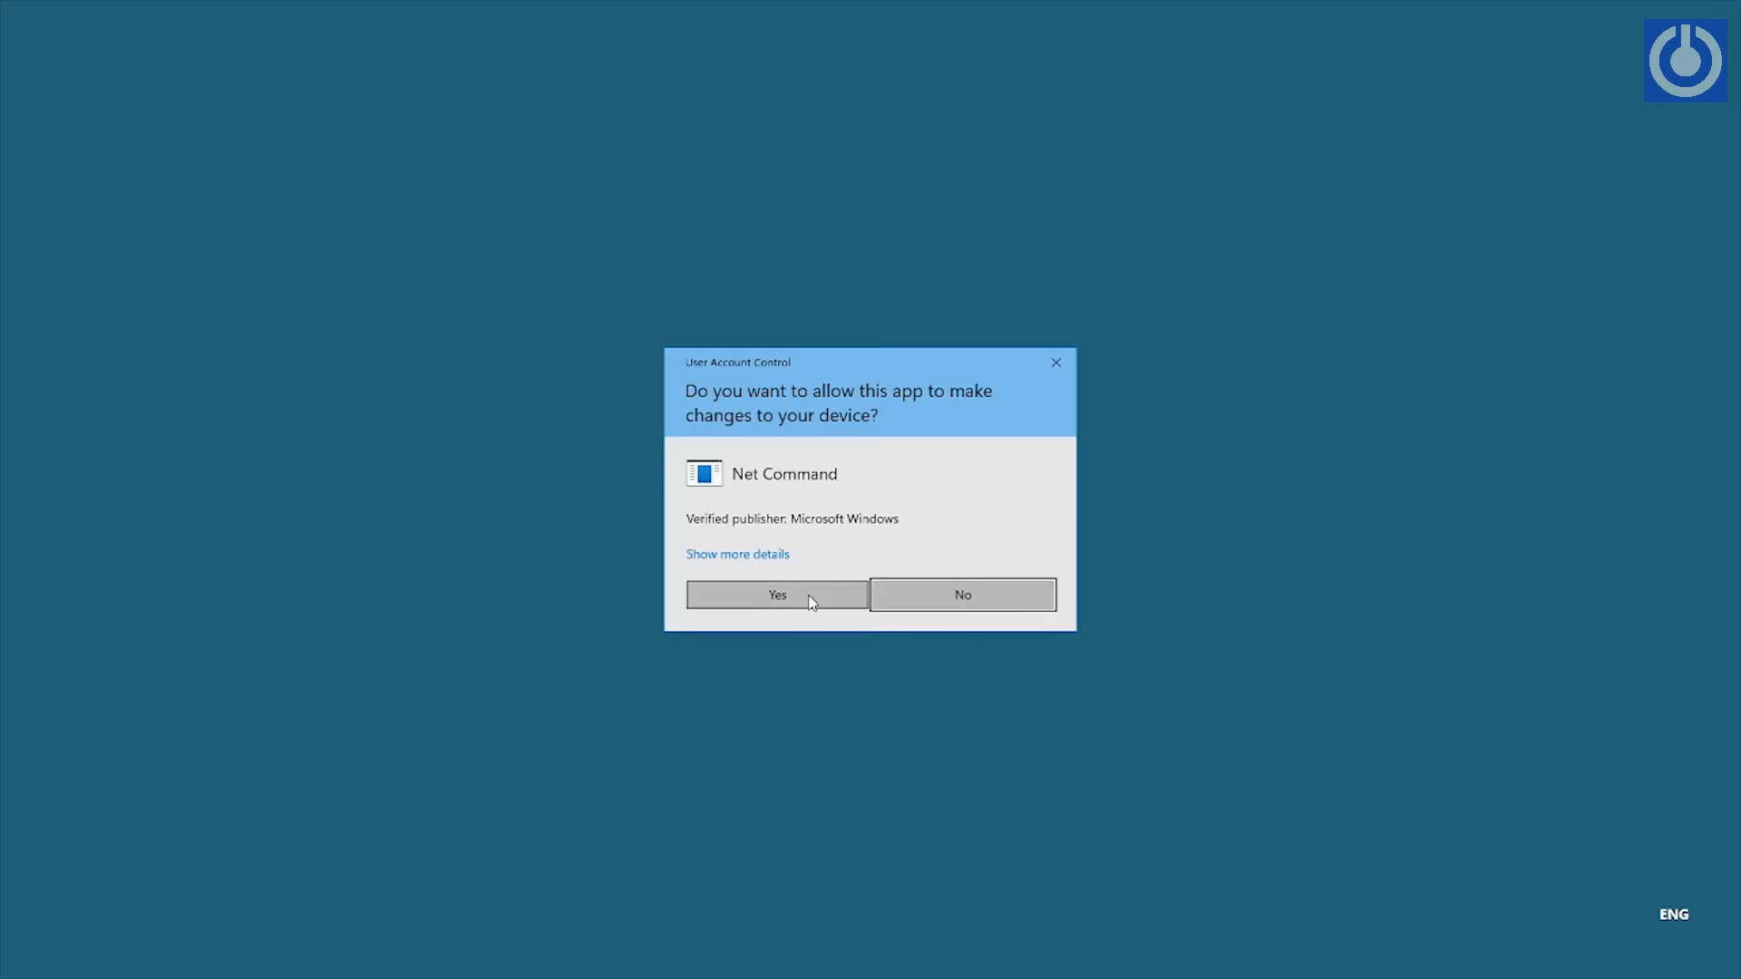
{"action": "left_click", "coordinate": [777, 595]}
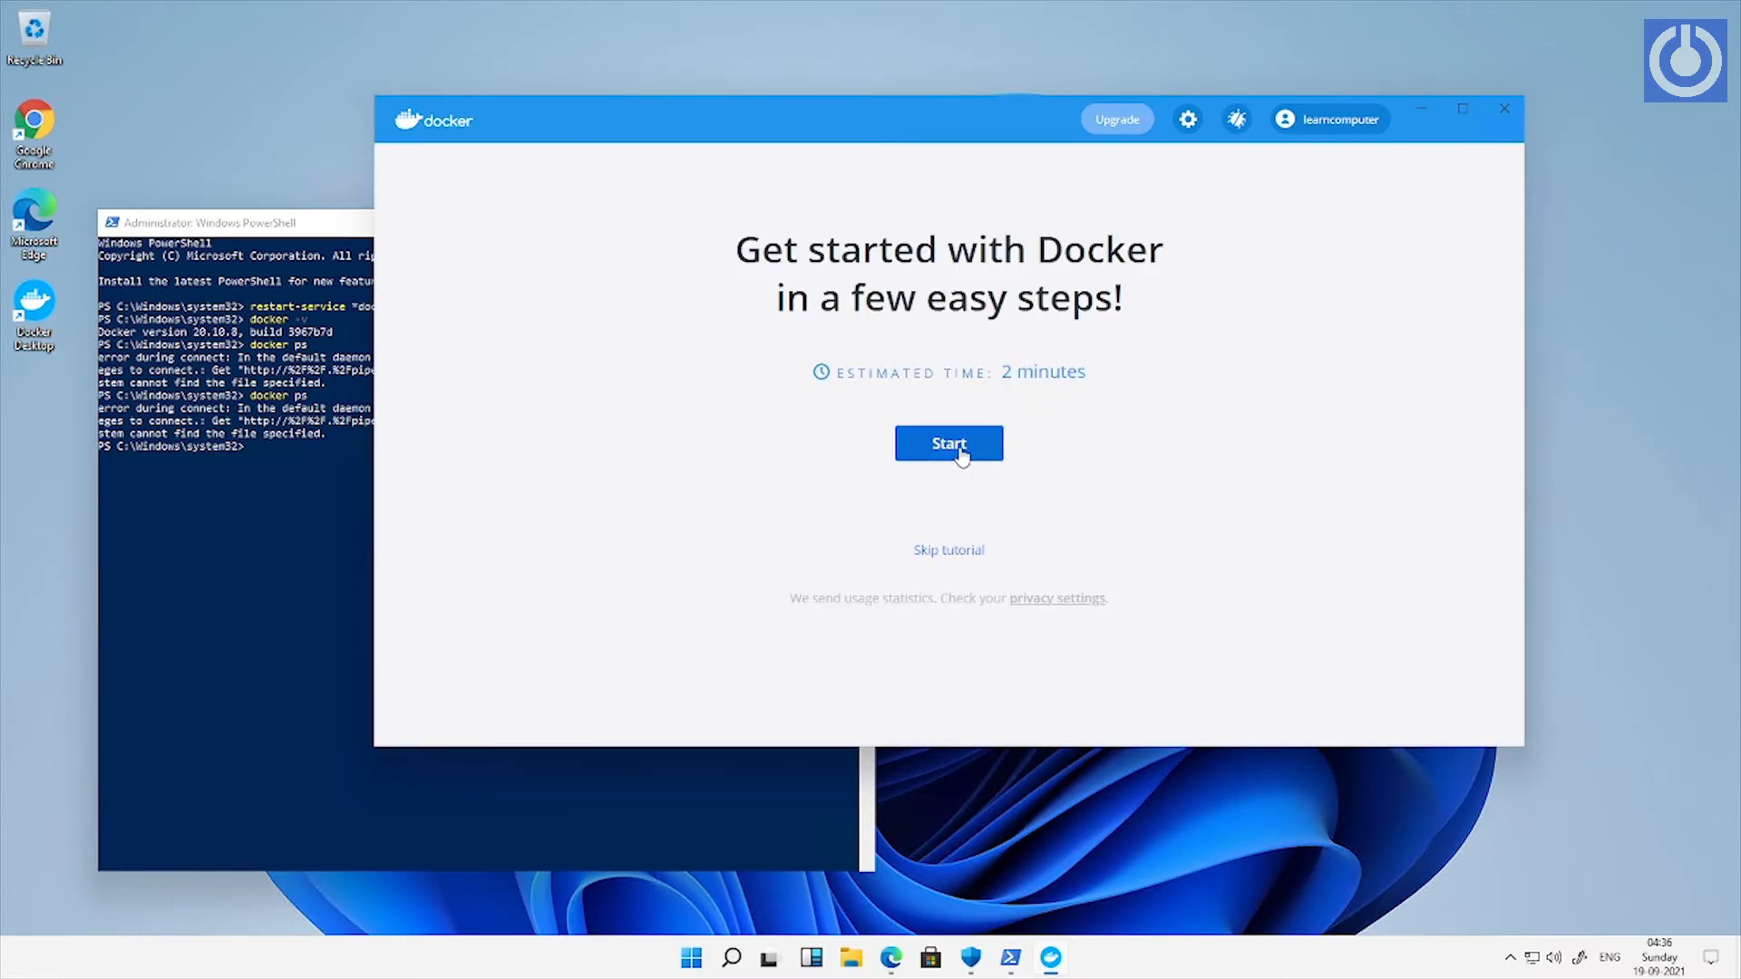
{"action": "mouse_move", "coordinate": [965, 450]}
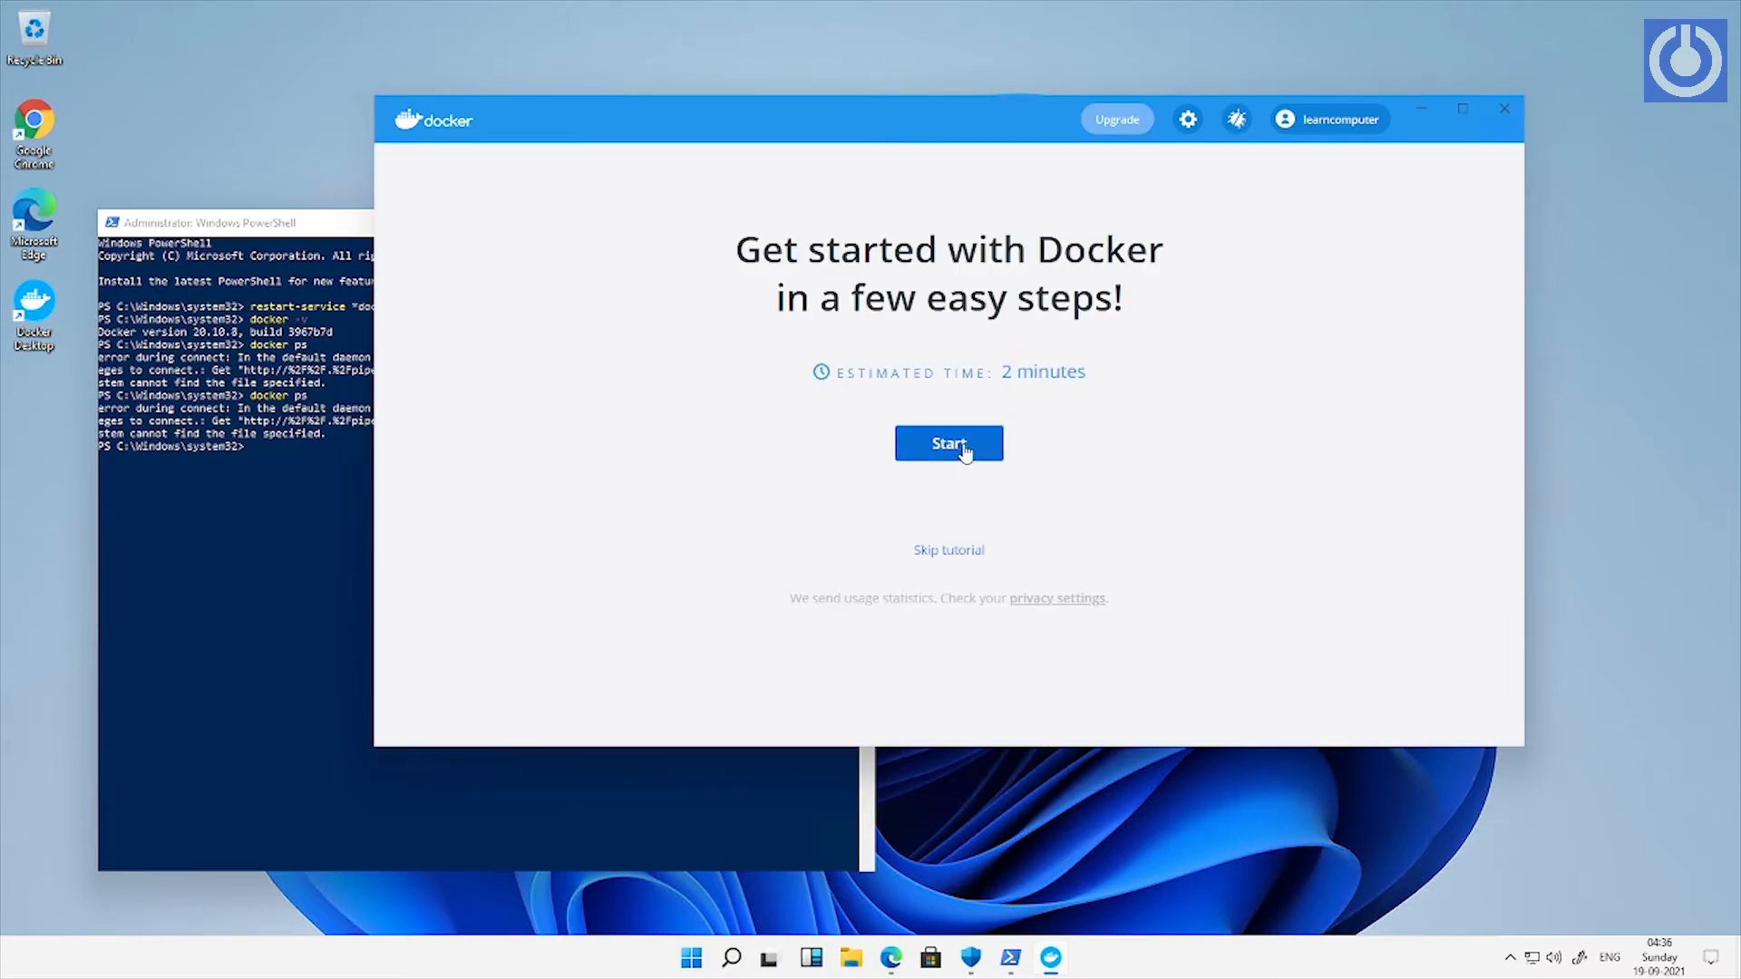
Begin the getting-started tutorial and clone the Getting Started repository in its terminal
{"action": "left_click", "coordinate": [949, 443]}
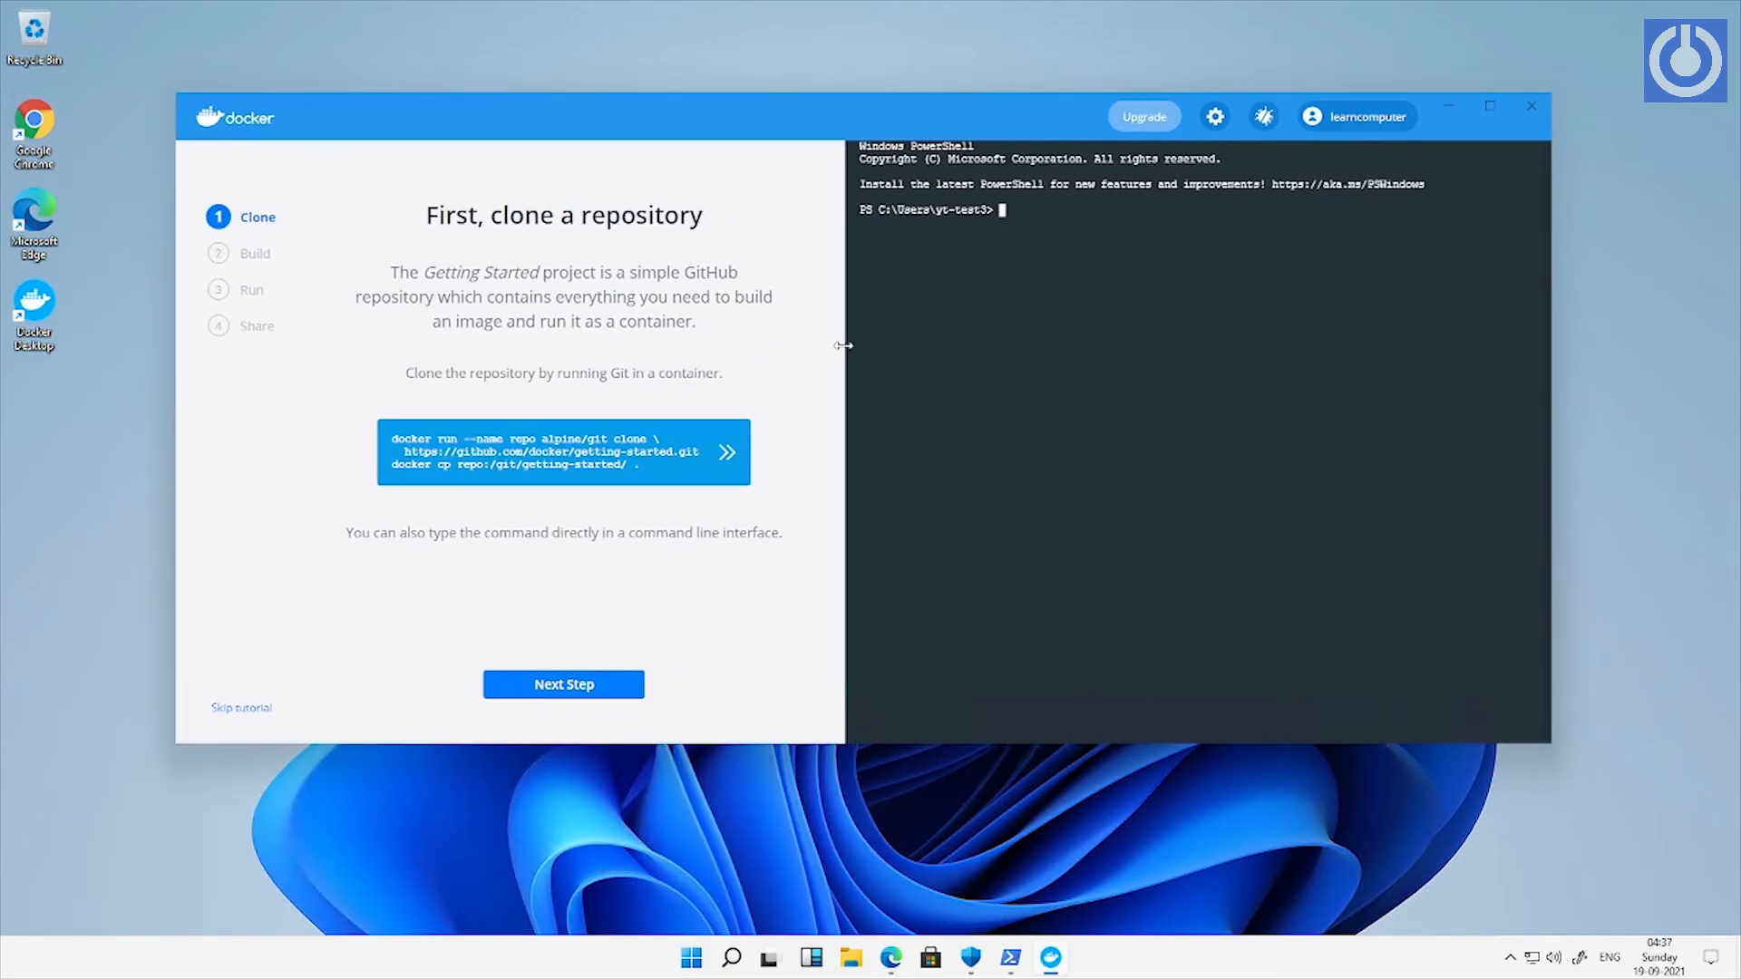
{"action": "mouse_move", "coordinate": [598, 464]}
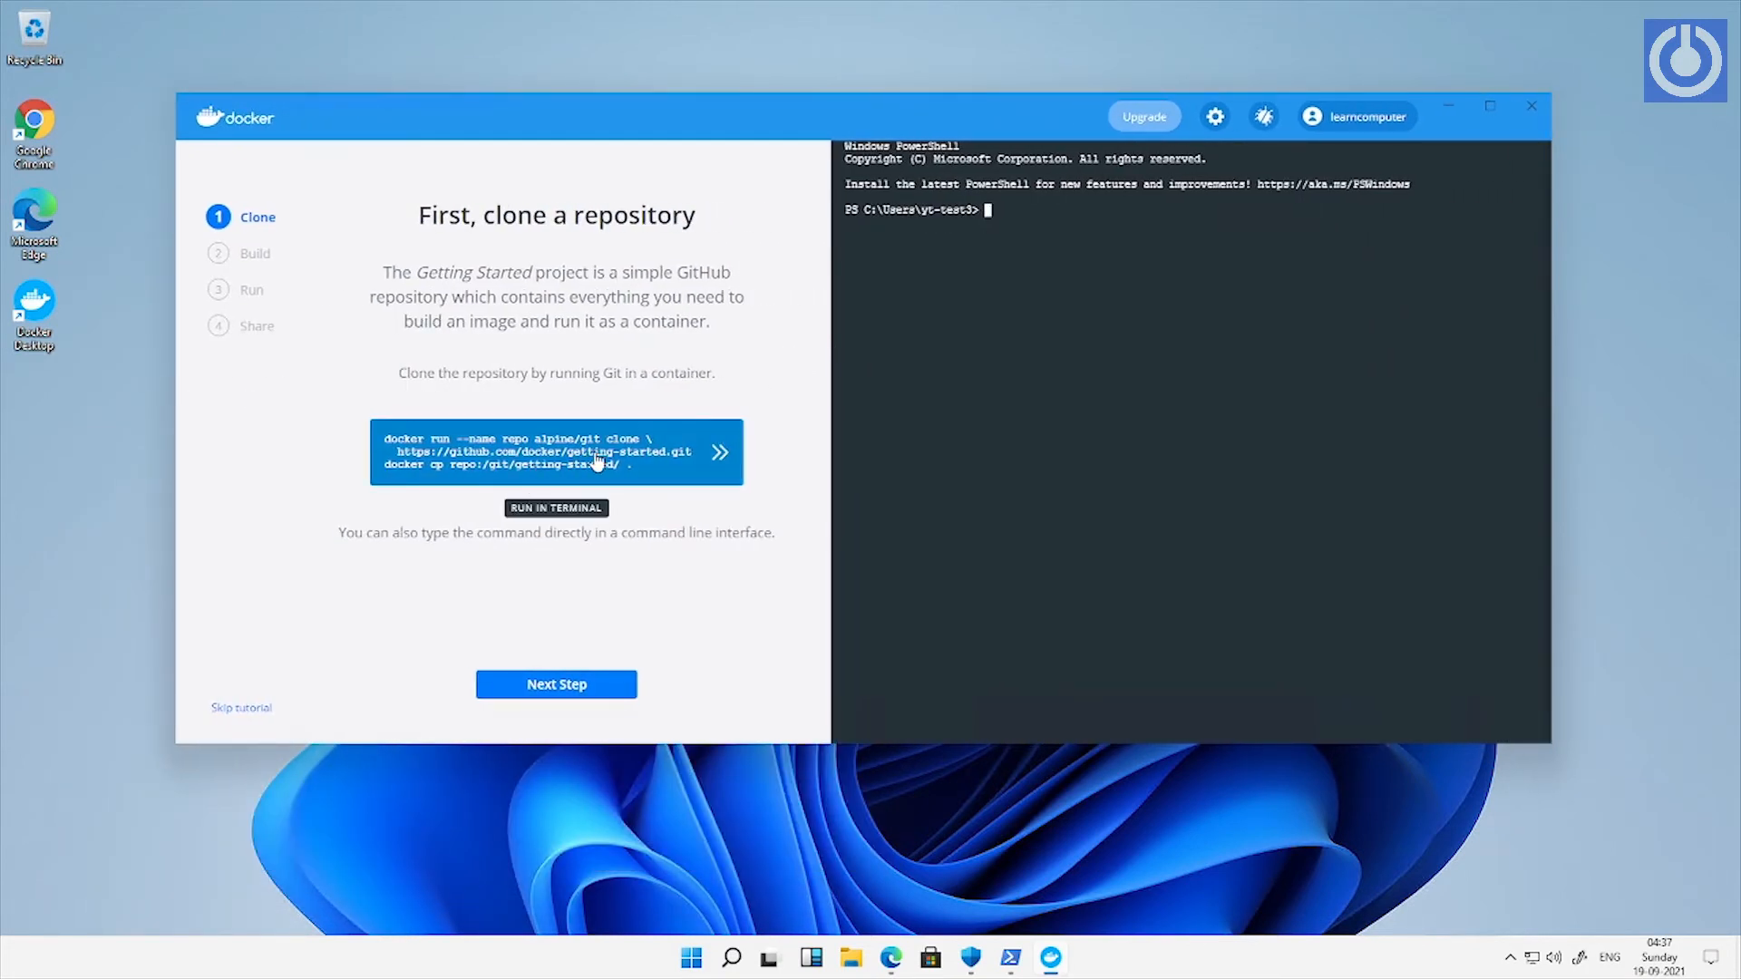
{"action": "mouse_move", "coordinate": [605, 493]}
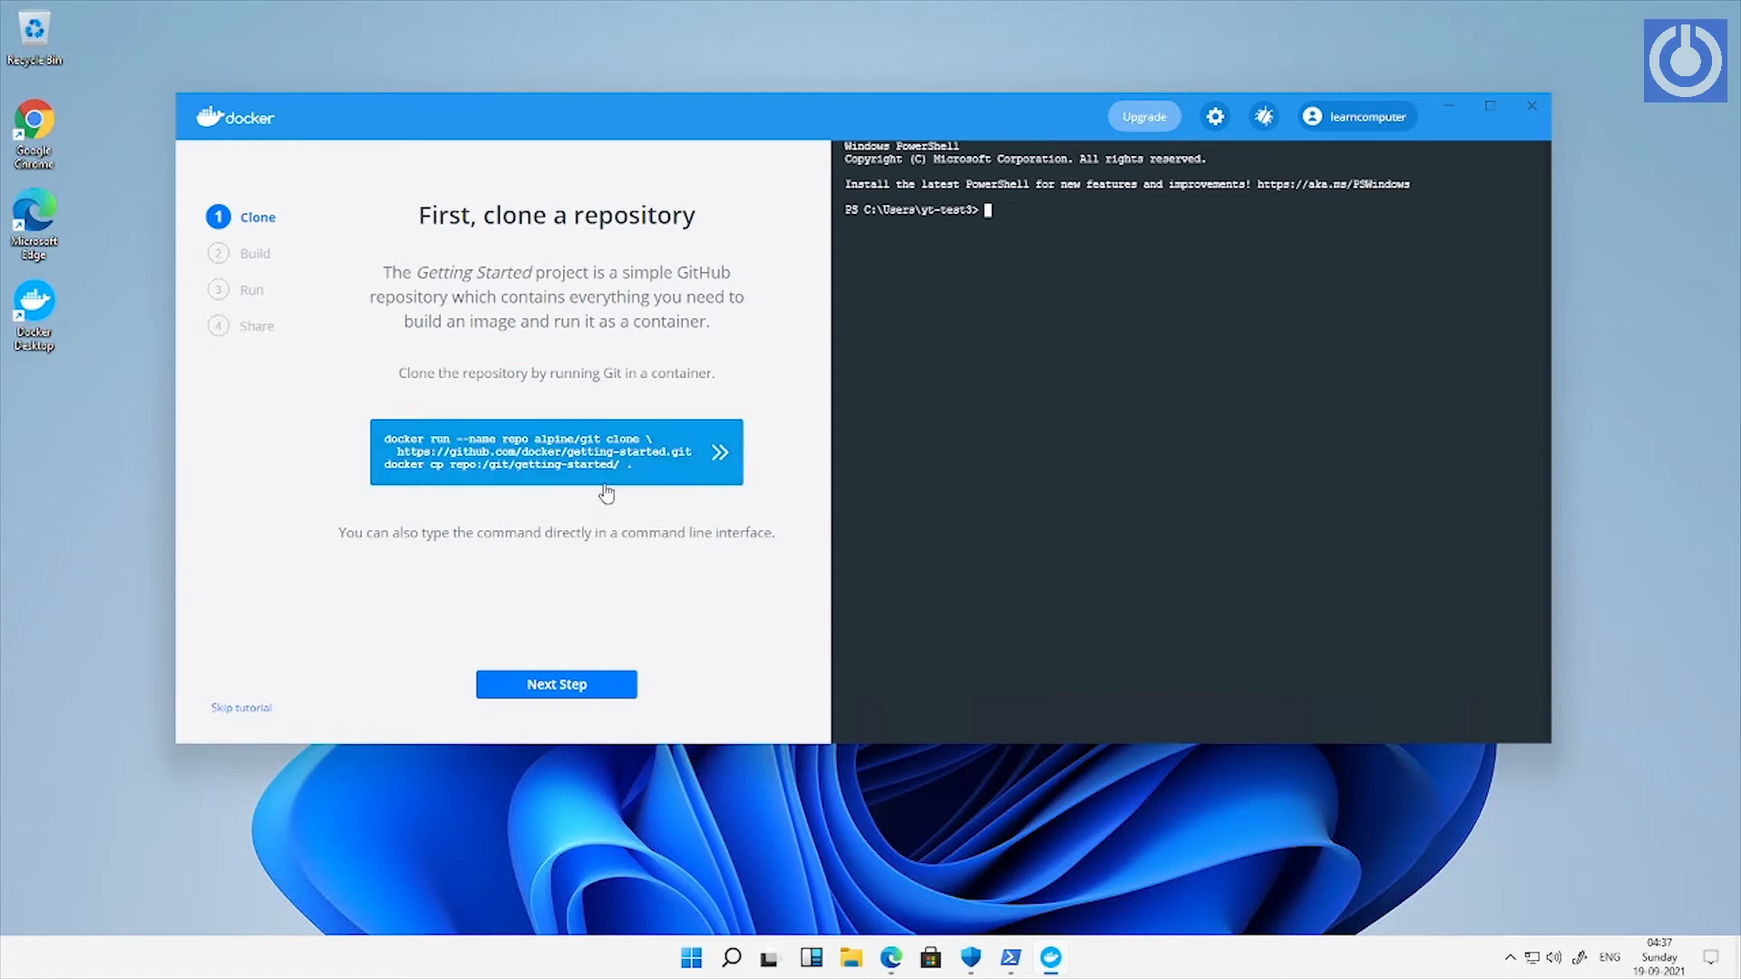
{"action": "mouse_move", "coordinate": [807, 455]}
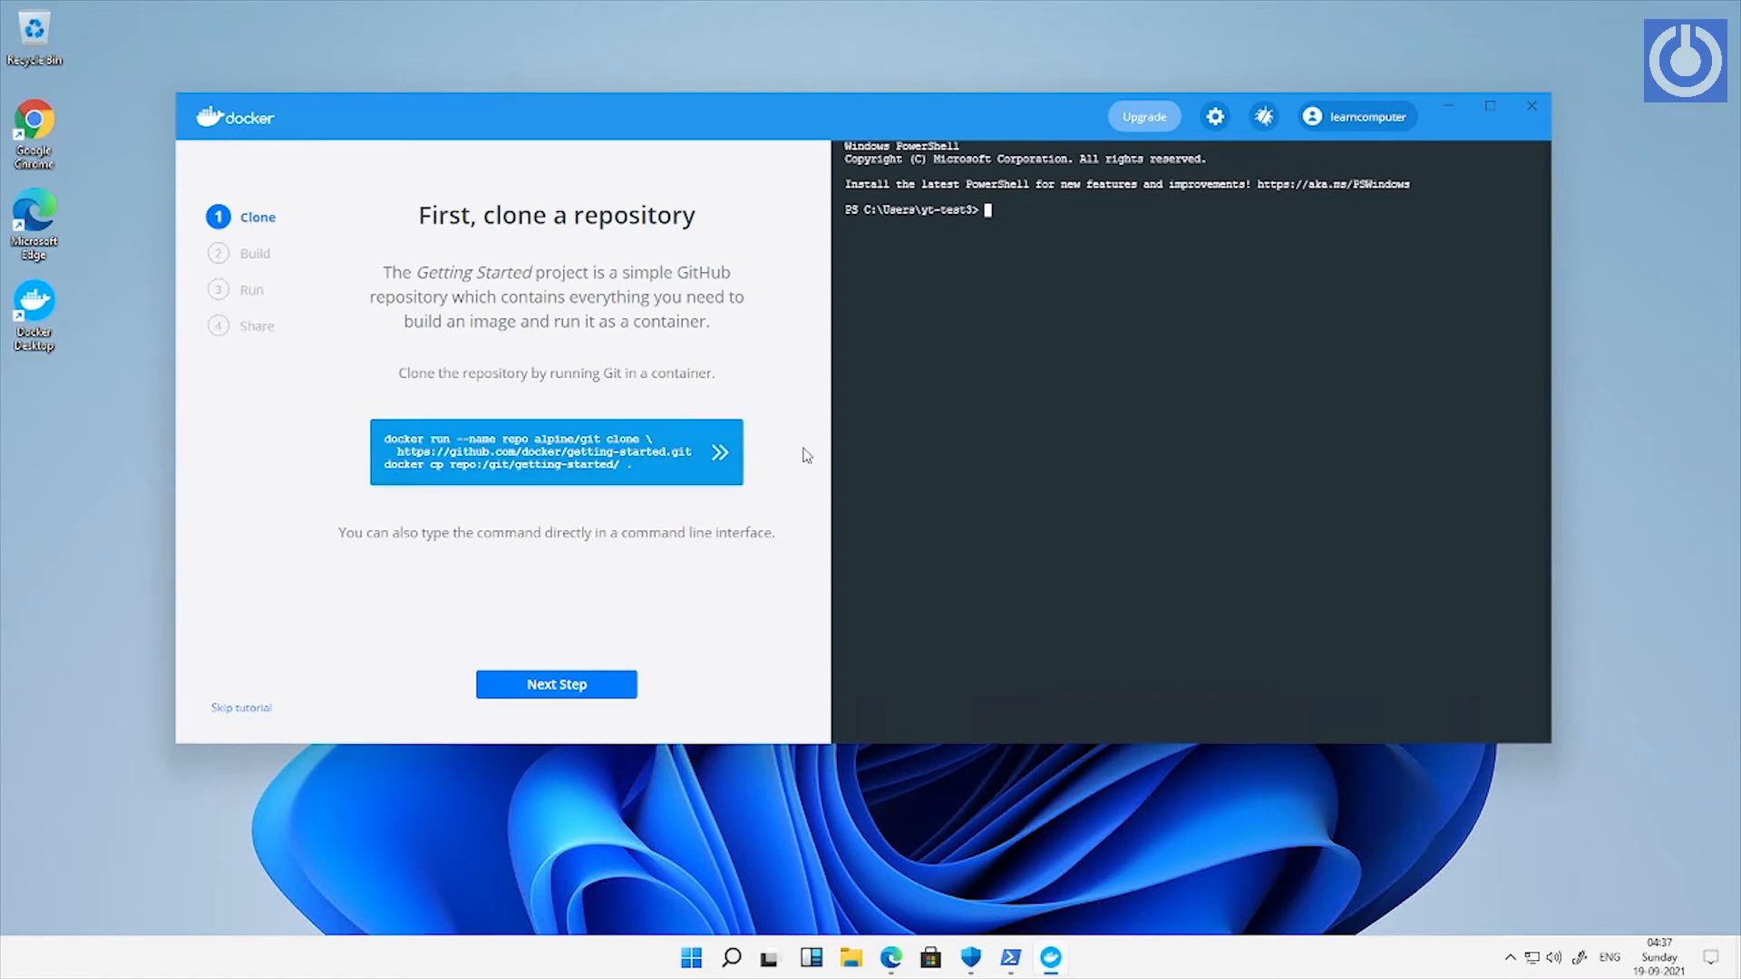
{"action": "mouse_move", "coordinate": [769, 488]}
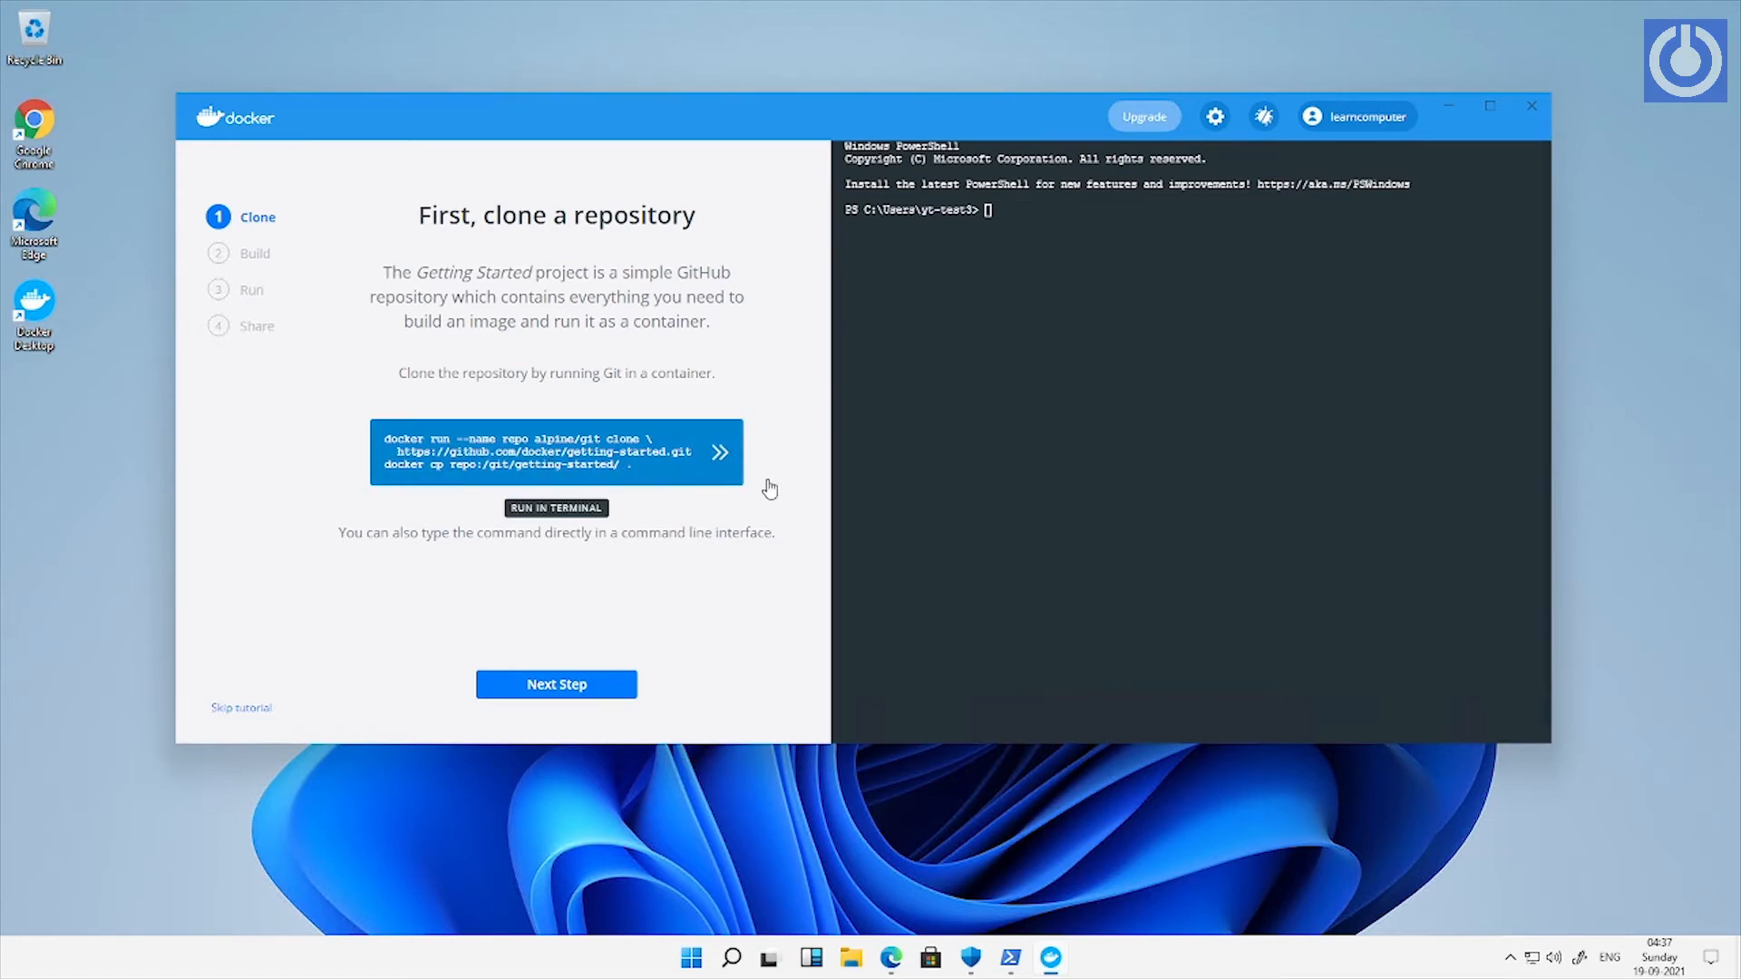
{"action": "left_click", "coordinate": [555, 508]}
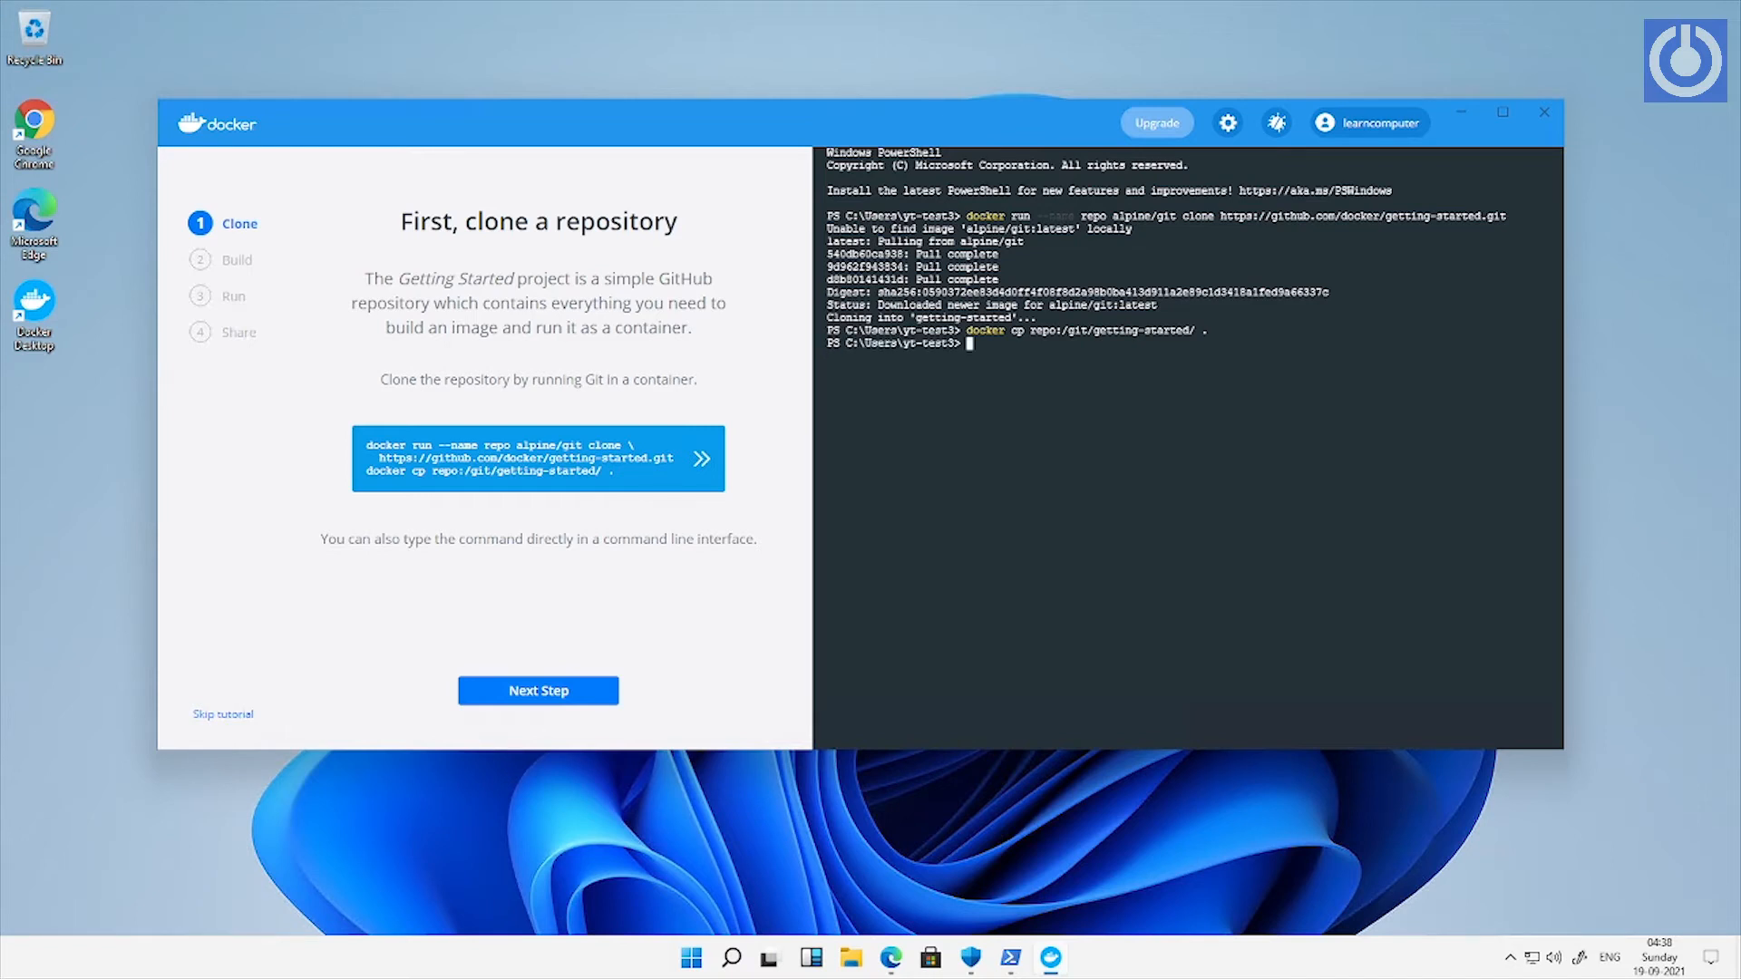
{"action": "mouse_move", "coordinate": [541, 495]}
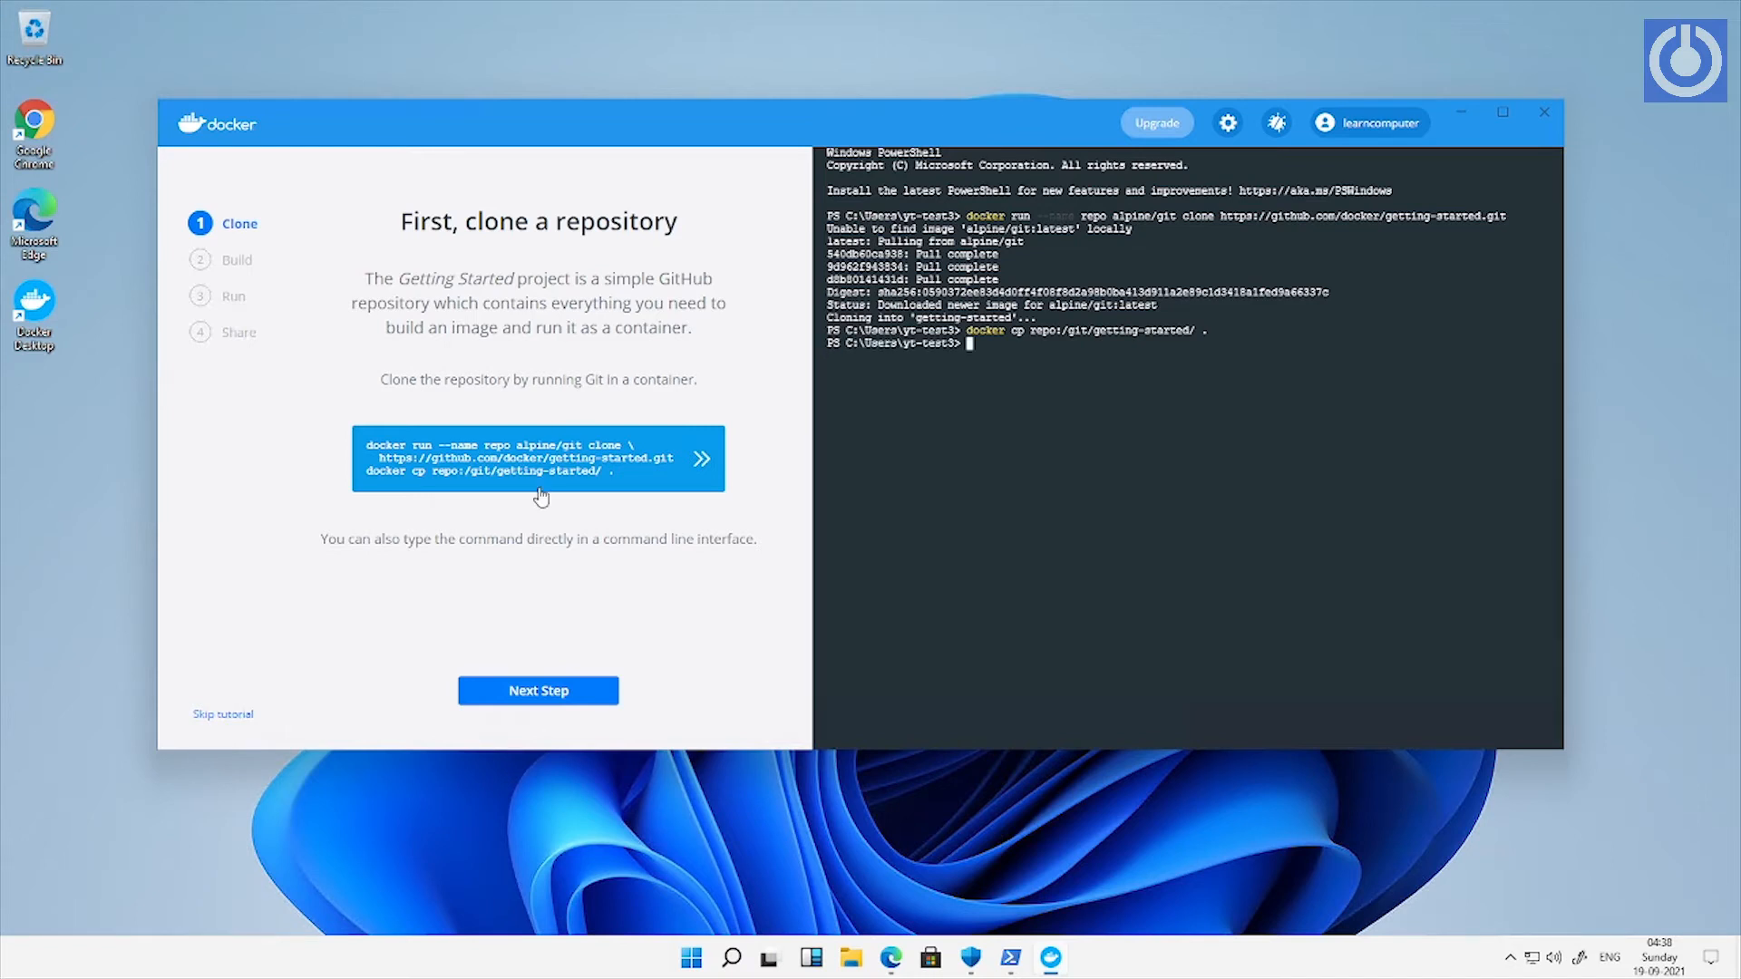
Advance to the Build step and build the docker101tutorial image in the terminal
{"action": "left_click", "coordinate": [537, 689]}
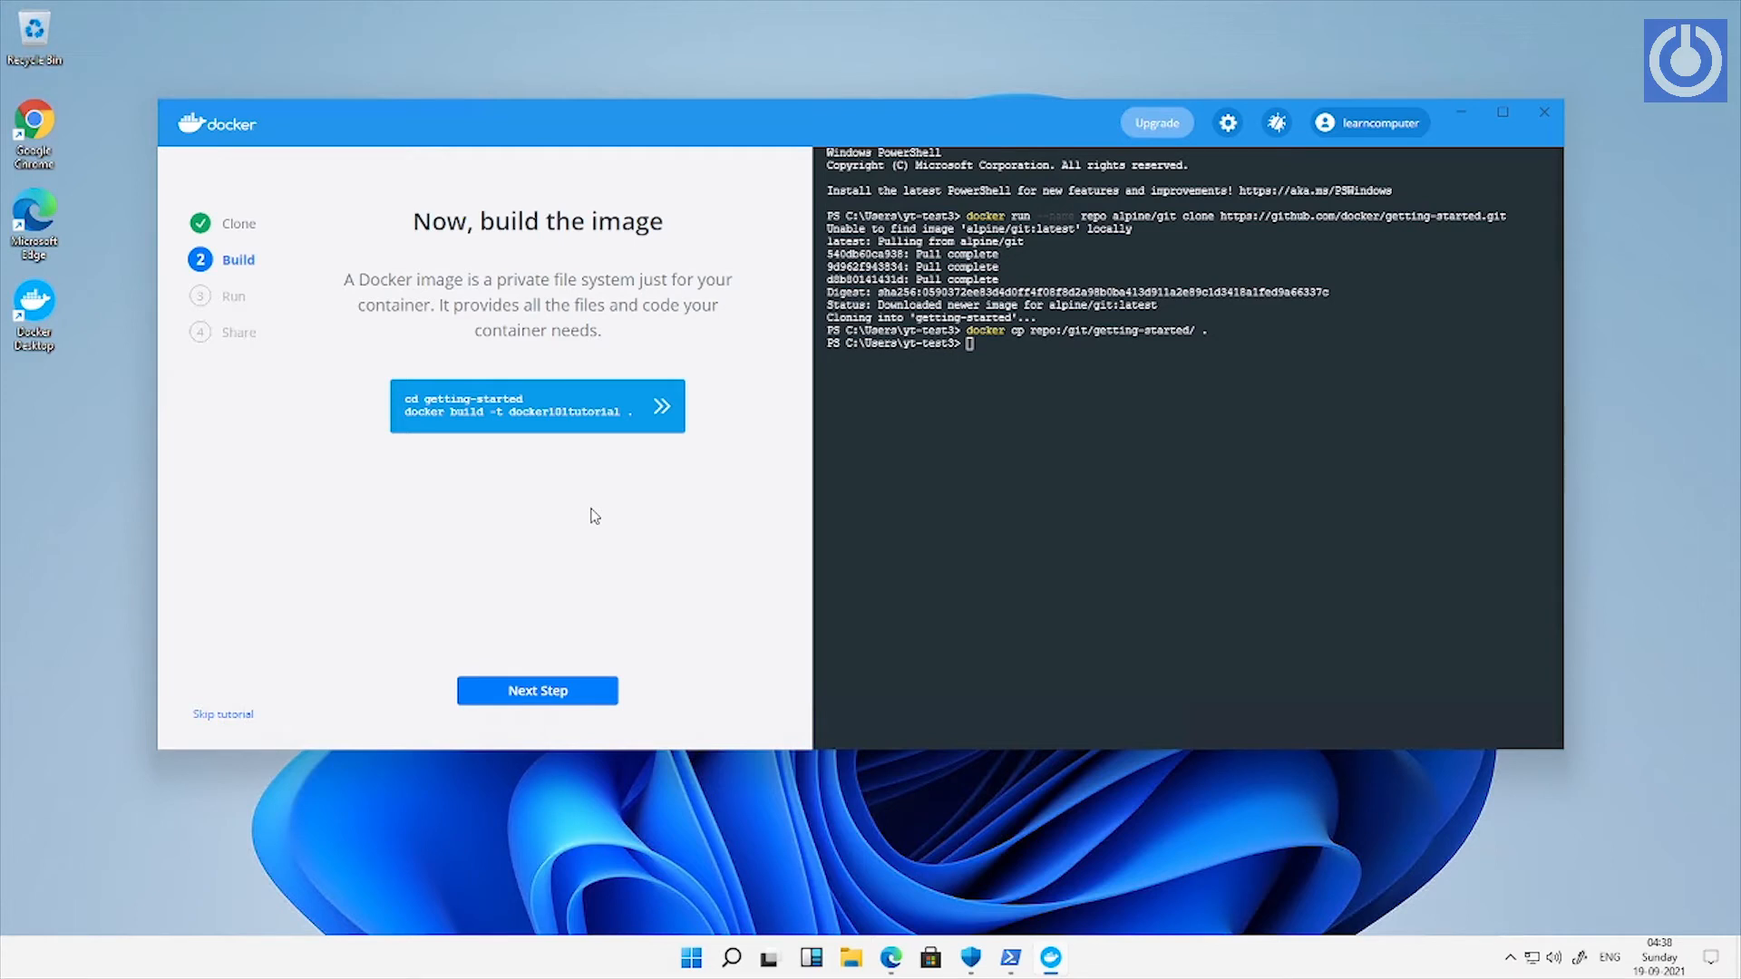
{"action": "mouse_move", "coordinate": [621, 435]}
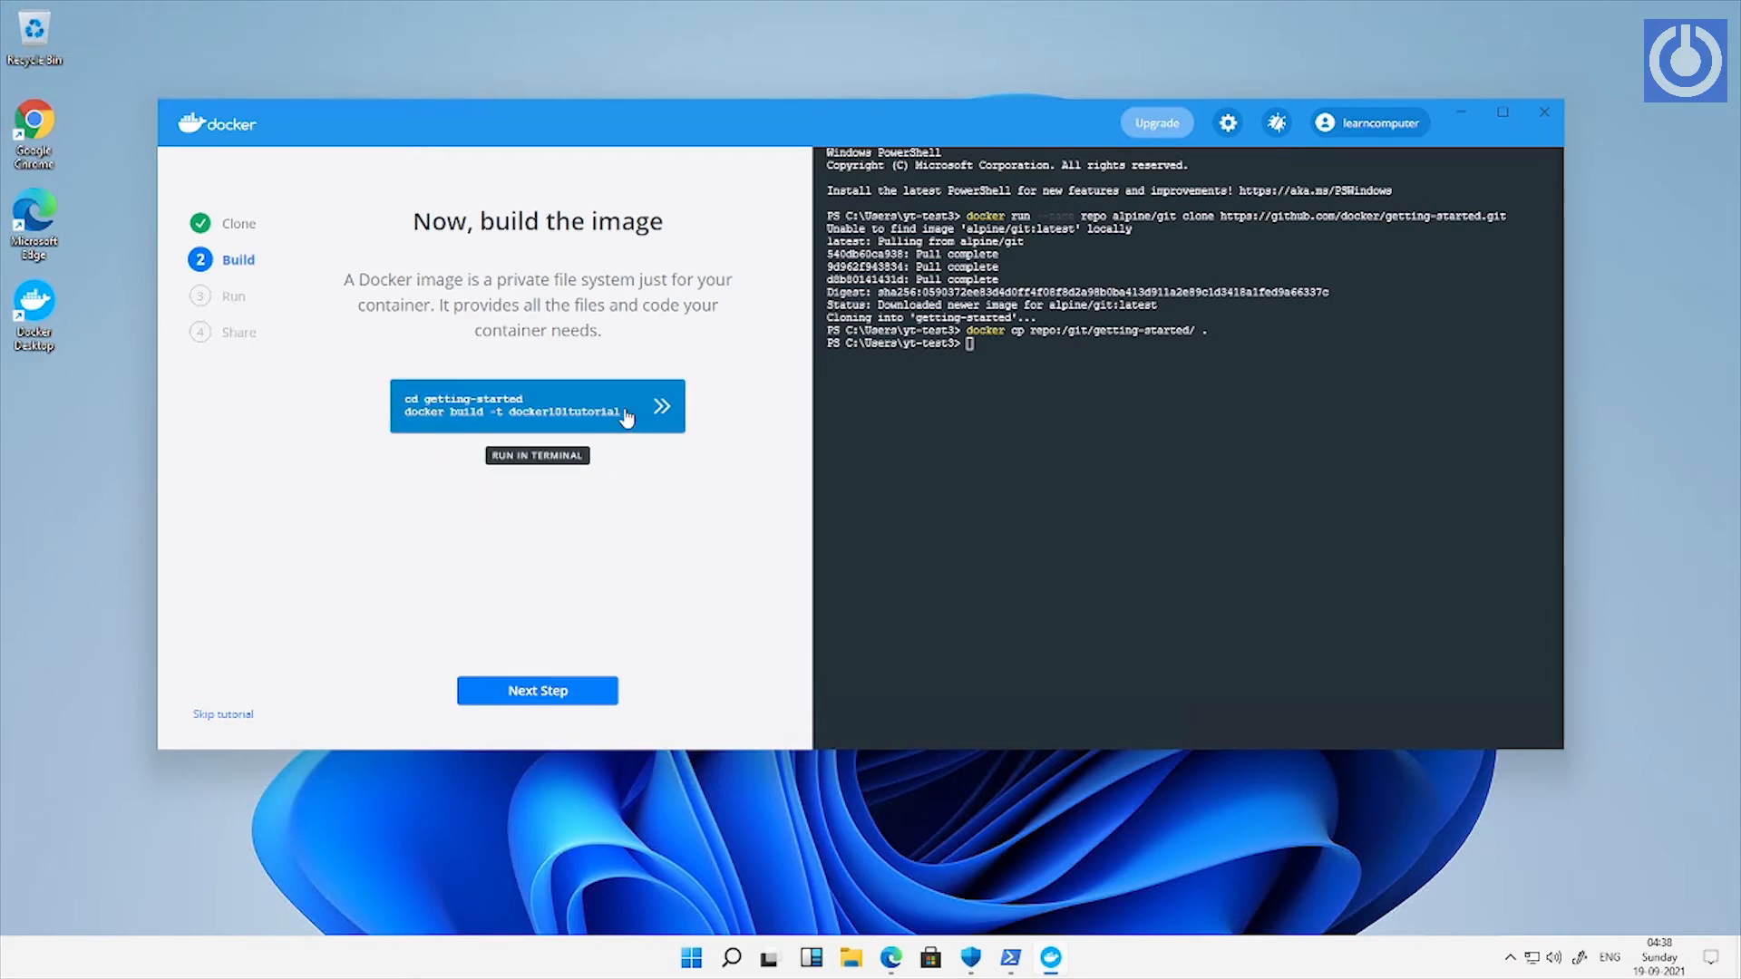
{"action": "left_click", "coordinate": [537, 456]}
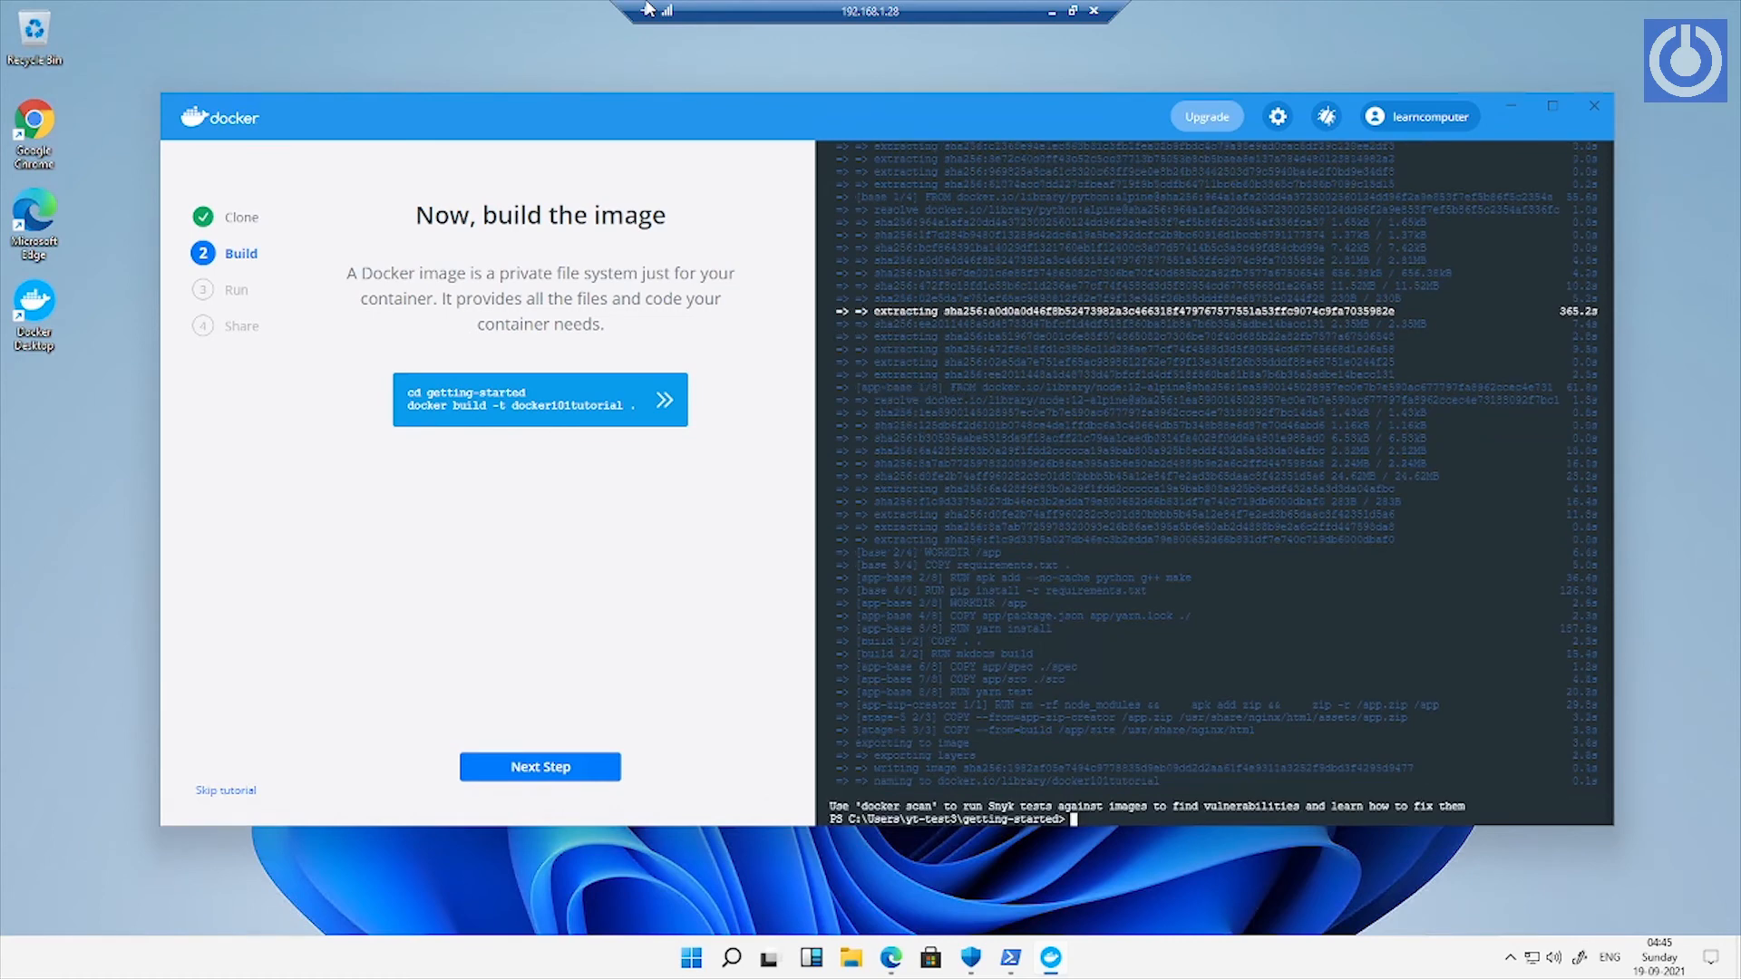
Advance to the Run step, start the docker-tutorial container, and allow Docker Desktop Backend through the firewall
{"action": "left_click", "coordinate": [540, 767]}
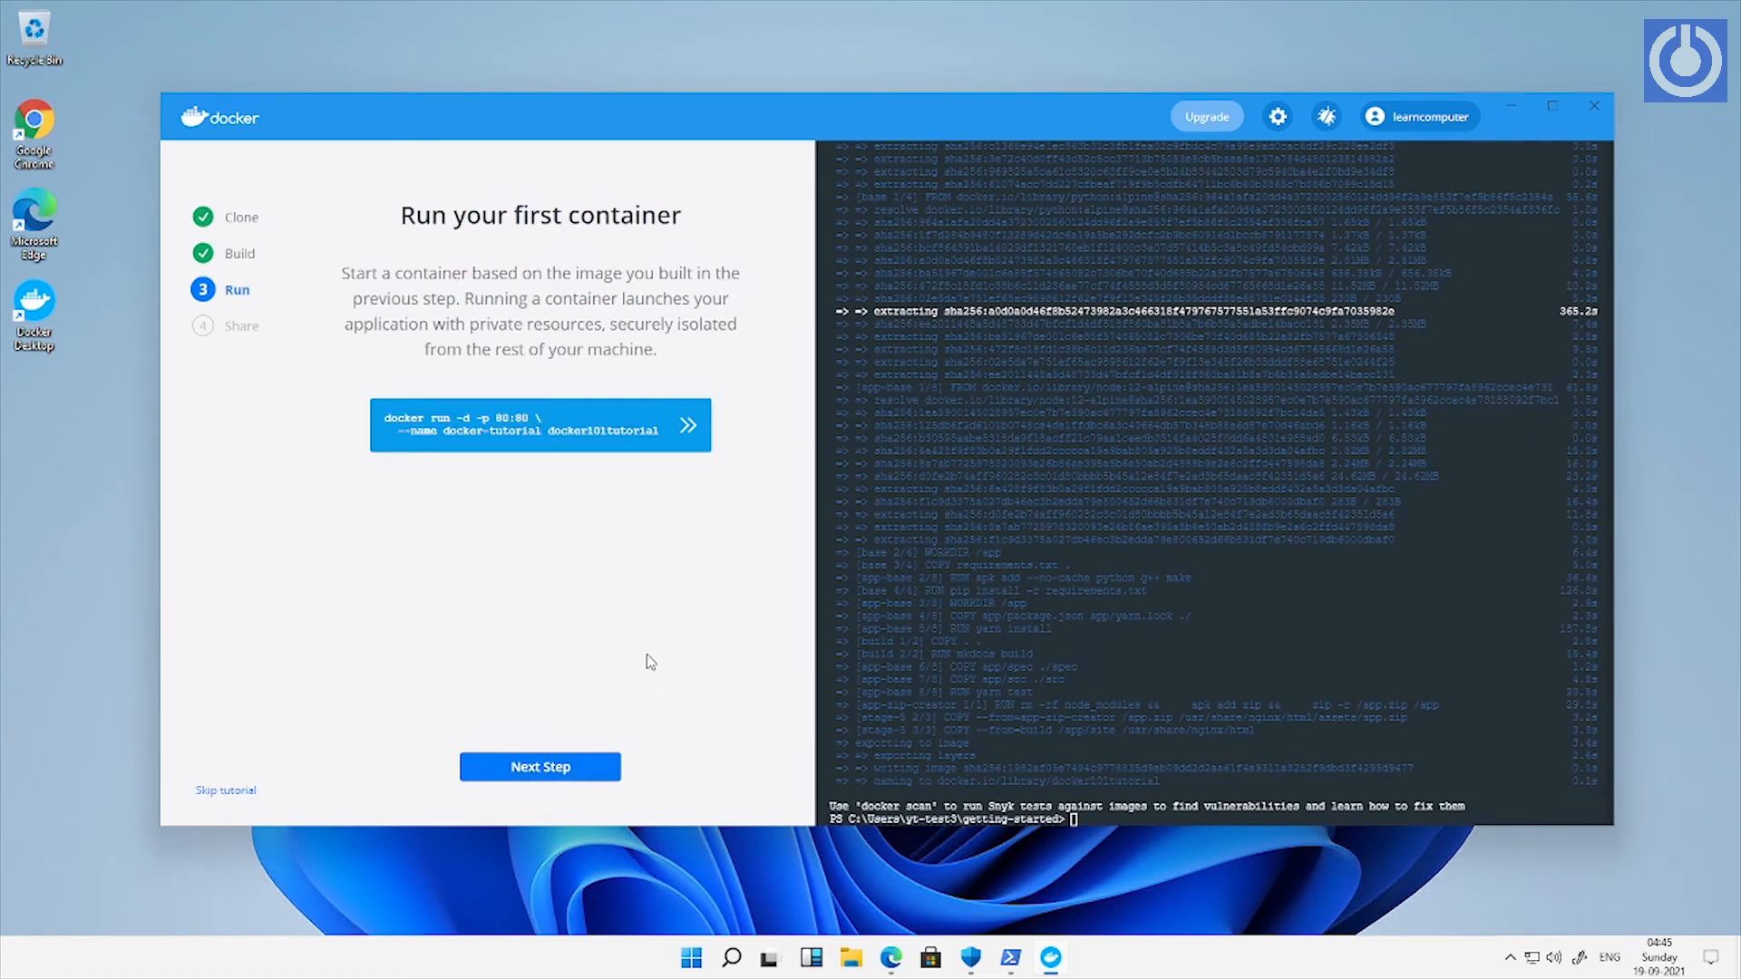
{"action": "mouse_move", "coordinate": [654, 489]}
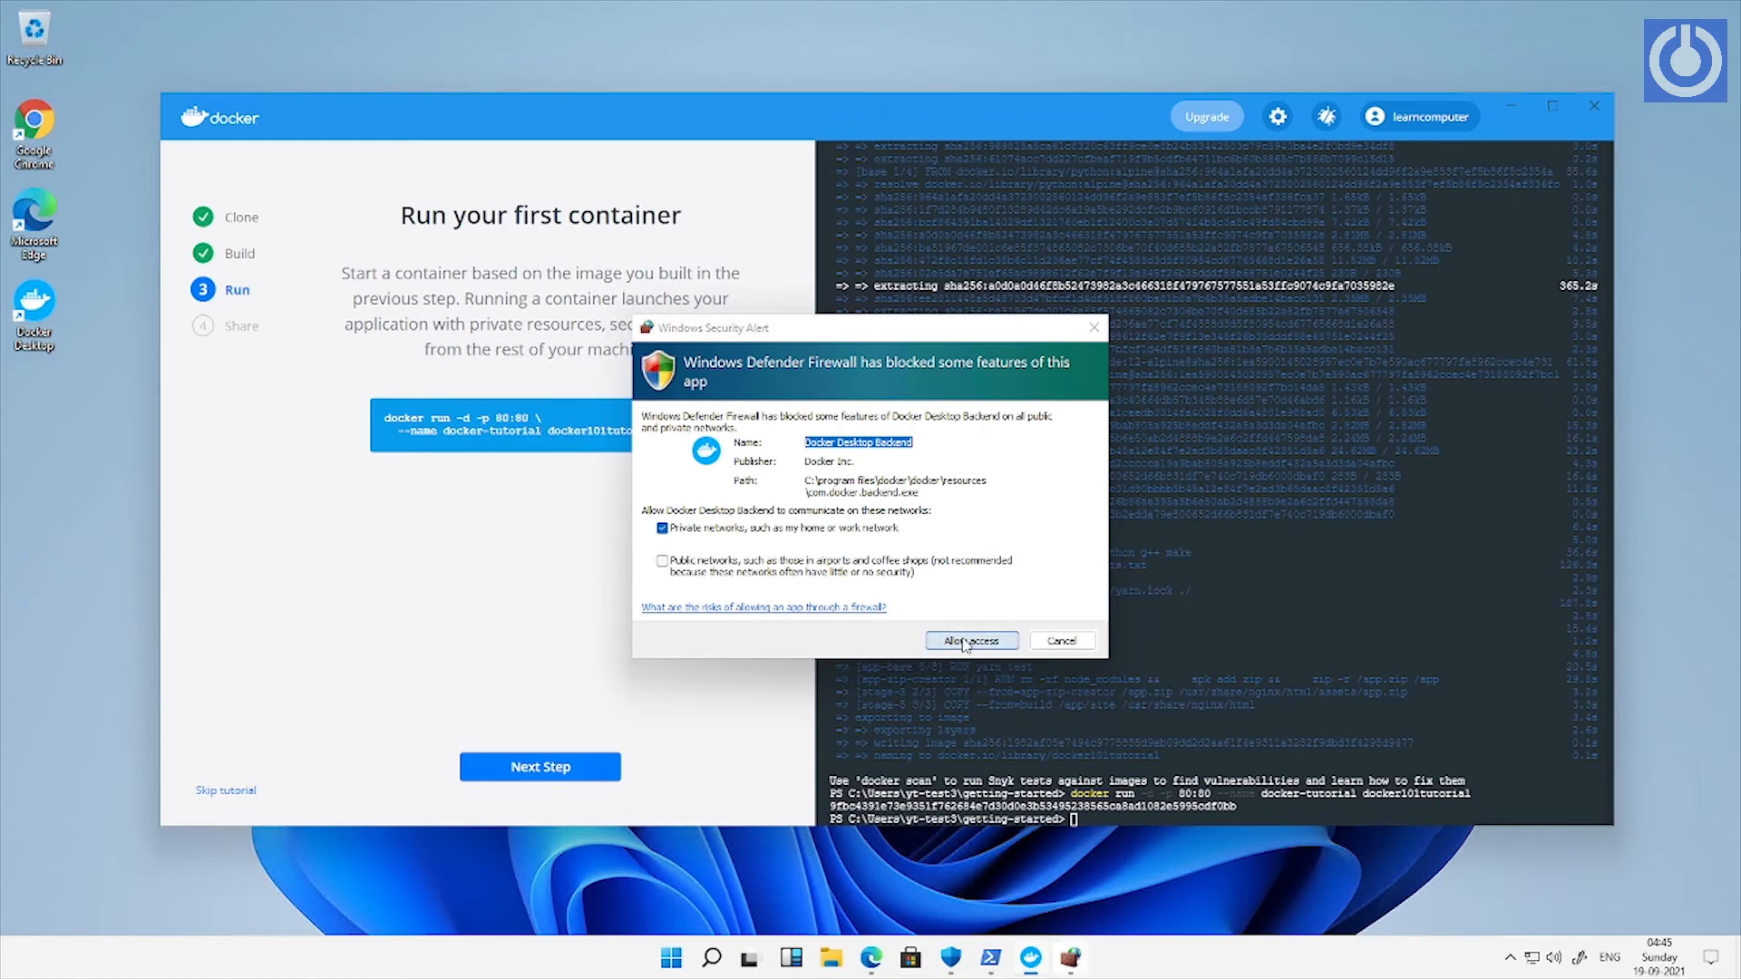
{"action": "mouse_move", "coordinate": [971, 640]}
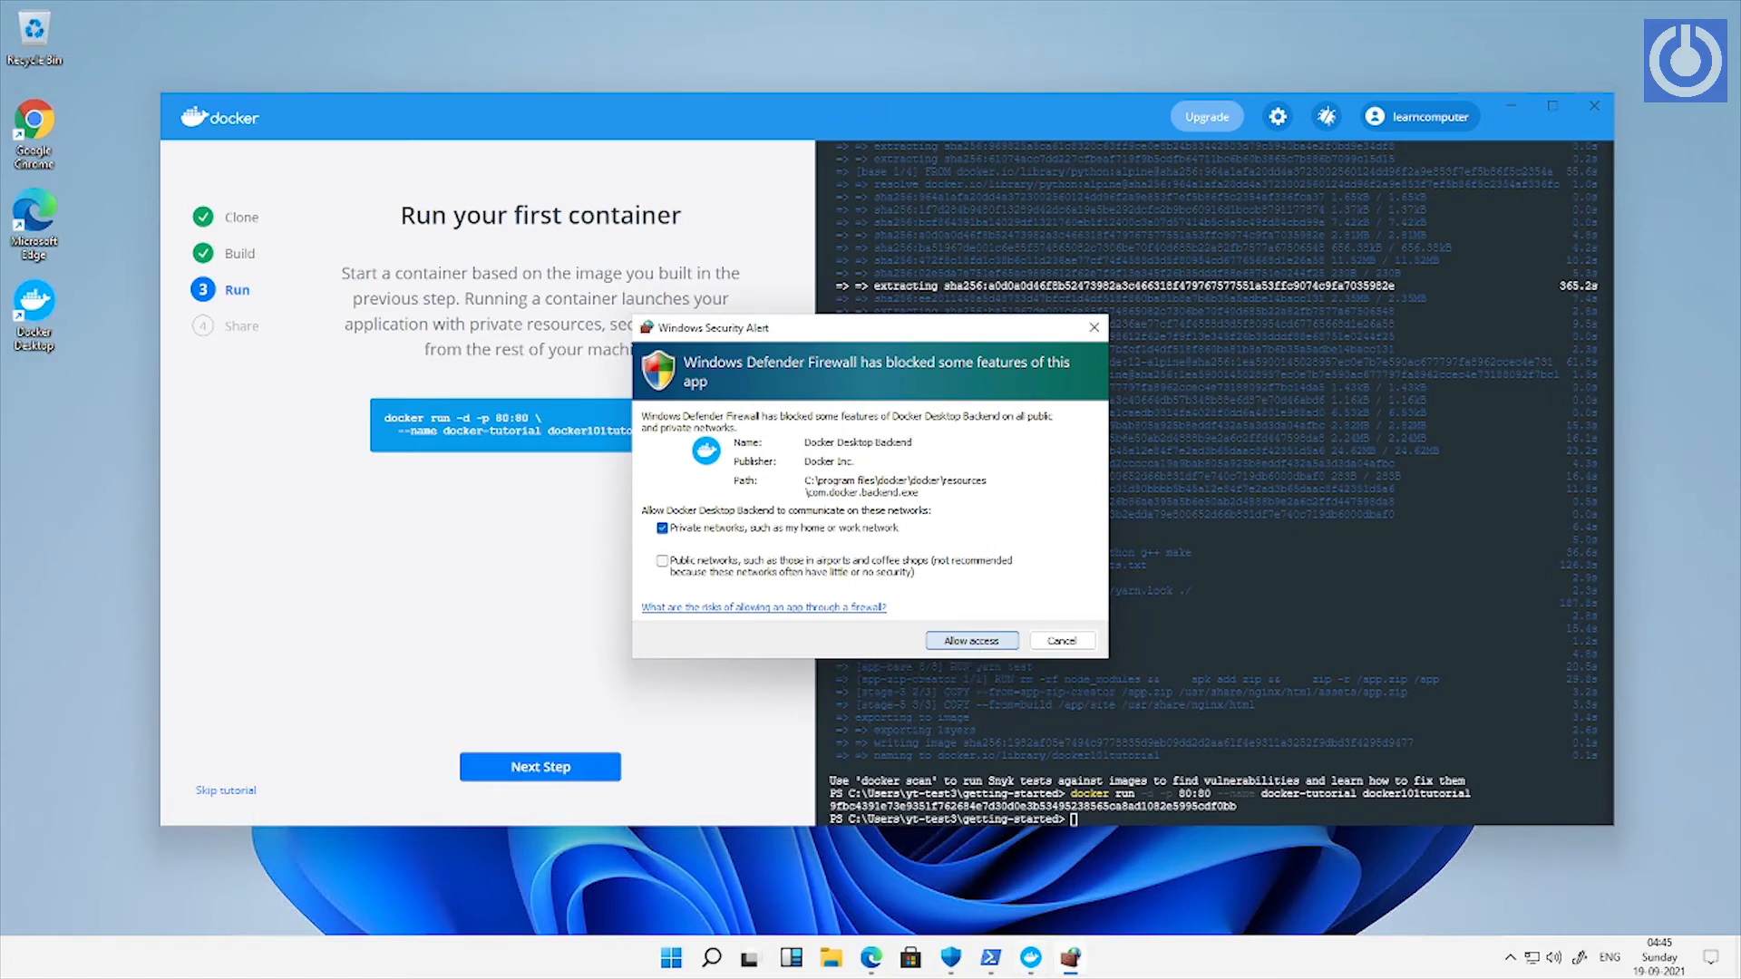
{"action": "left_click", "coordinate": [970, 640]}
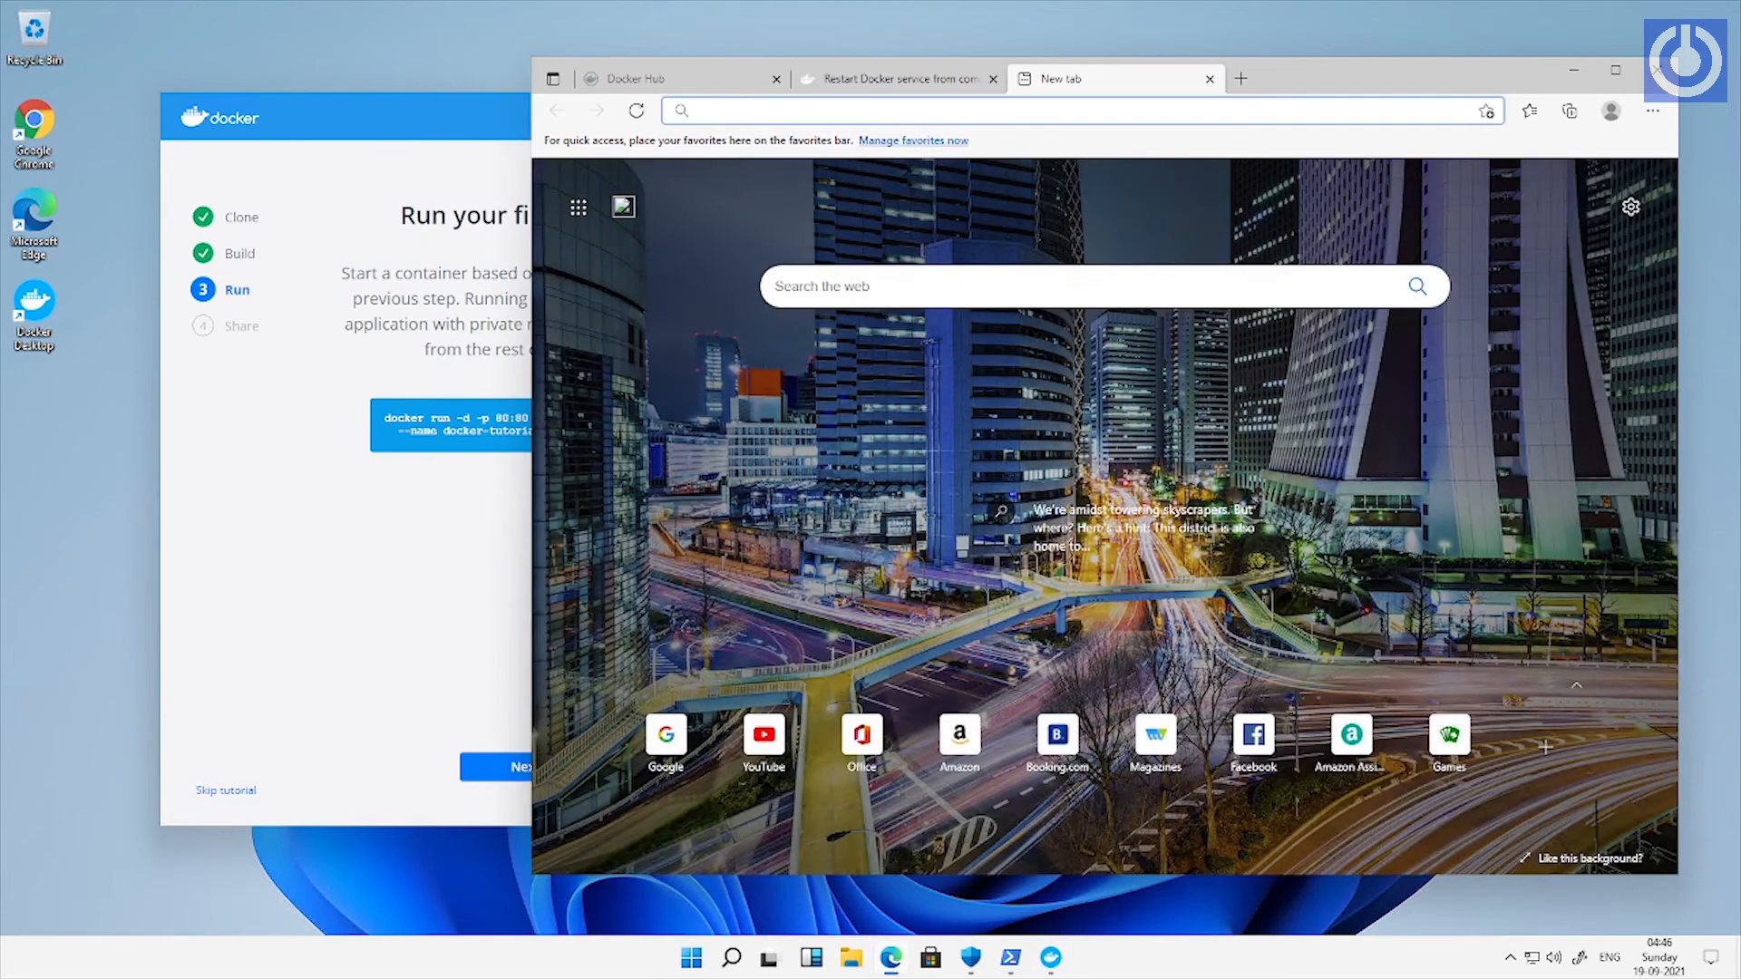
Browse to the machine's 192.1… address and visit the Updating our App, Multi-Container Apps and Using Docker Compose pages
{"action": "type", "text": "192.168.1.28"}
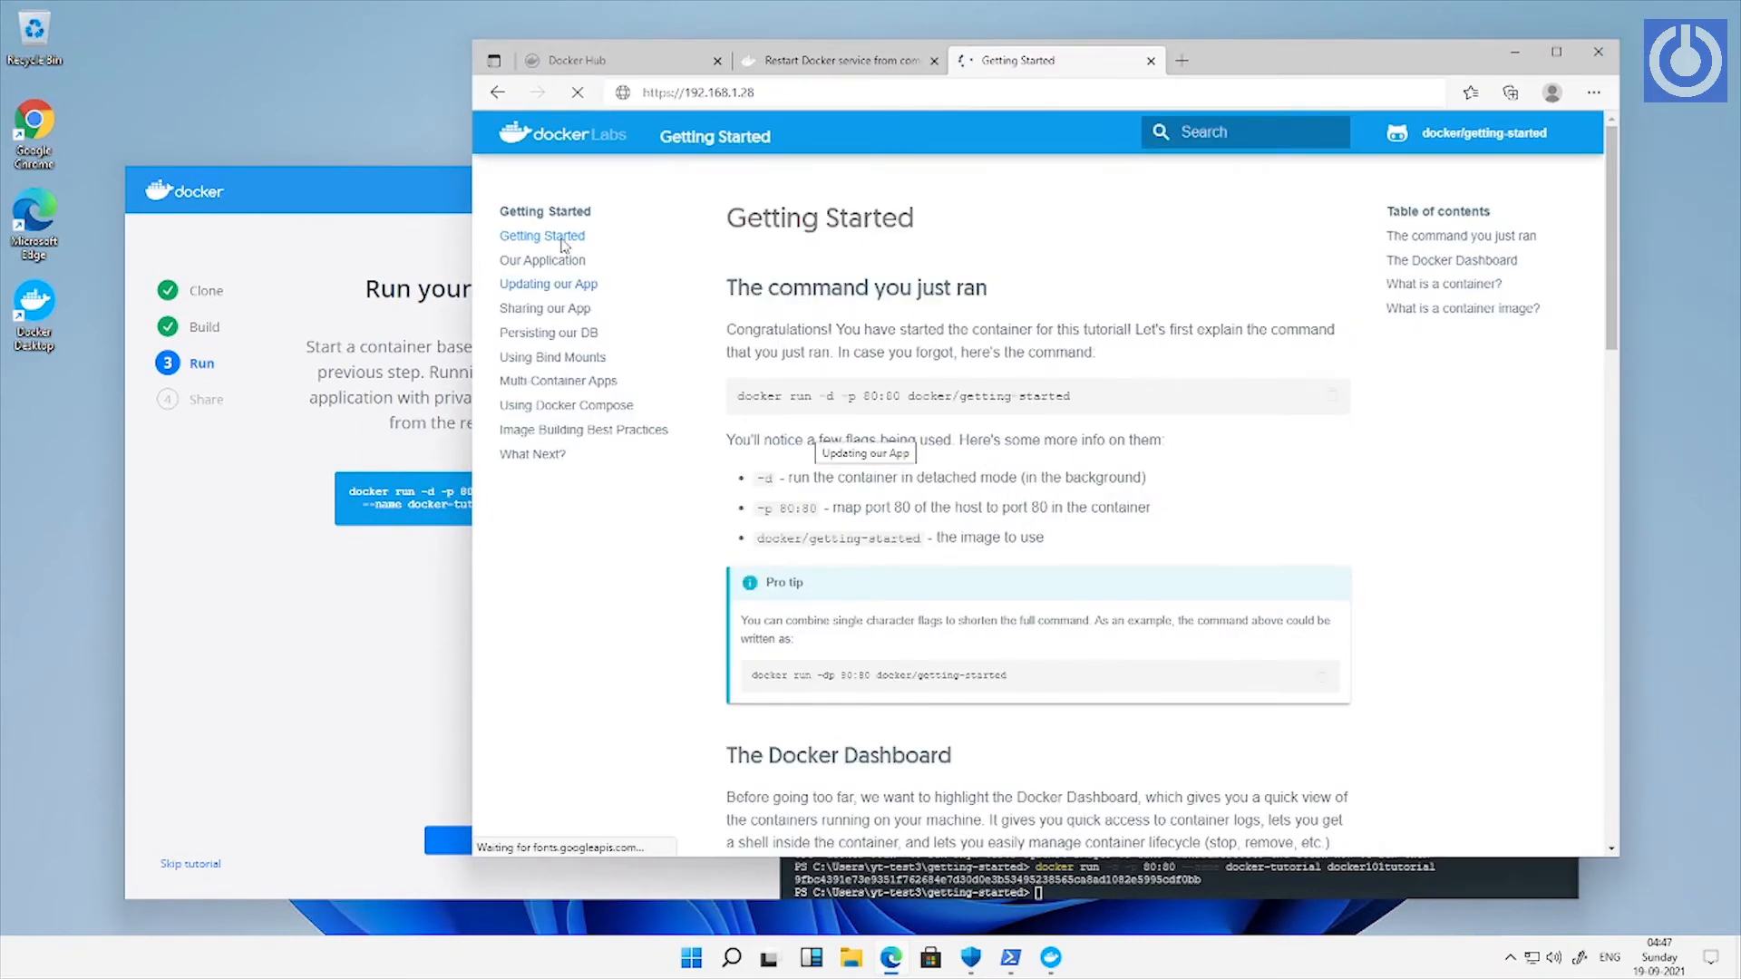
{"action": "left_click", "coordinate": [547, 283]}
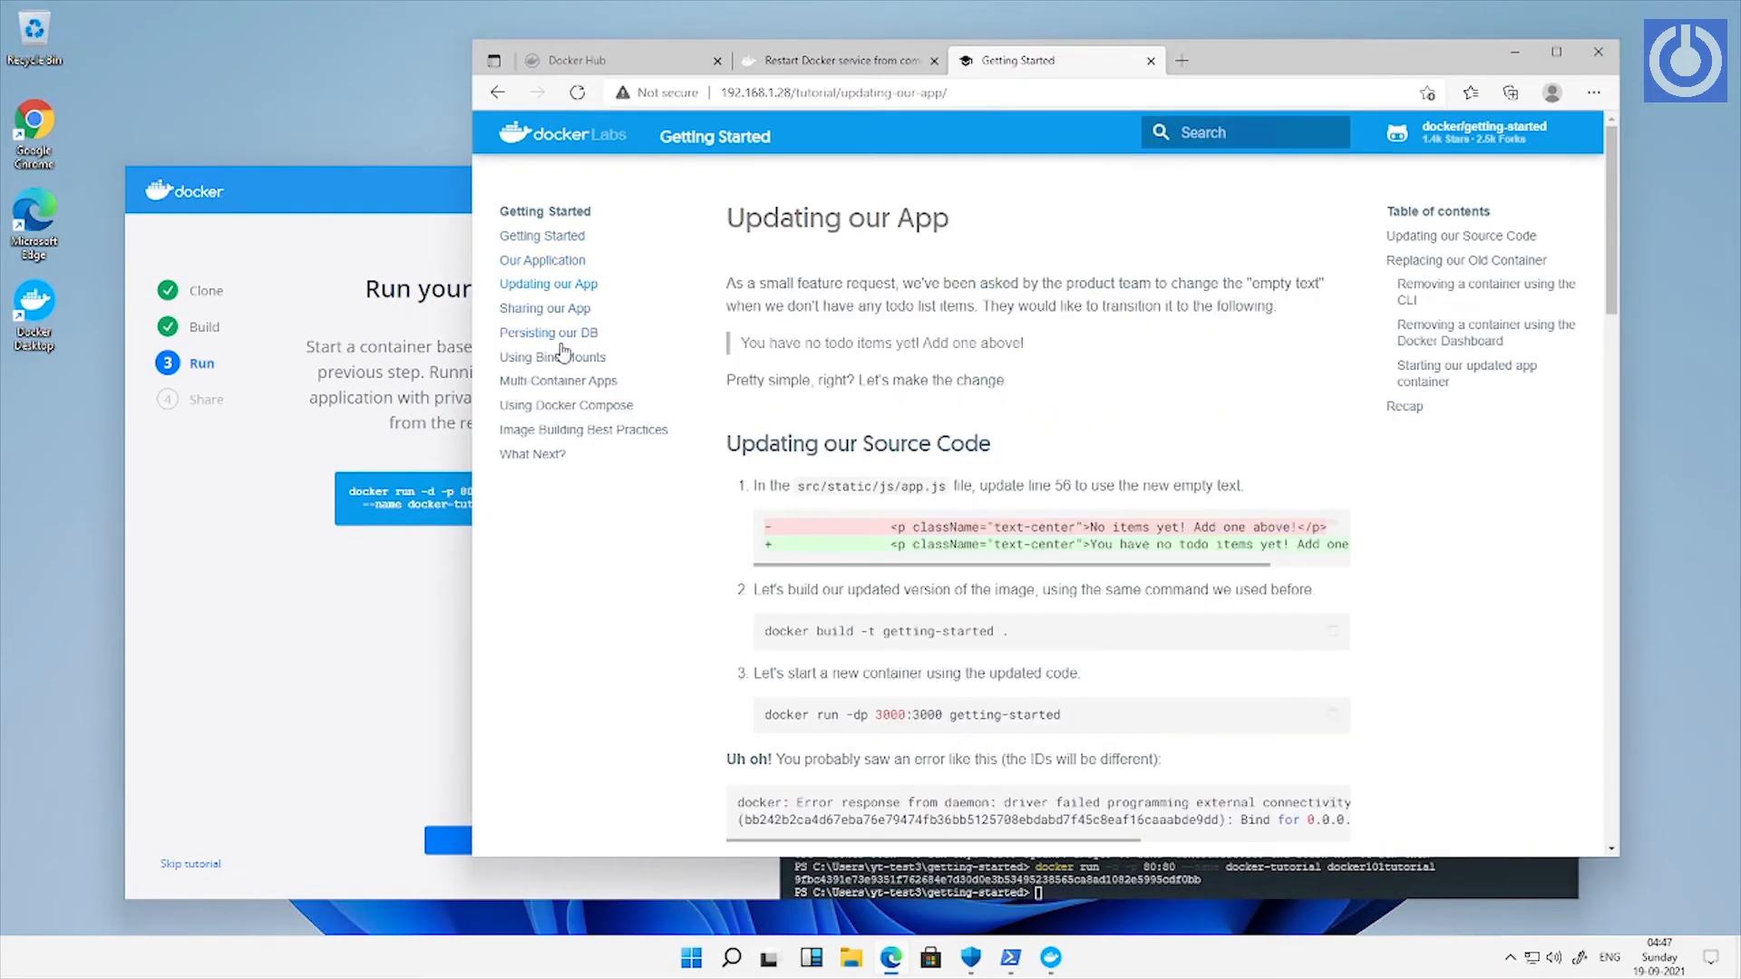
{"action": "left_click", "coordinate": [558, 381]}
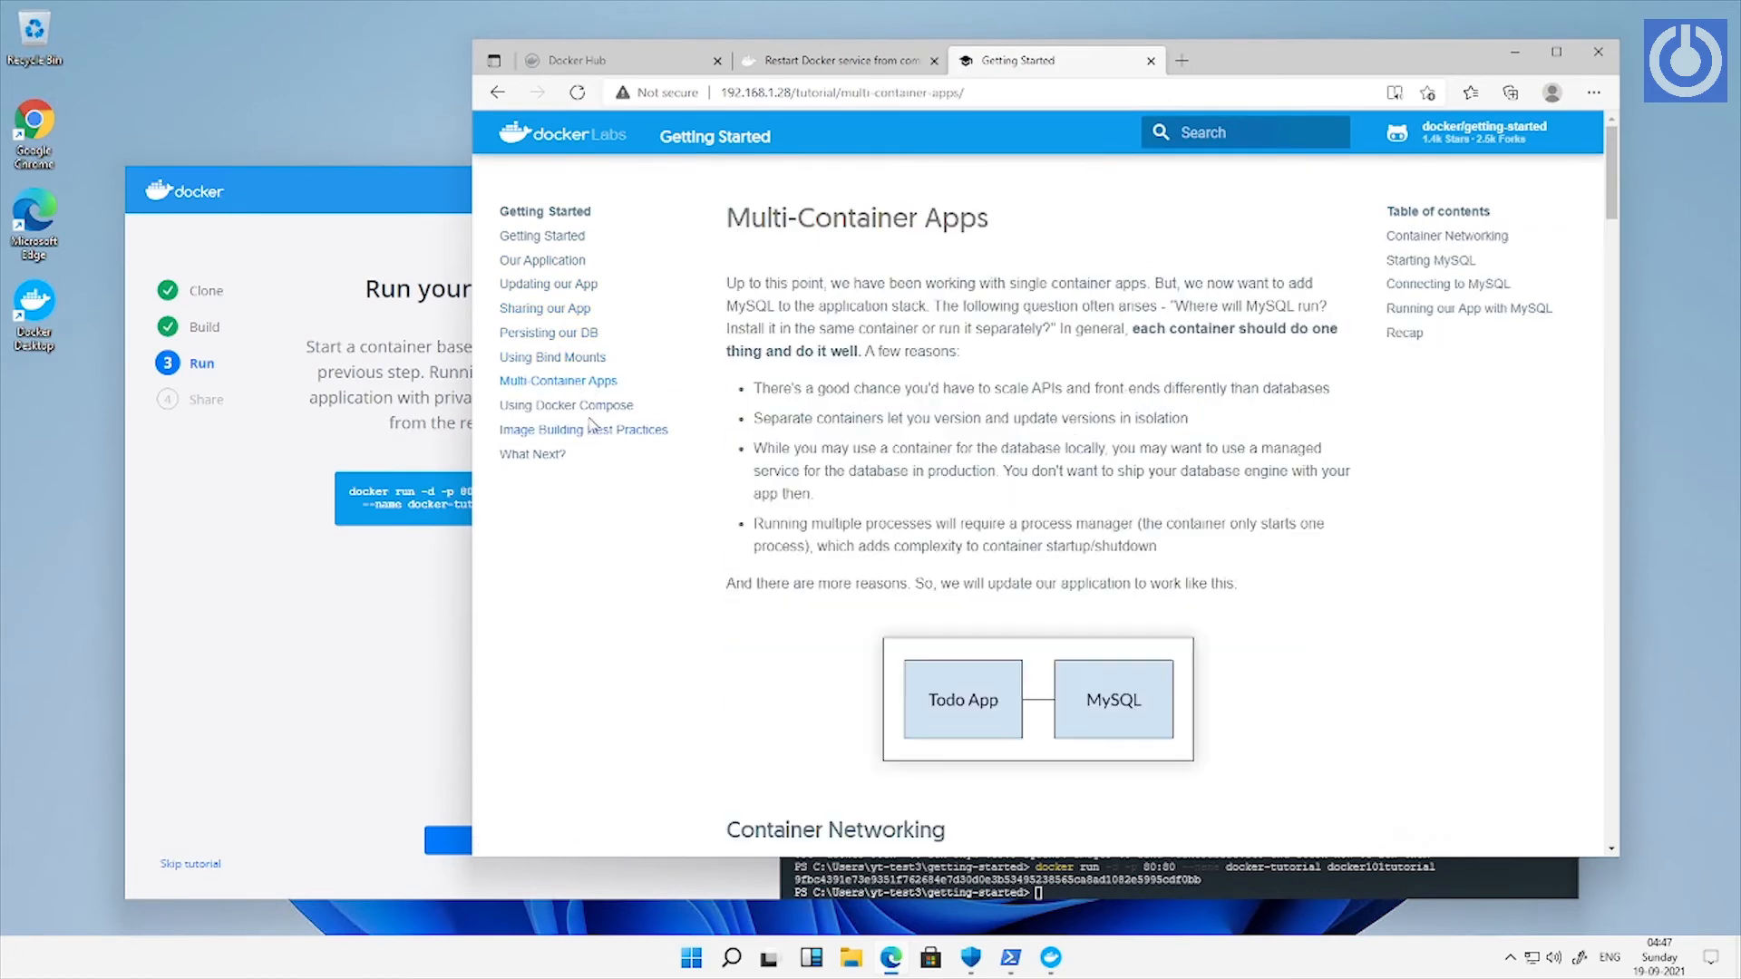
{"action": "left_click", "coordinate": [584, 428]}
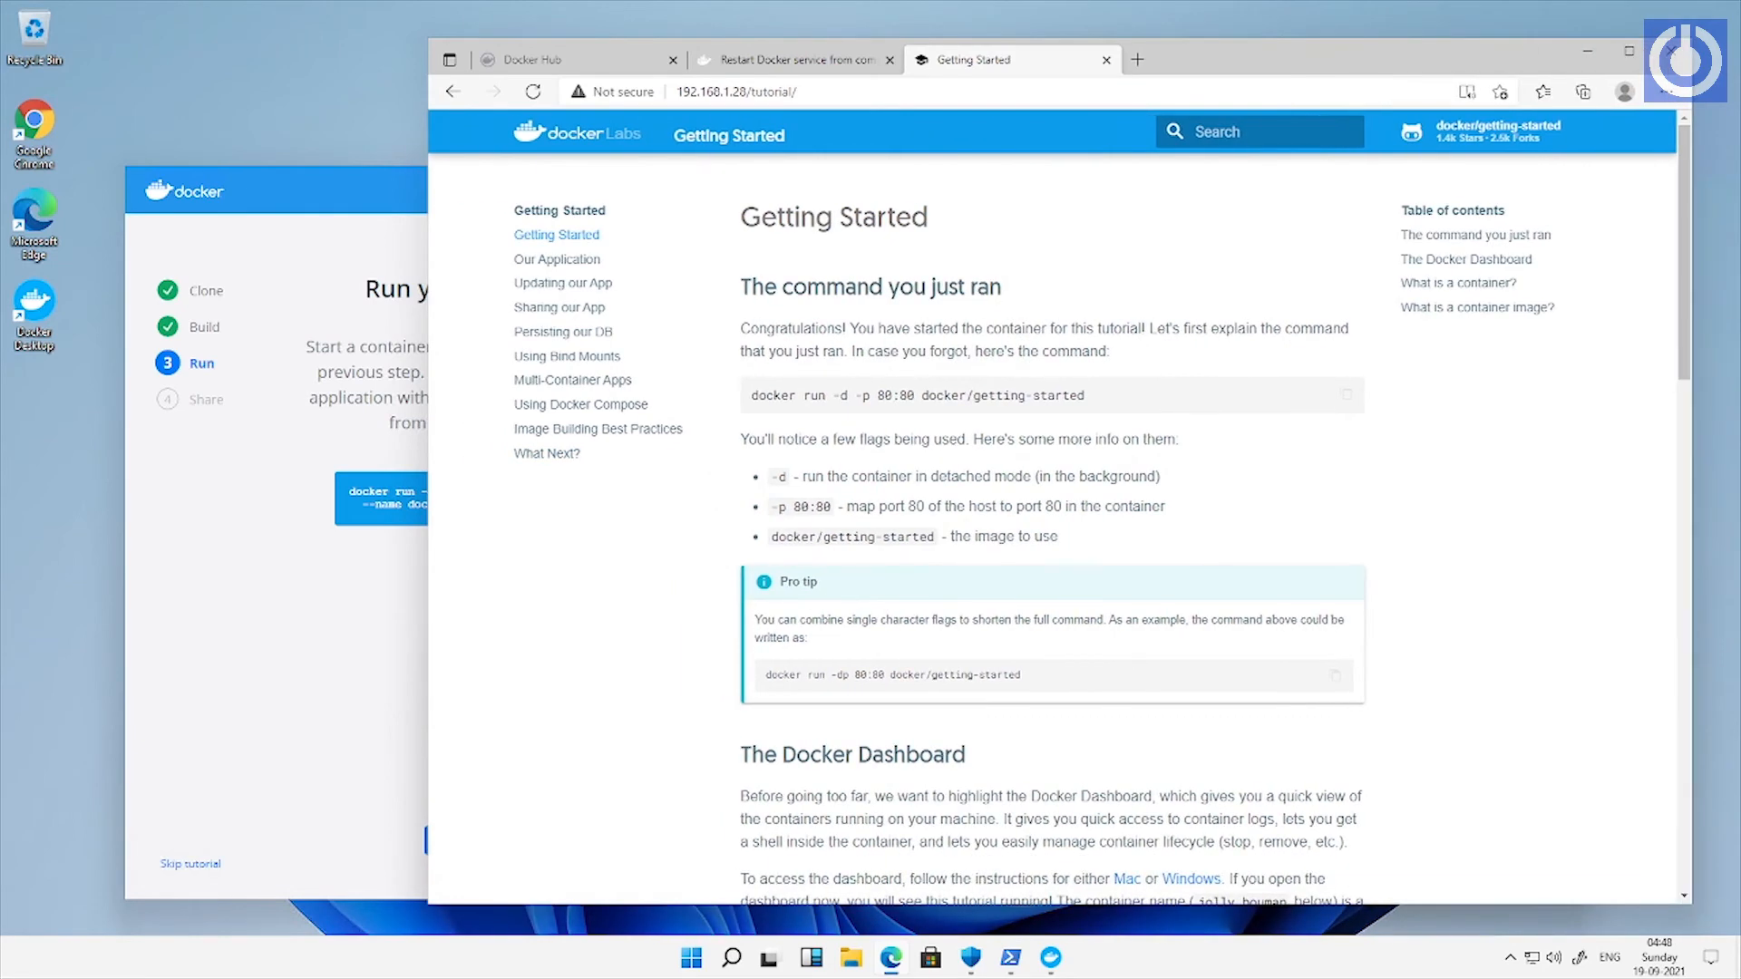
{"action": "left_click", "coordinate": [580, 404]}
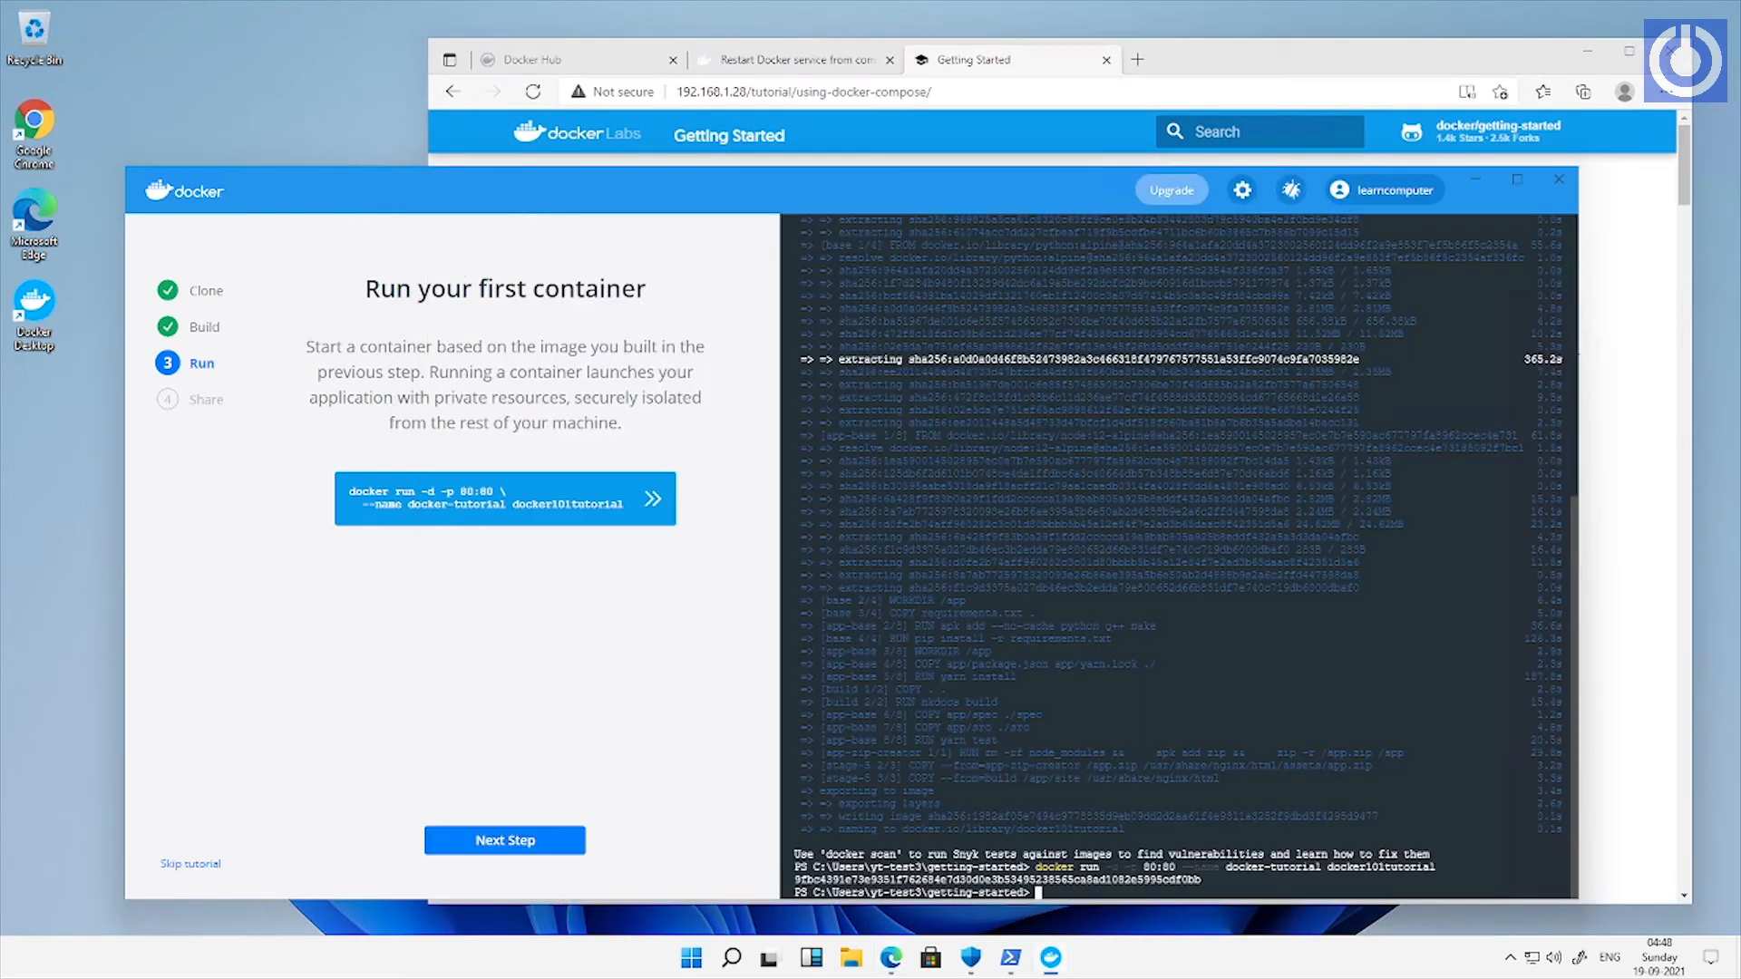
{"action": "mouse_move", "coordinate": [530, 794]}
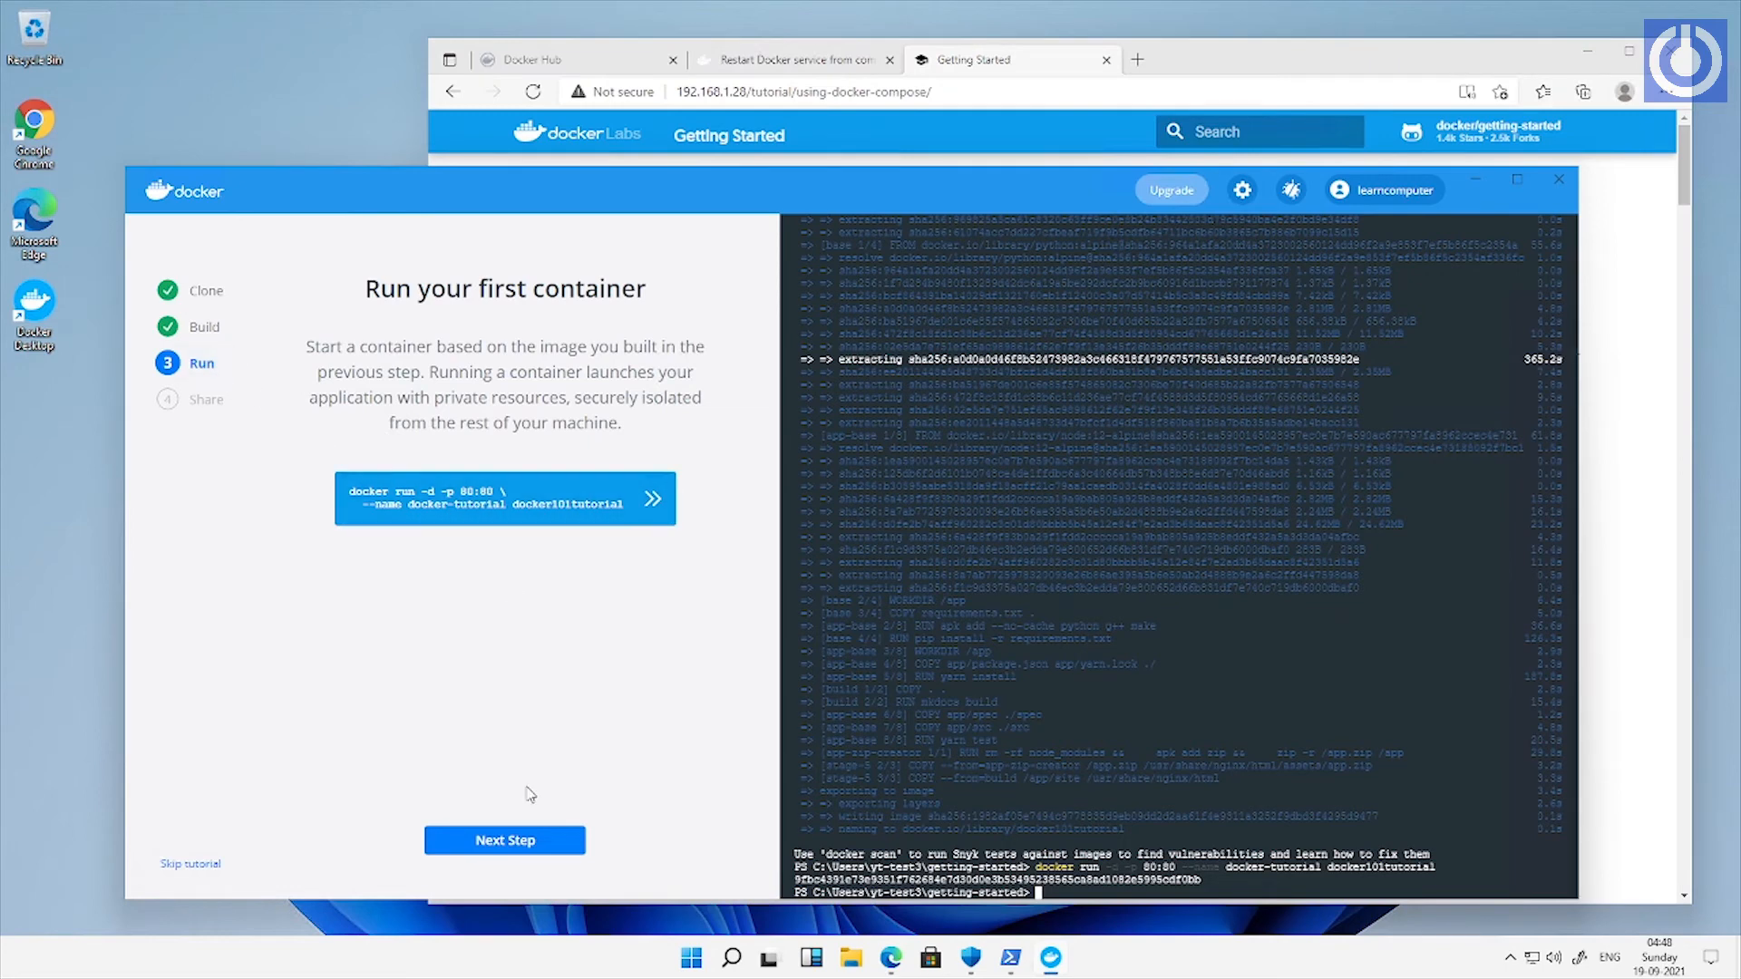
Advance to the Share step, tagging and pushing docker101tutorial to Docker Hub
{"action": "left_click", "coordinate": [505, 840]}
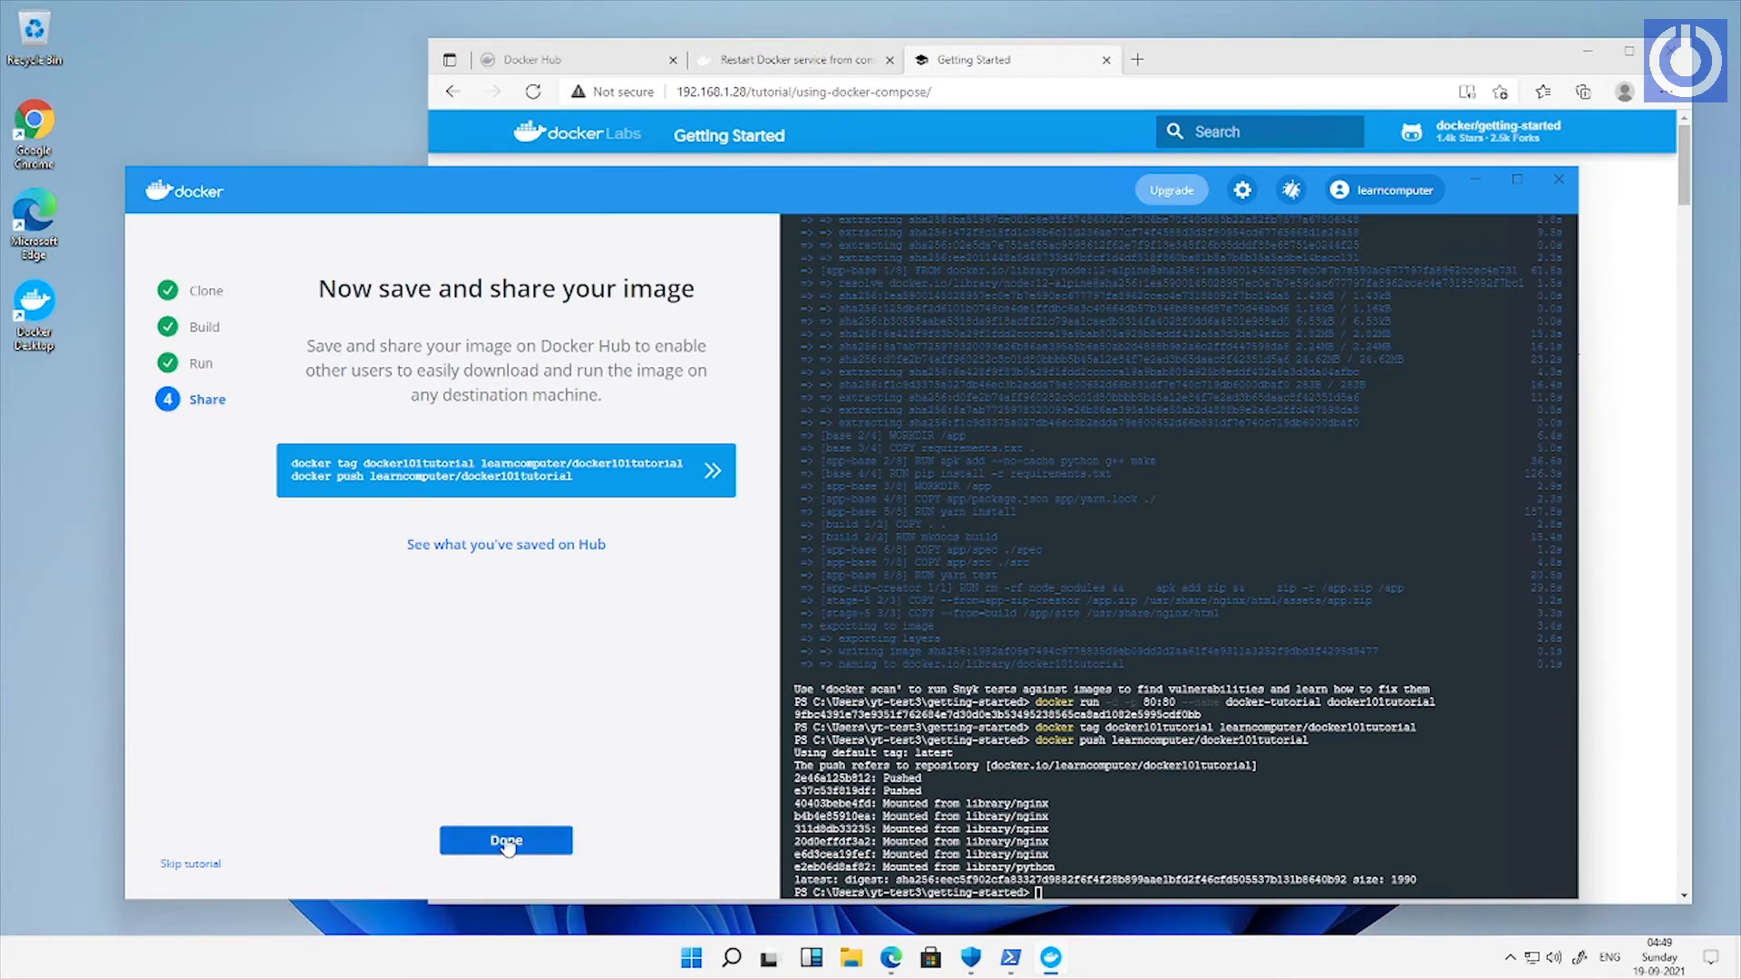
Finish the tutorial, showing docker-tutorial running on port 80
{"action": "left_click", "coordinate": [504, 840]}
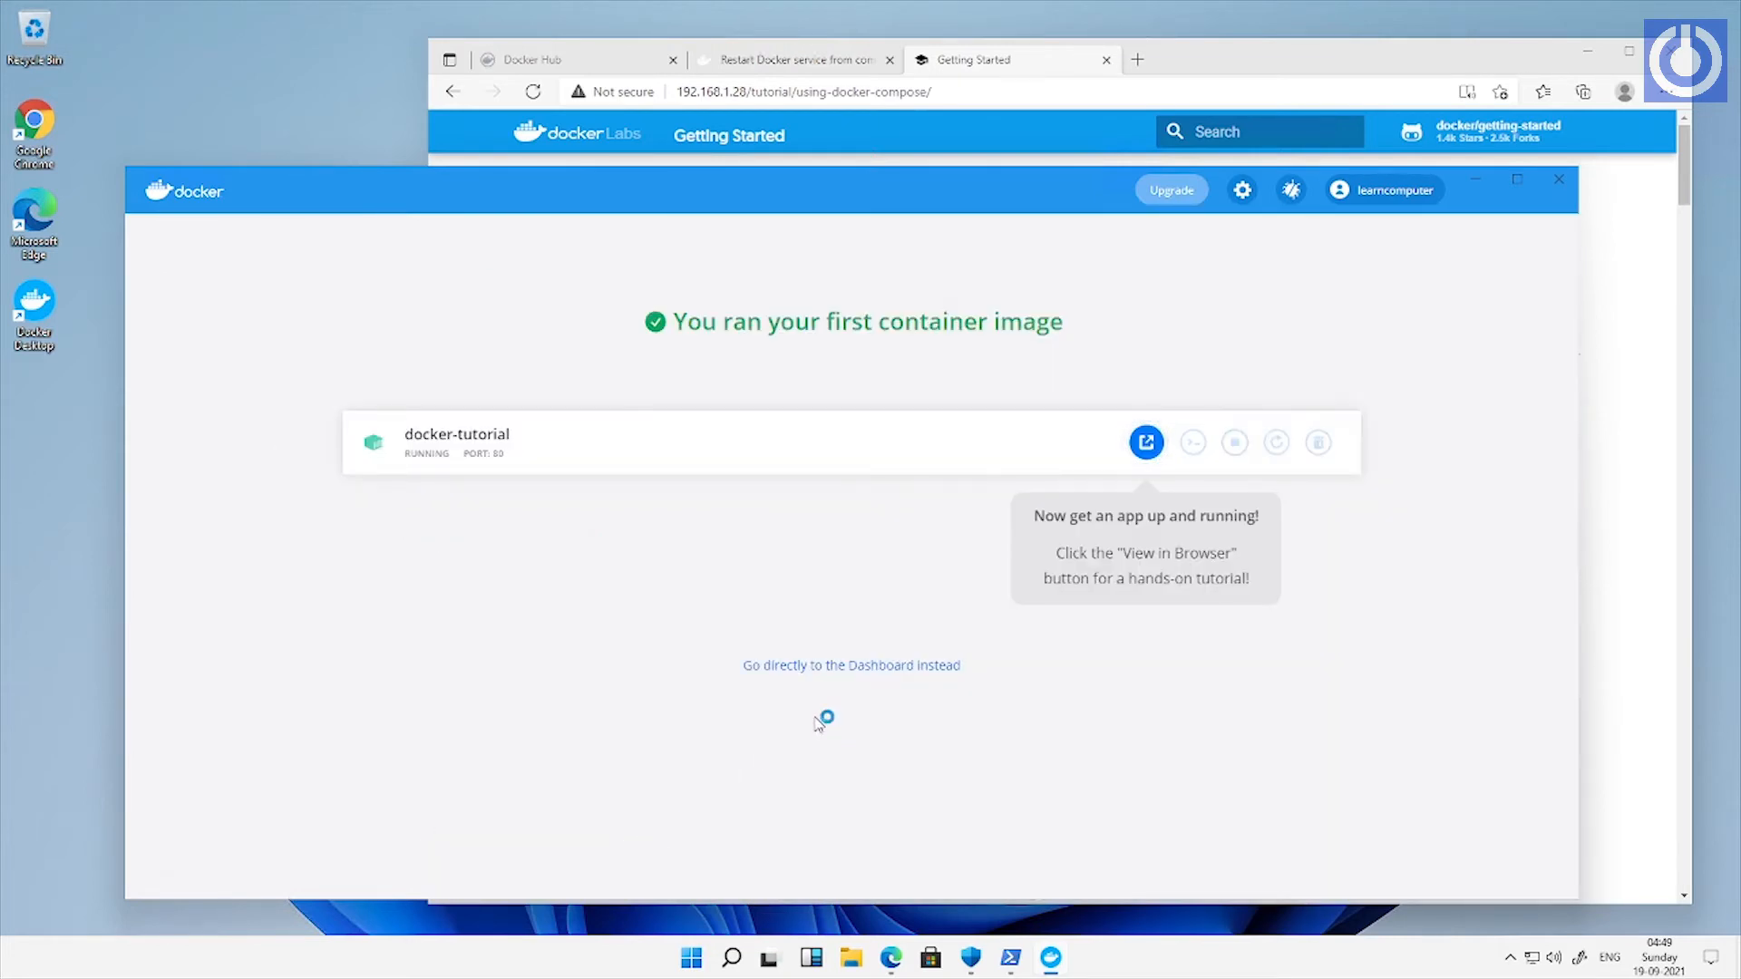
{"action": "mouse_move", "coordinate": [680, 587]}
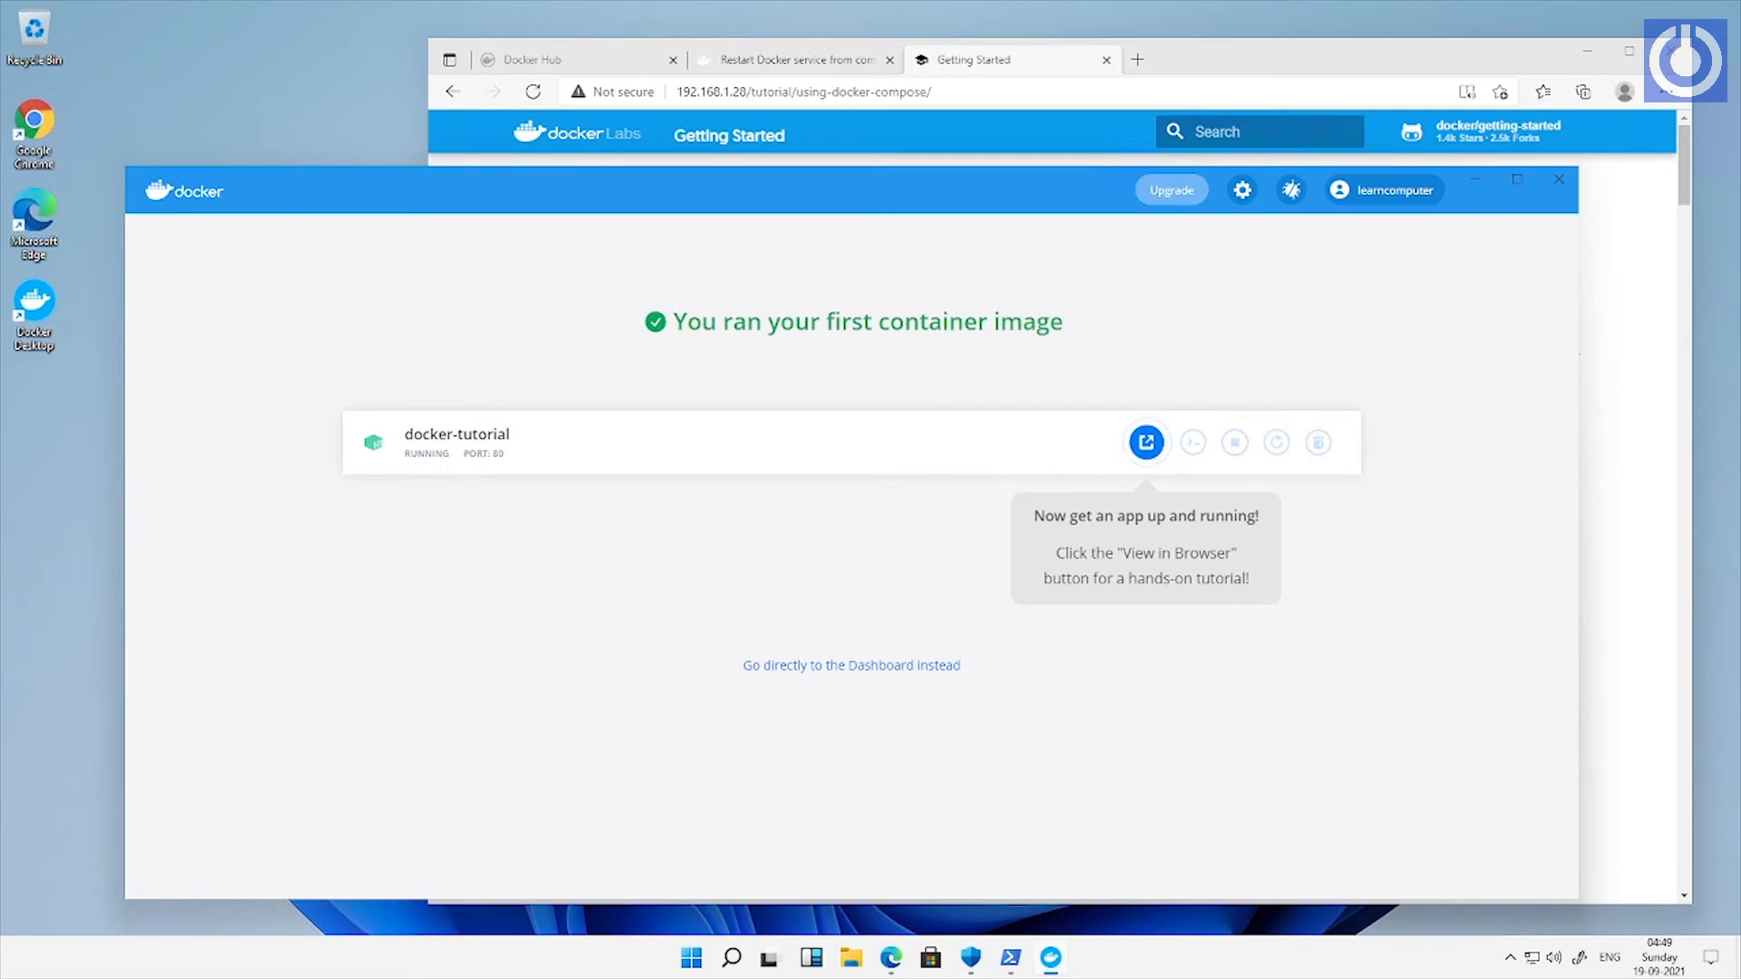
{"action": "mouse_move", "coordinate": [1157, 602]}
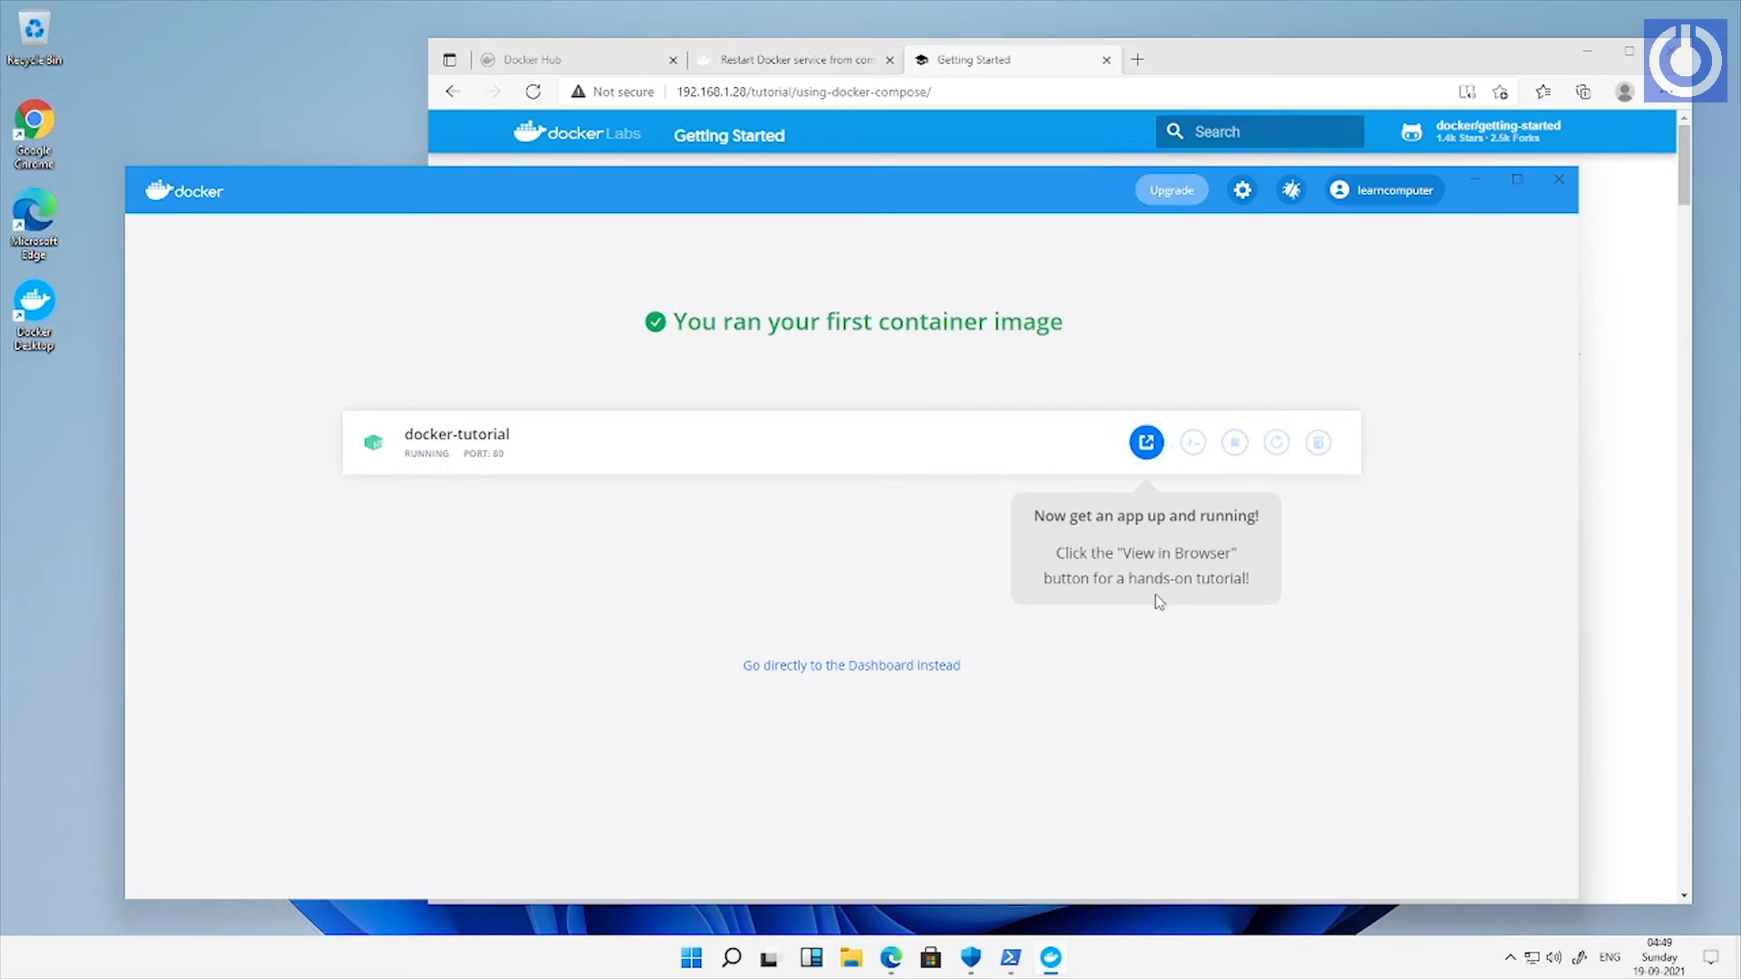
{"action": "mouse_move", "coordinate": [1193, 446]}
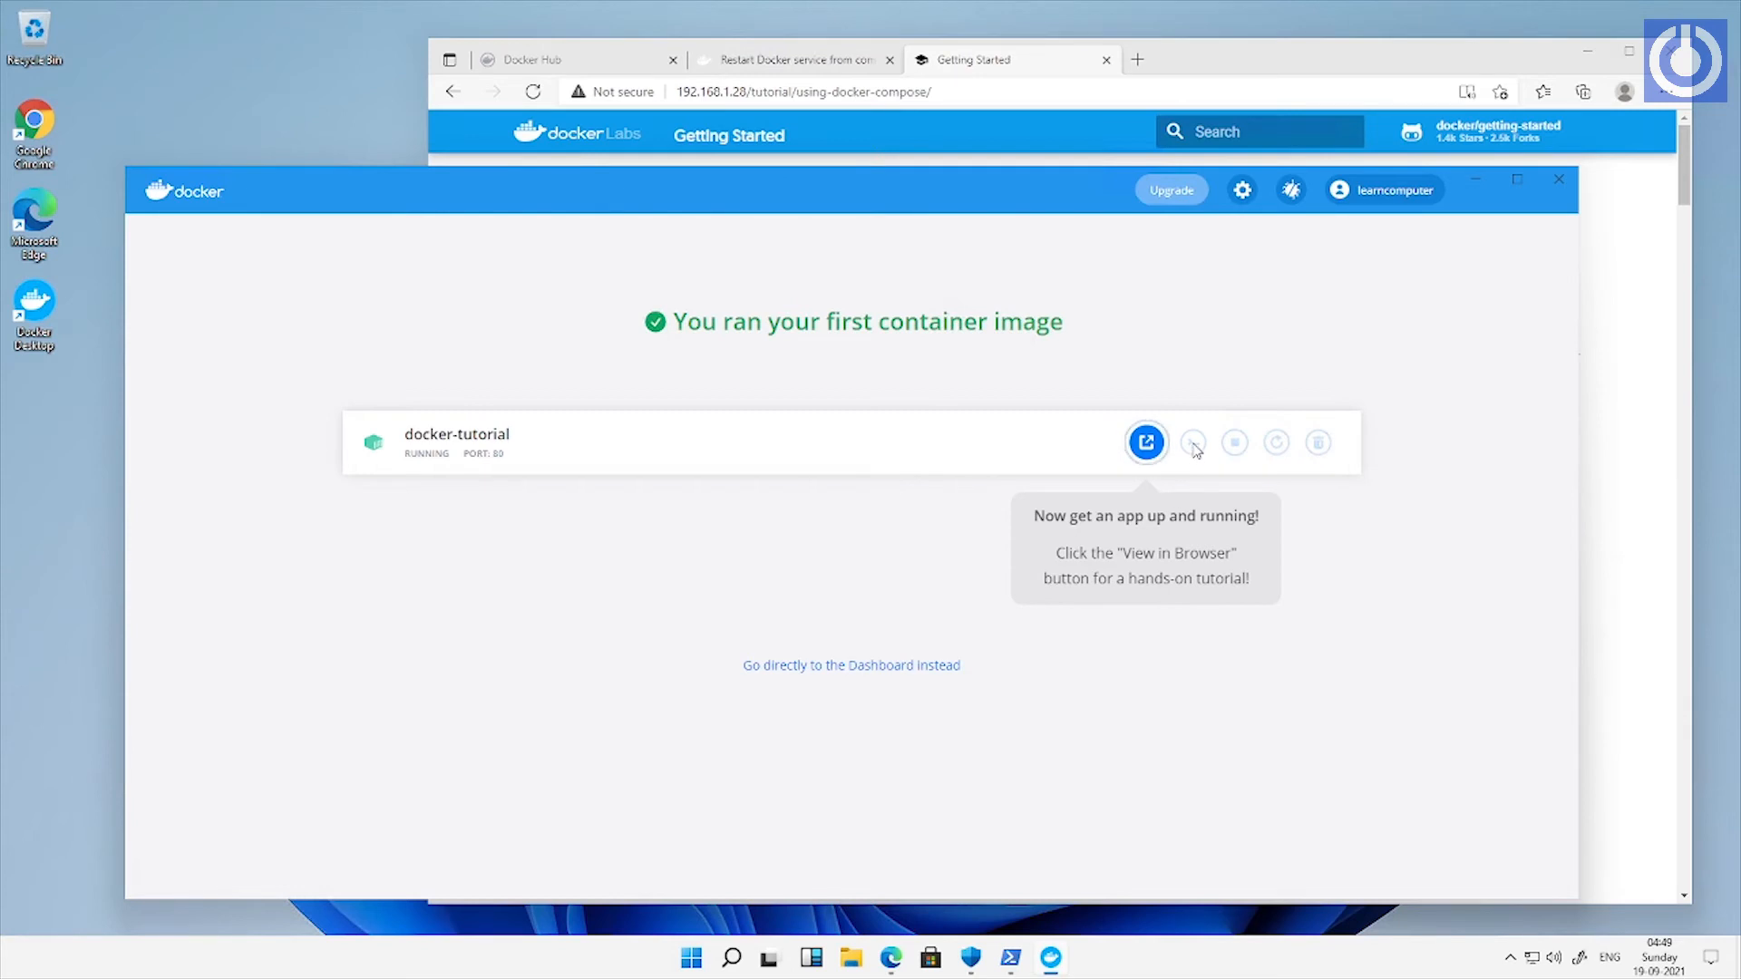
Reload Docker Hub repositories and view the docker101tutorial repository's latest tag details
{"action": "left_click", "coordinate": [541, 58]}
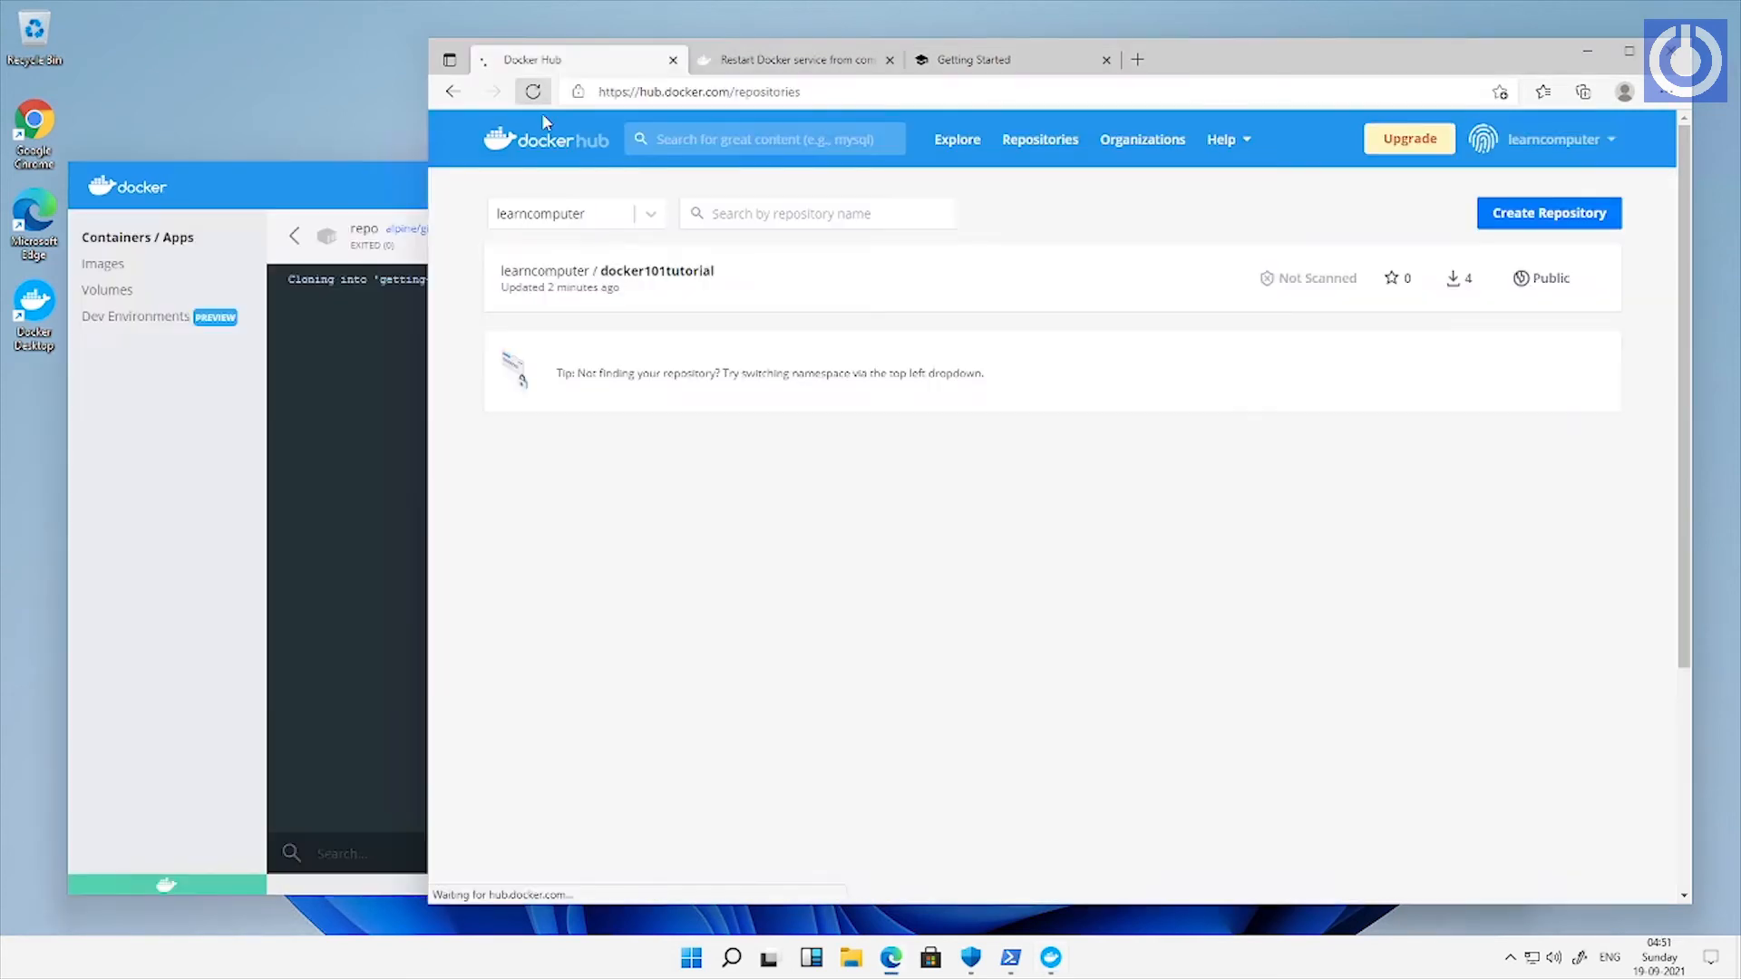
{"action": "mouse_move", "coordinate": [664, 283]}
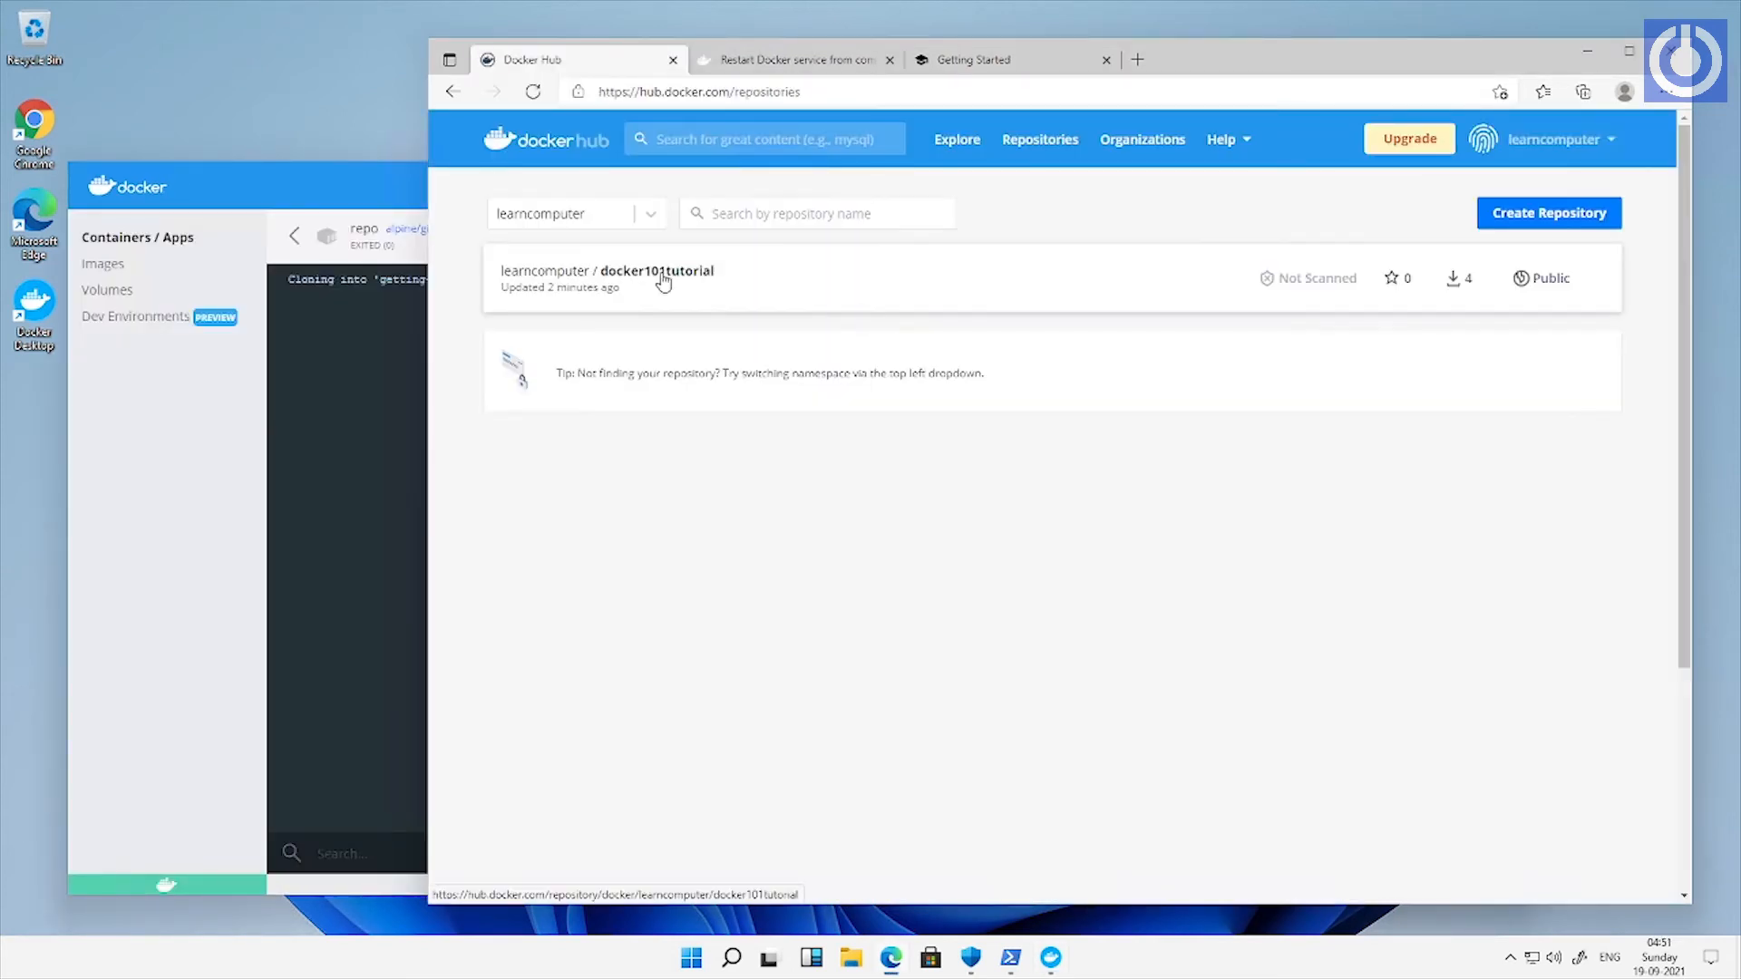
{"action": "left_click", "coordinate": [654, 270]}
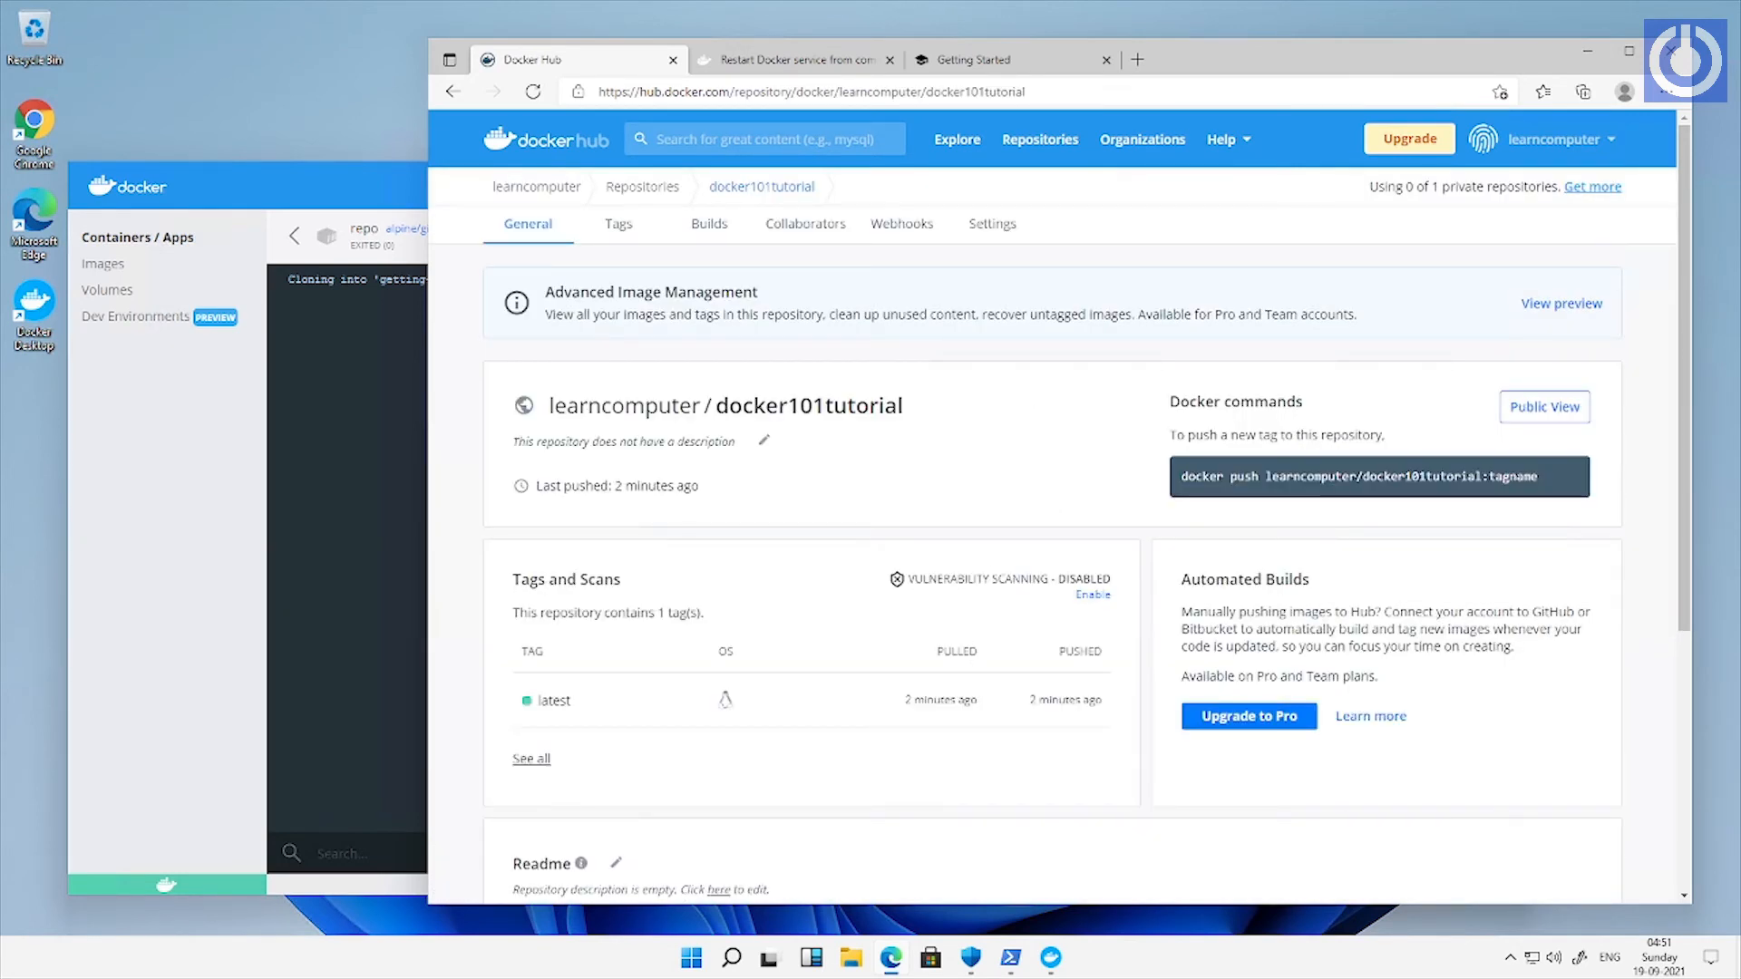
{"action": "scroll", "scroll_direction": "down", "scroll_amount": 3}
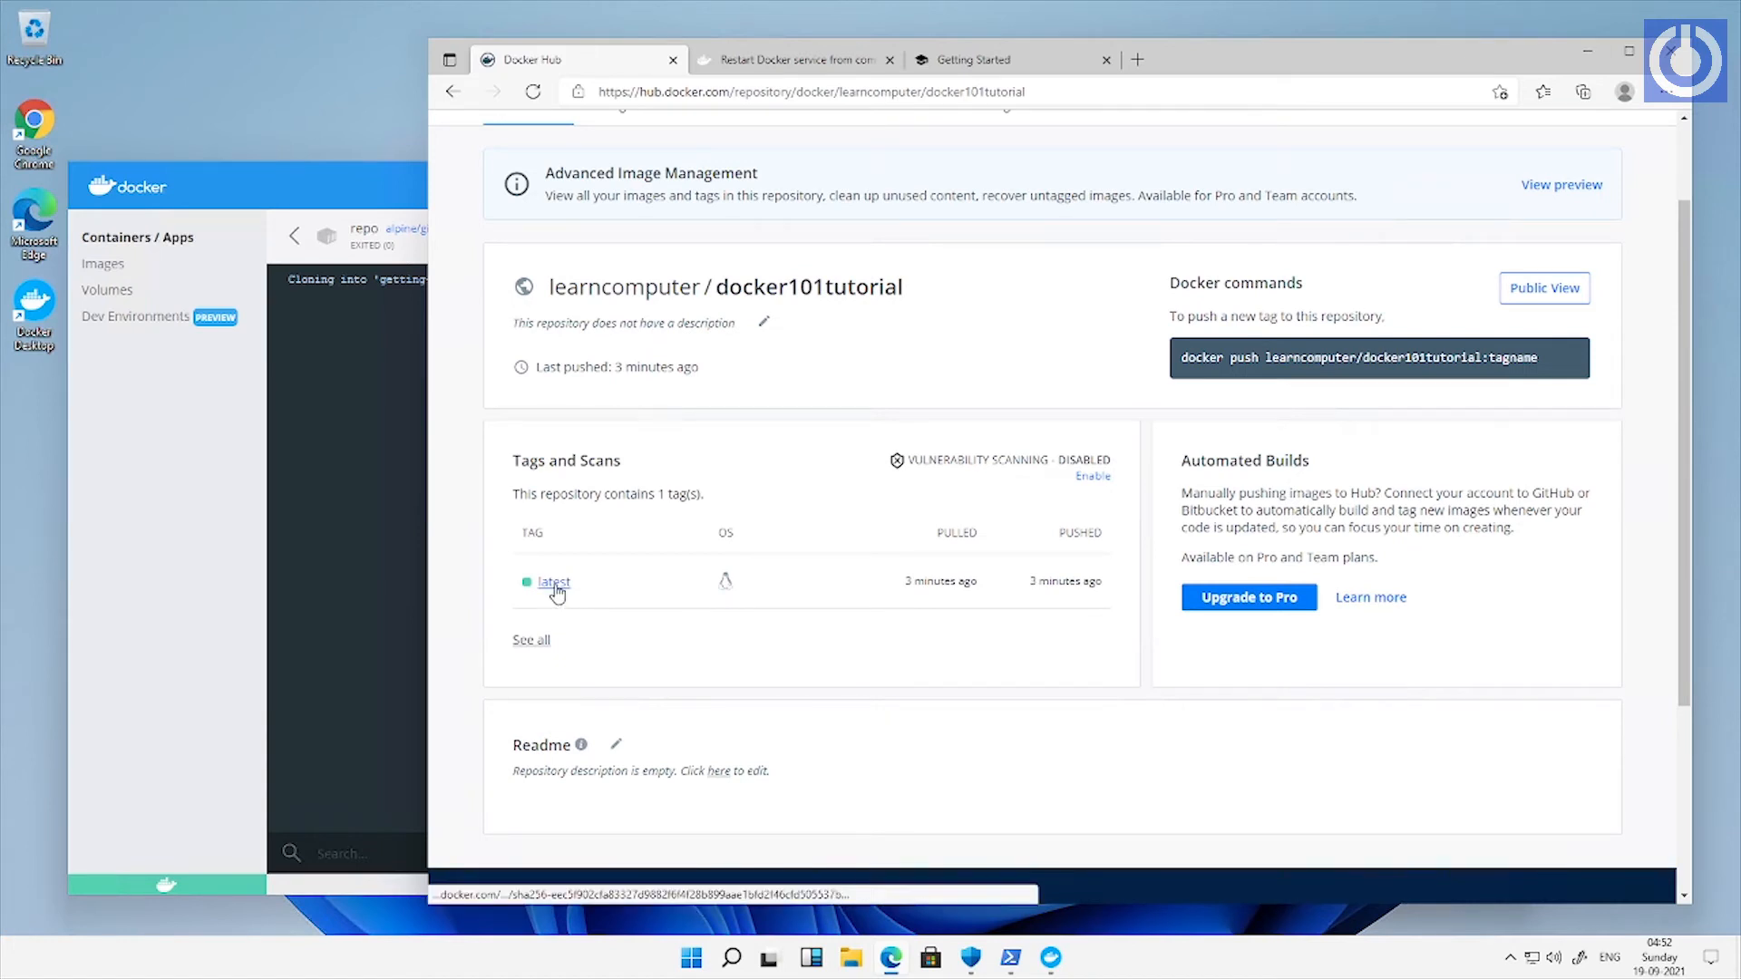
{"action": "left_click", "coordinate": [553, 582]}
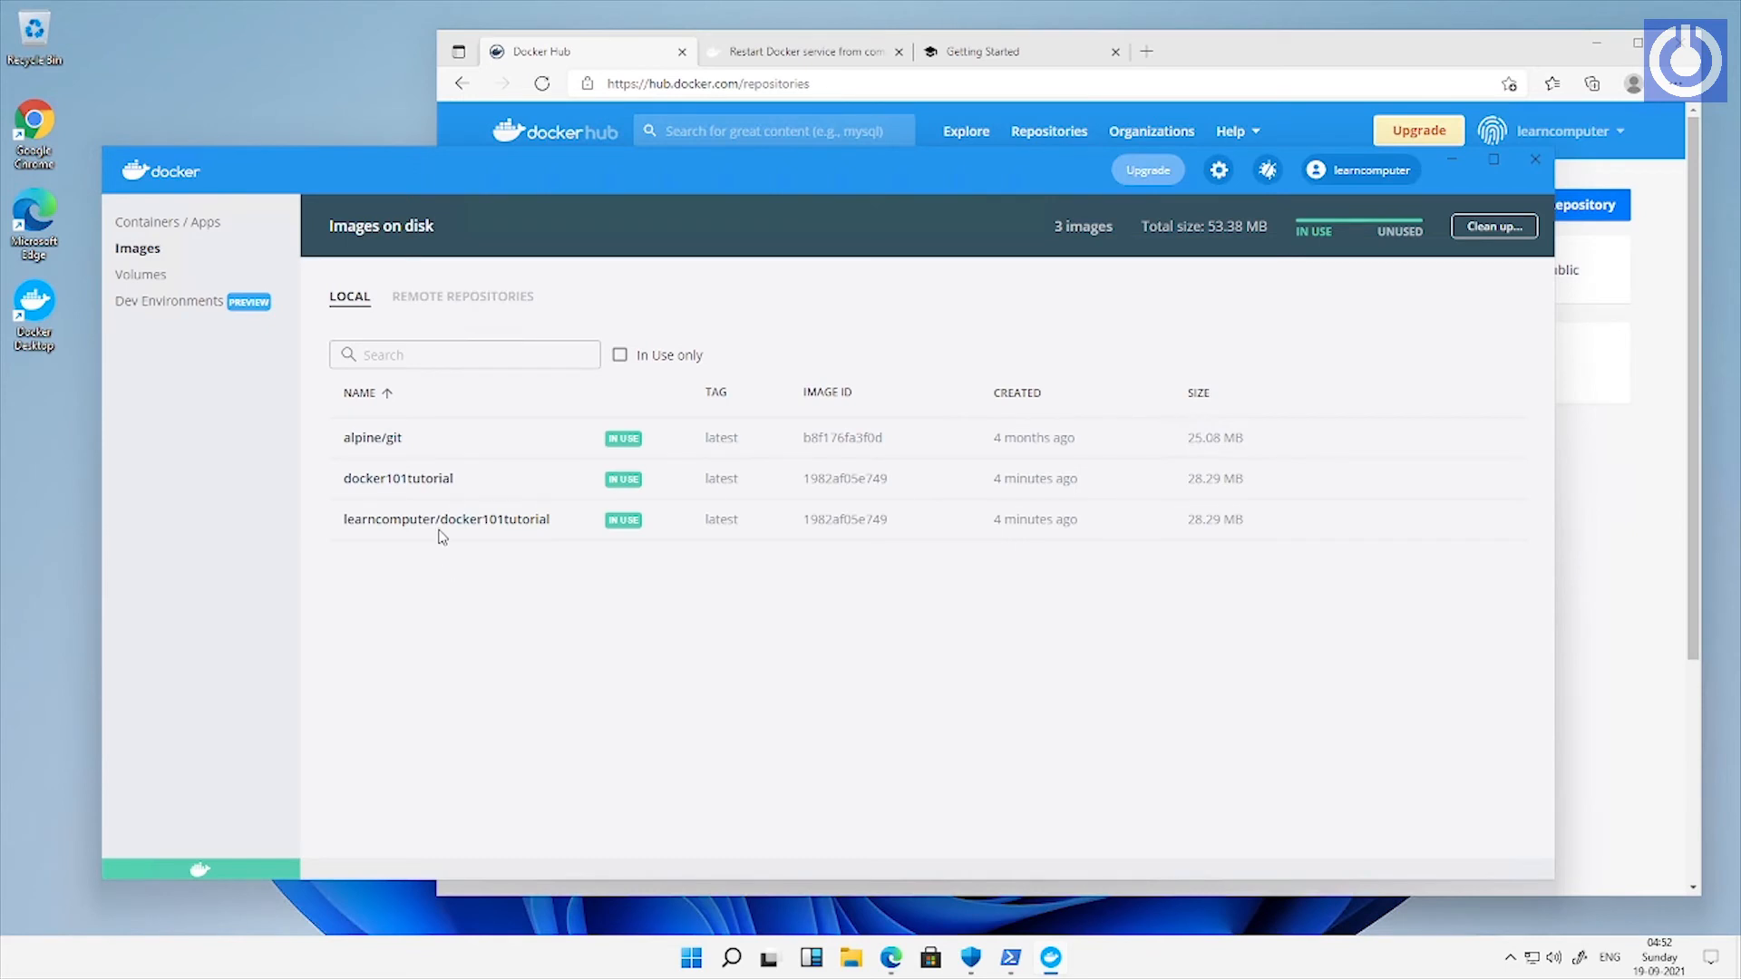
{"action": "mouse_move", "coordinate": [736, 298]}
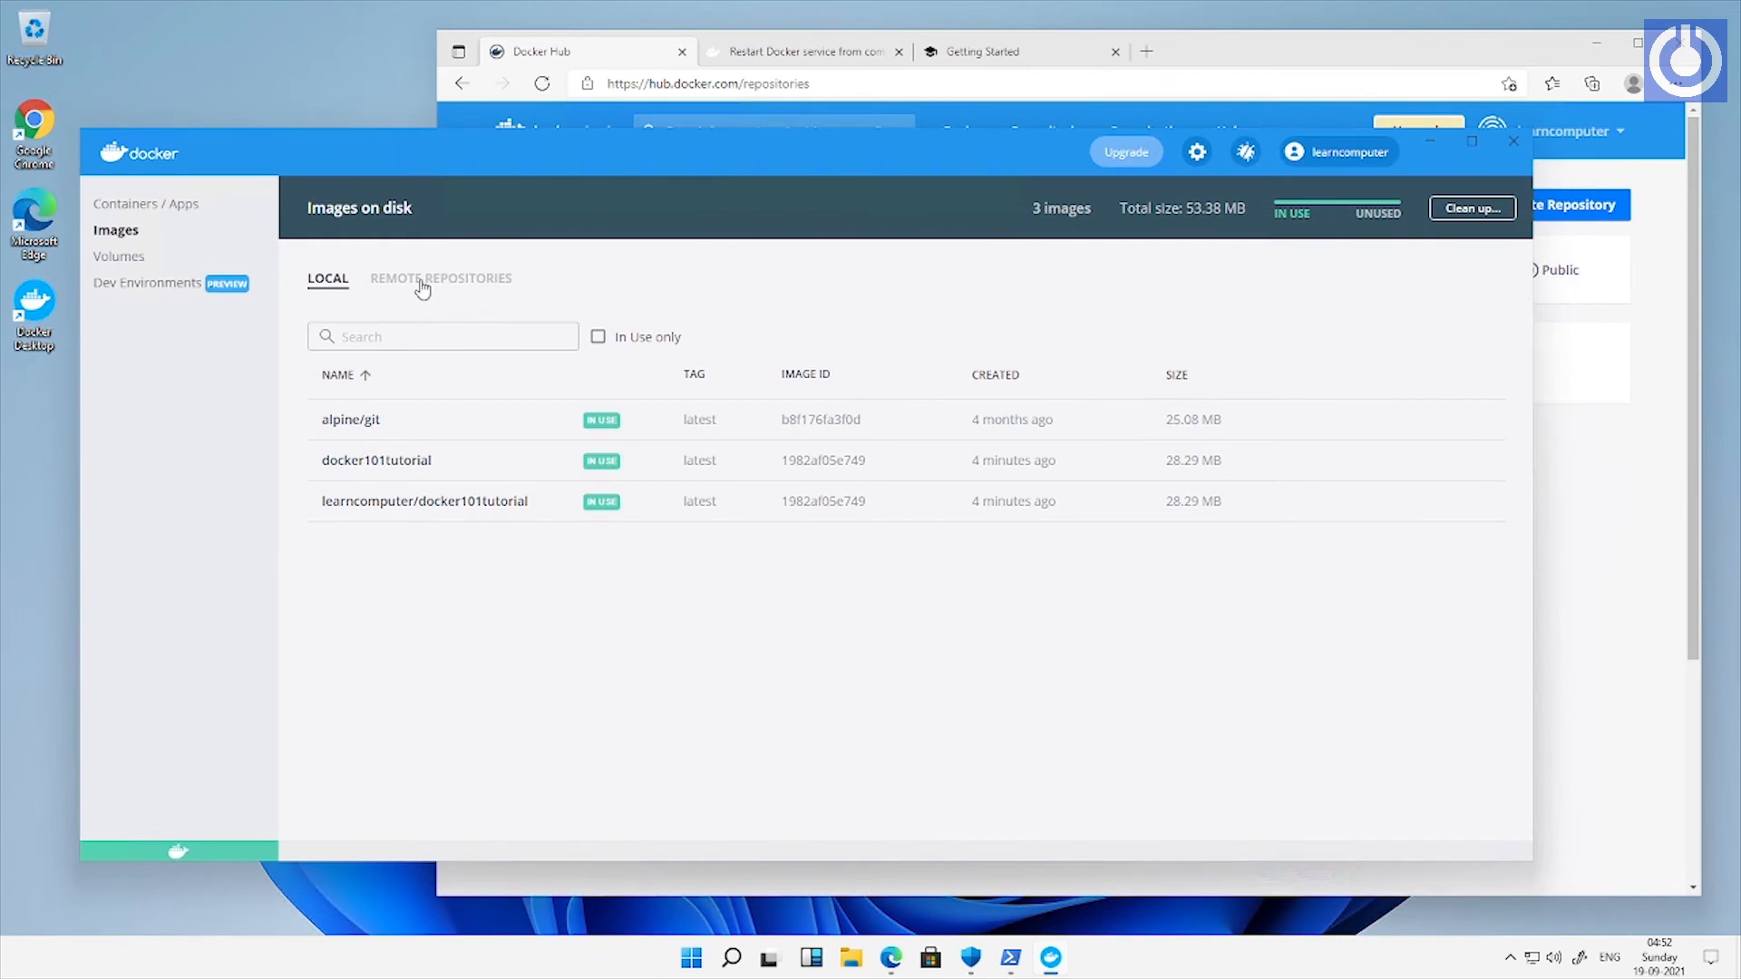
Show the pushed docker101tutorial image in Remote Repositories, then return to local images
{"action": "left_click", "coordinate": [440, 280]}
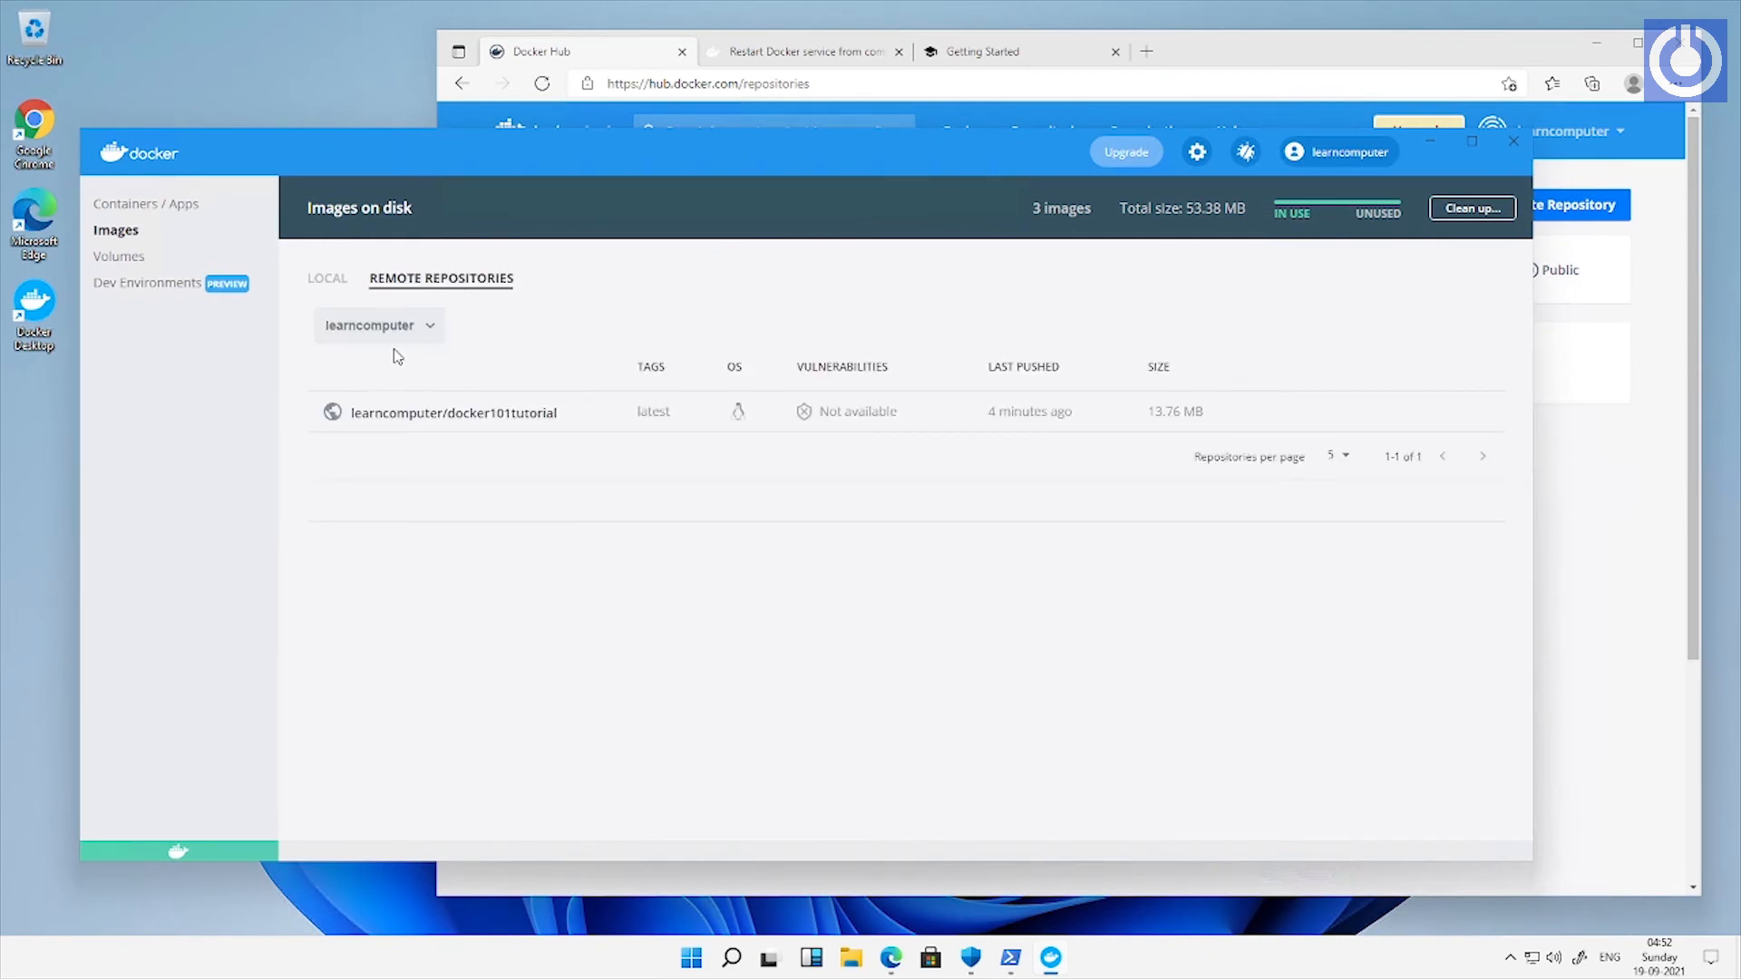
{"action": "left_click", "coordinate": [326, 280]}
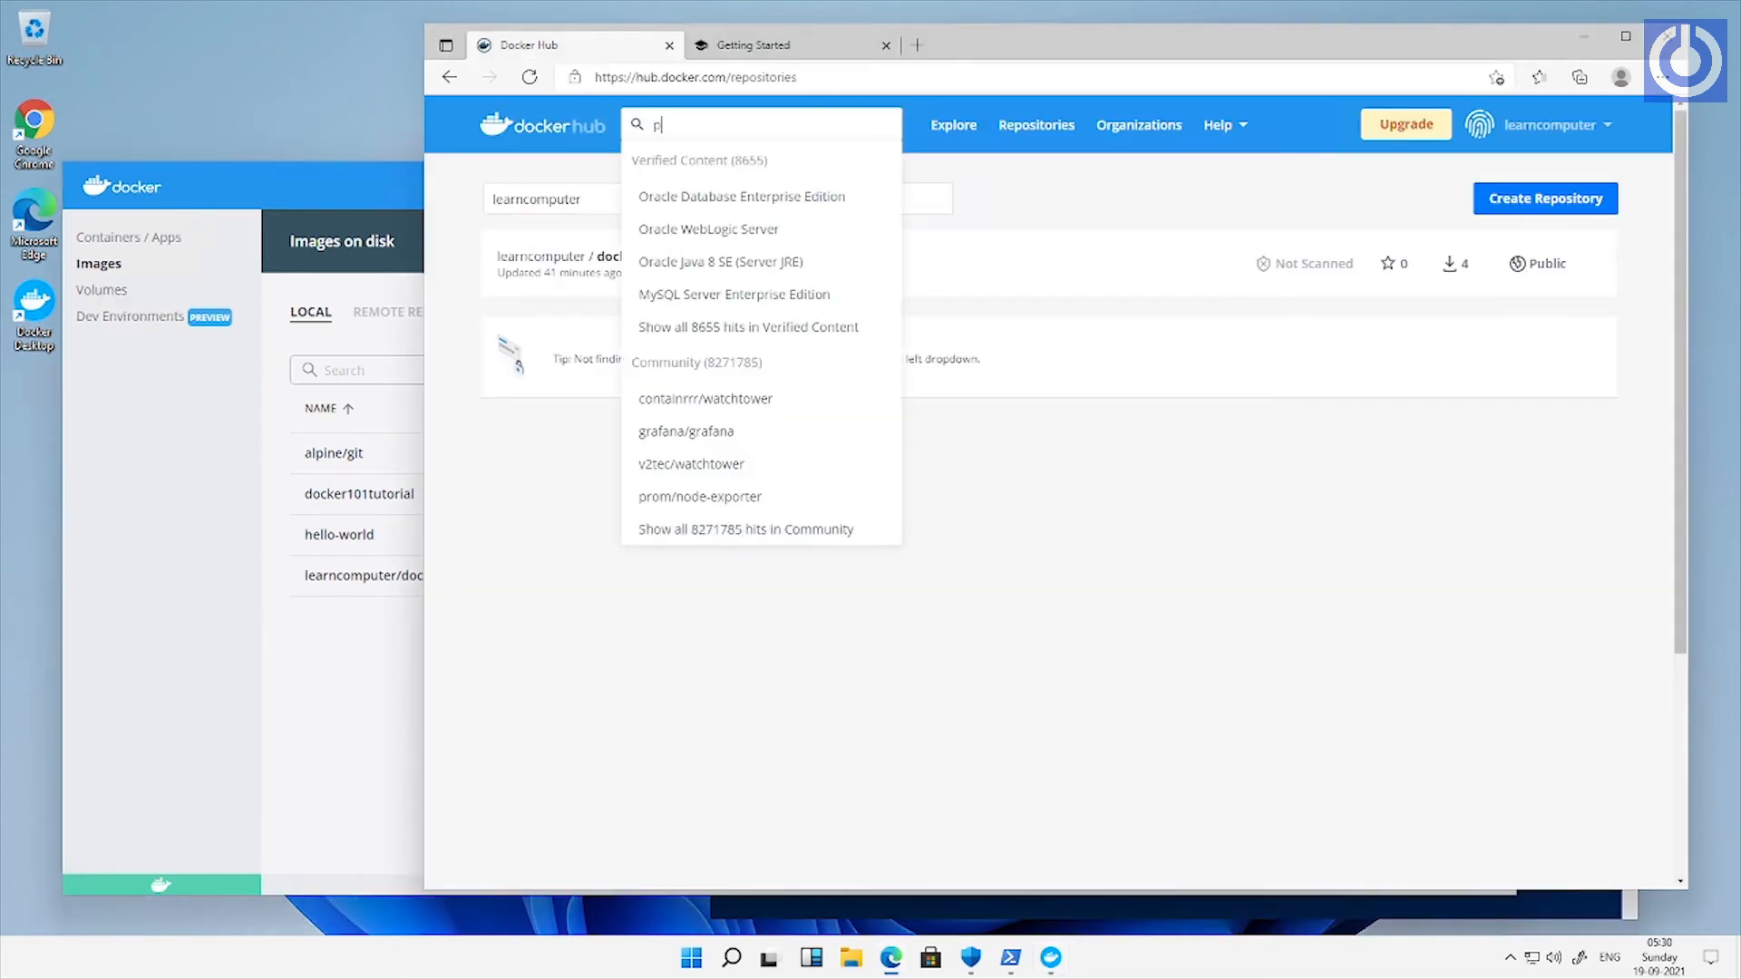
Search Docker Hub for pihole and open the pihole/pihole image page
{"action": "type", "text": "ihole"}
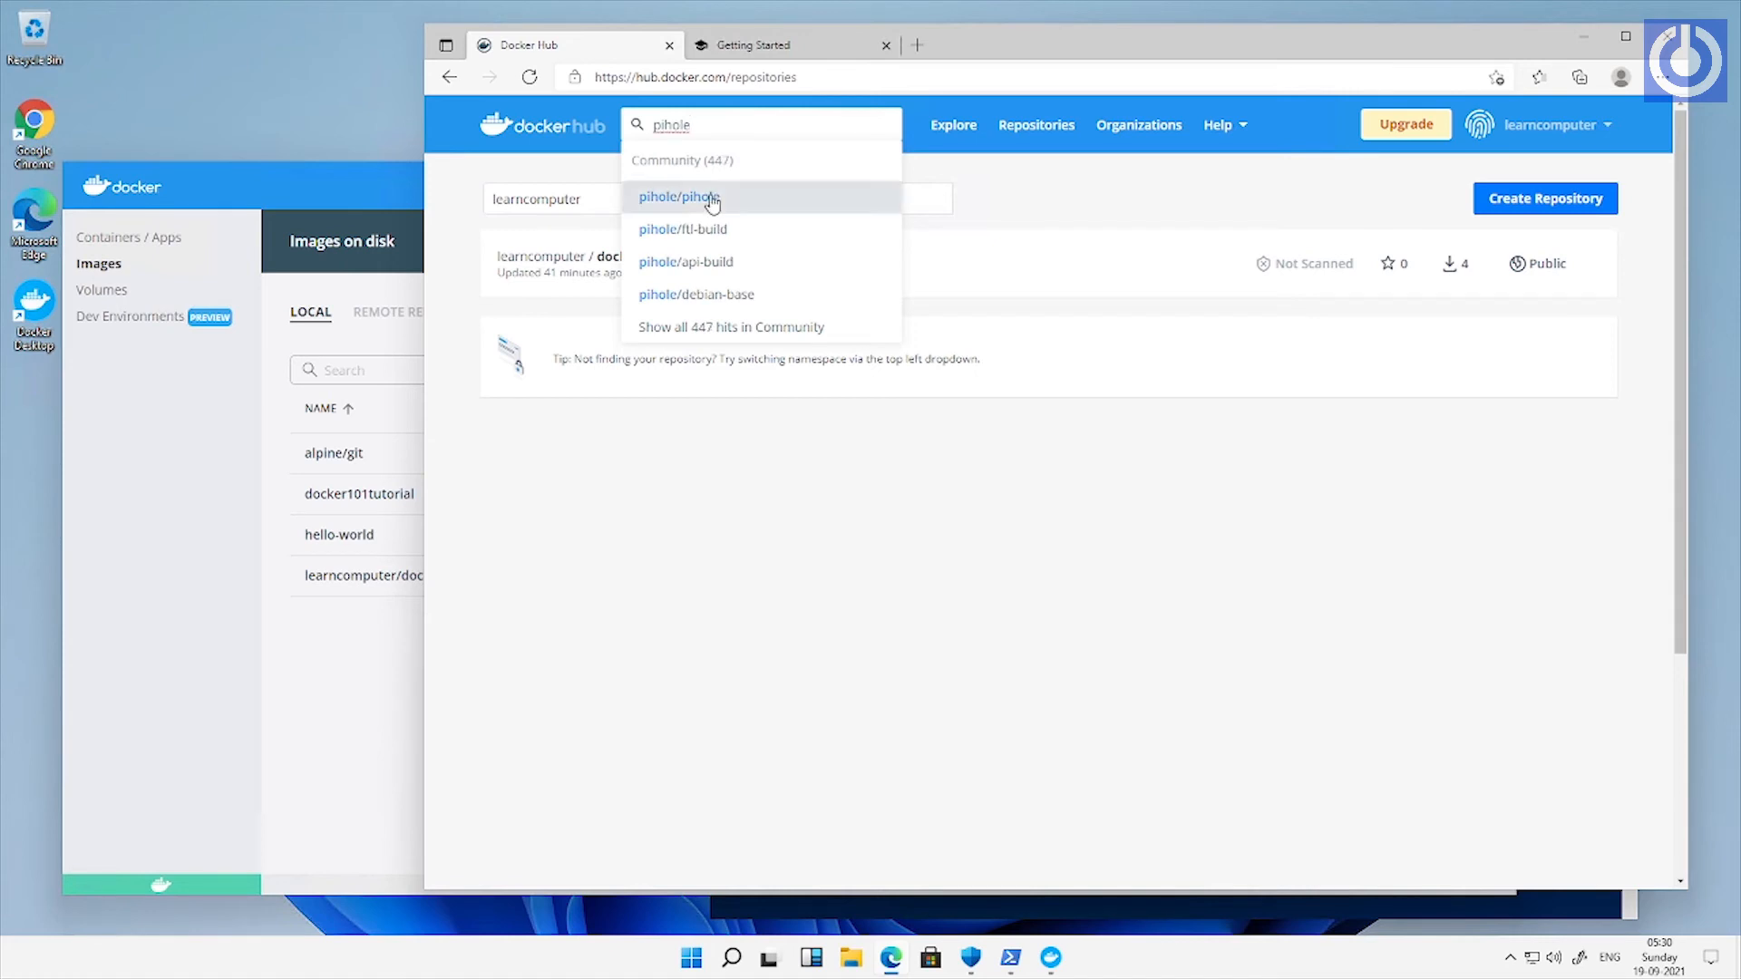
{"action": "left_click", "coordinate": [676, 196]}
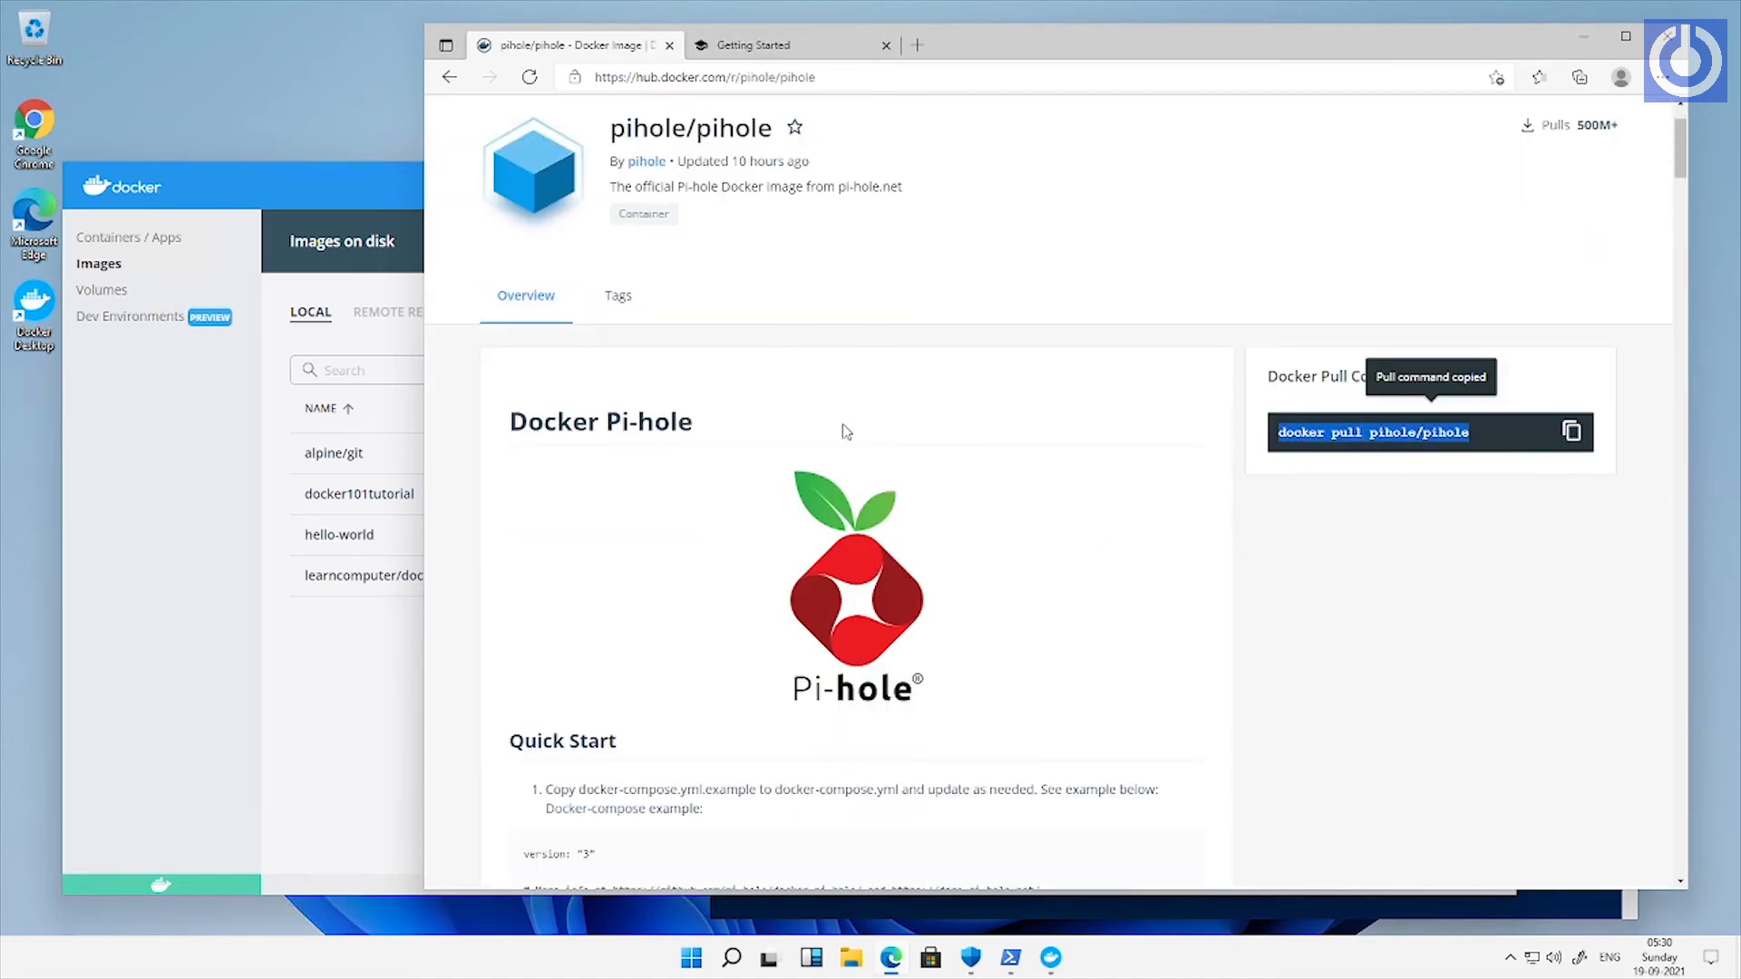
{"action": "mouse_move", "coordinate": [369, 198]}
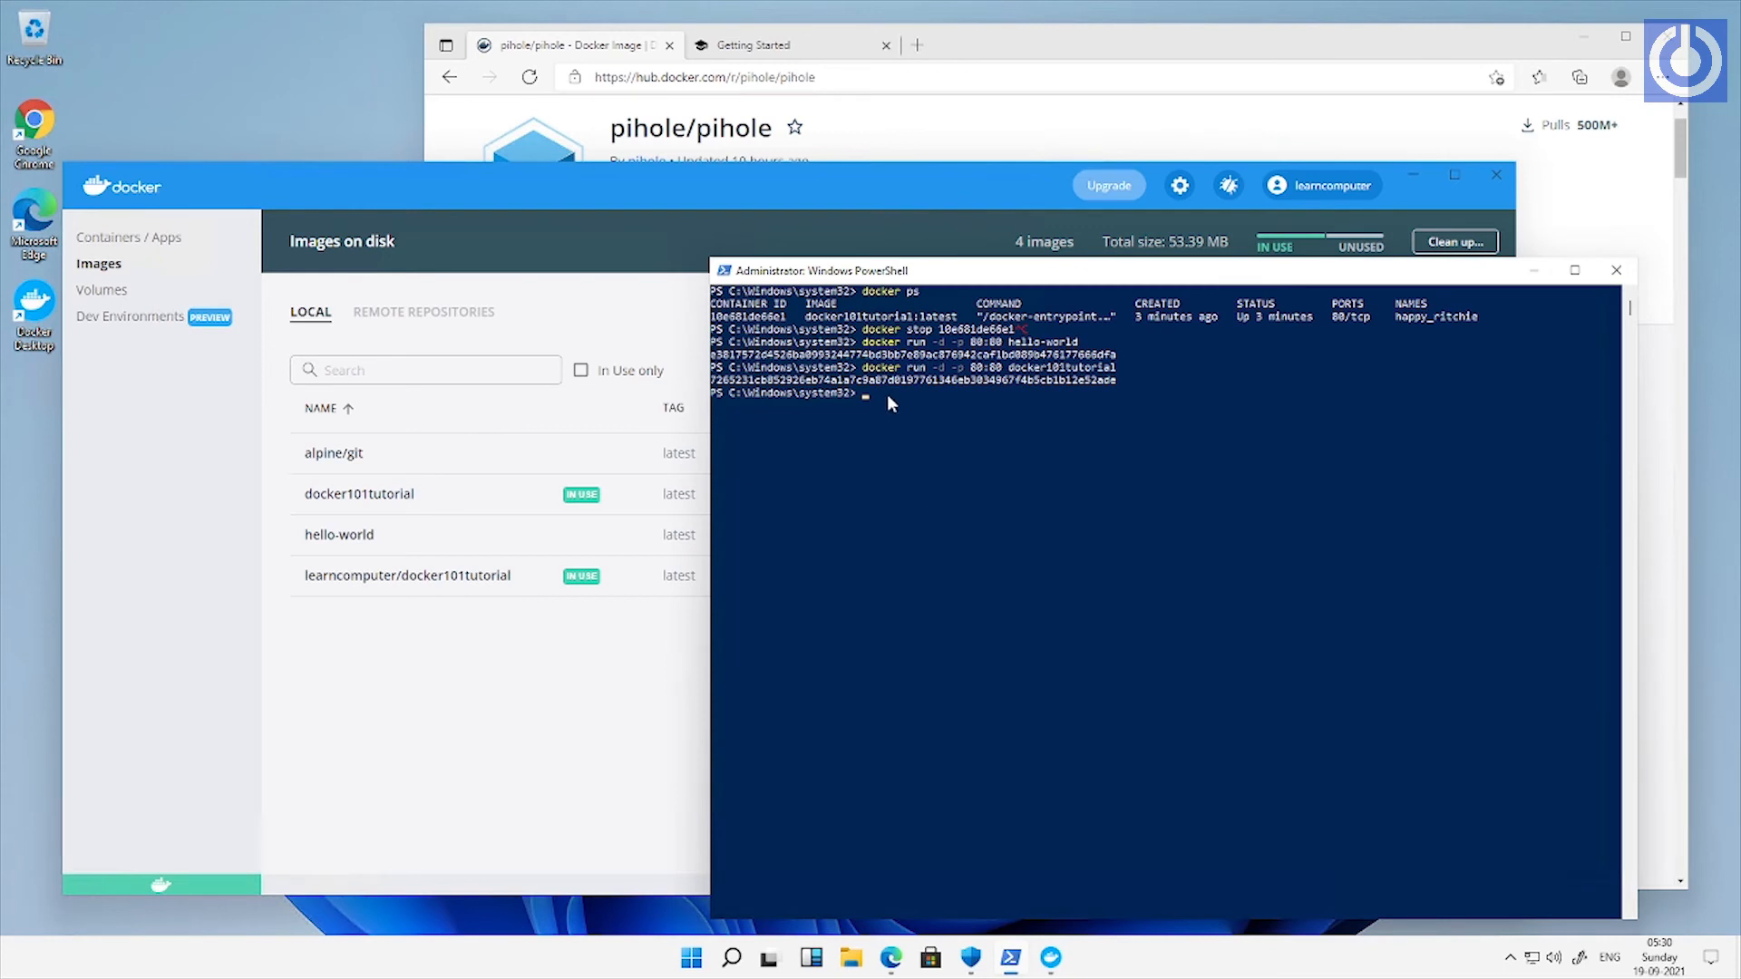
Download the pihole/pihole image in PowerShell with 'docker pull pihole/pihole'
{"action": "type", "text": "docker pull pihole/pihole"}
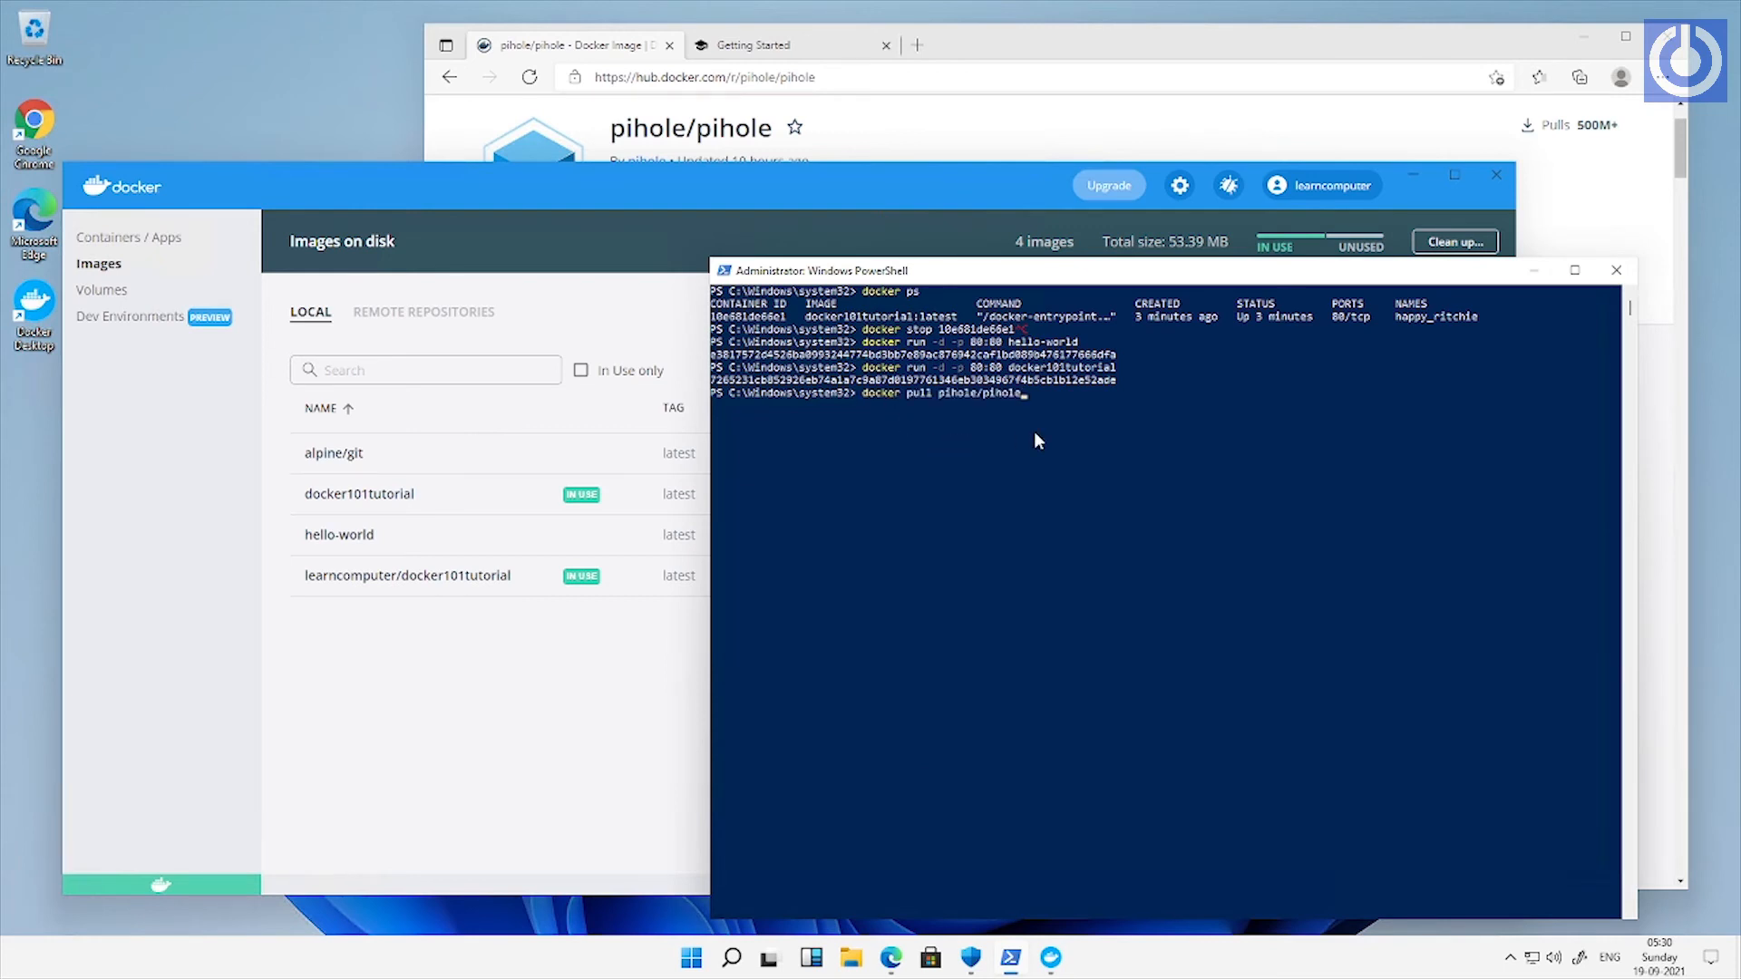
{"action": "key", "text": "Enter"}
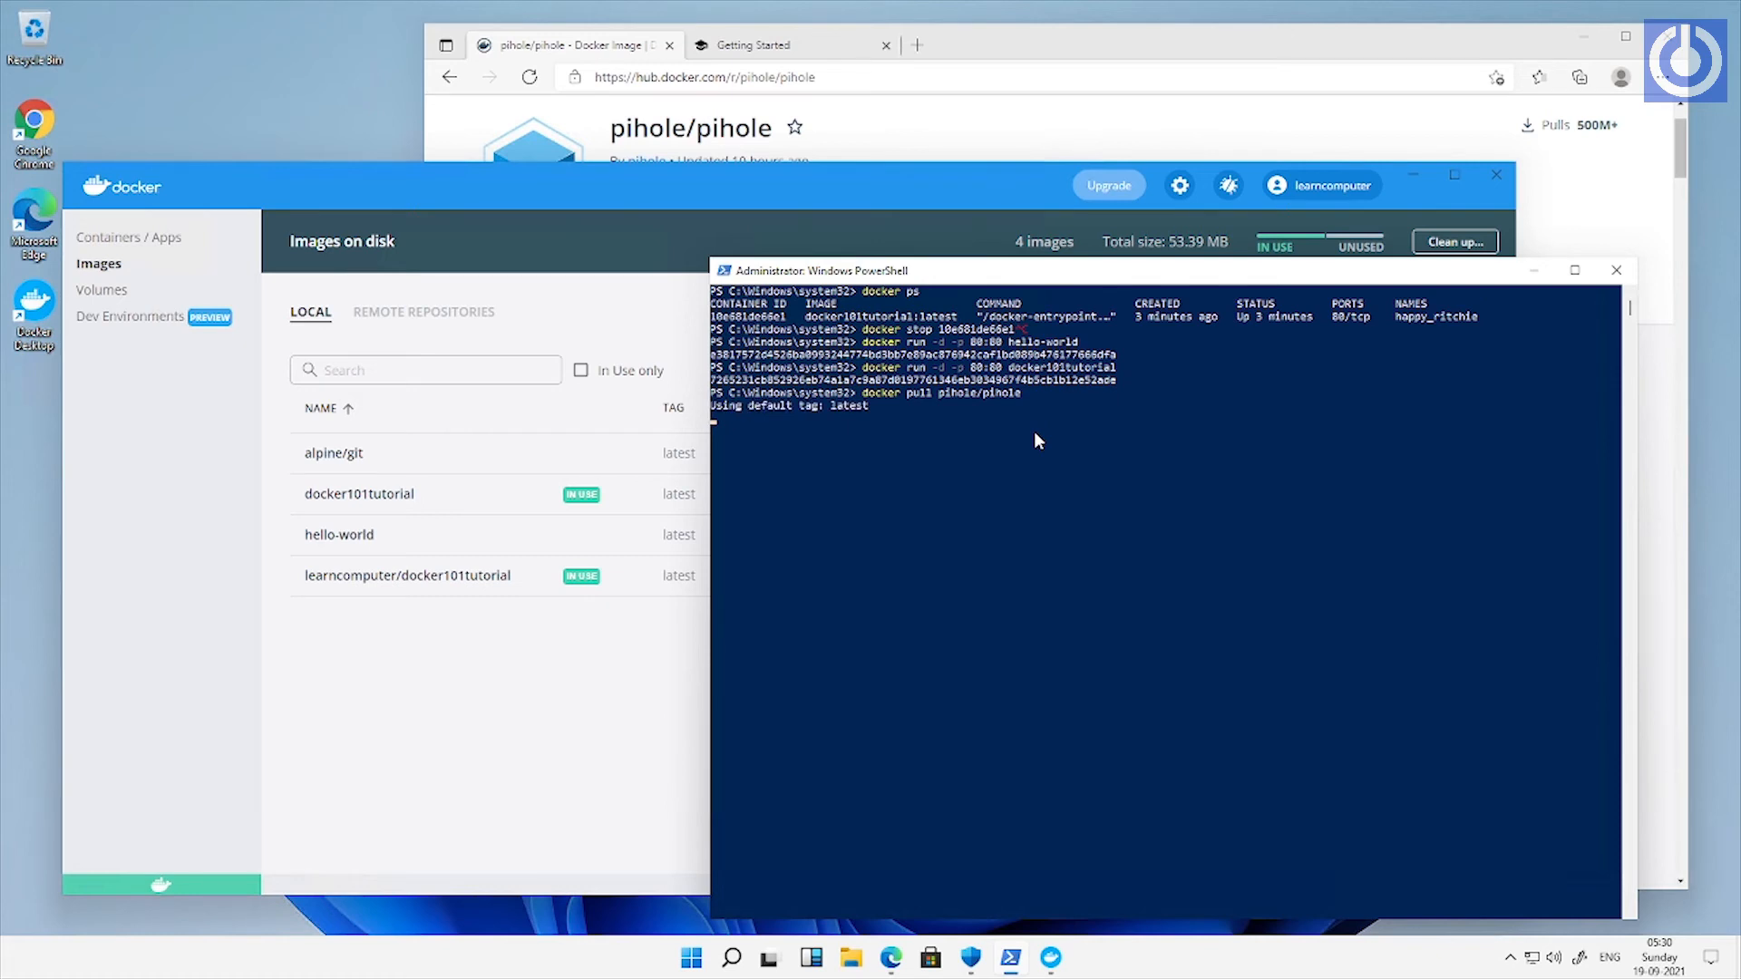
{"action": "mouse_move", "coordinate": [903, 392]}
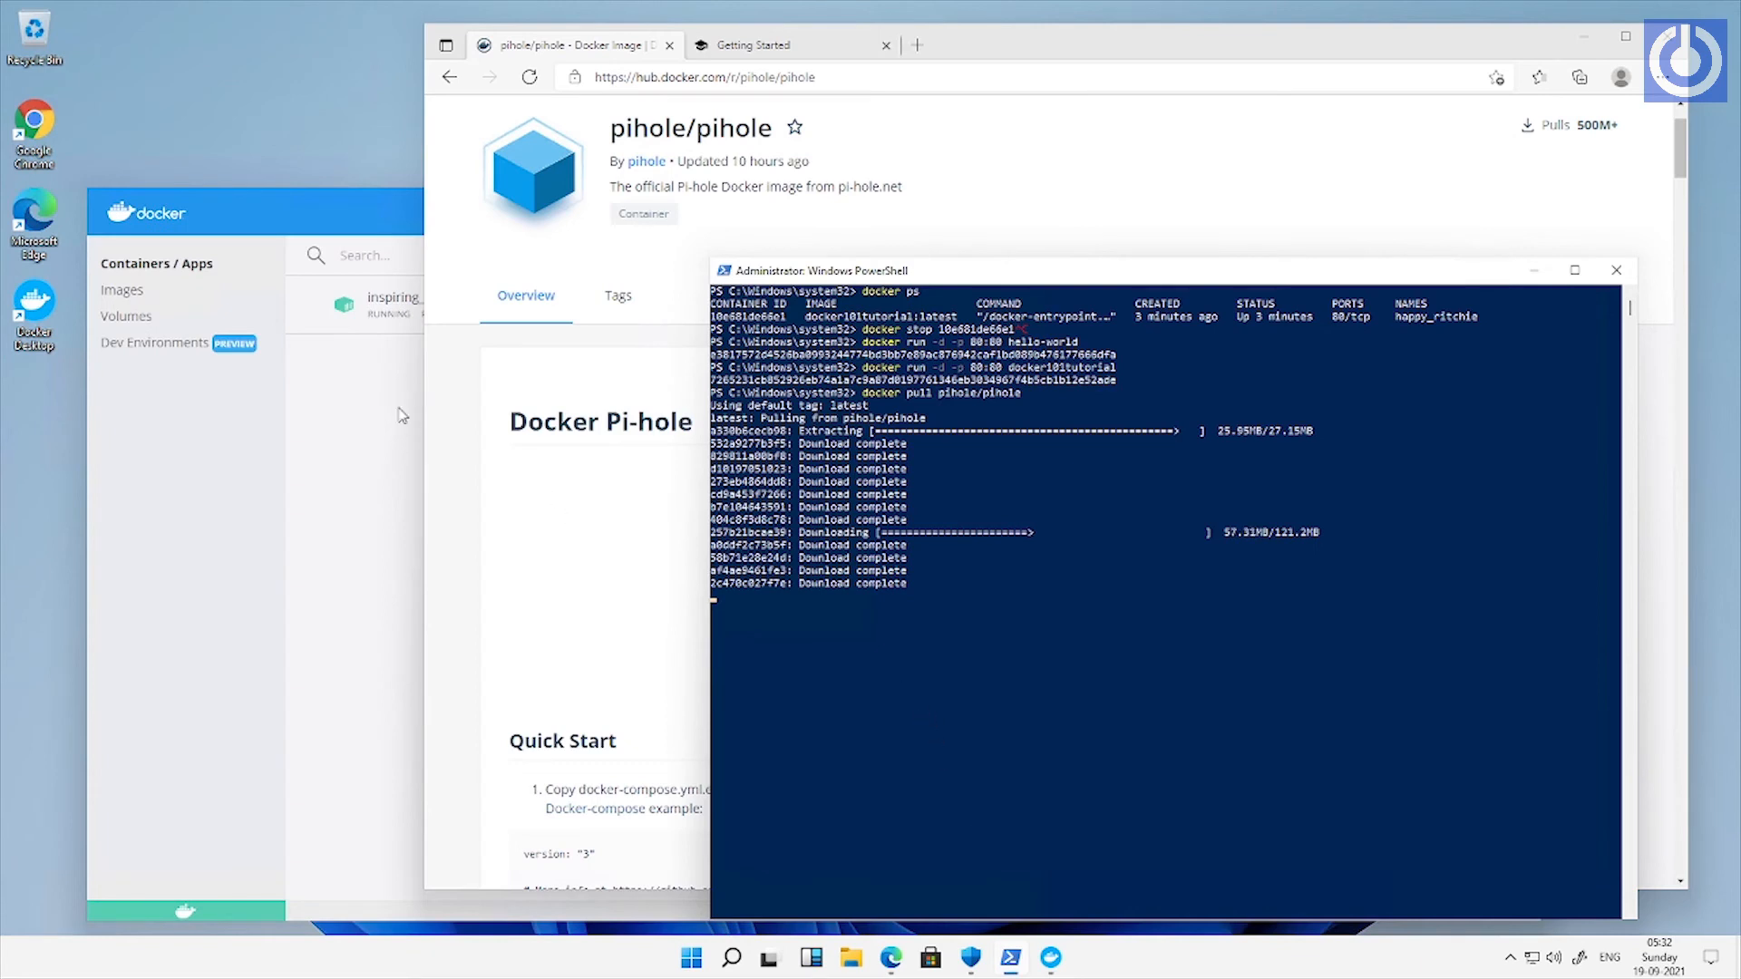
{"action": "left_click", "coordinate": [772, 46]}
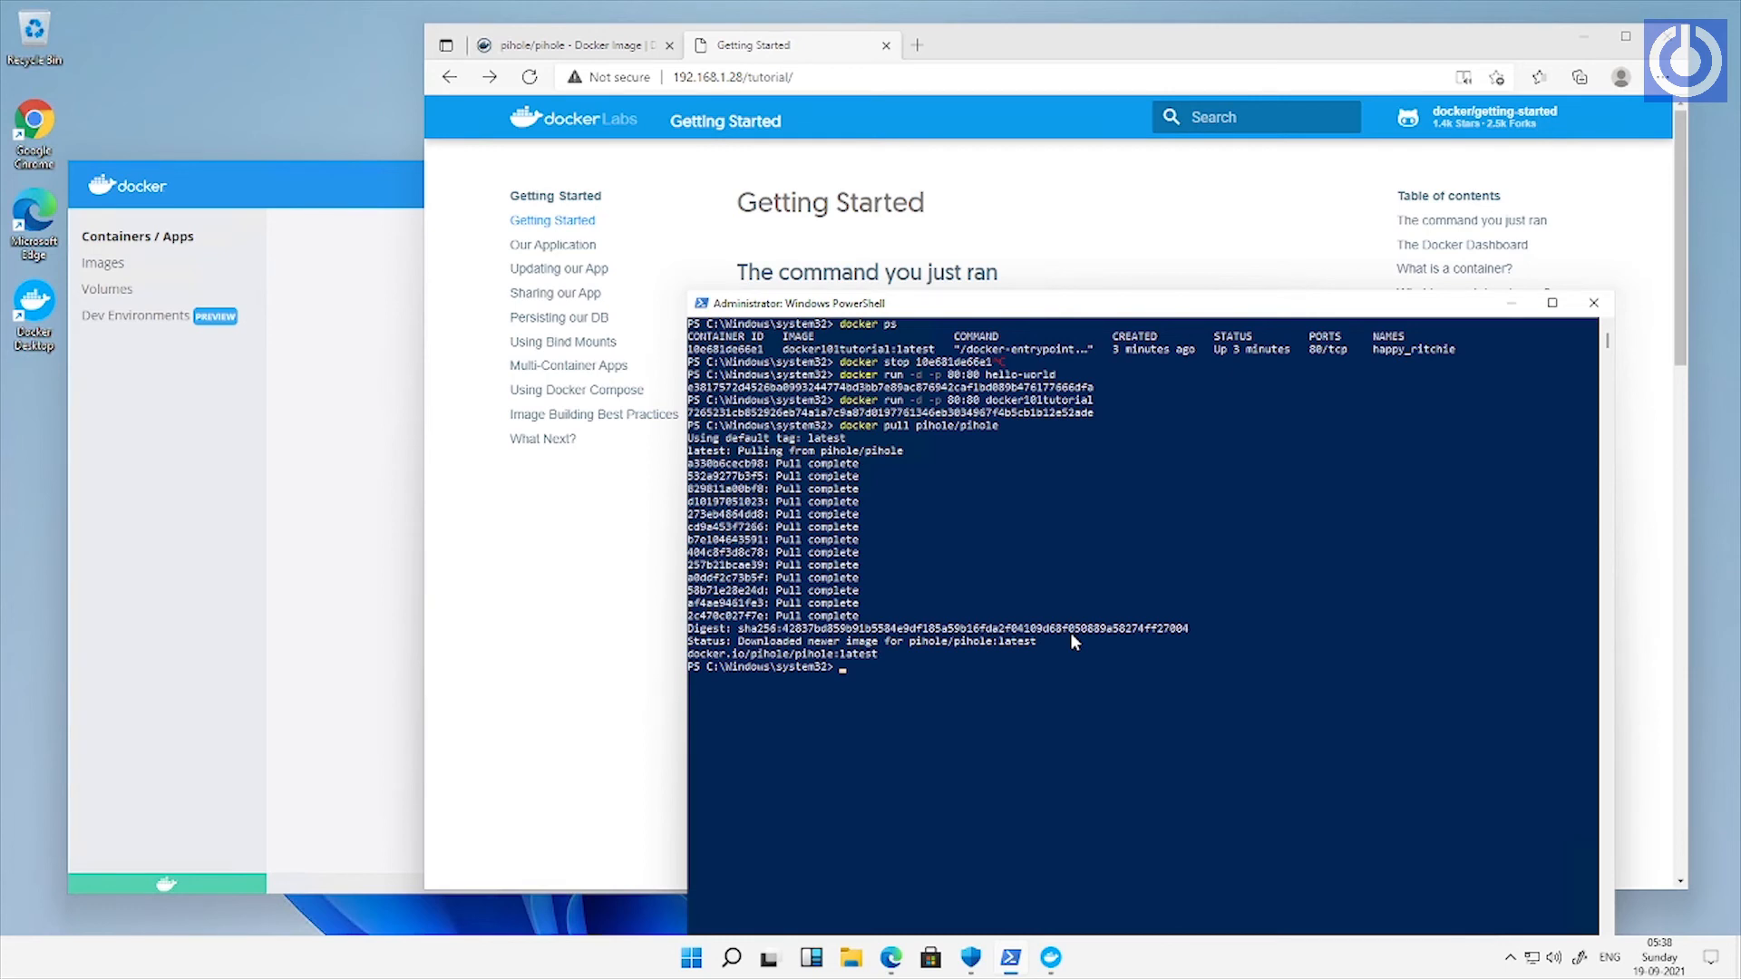
Start a detached pihole/pihole container on port 80:80 from PowerShell
{"action": "type", "text": "docker run -d -p 80:80 docker101tutorial"}
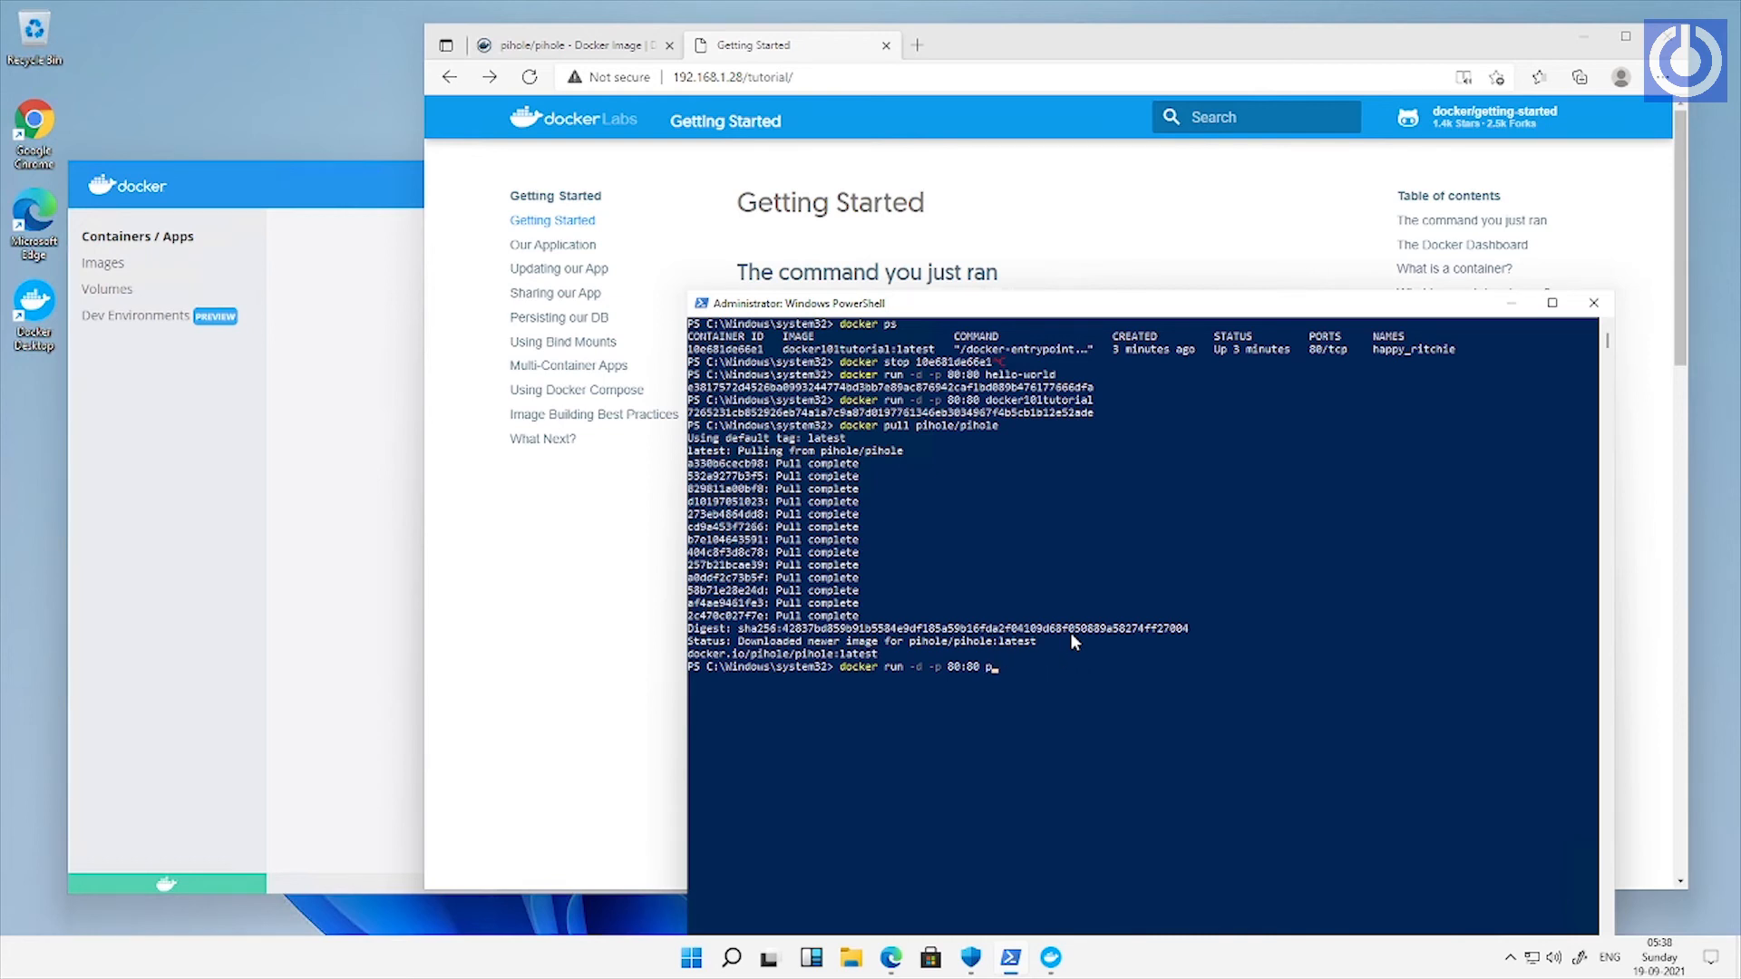
{"action": "type", "text": "ihole/pihole"}
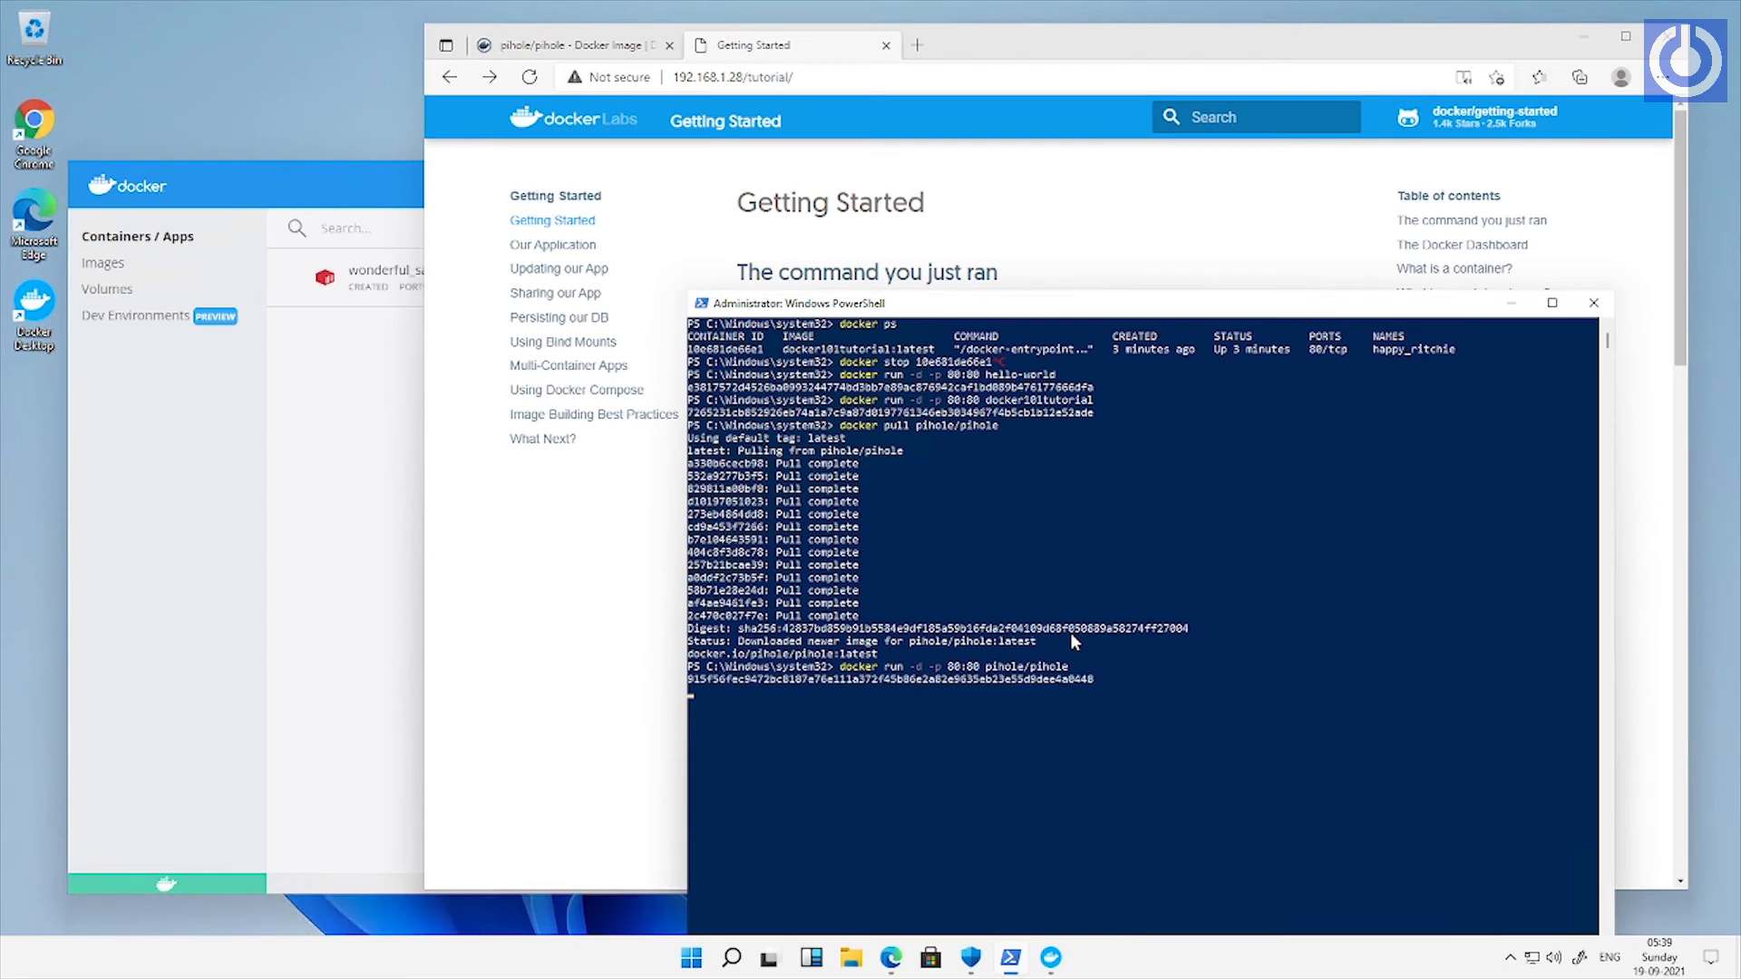
{"action": "mouse_move", "coordinate": [397, 515]}
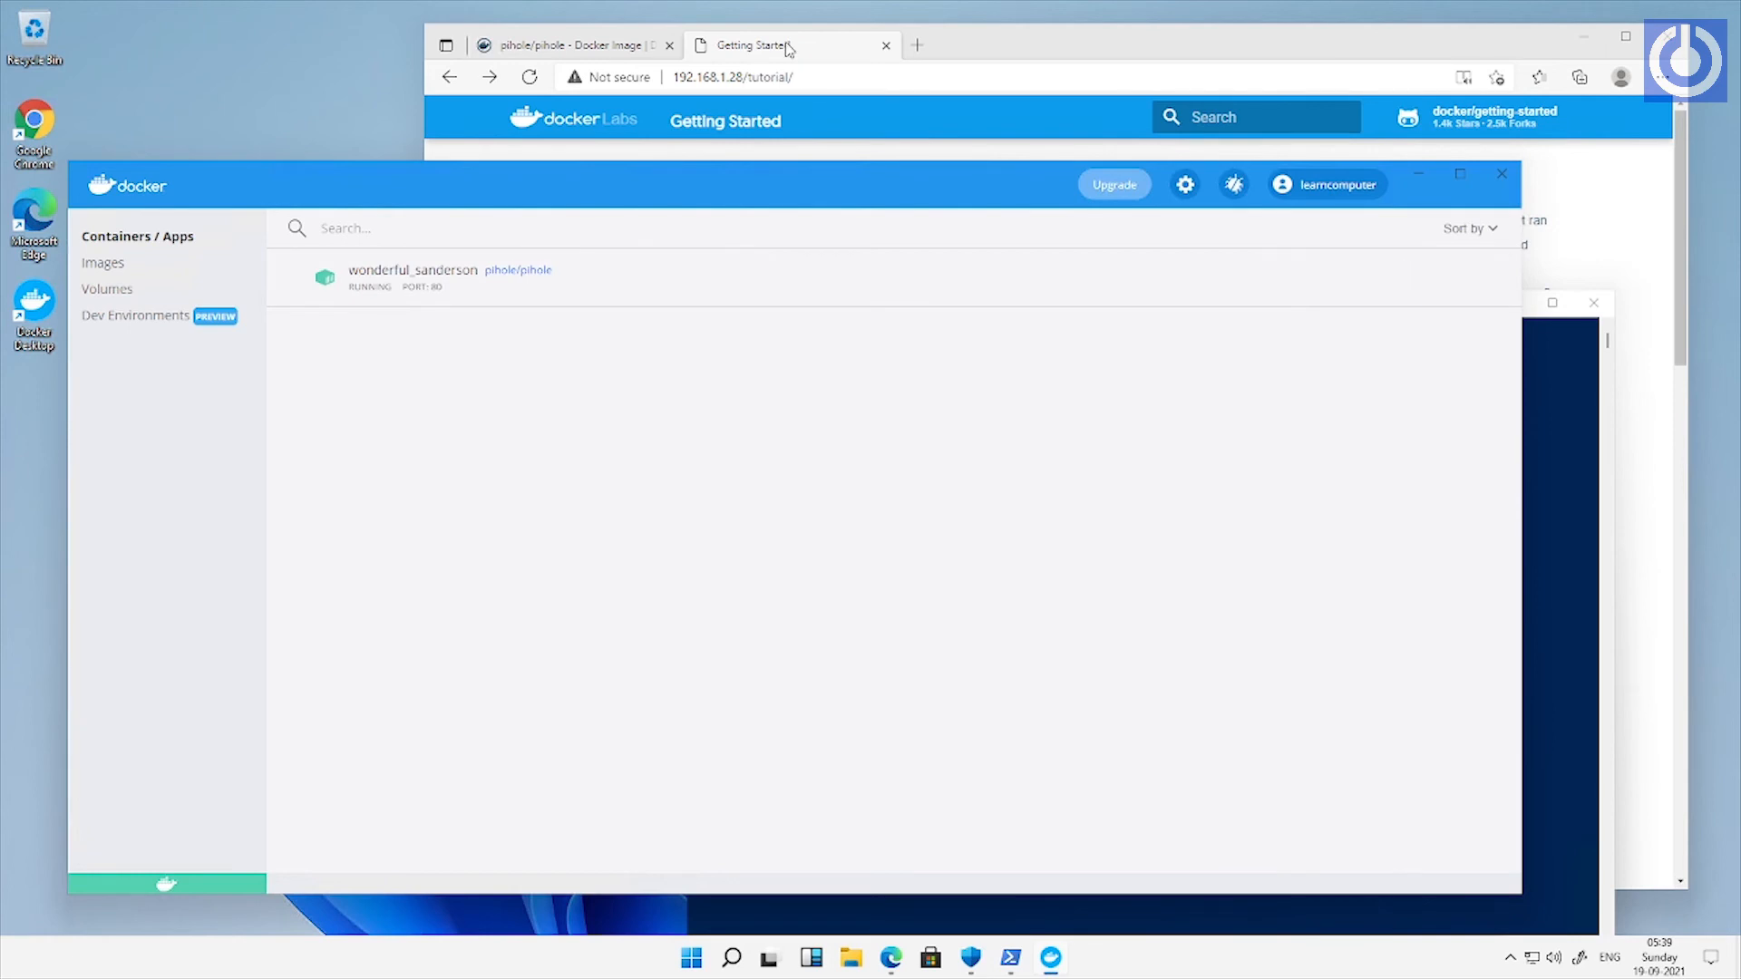
Browse to the Pi-hole page at 192.168.1.28 and reach the admin login page
{"action": "left_click", "coordinate": [776, 46]}
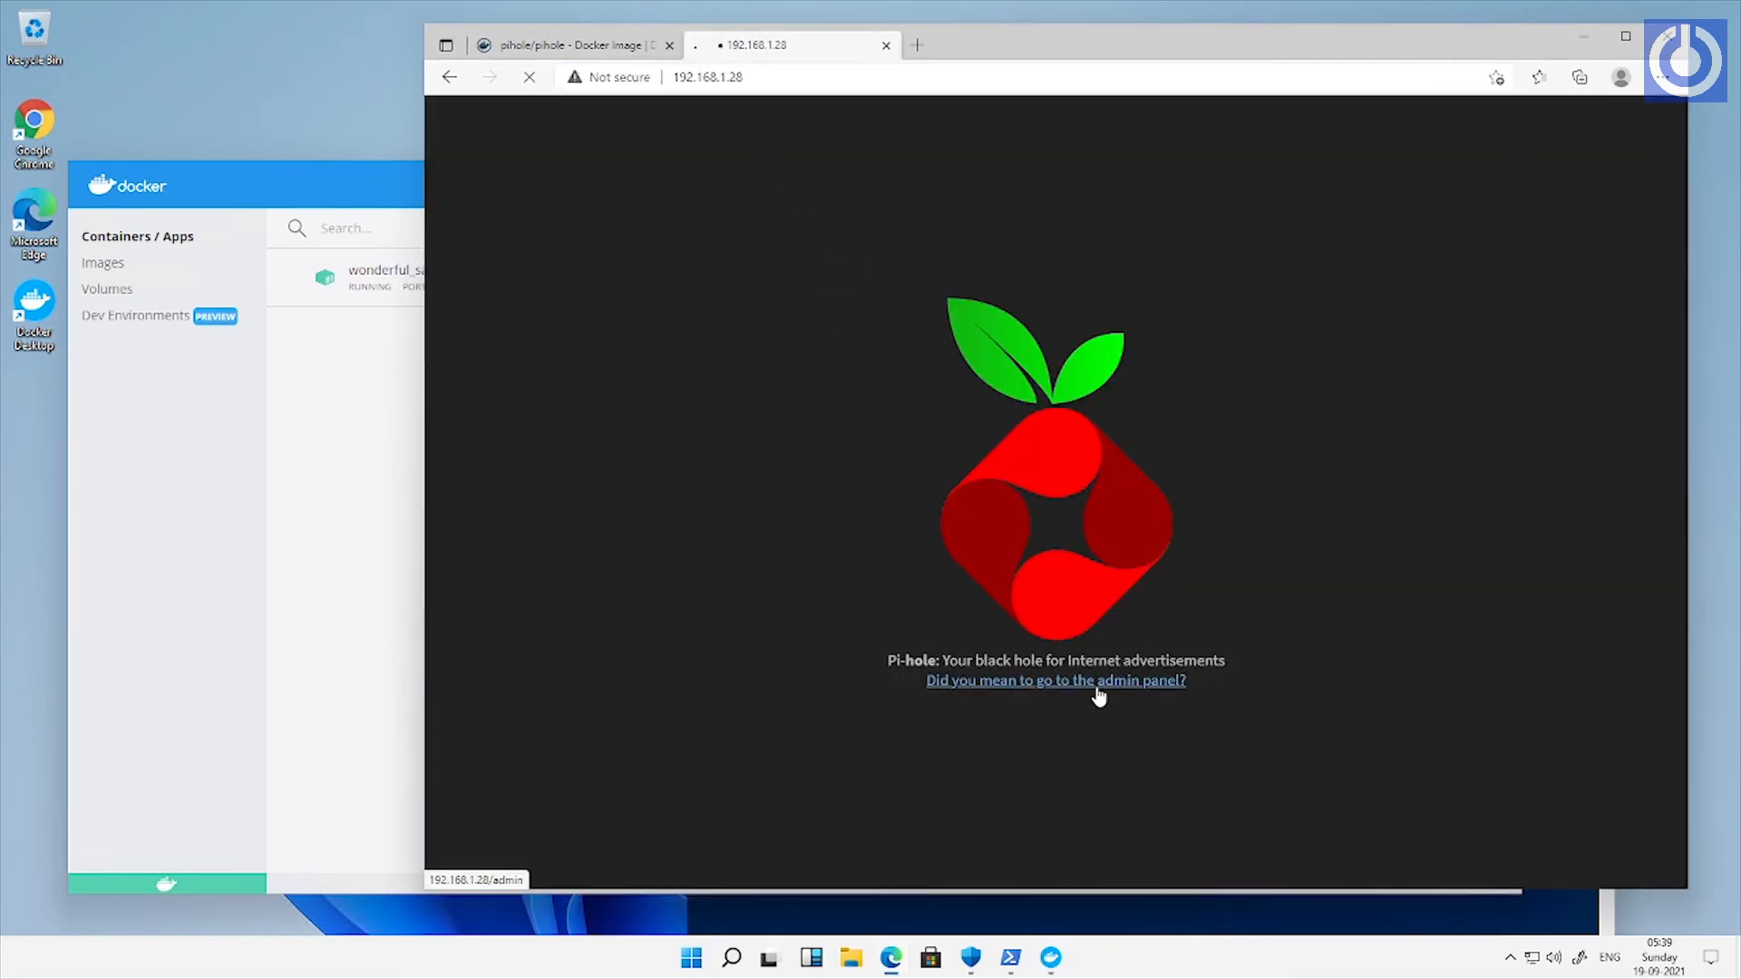
{"action": "left_click", "coordinate": [1055, 680]}
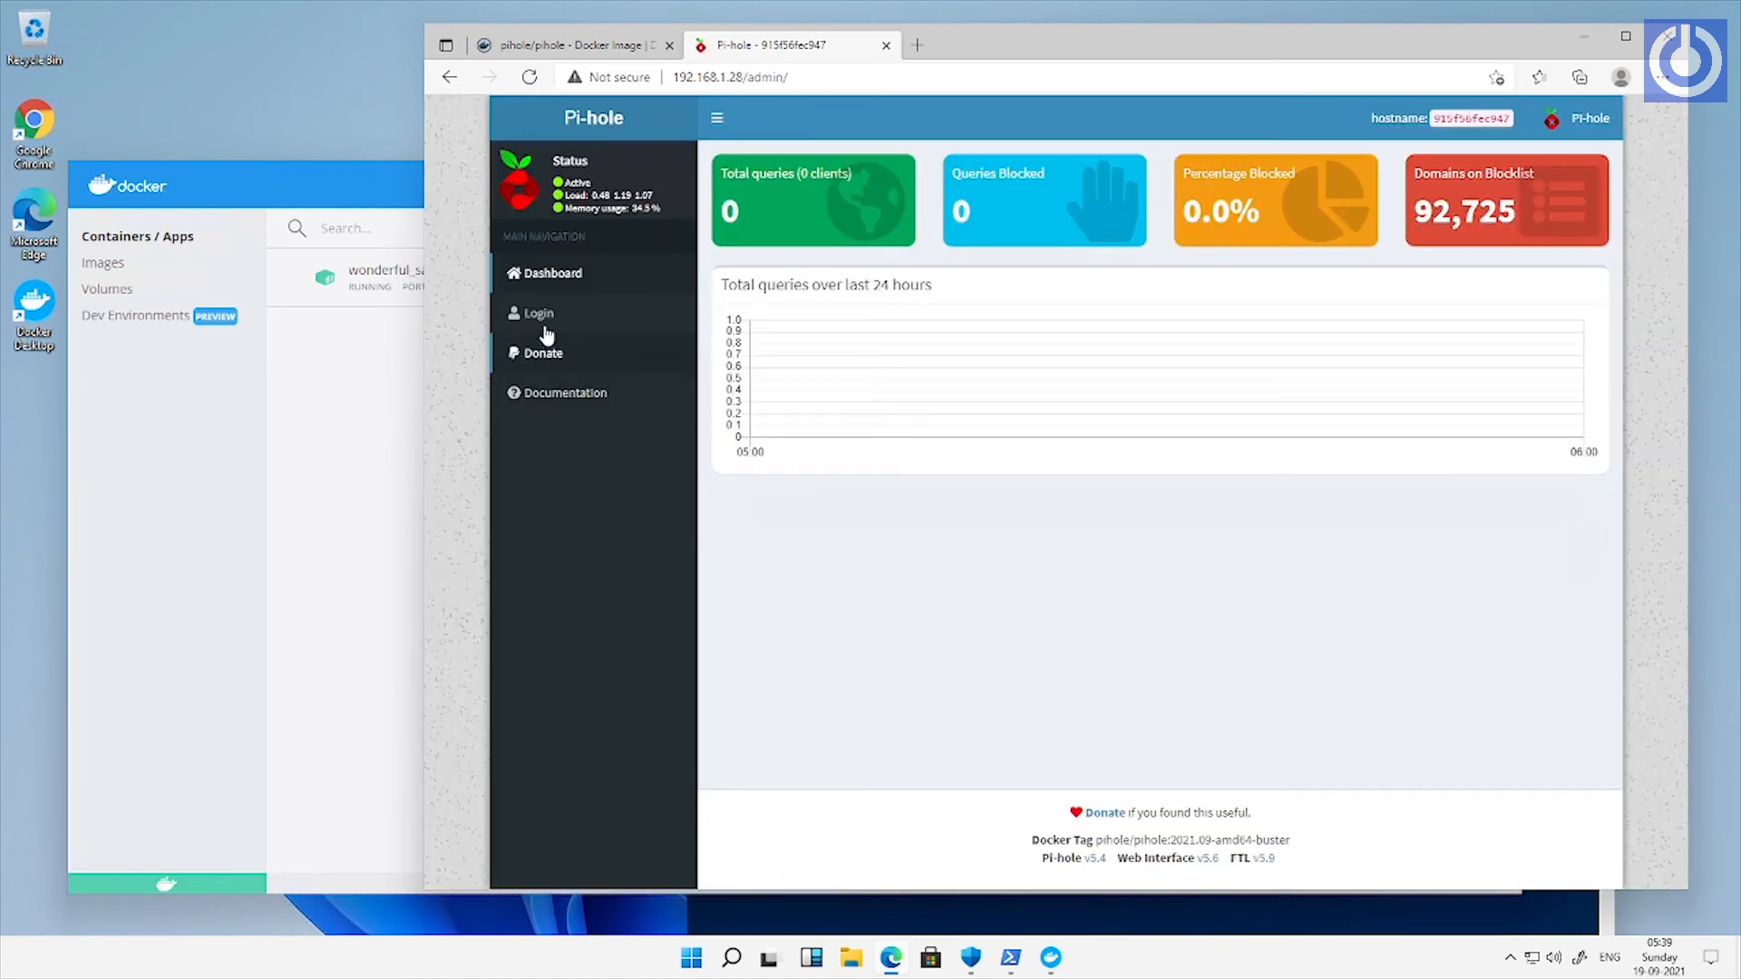
{"action": "left_click", "coordinate": [537, 312]}
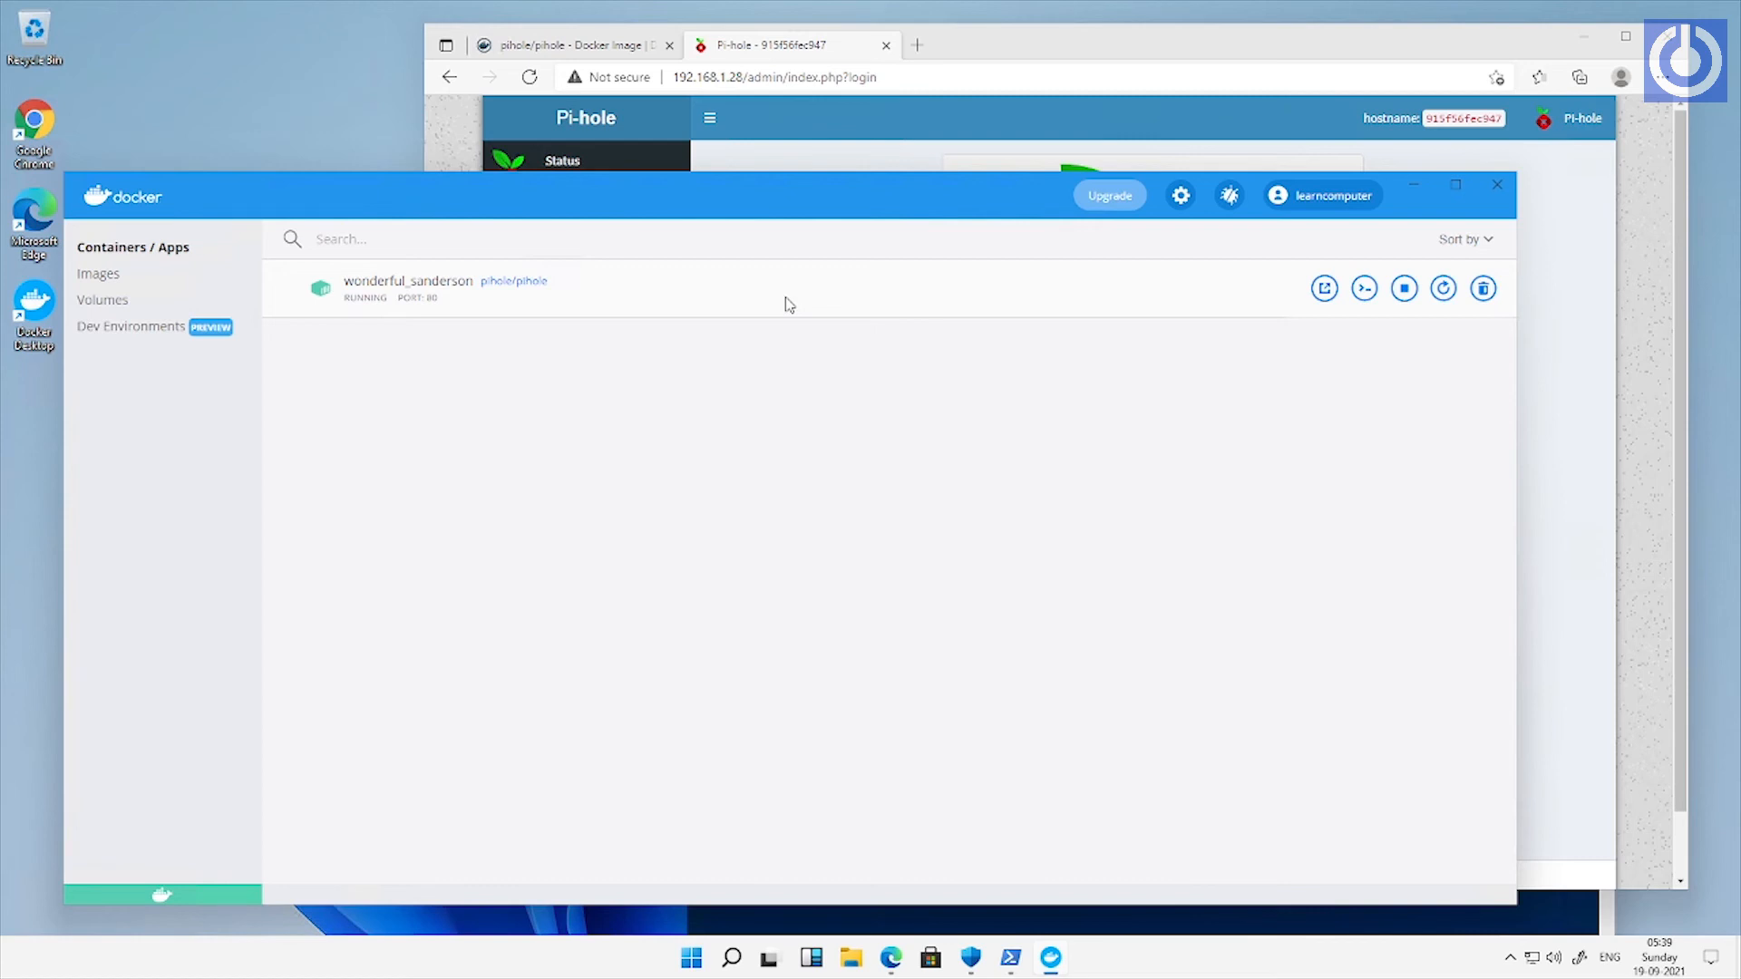
Set a new Pi-hole admin password via 'pihole -a -p' in the container's CLI shell
{"action": "left_click", "coordinate": [407, 286]}
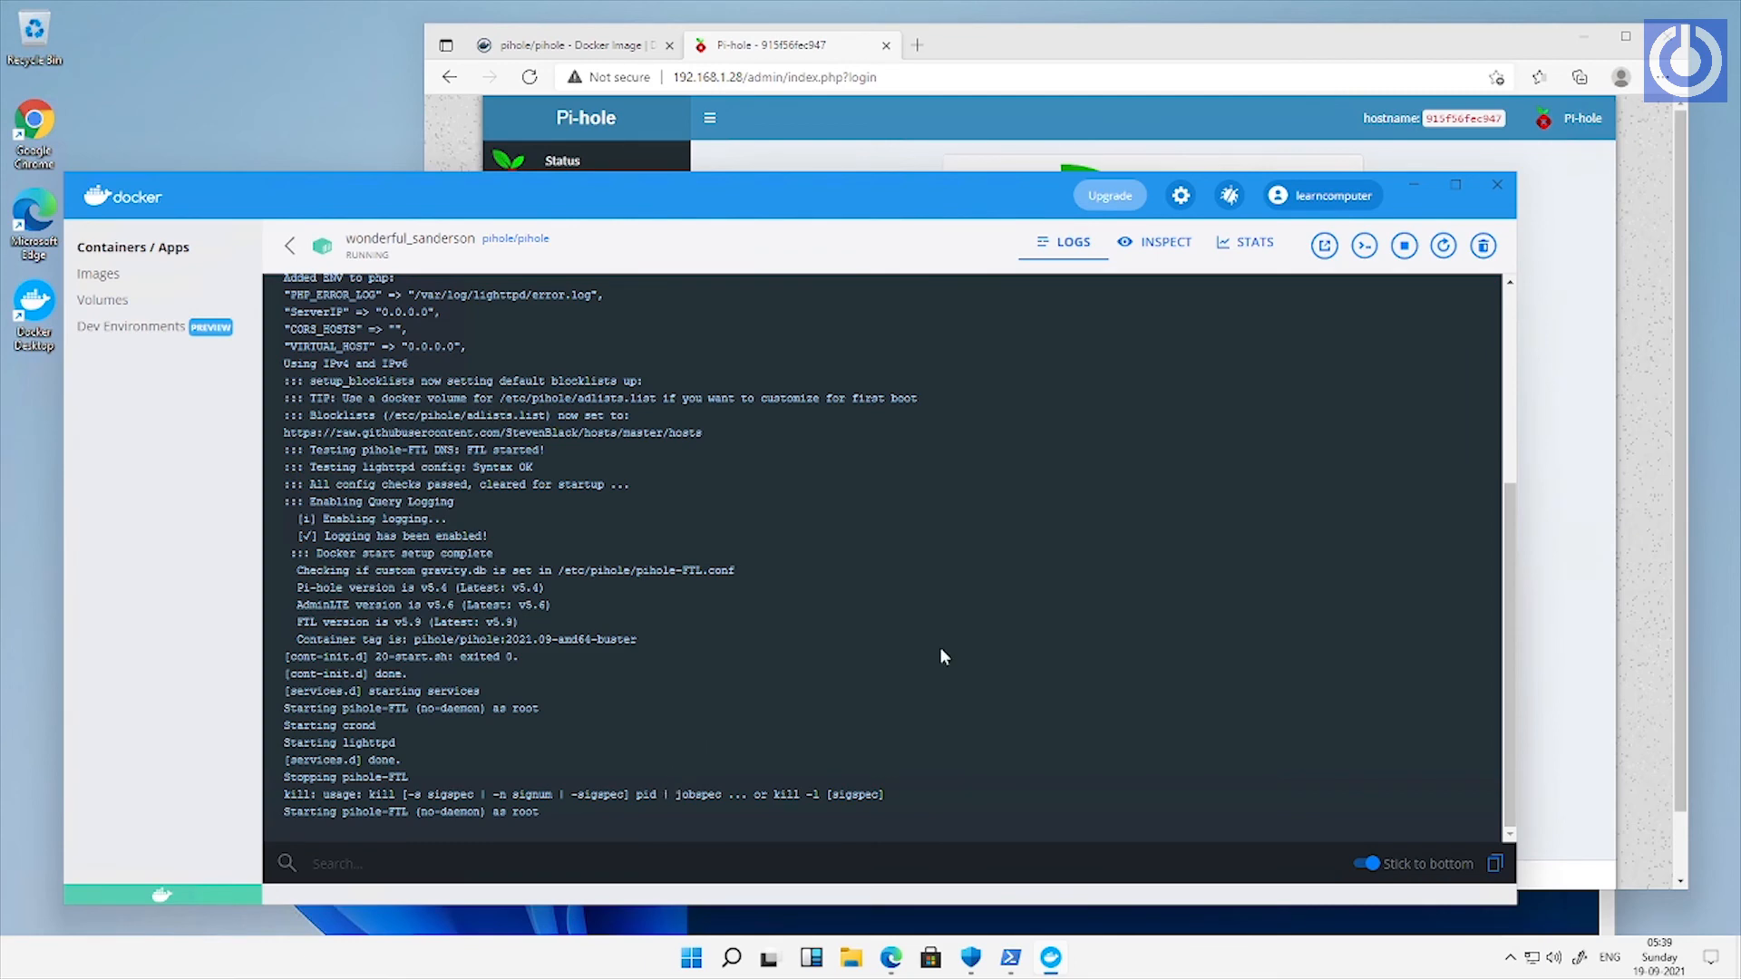
{"action": "mouse_move", "coordinate": [1364, 246]}
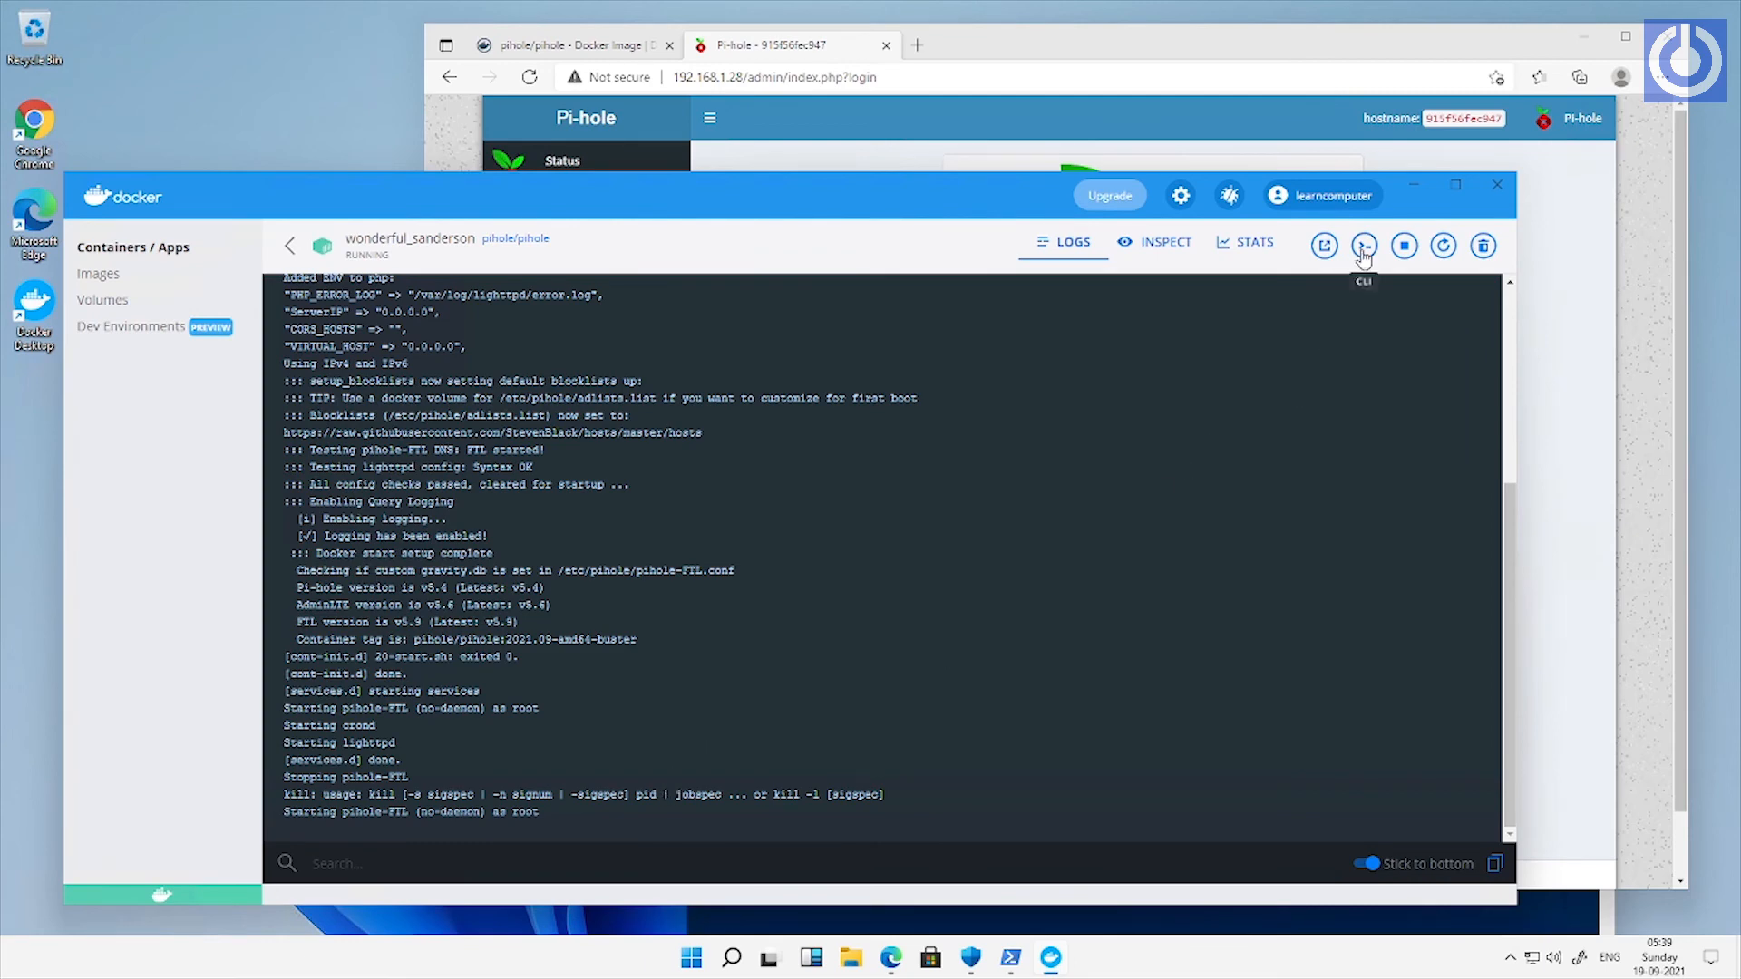
{"action": "left_click", "coordinate": [1364, 247]}
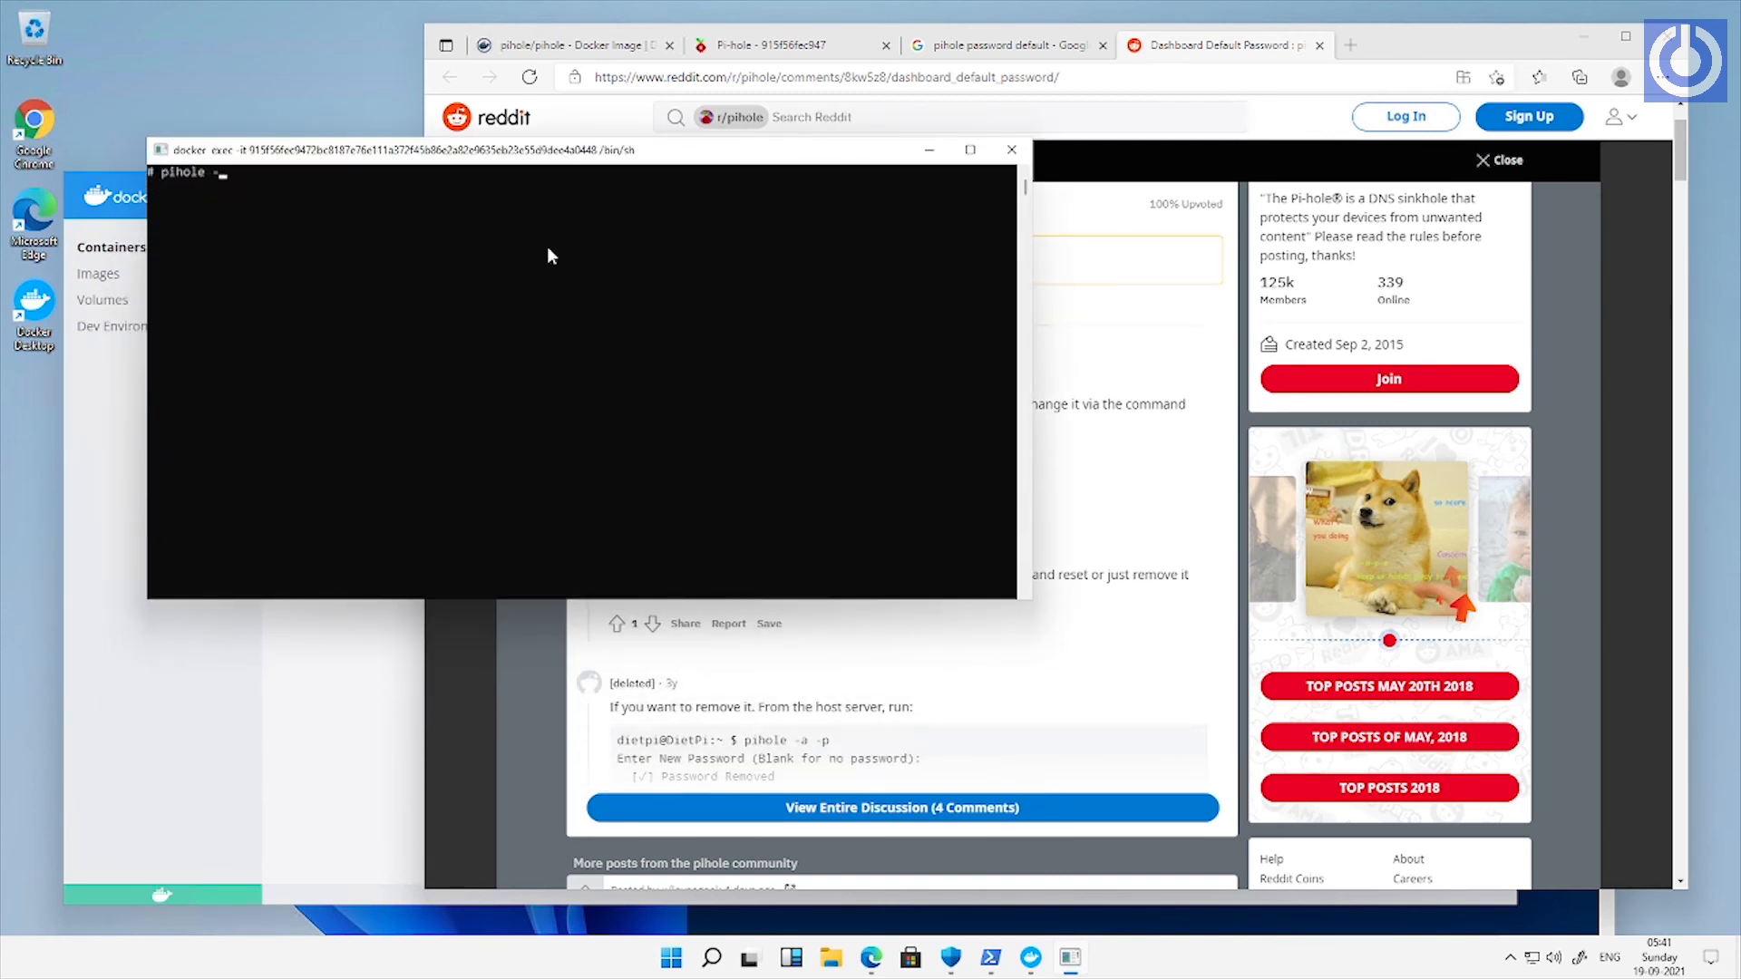
{"action": "type", "text": "-a -p"}
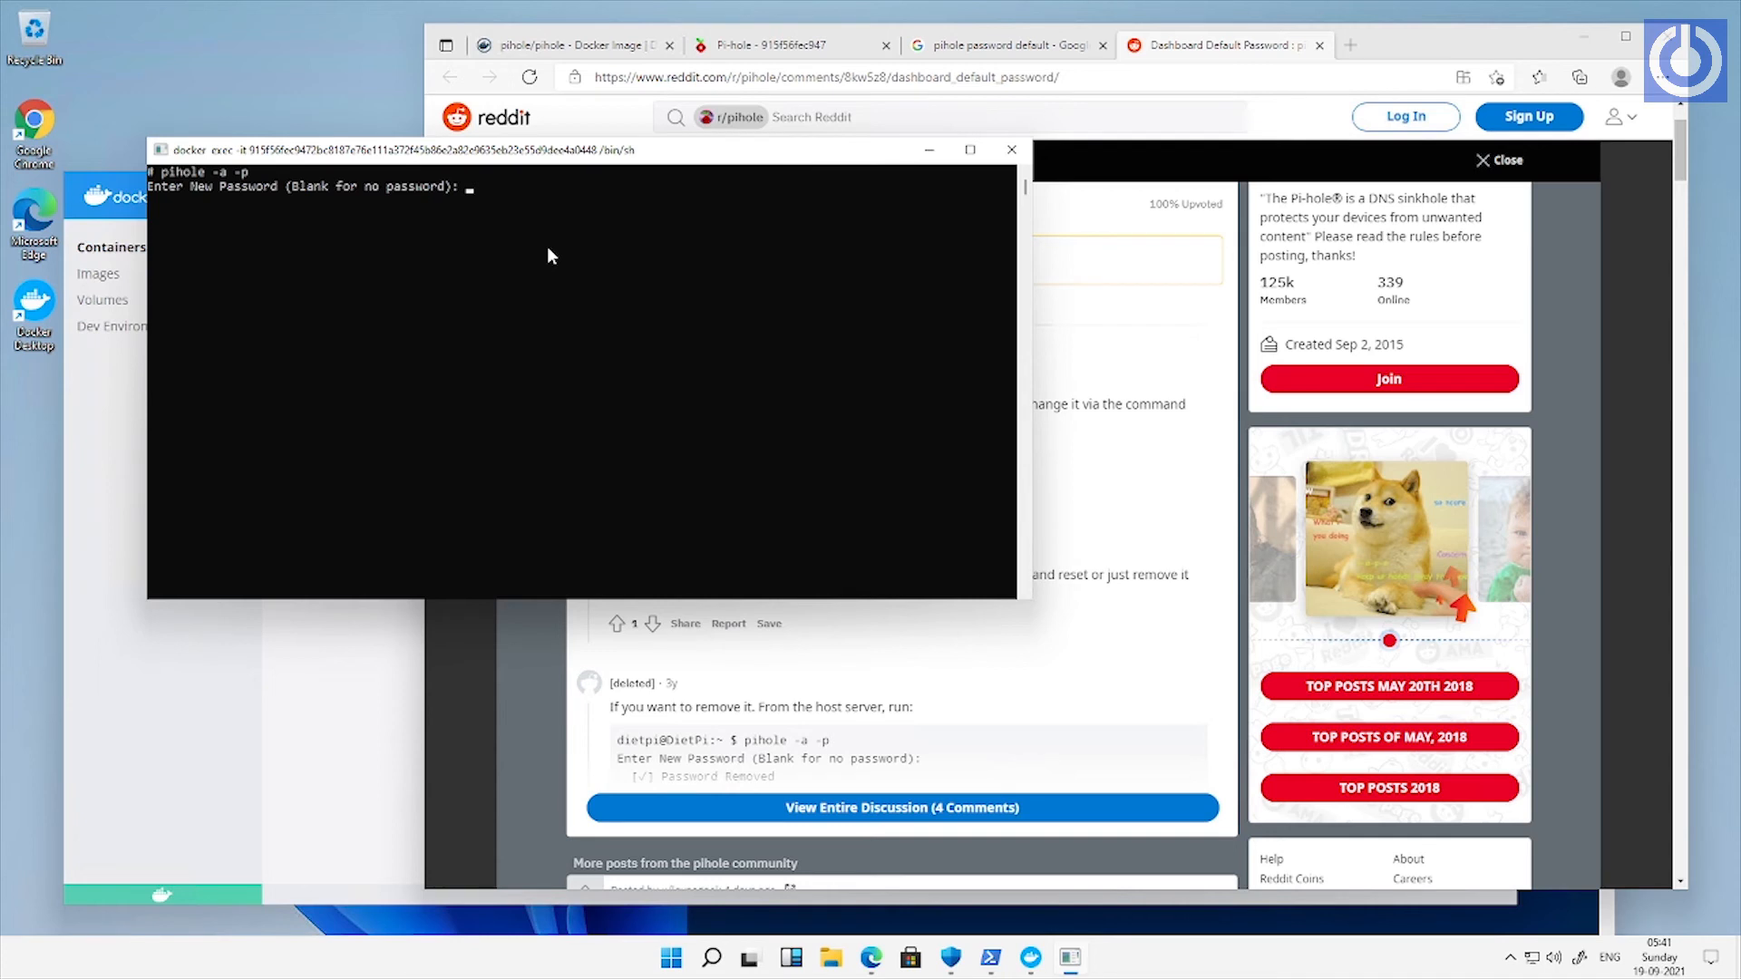
{"action": "key", "text": "Enter"}
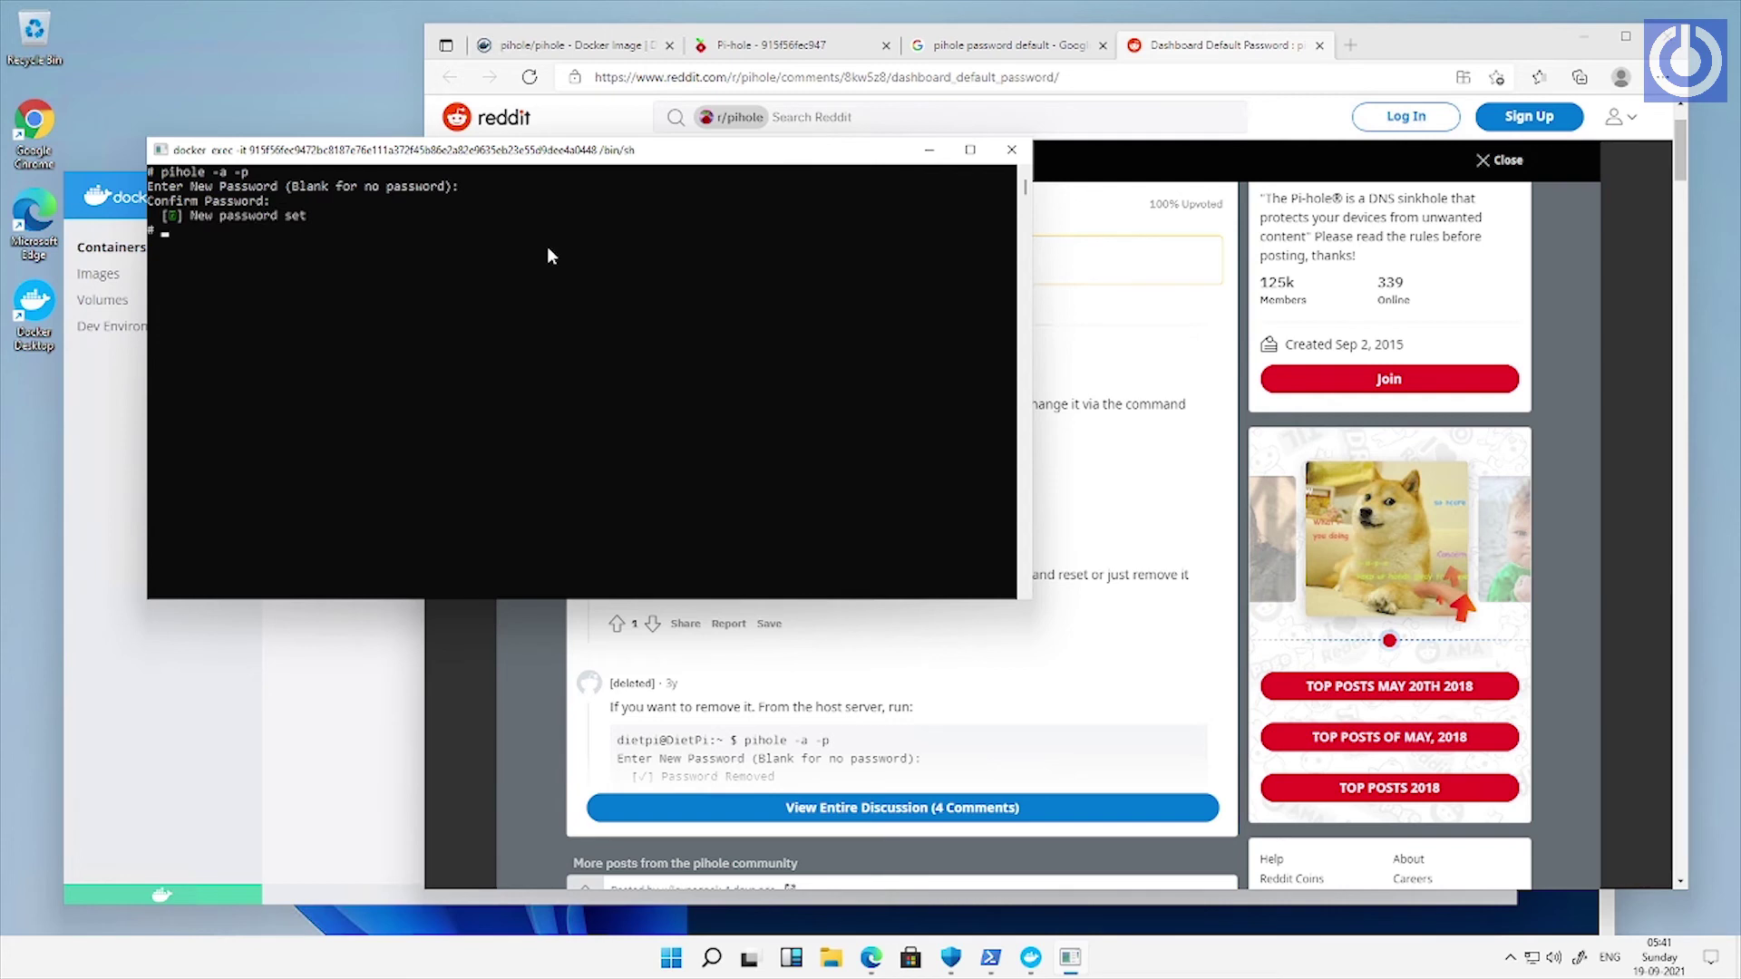
{"action": "mouse_move", "coordinate": [902, 173]}
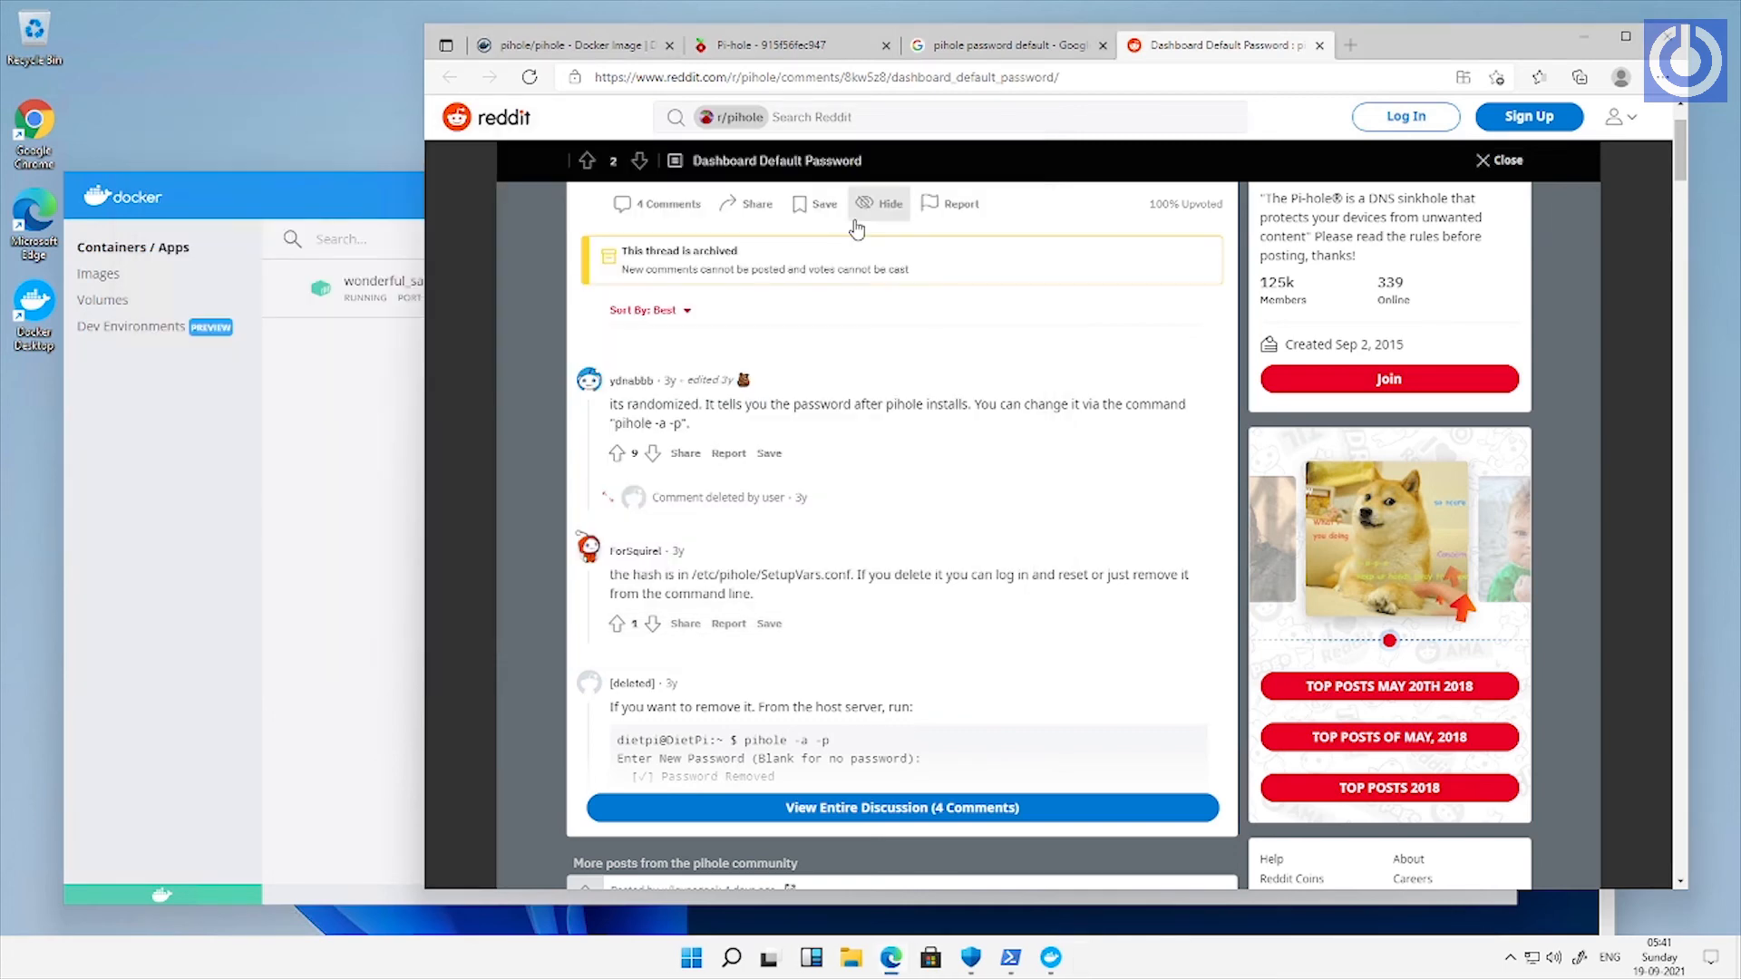
Log in to the Pi-hole admin dashboard with the new password
{"action": "left_click", "coordinate": [780, 43]}
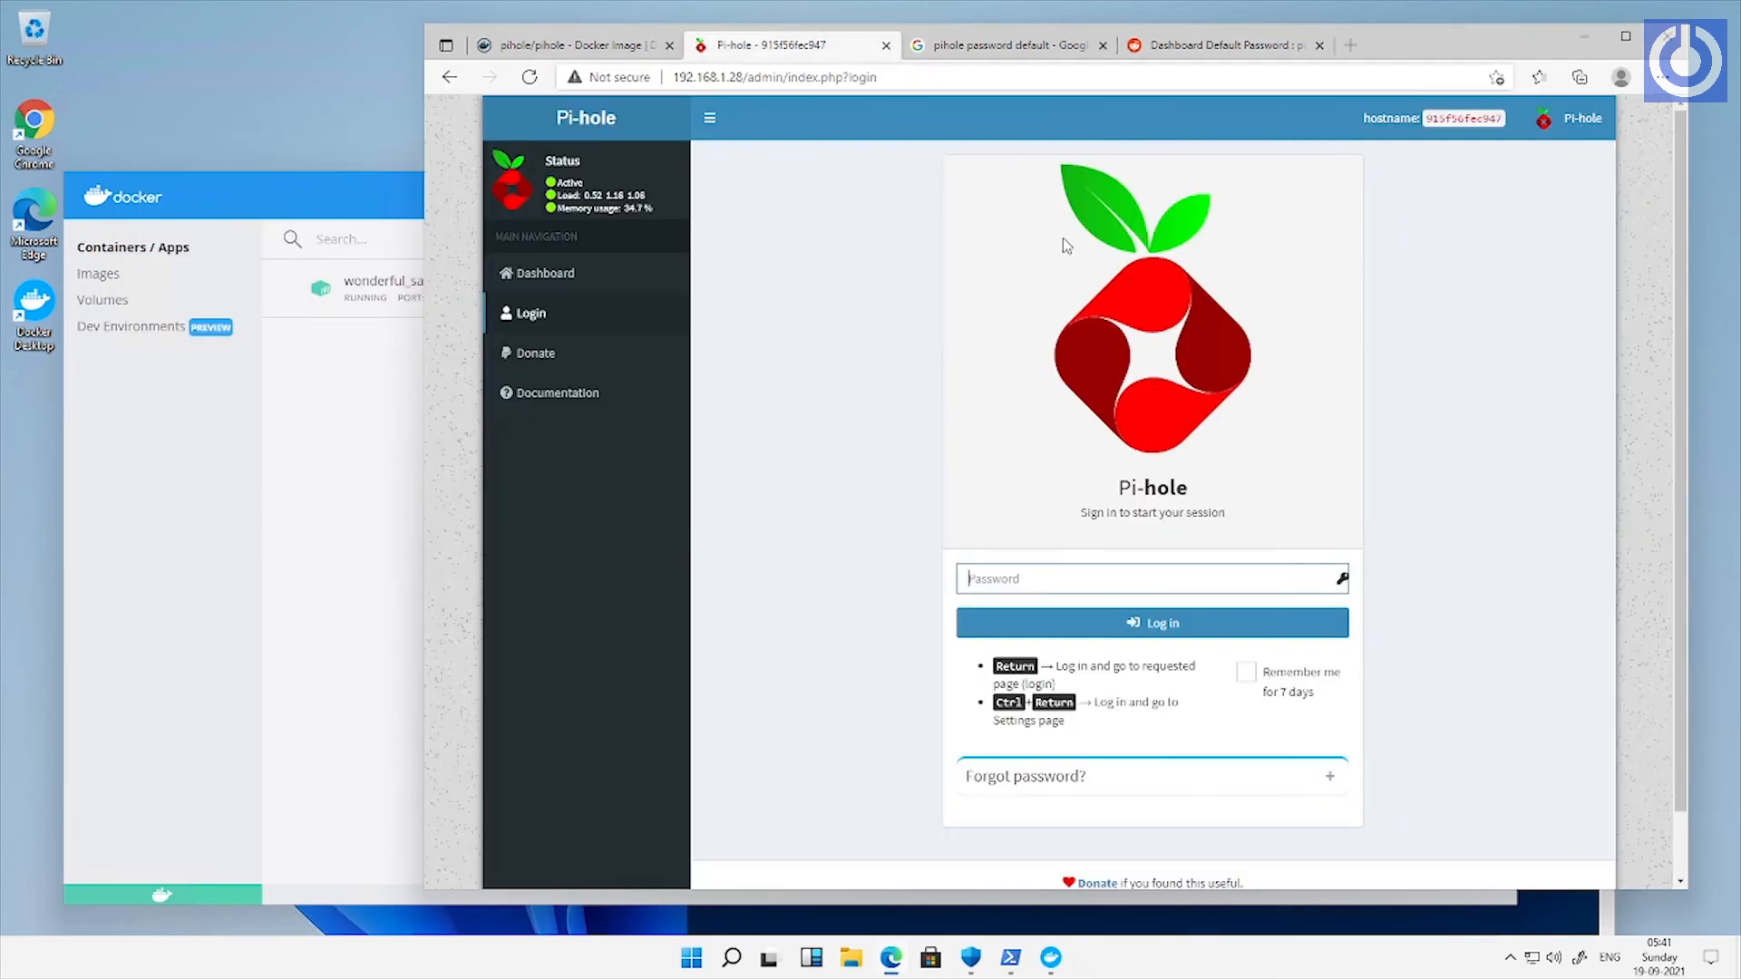
{"action": "type", "text": "password"}
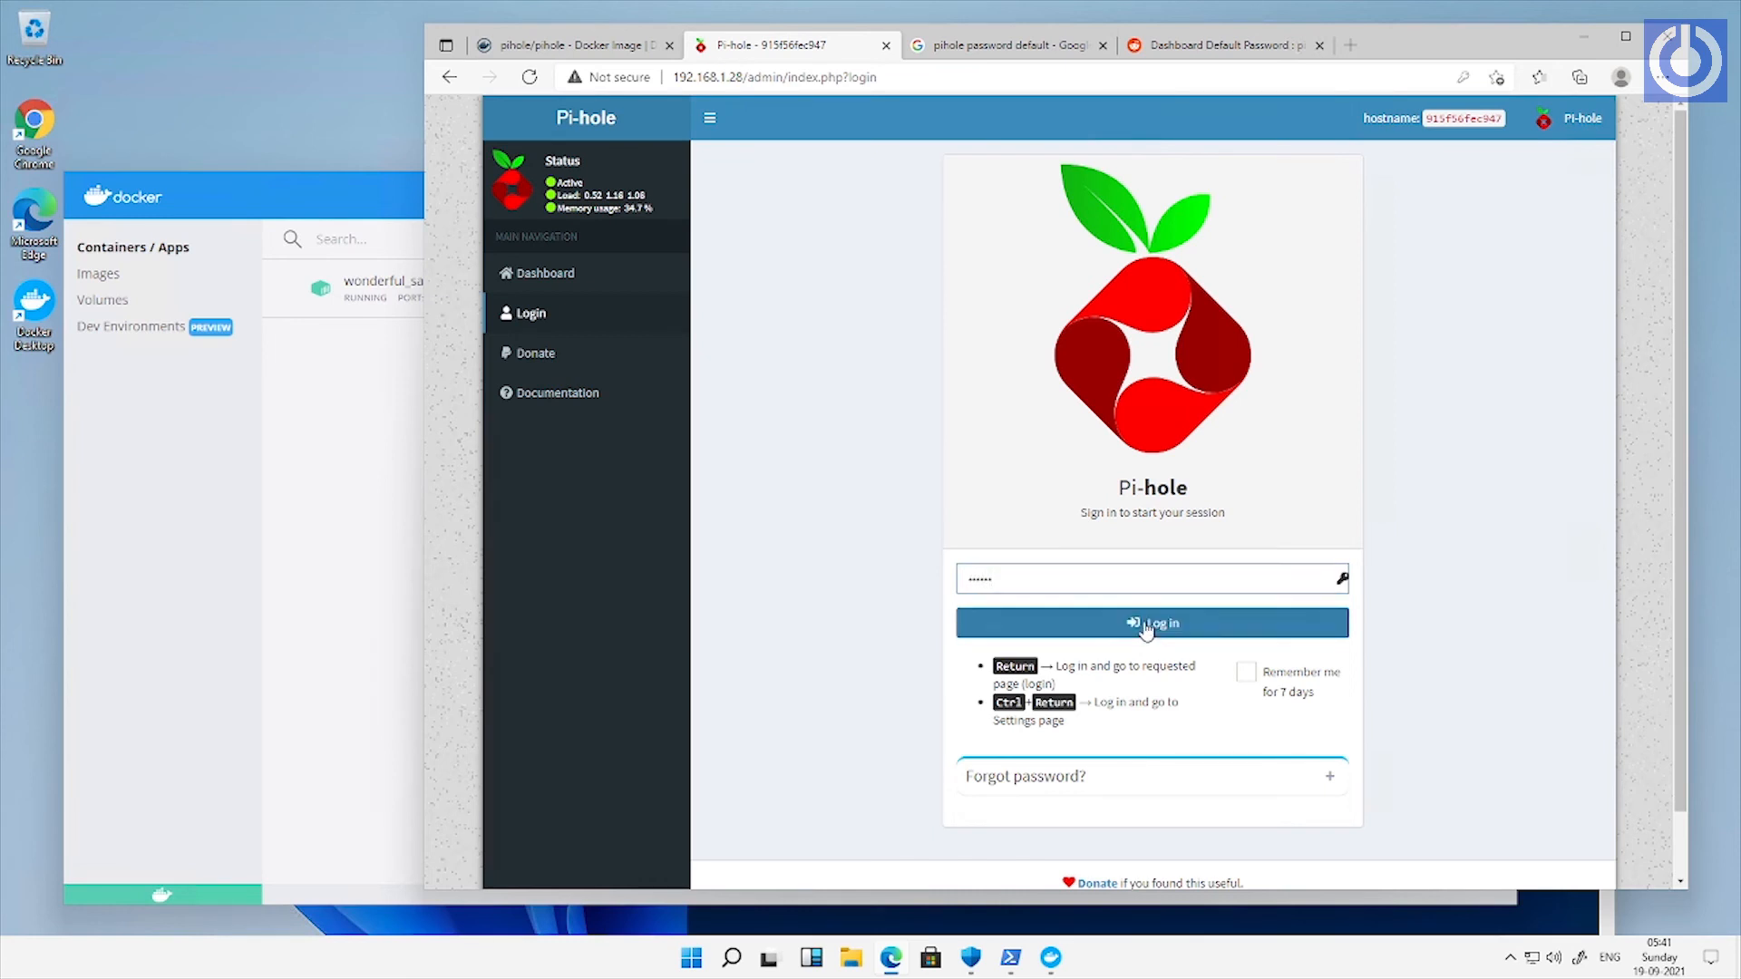
{"action": "left_click", "coordinate": [1153, 624]}
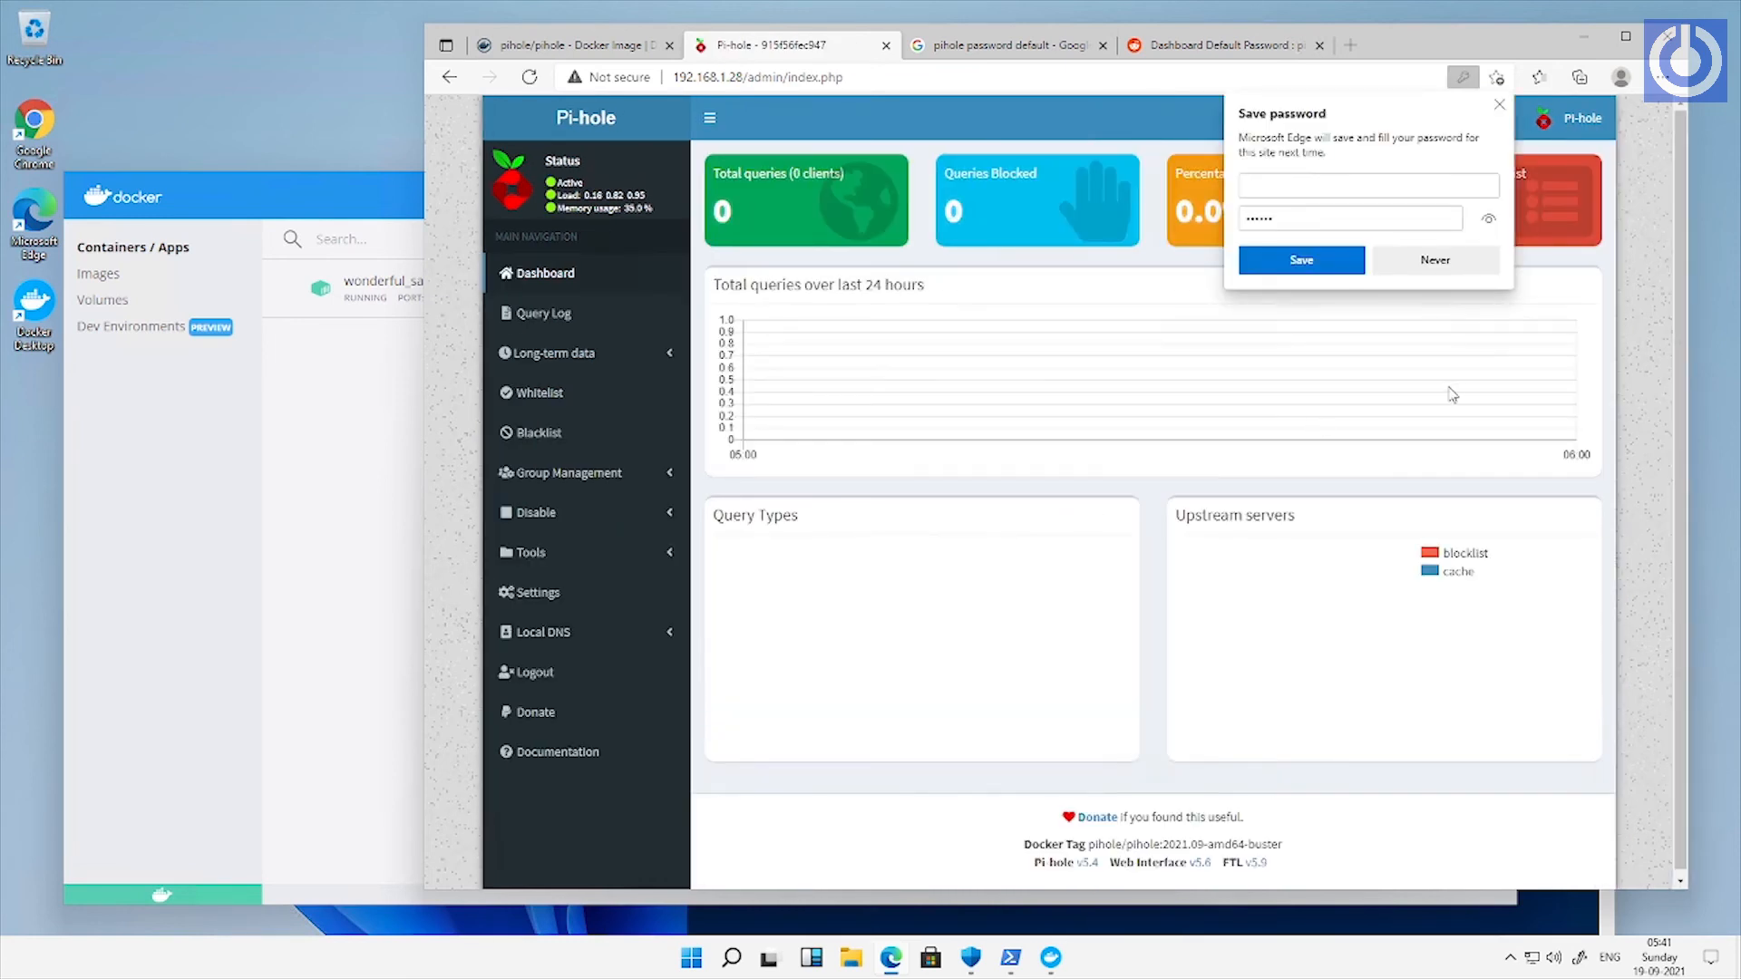
{"action": "left_click", "coordinate": [1436, 261]}
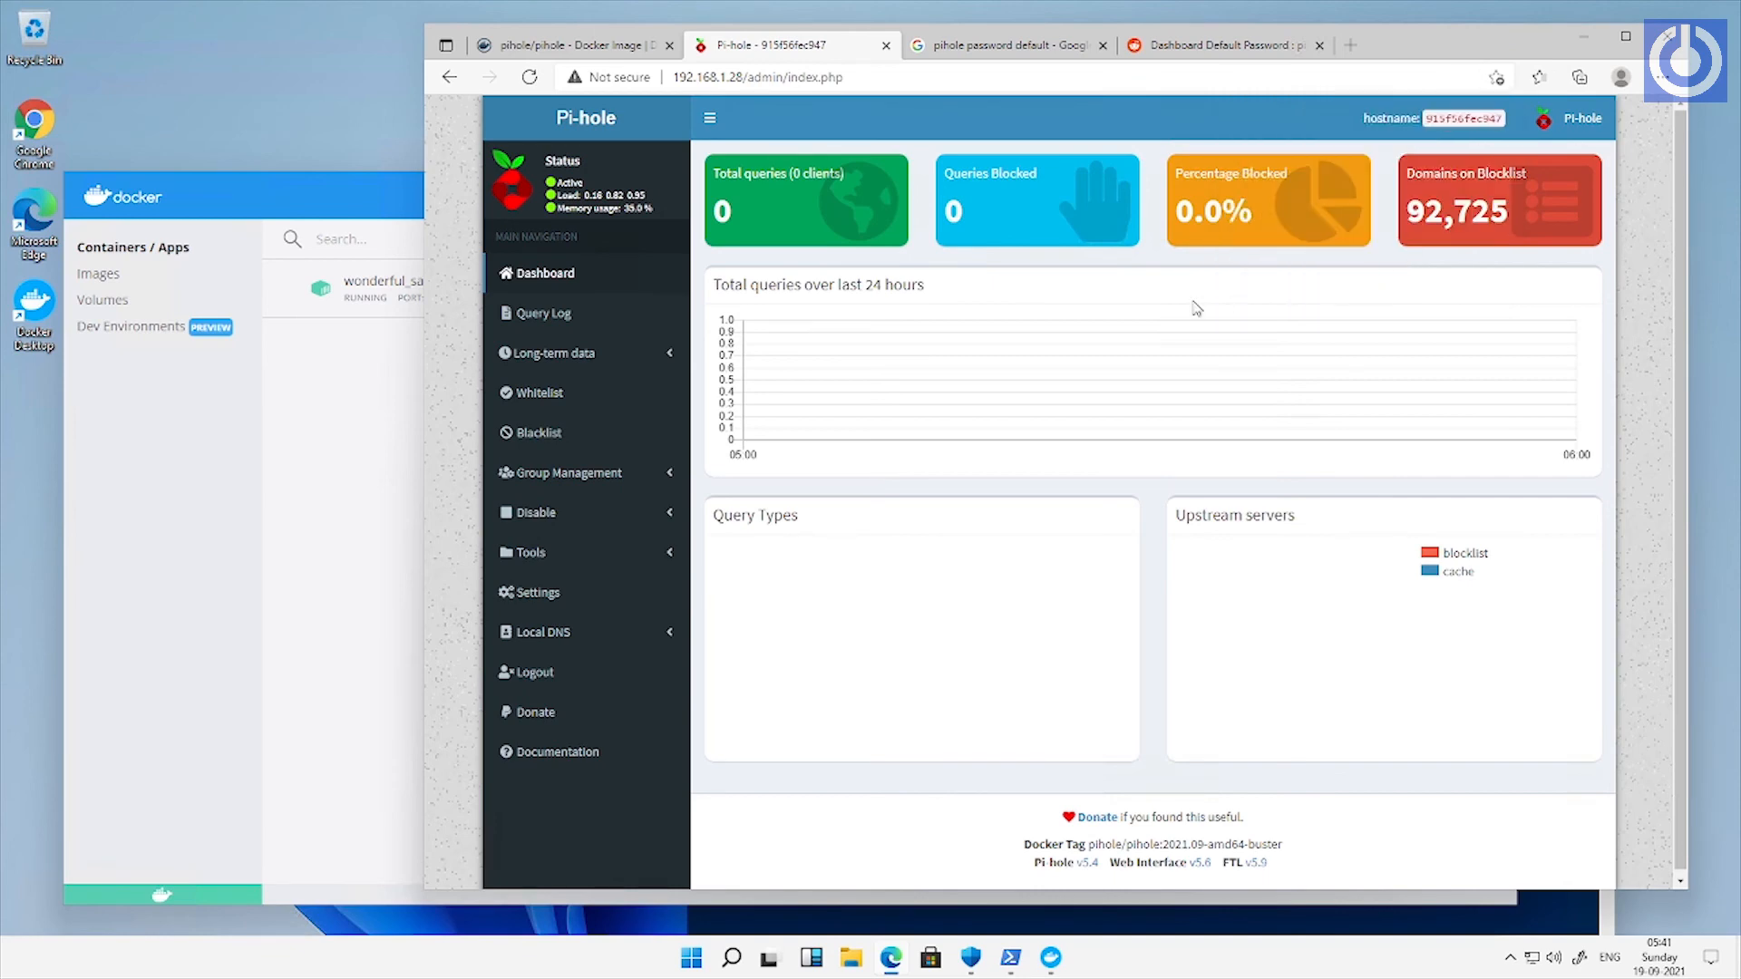
Browse the Query Log and the Local DNS Records page
{"action": "left_click", "coordinate": [544, 312]}
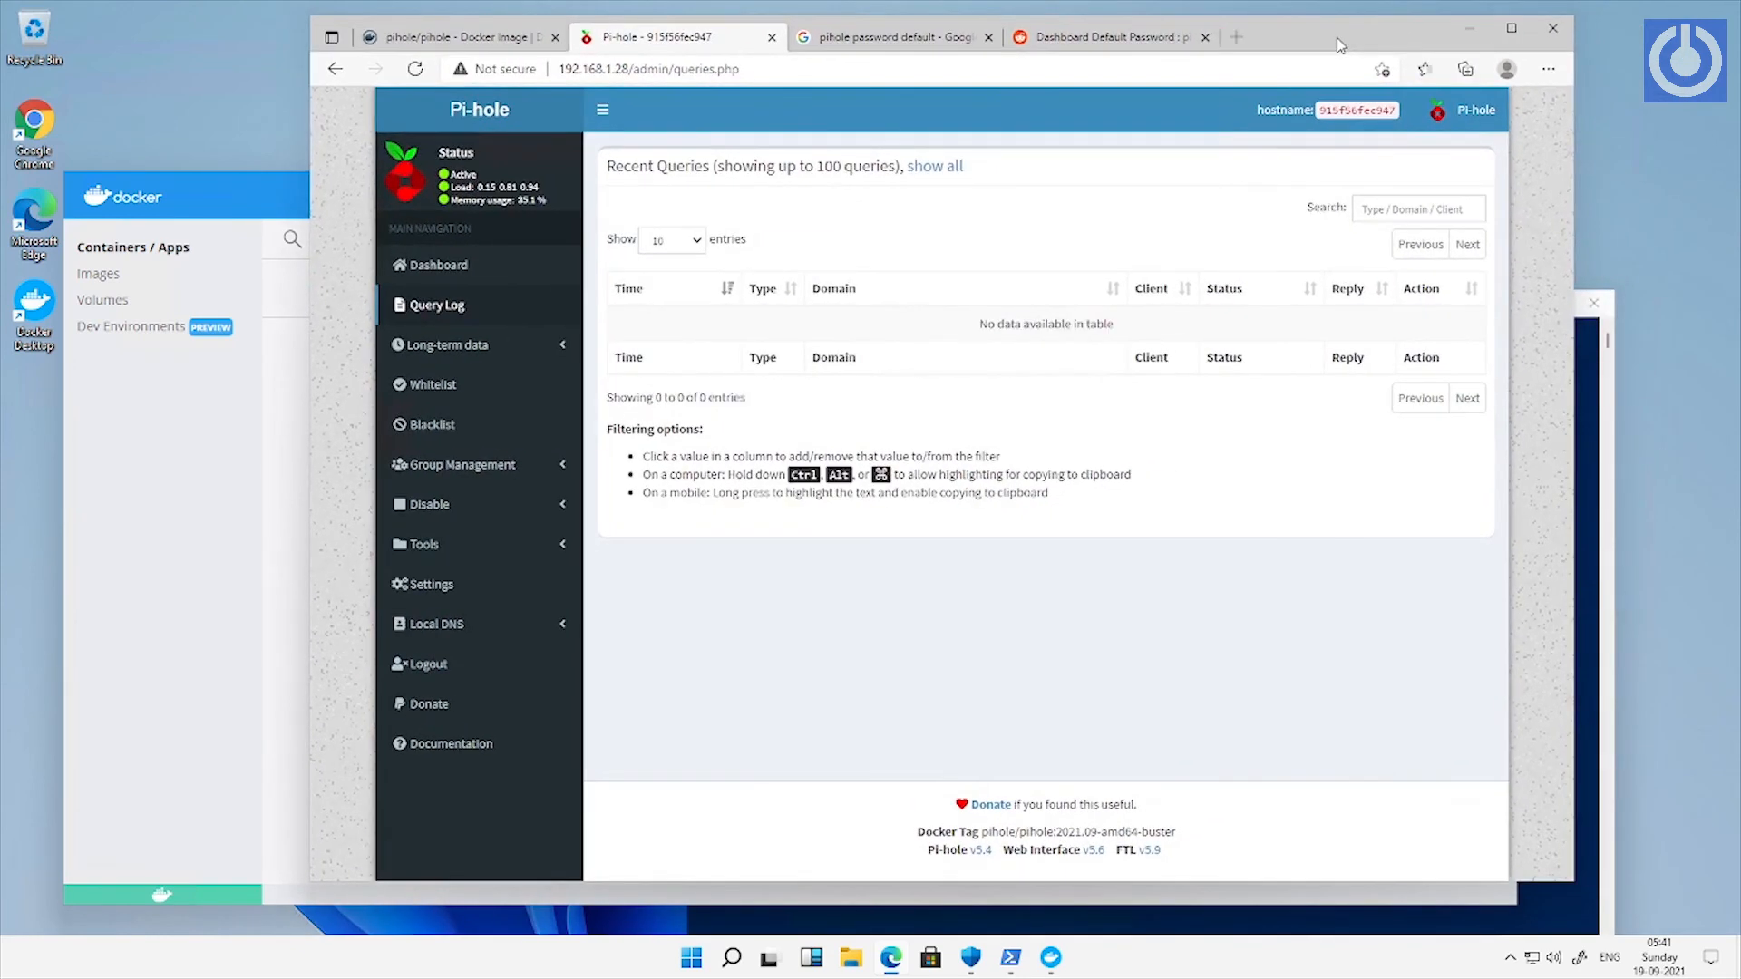
{"action": "left_click", "coordinate": [437, 305]}
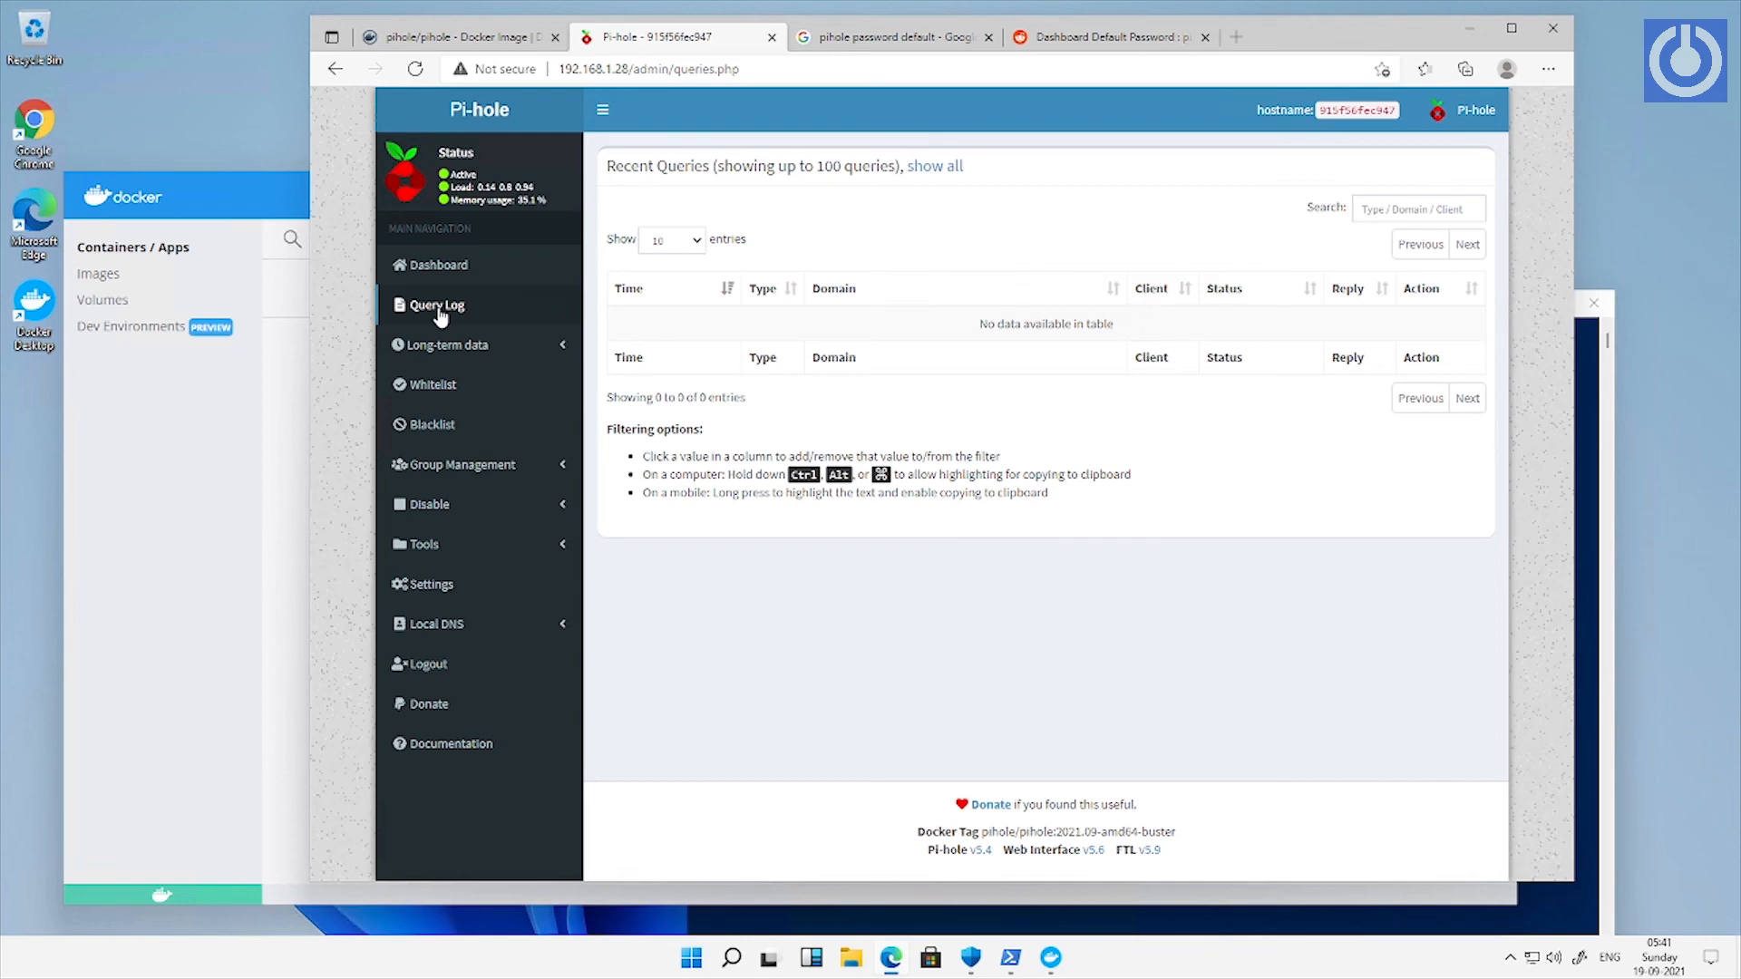
{"action": "left_click", "coordinate": [435, 305]}
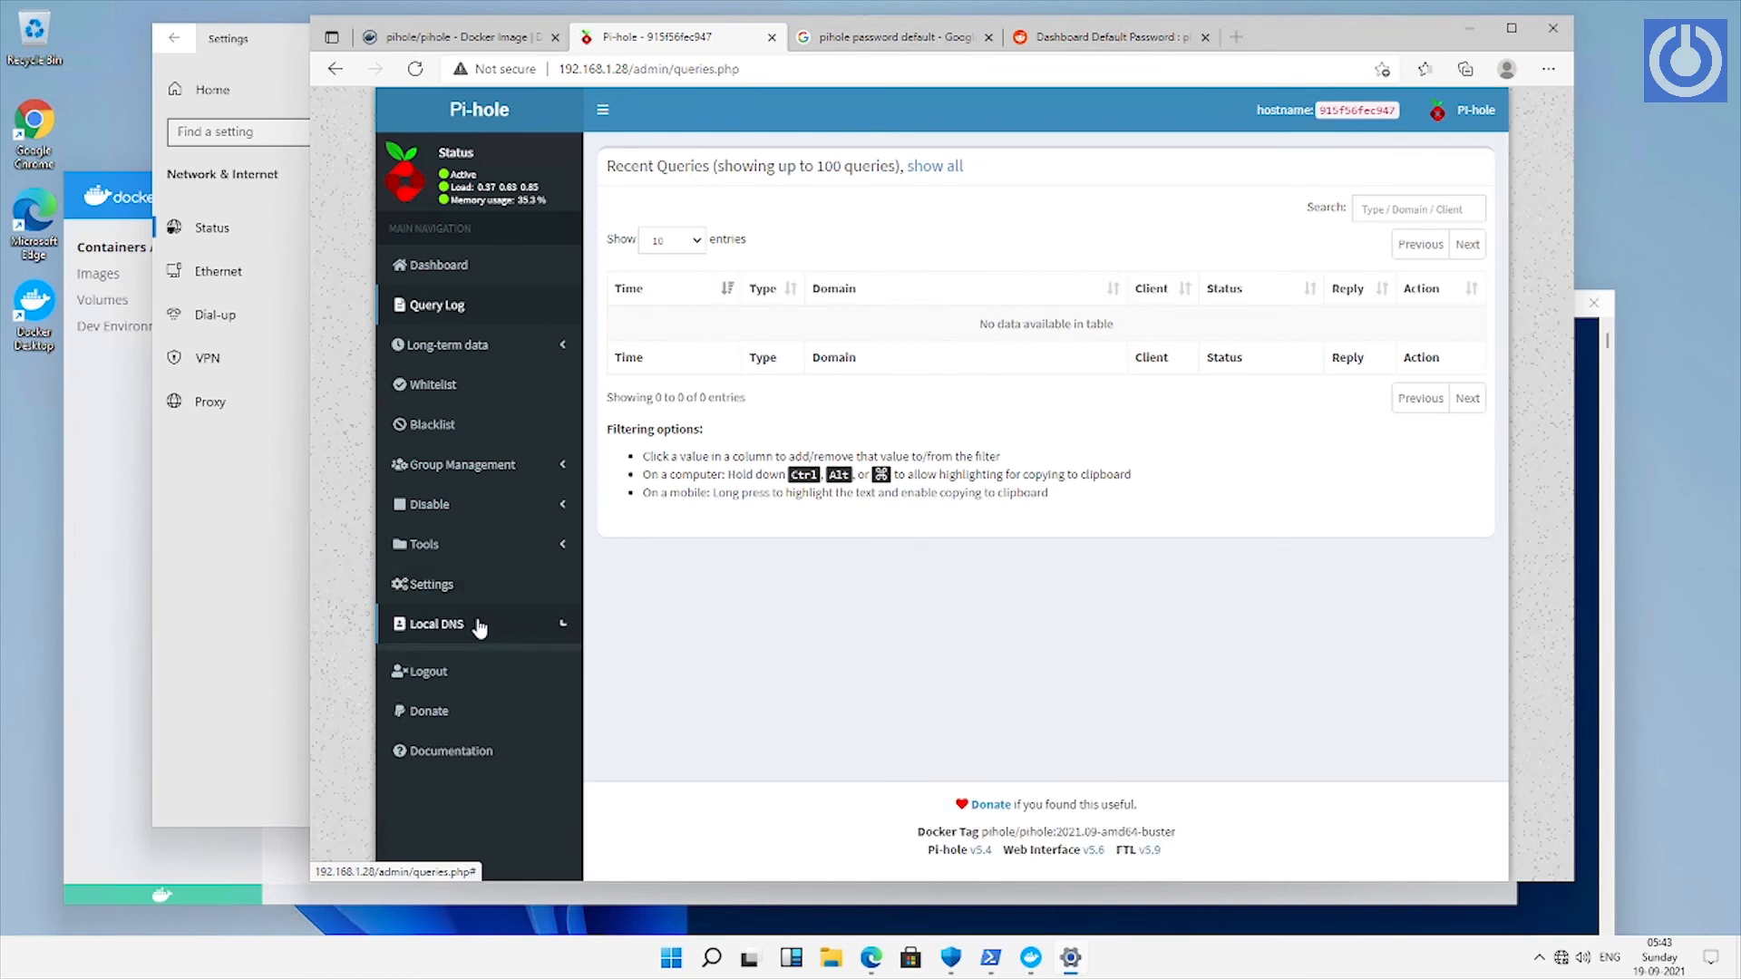
{"action": "left_click", "coordinate": [435, 623]}
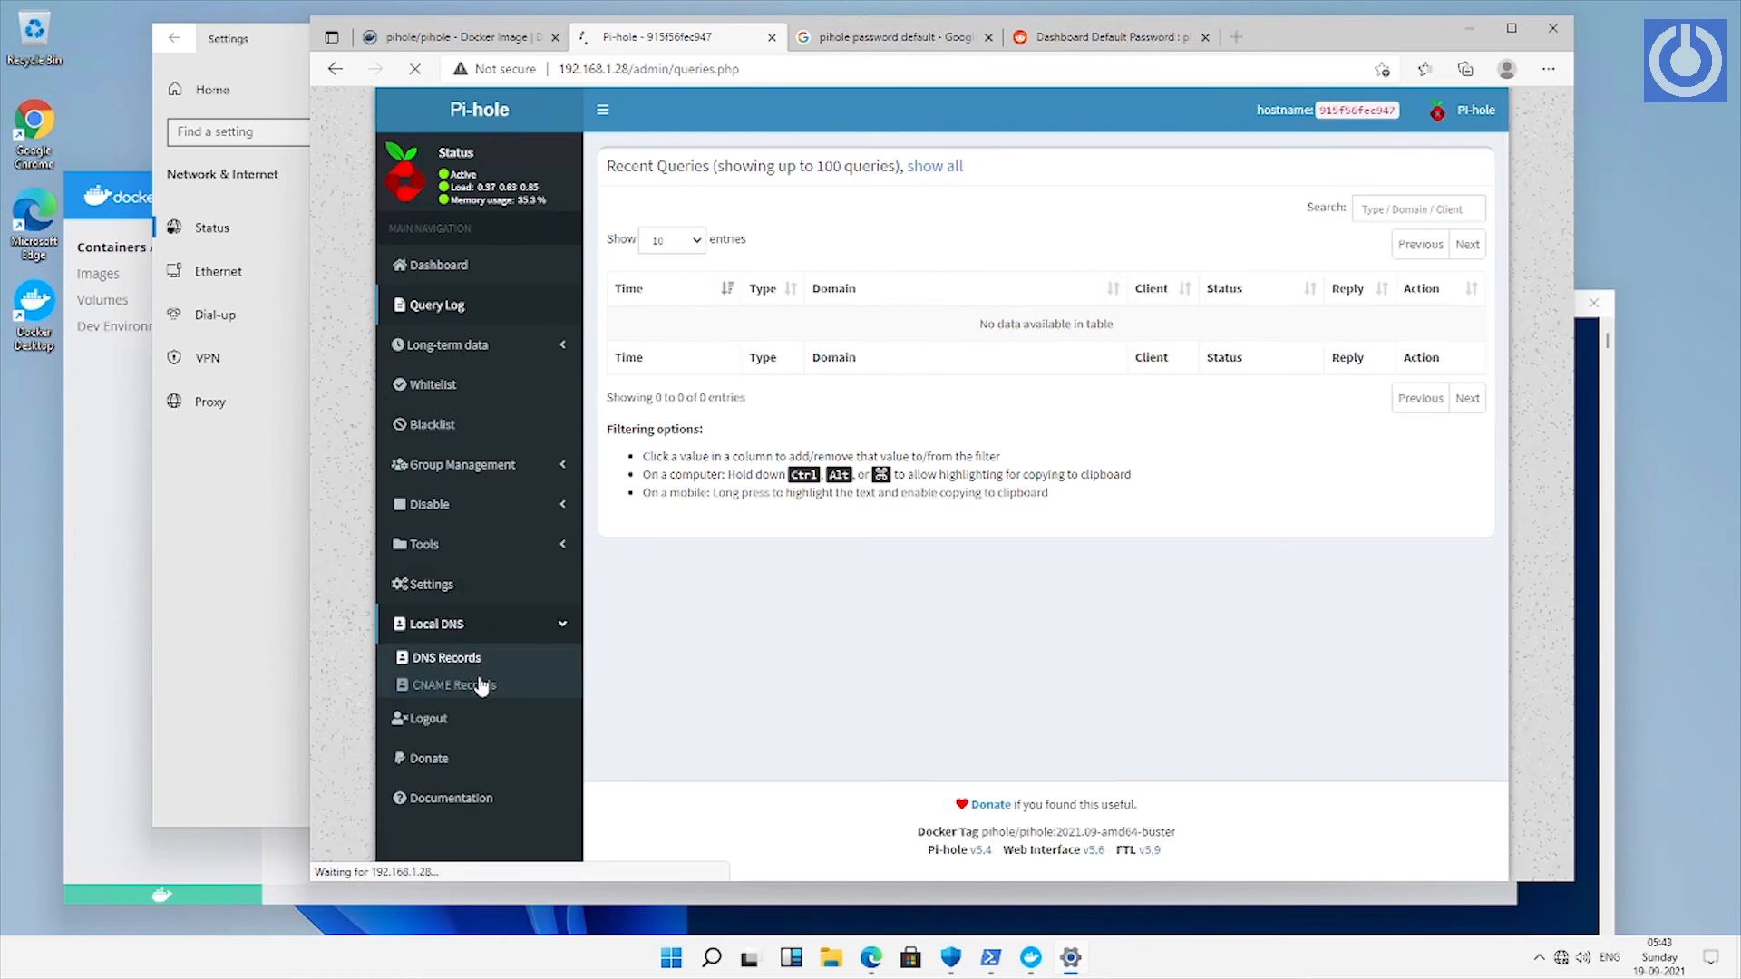
{"action": "left_click", "coordinate": [439, 659]}
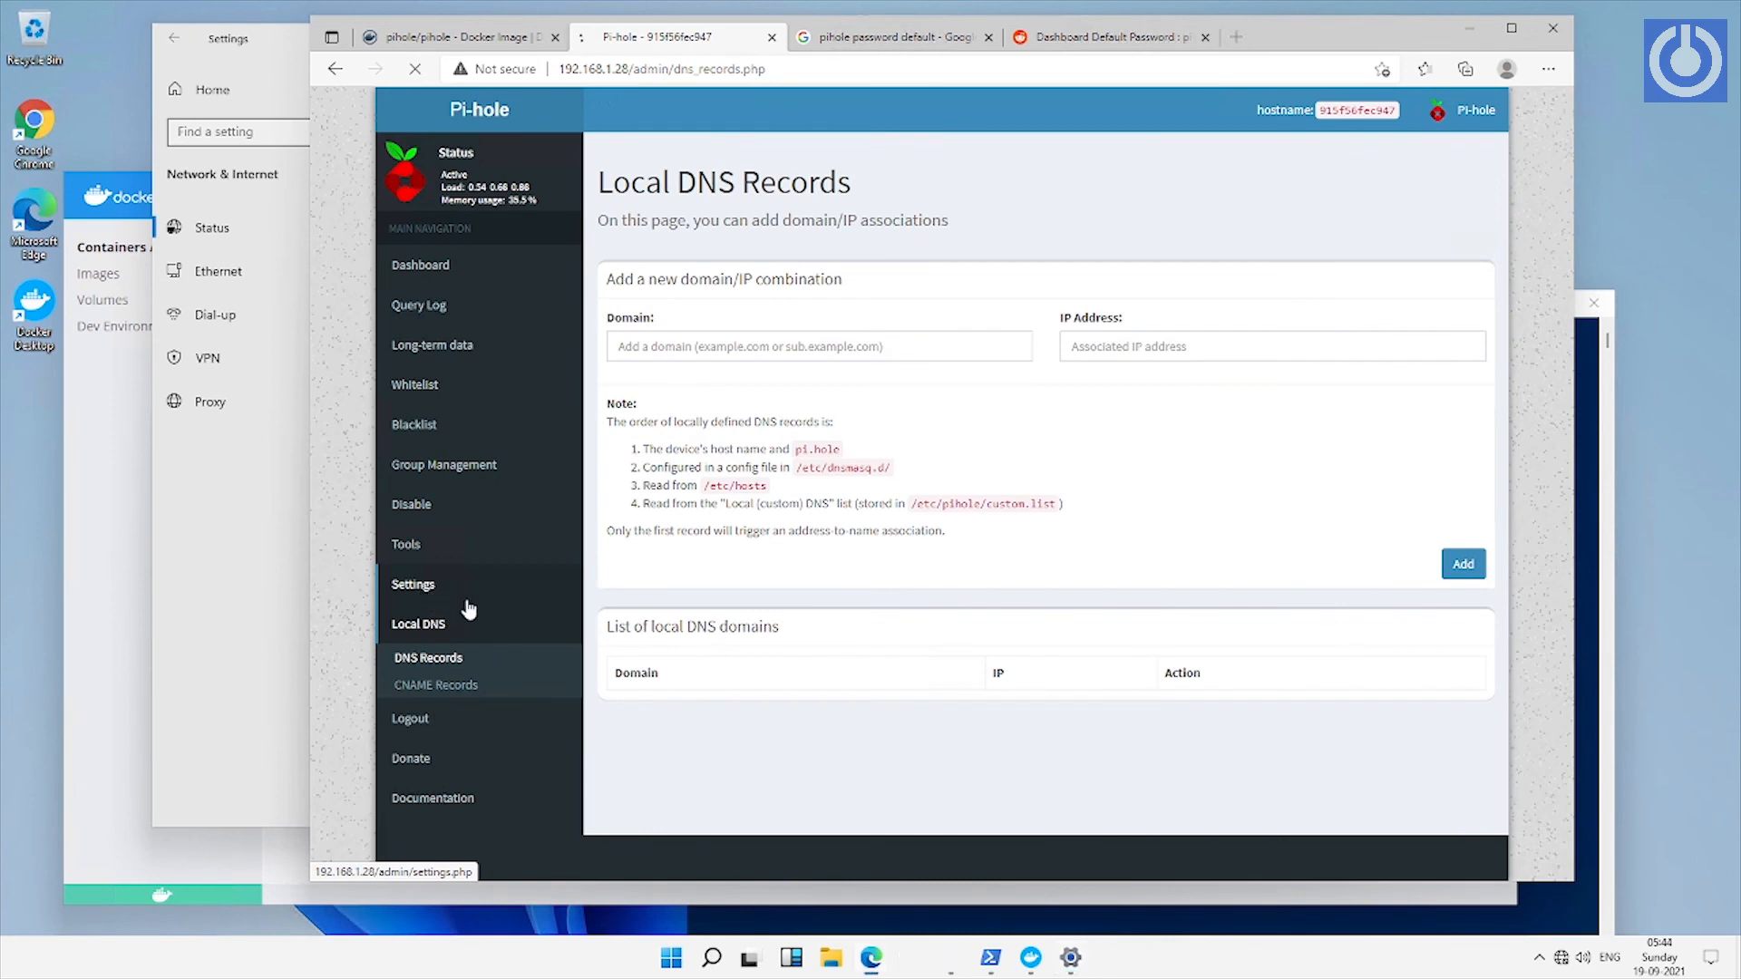
In Settings > DNS, tick the second Google (ECS) IPv4 upstream server
{"action": "left_click", "coordinate": [413, 584]}
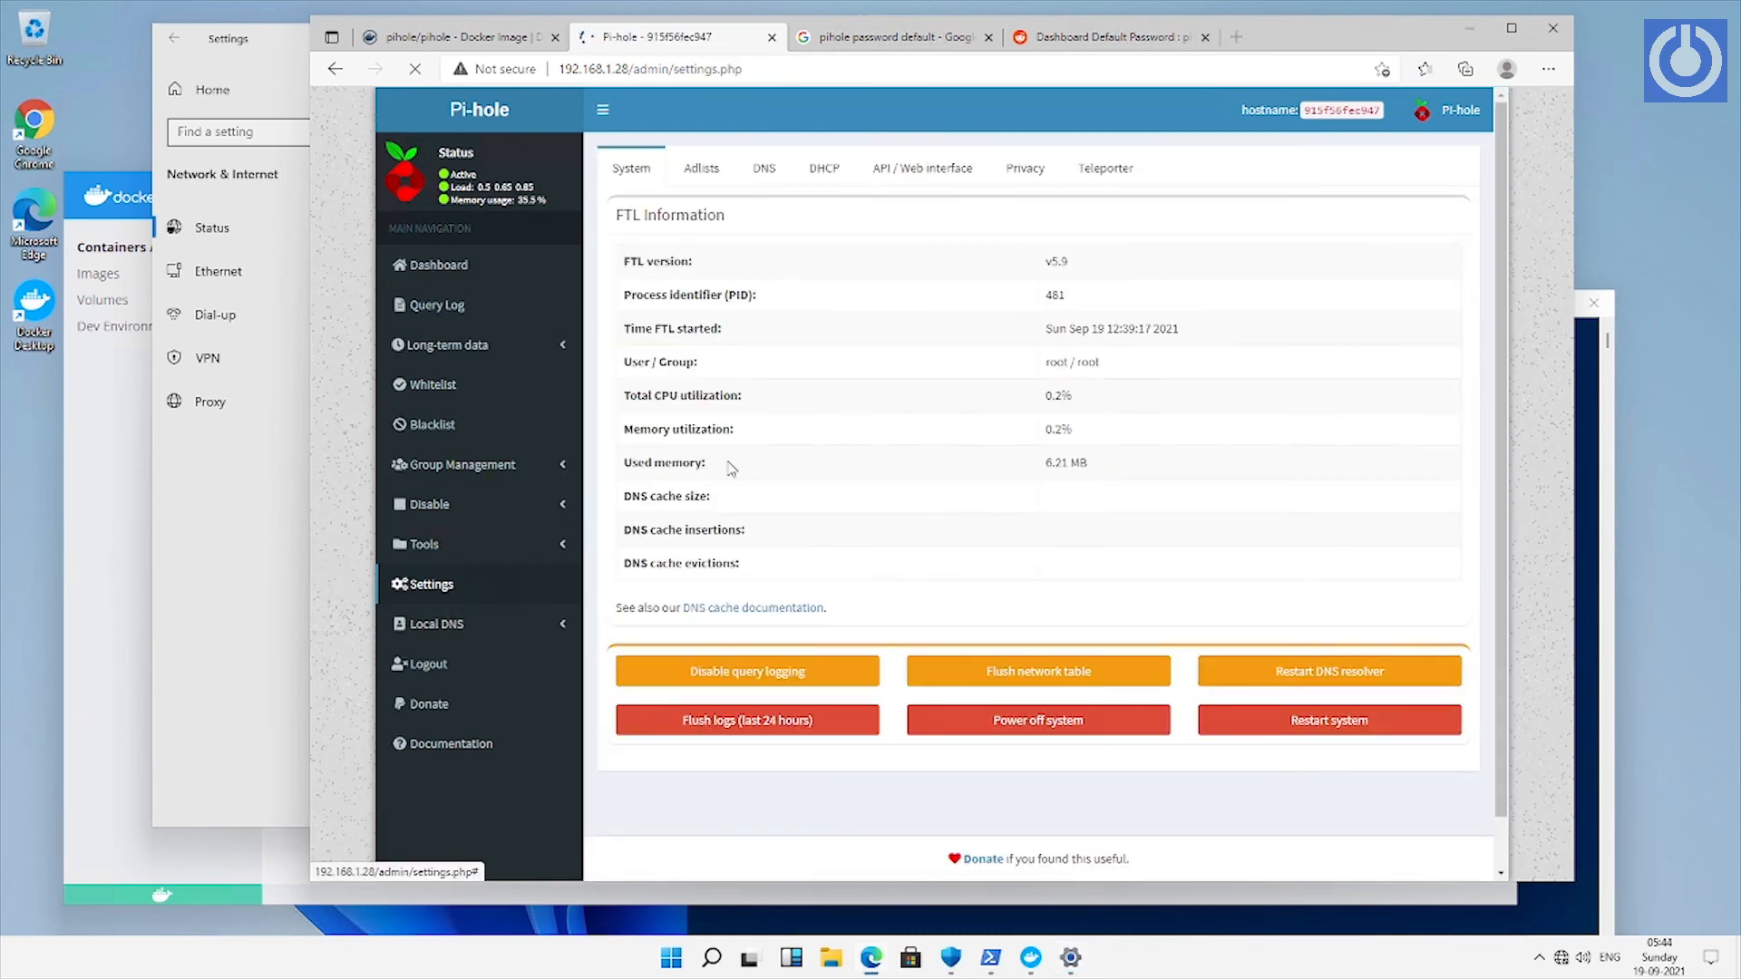
{"action": "left_click", "coordinate": [761, 167]}
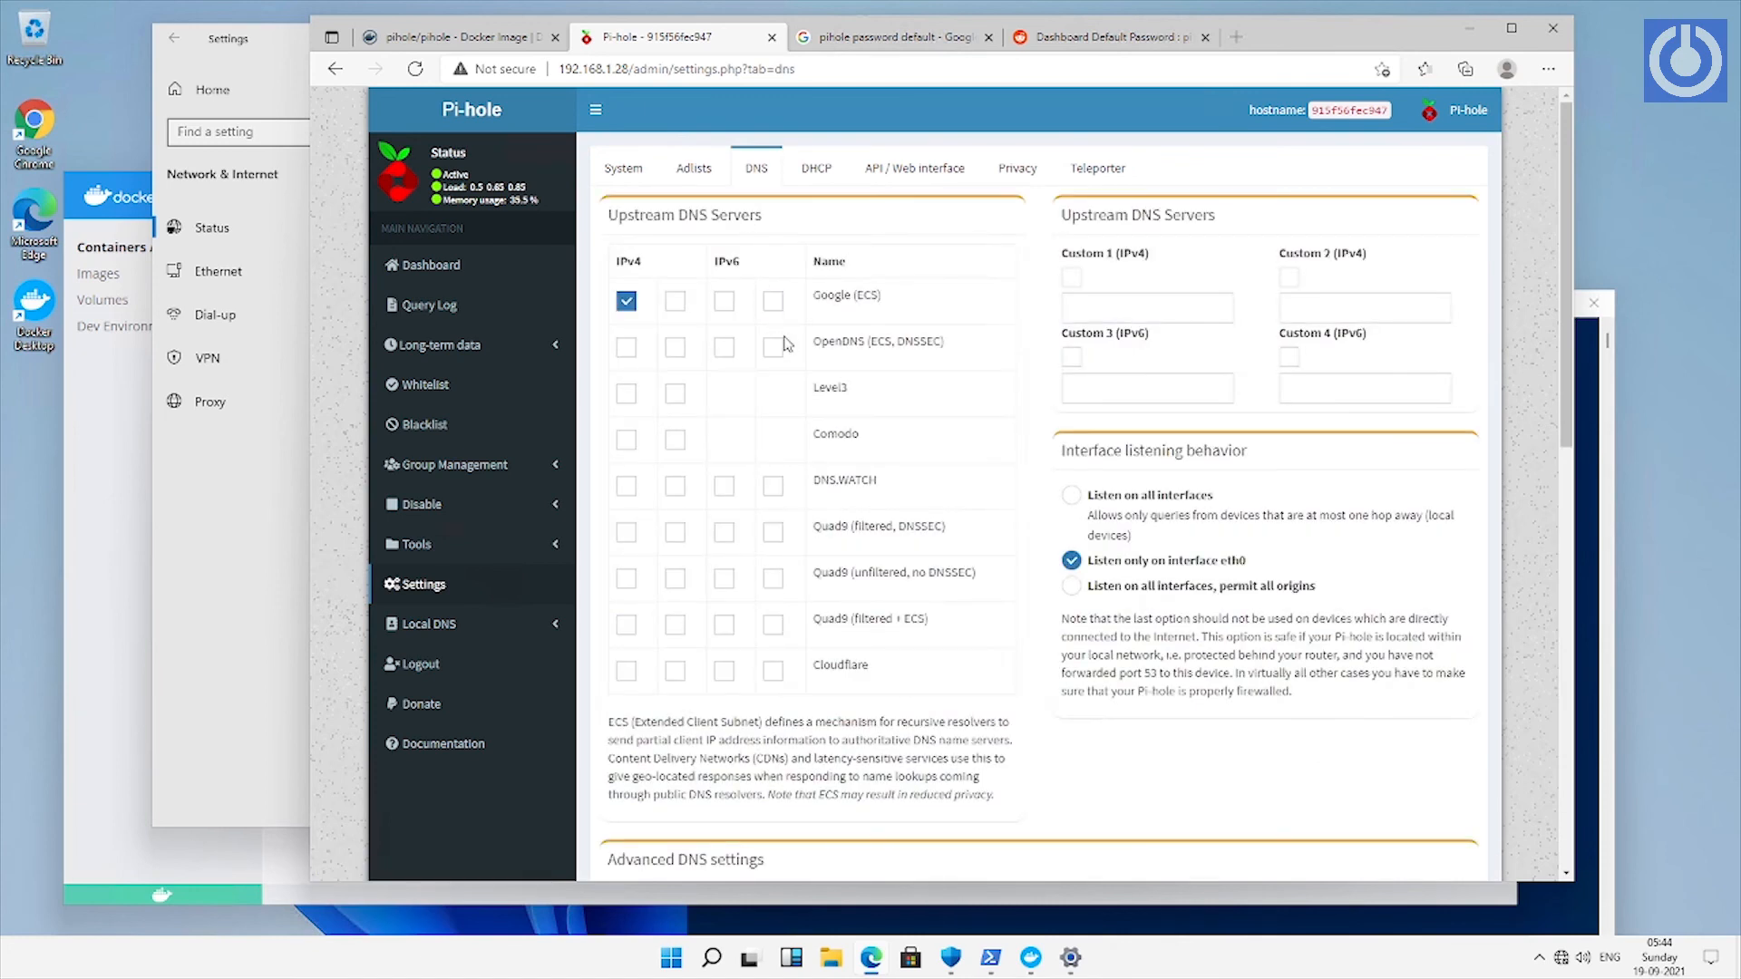
{"action": "left_click", "coordinate": [675, 301]}
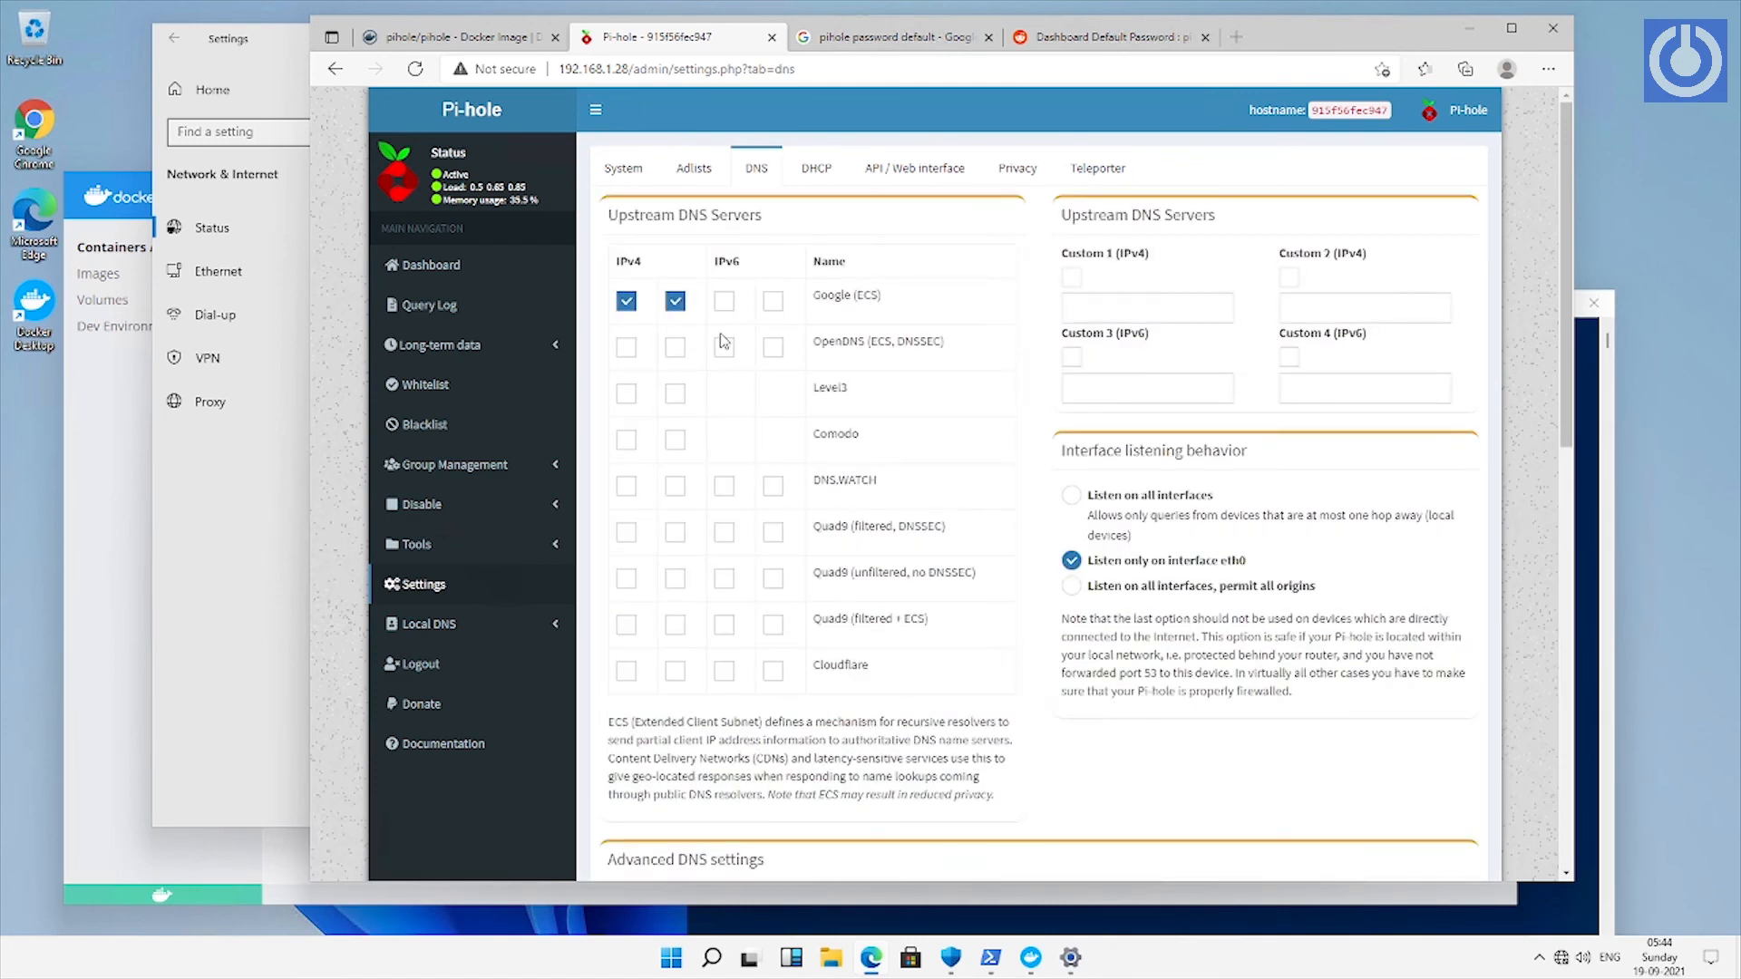
{"action": "mouse_move", "coordinate": [827, 676]}
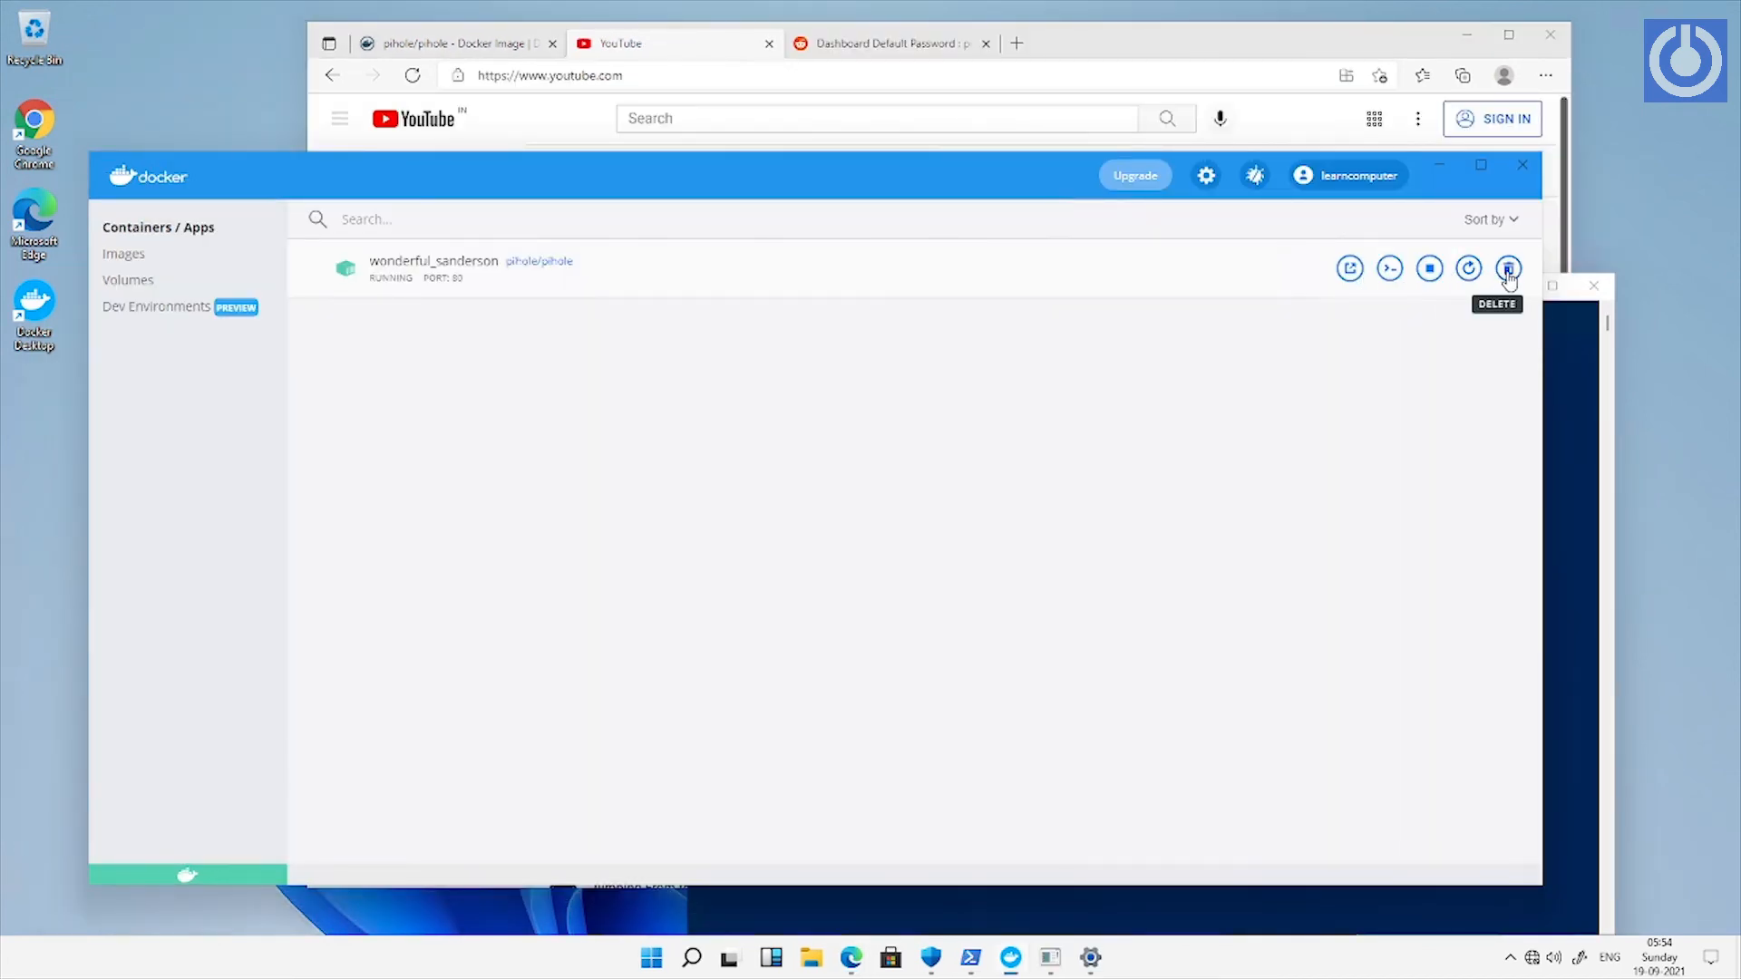
Remove the Pi-hole container and rerun the docker101tutorial container on port 80:80
{"action": "left_click", "coordinate": [1509, 268]}
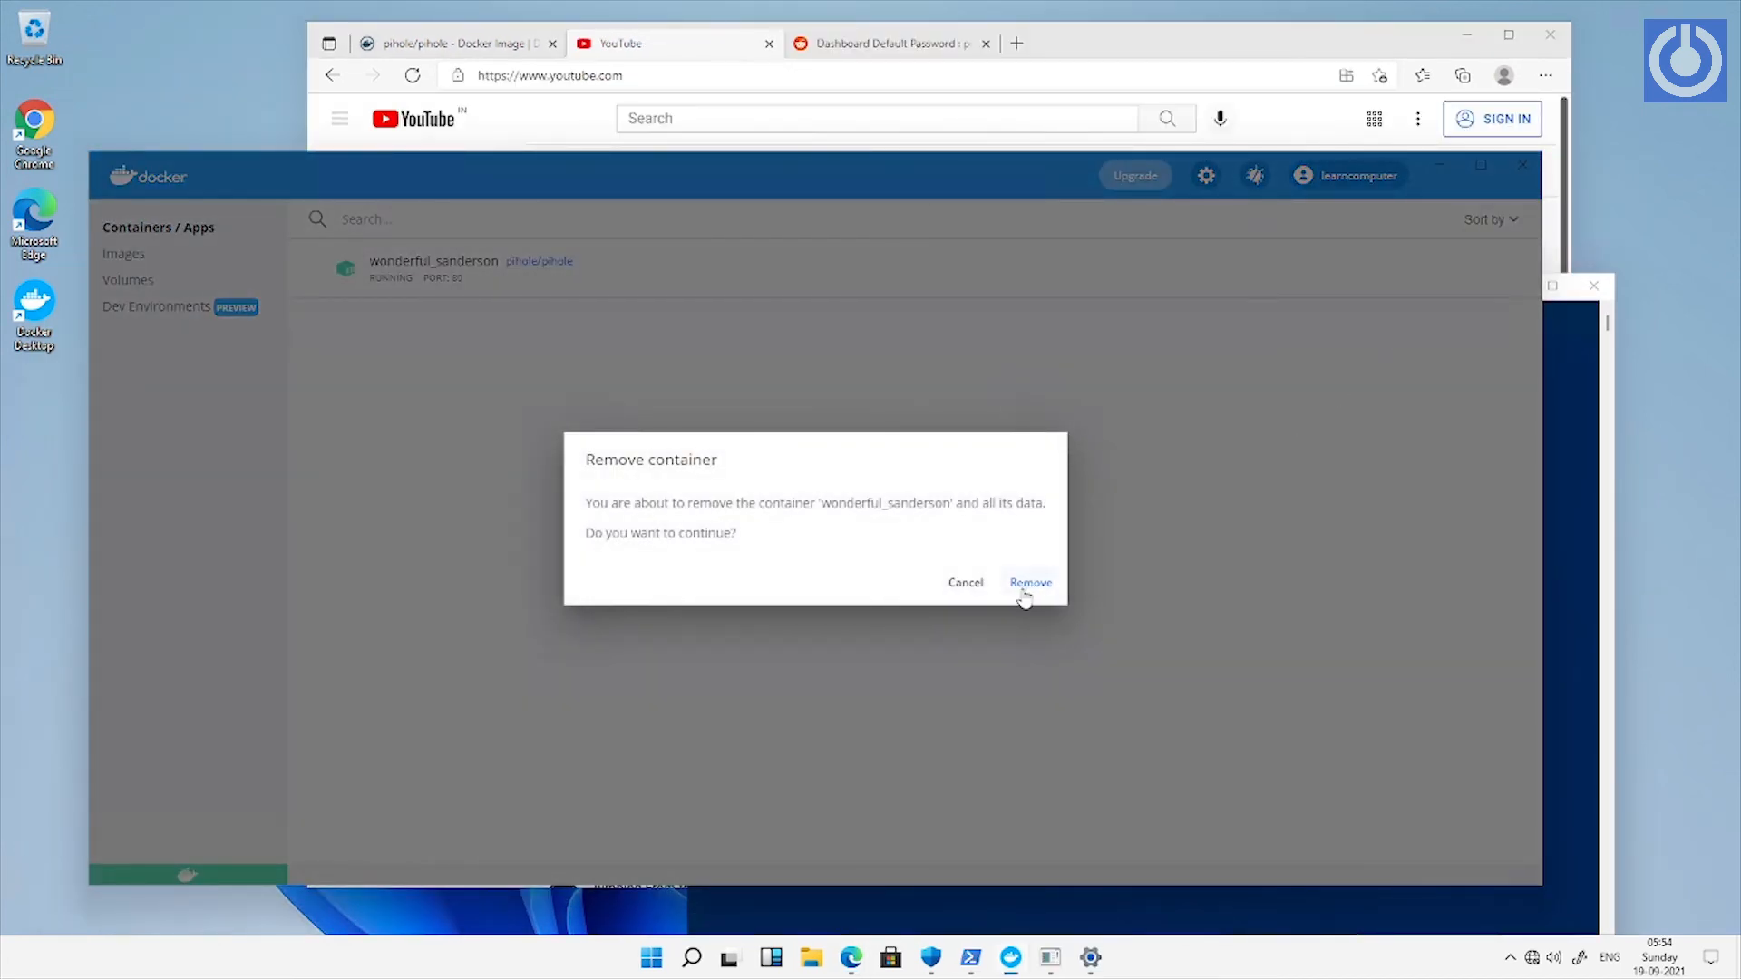
{"action": "left_click", "coordinate": [1030, 582]}
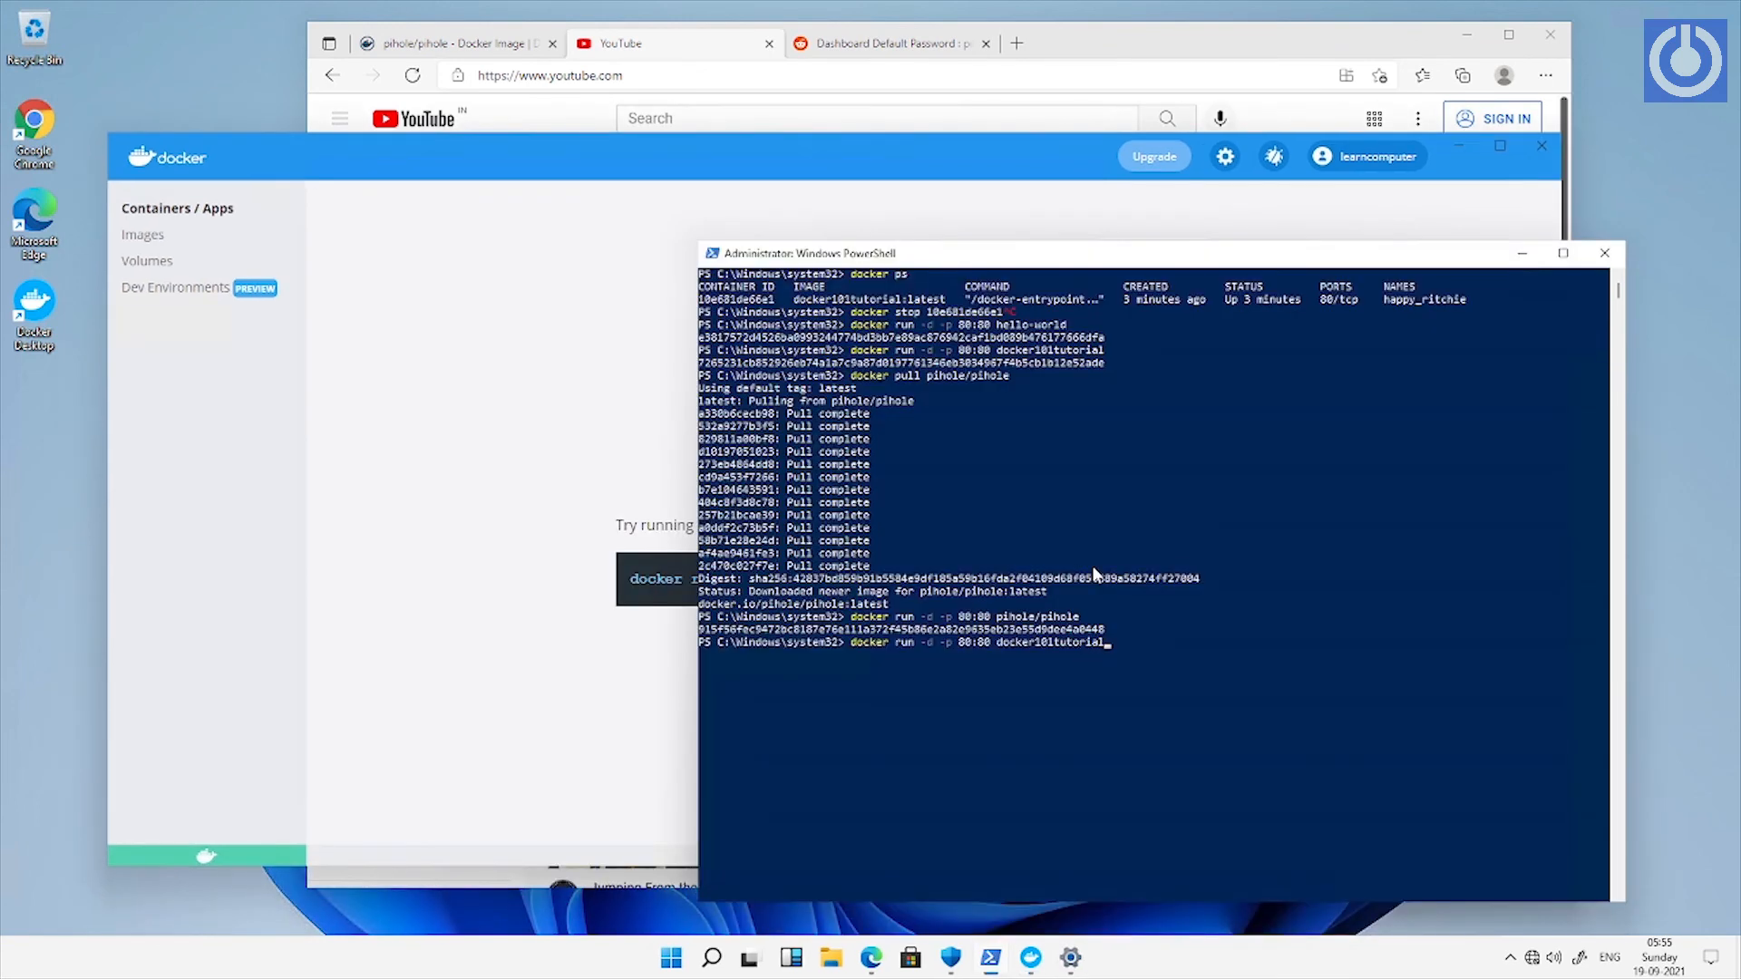
{"action": "key", "text": "Enter"}
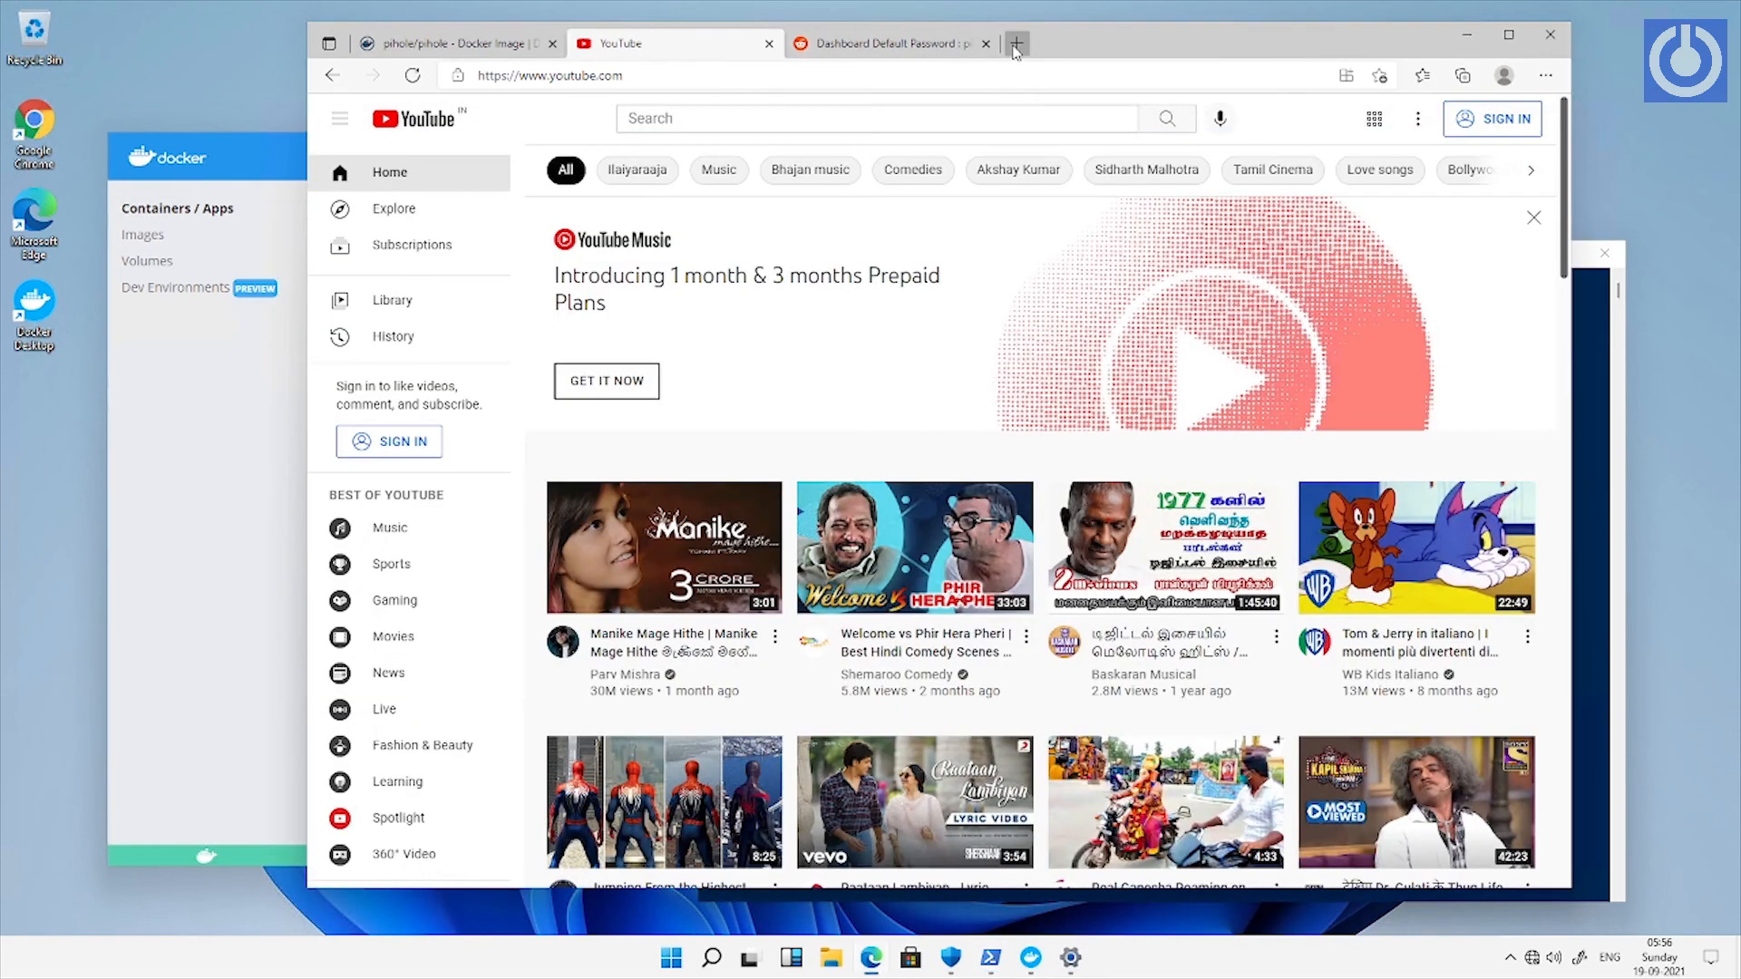
Enter 192.168.1.28 in a new Edge tab's address bar
{"action": "left_click", "coordinate": [1019, 44]}
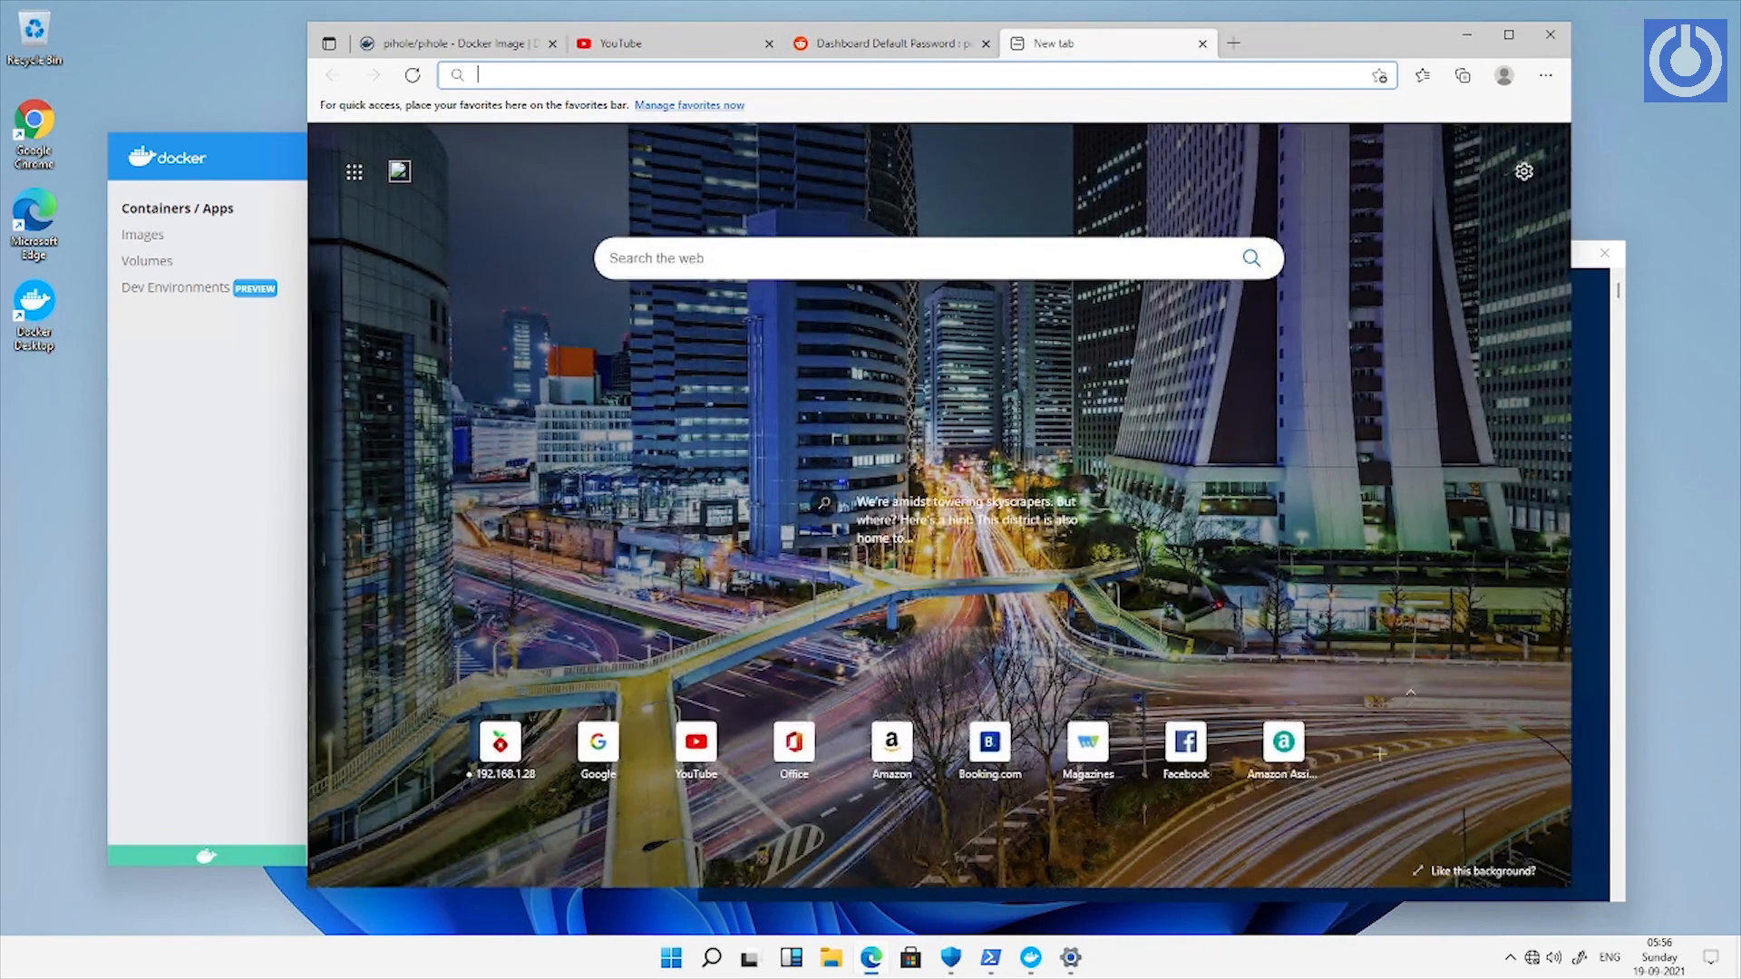
{"action": "type", "text": "192.168.1.28"}
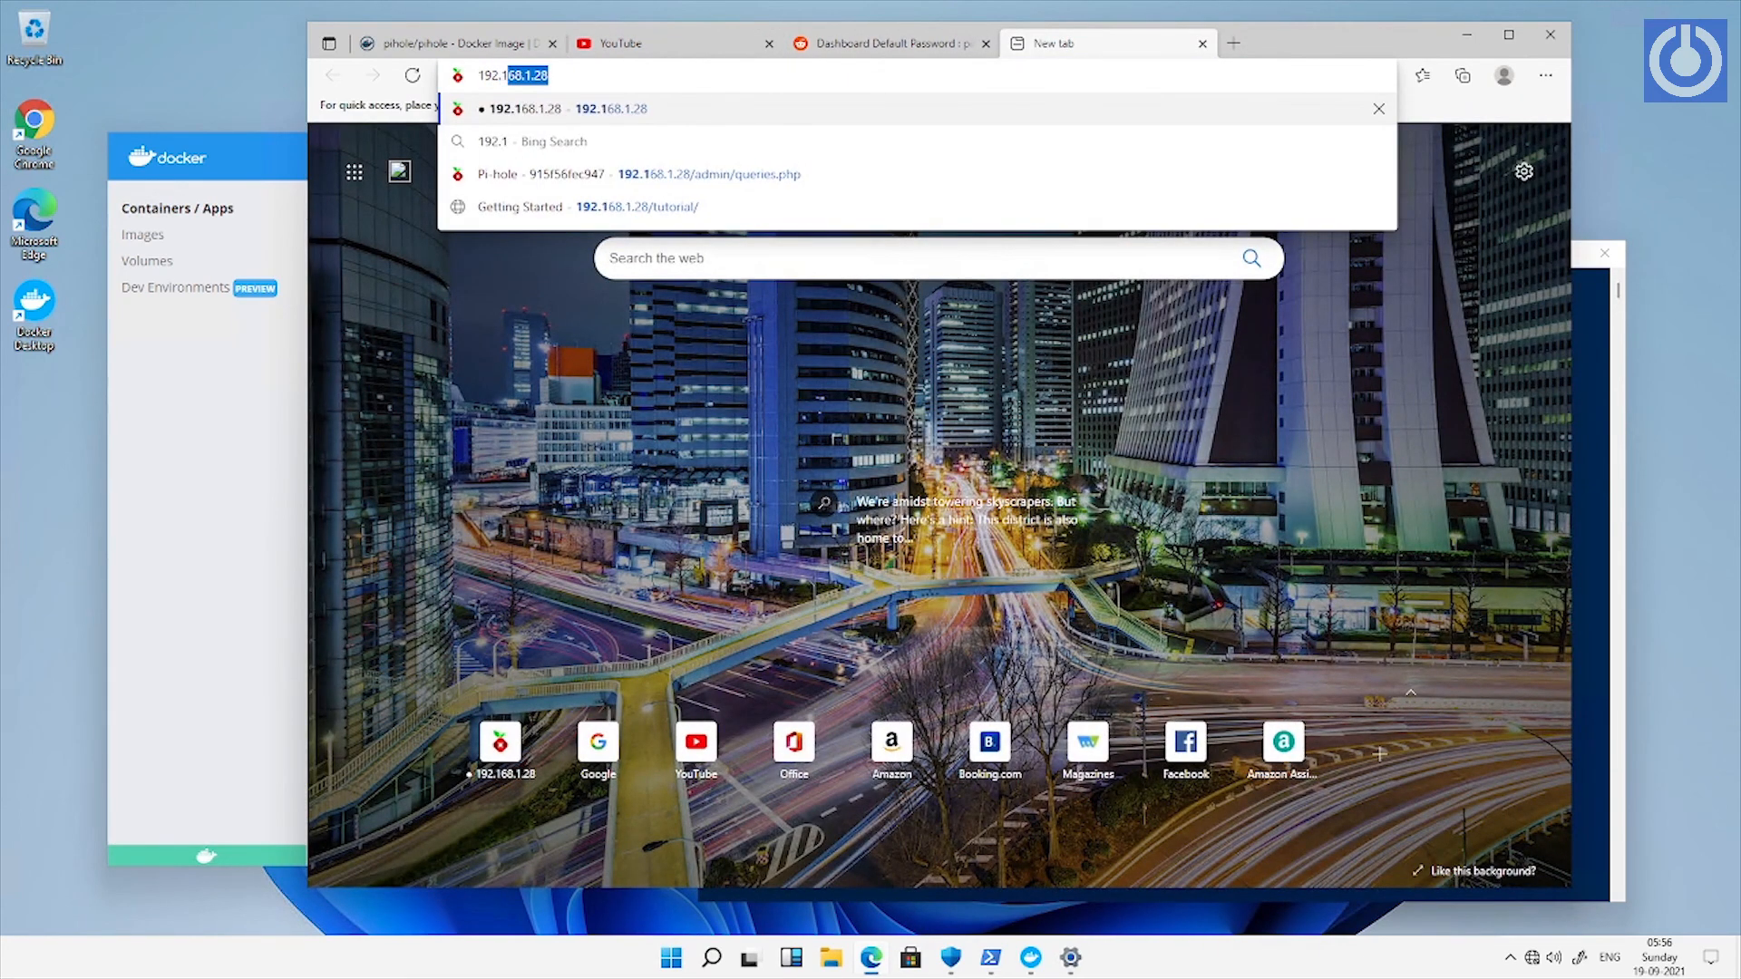